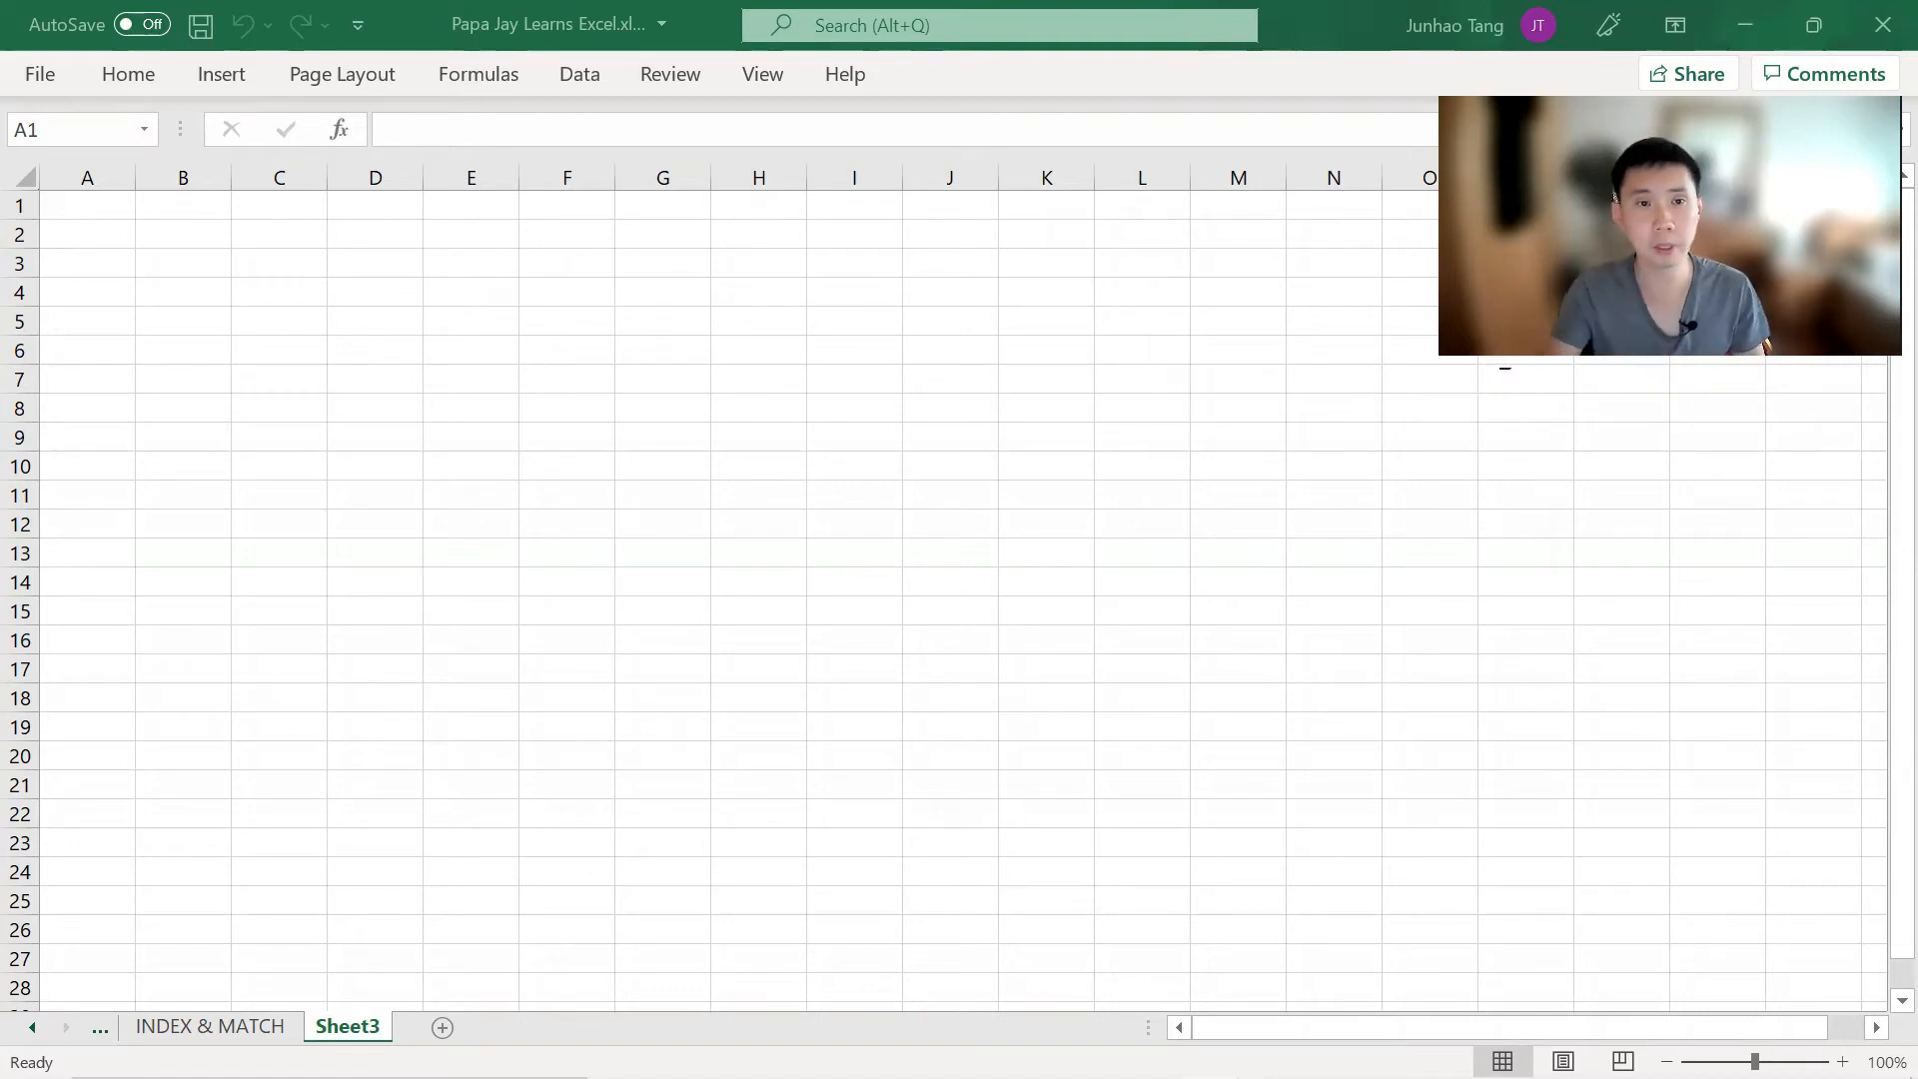
Switch to Chrome and scroll to the Wikipedia table of players with 100+ appearances
{"action": "key", "text": "alt+tab"}
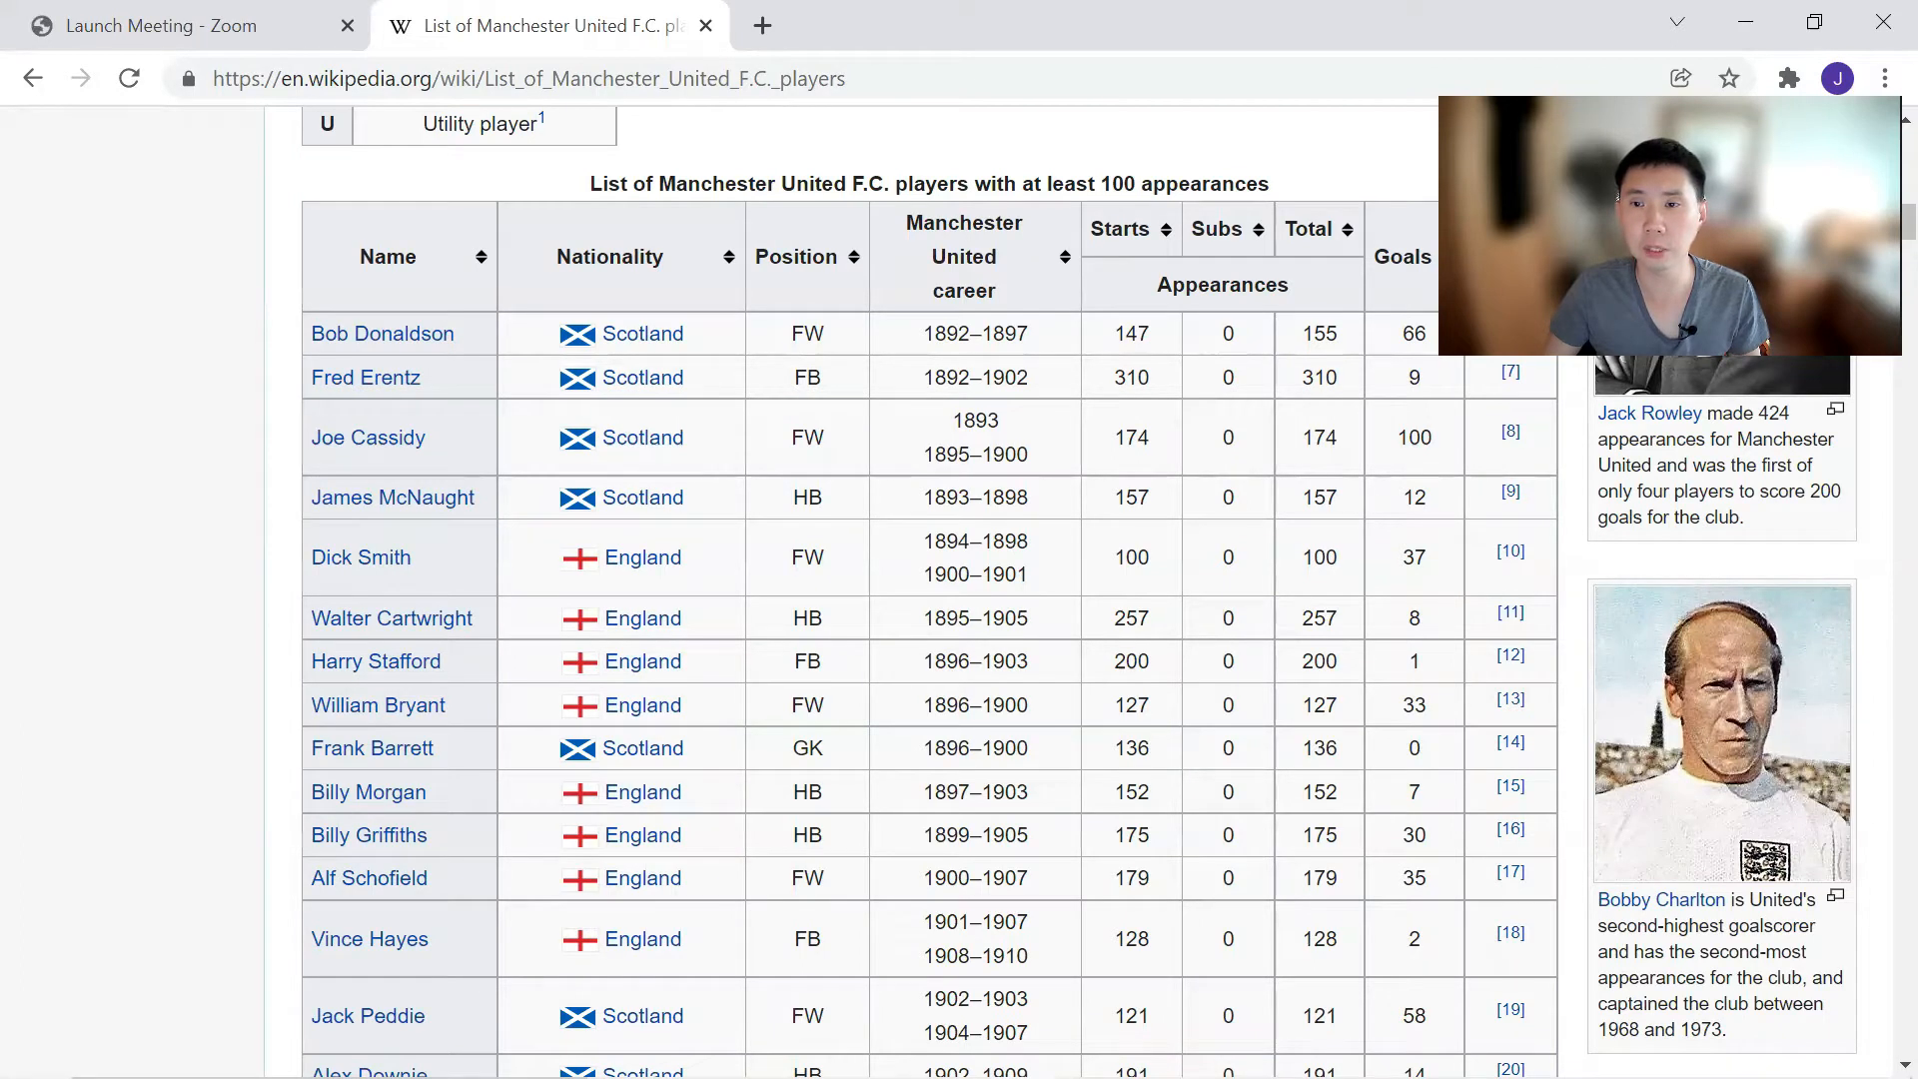
{"action": "mouse_move", "coordinate": [623, 398]}
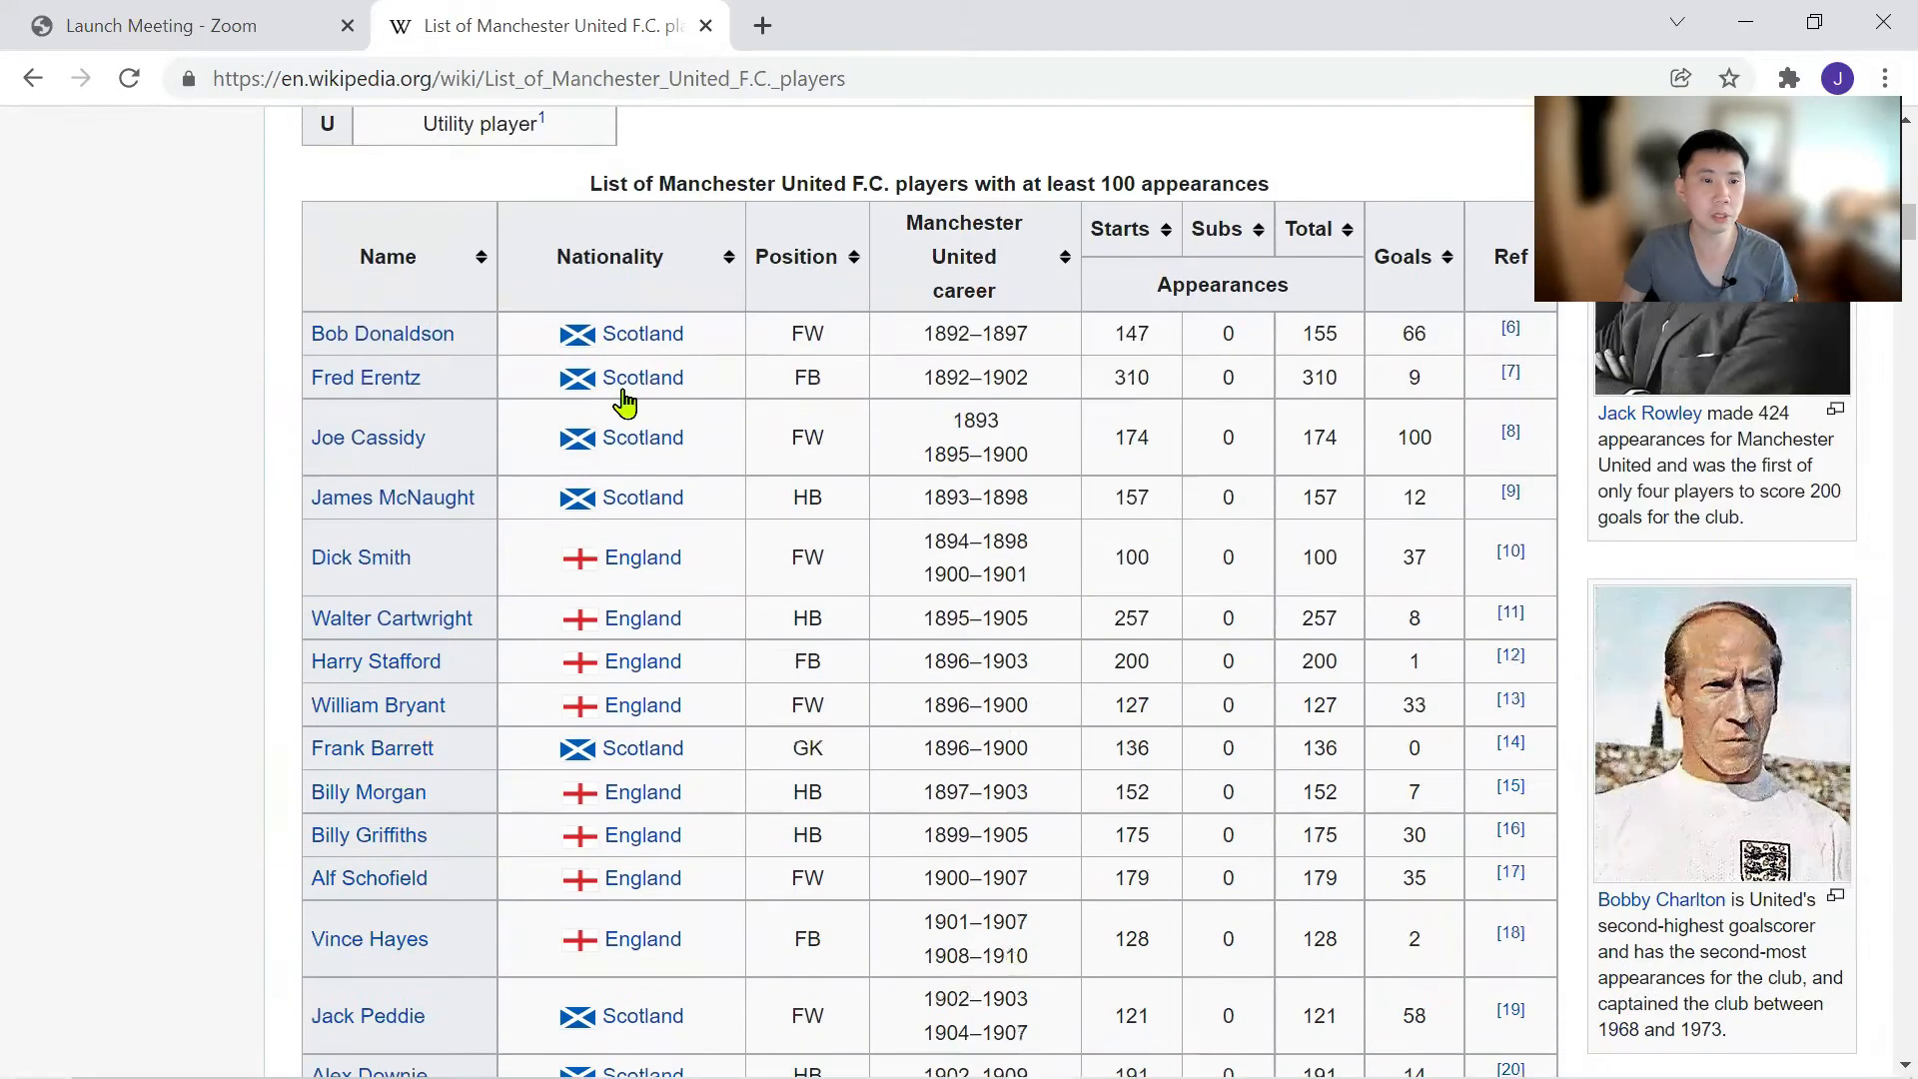
{"action": "mouse_move", "coordinate": [346, 214]}
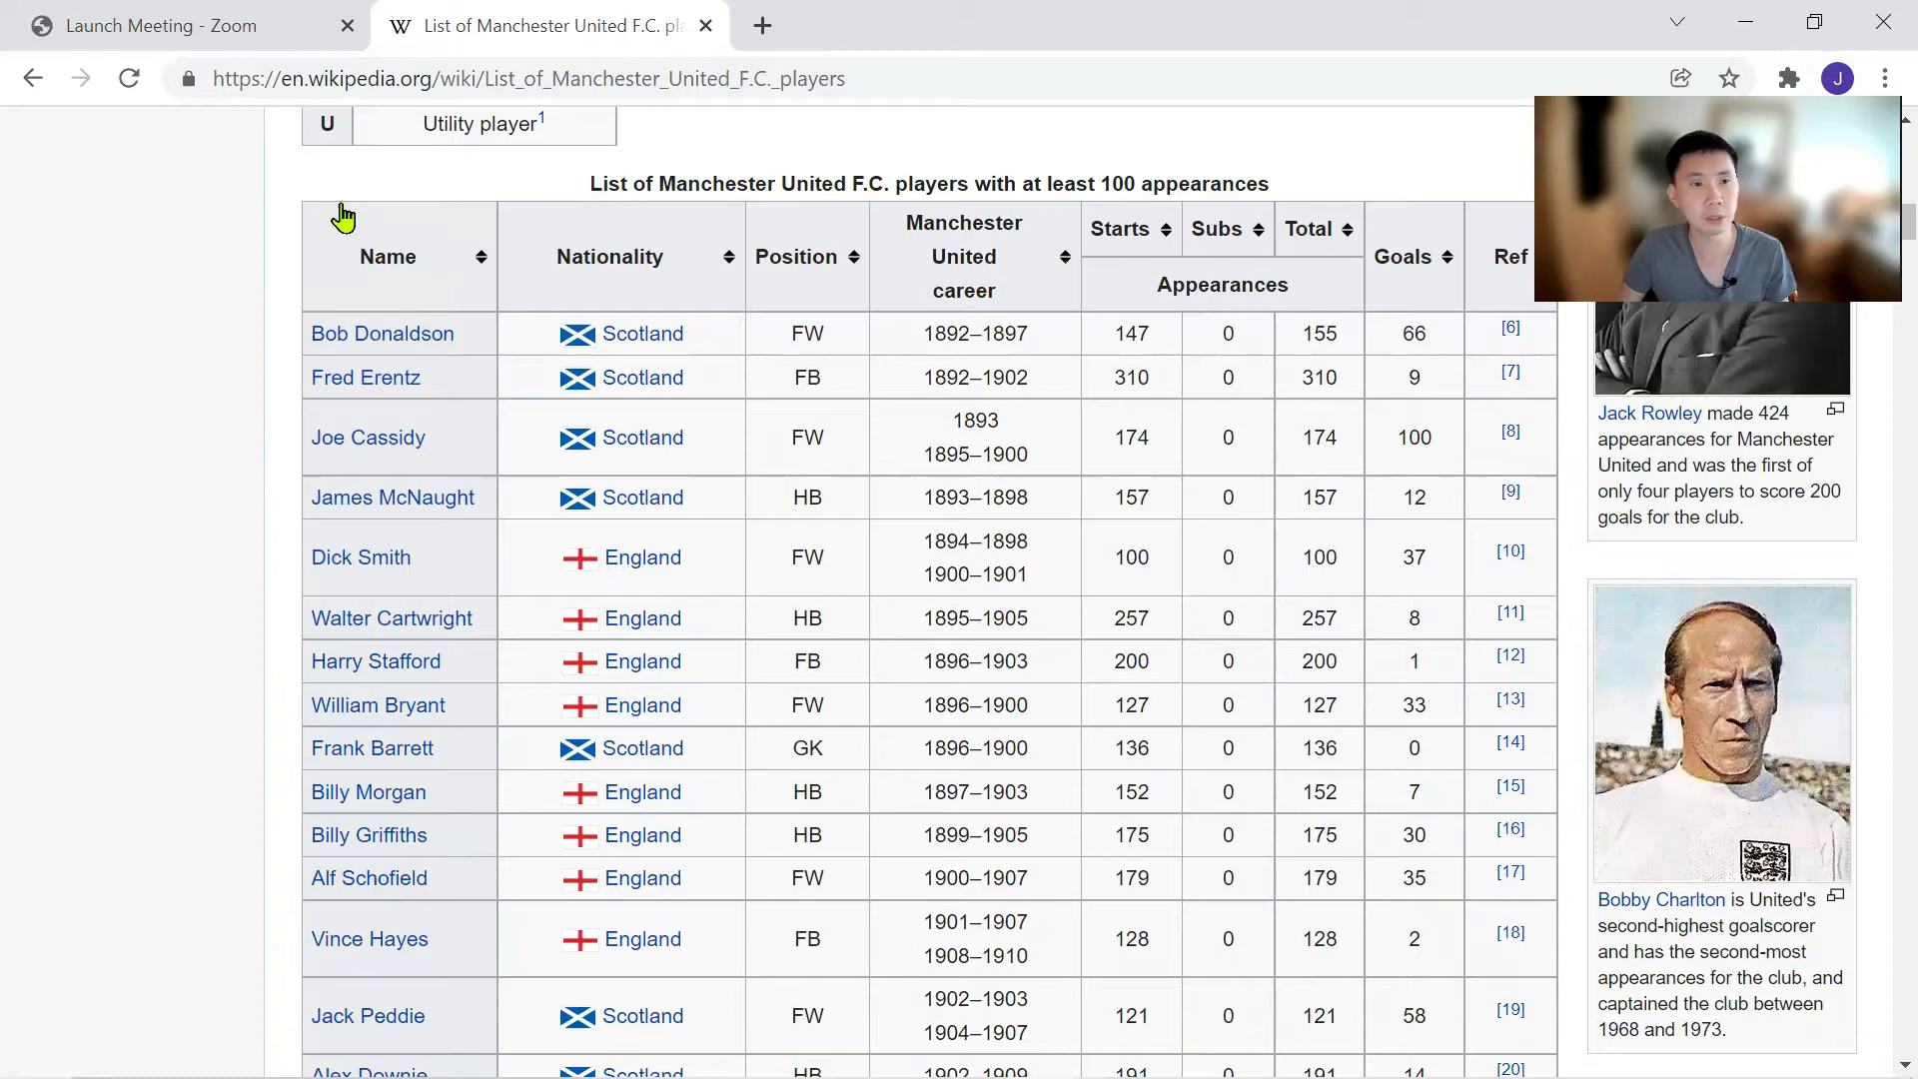
{"action": "scroll", "scroll_direction": "up", "scroll_amount": 3}
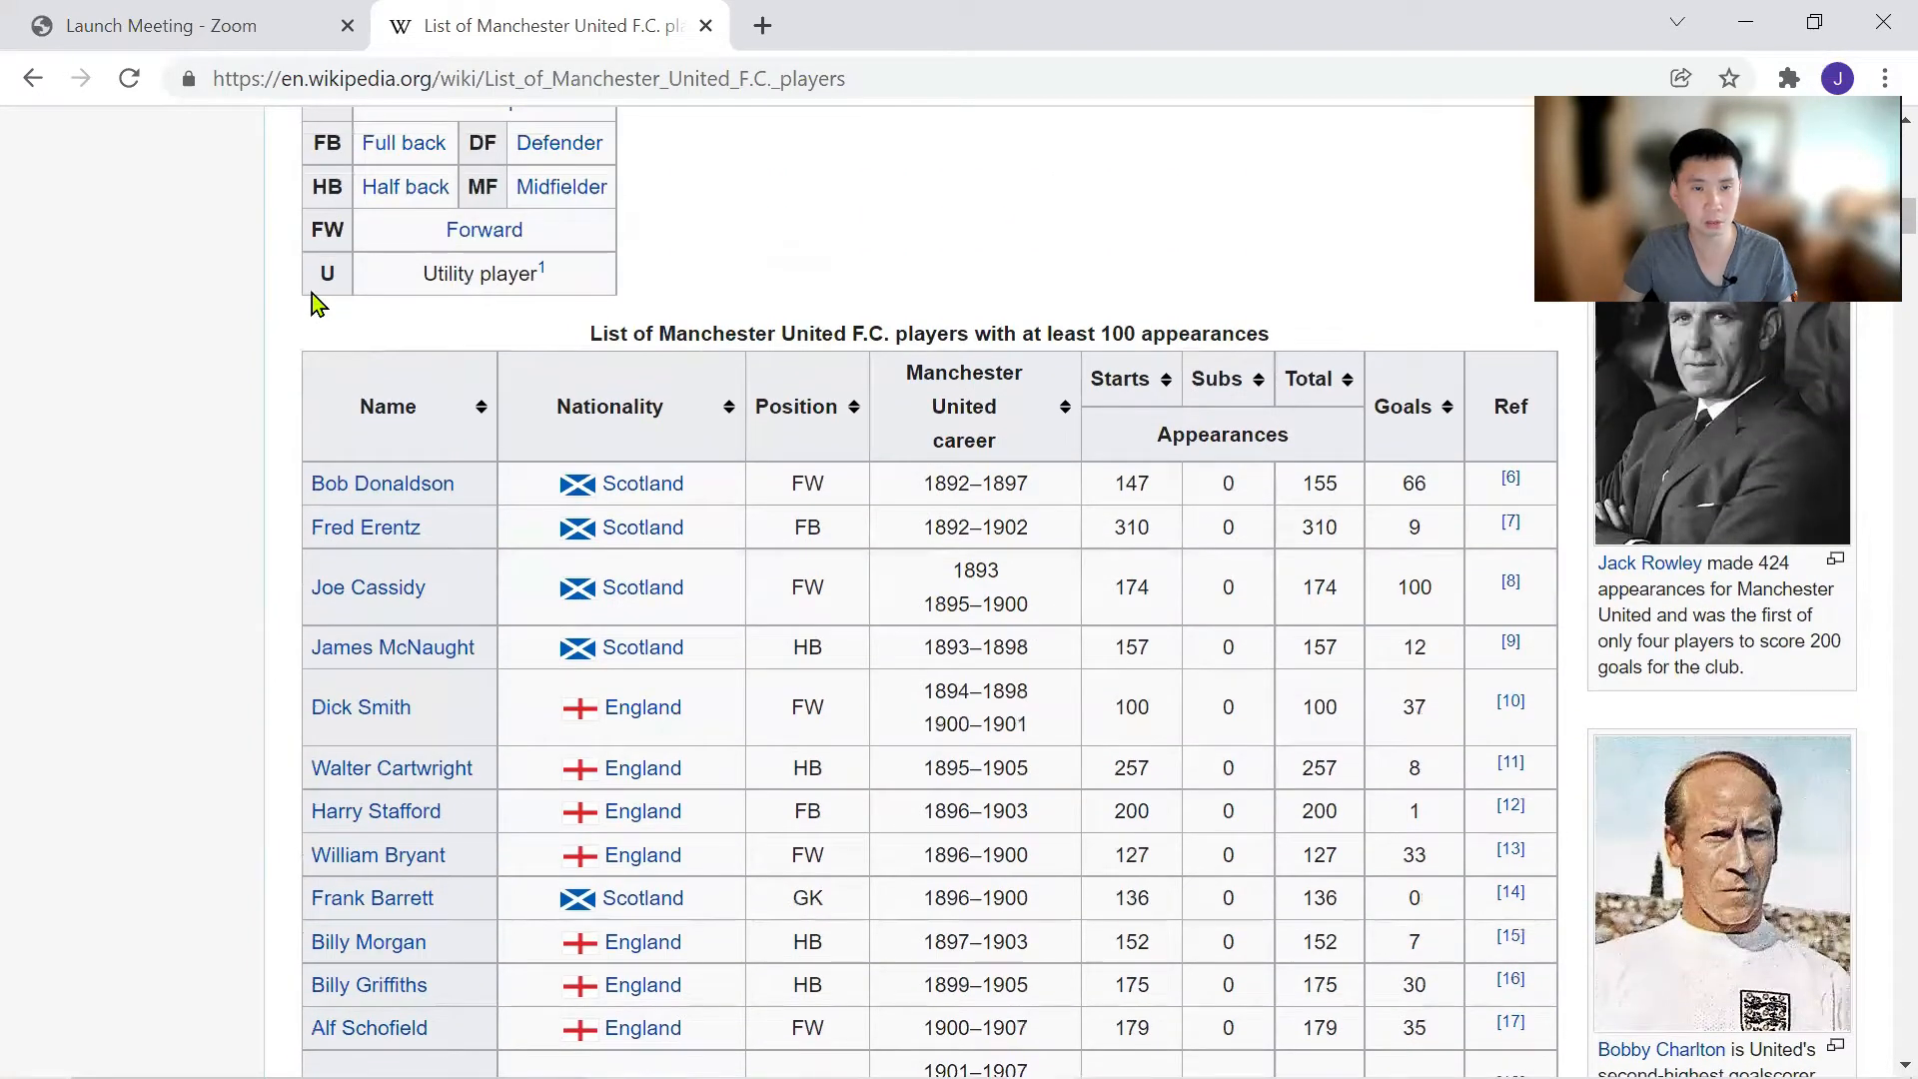
{"action": "mouse_move", "coordinate": [296, 356]}
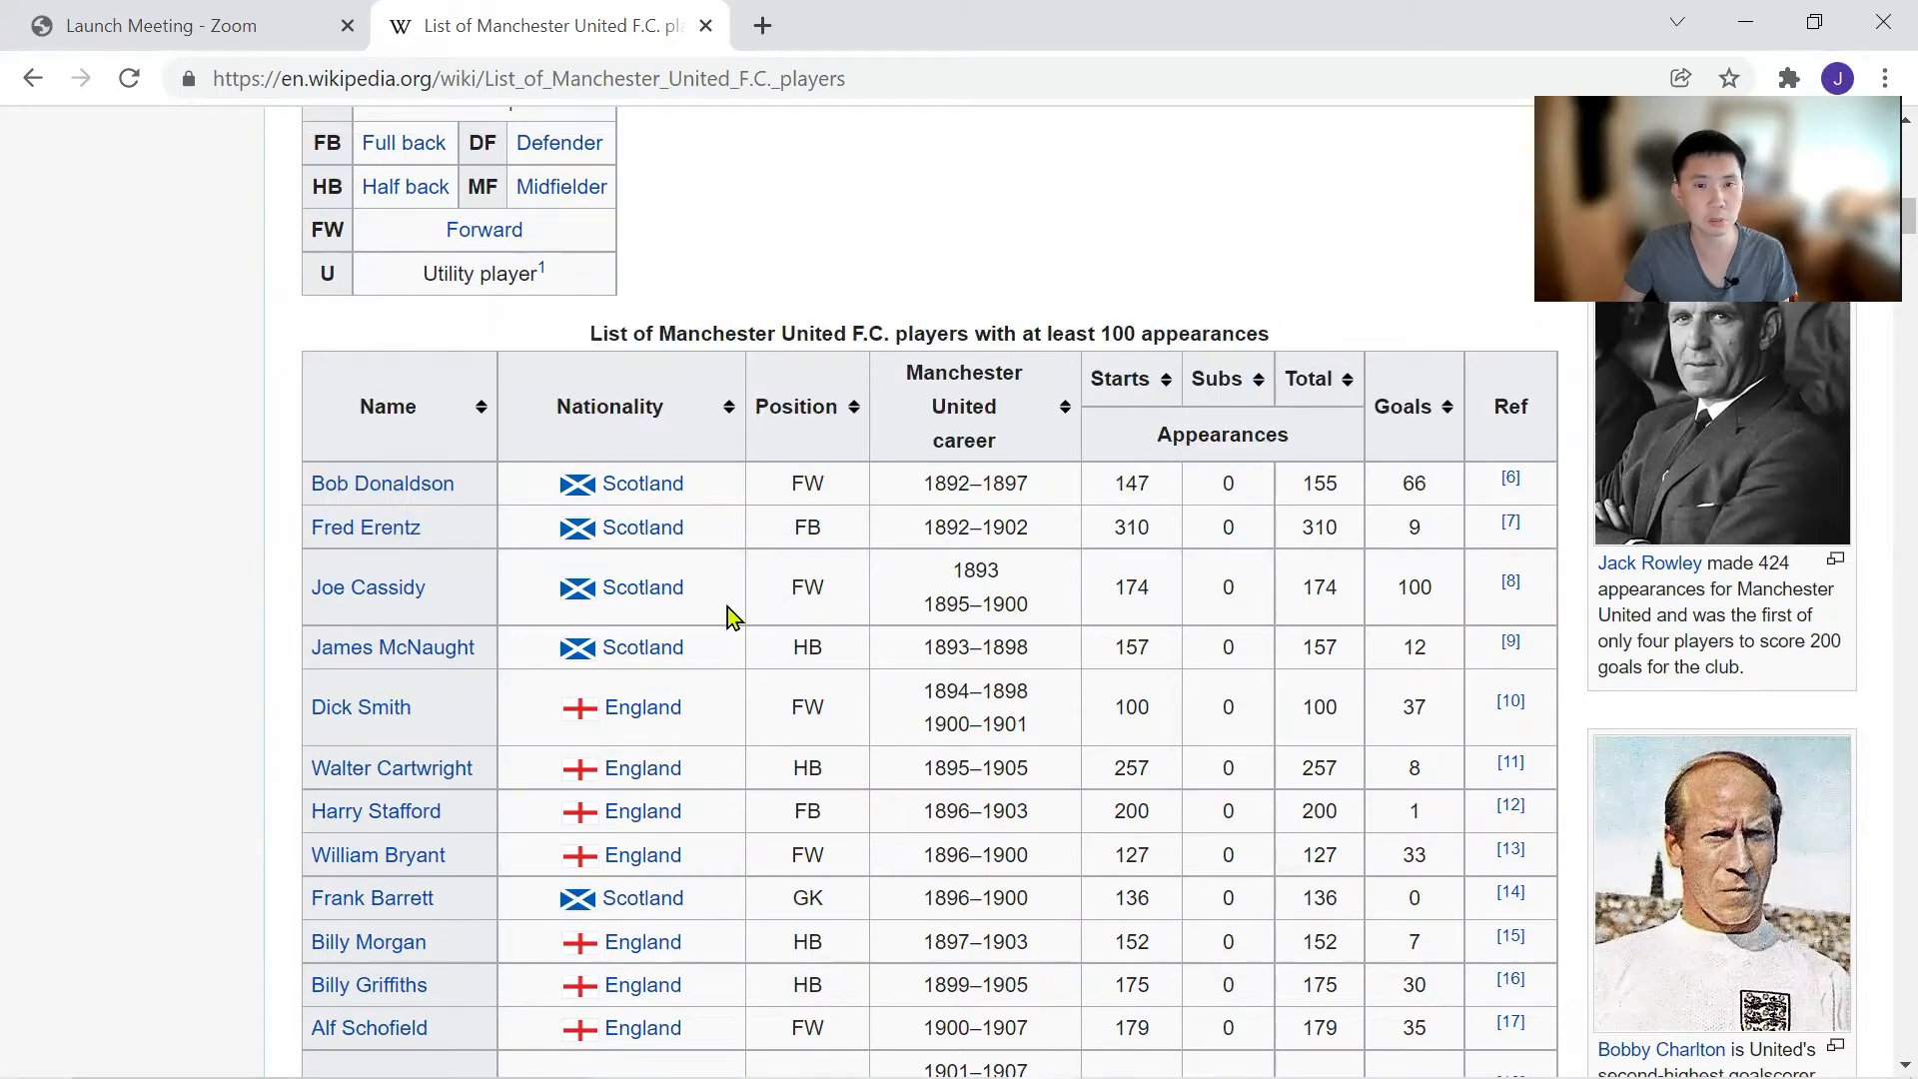
Select the players table from its title through the last player row and copy it
{"action": "double_click", "coordinate": [387, 407]}
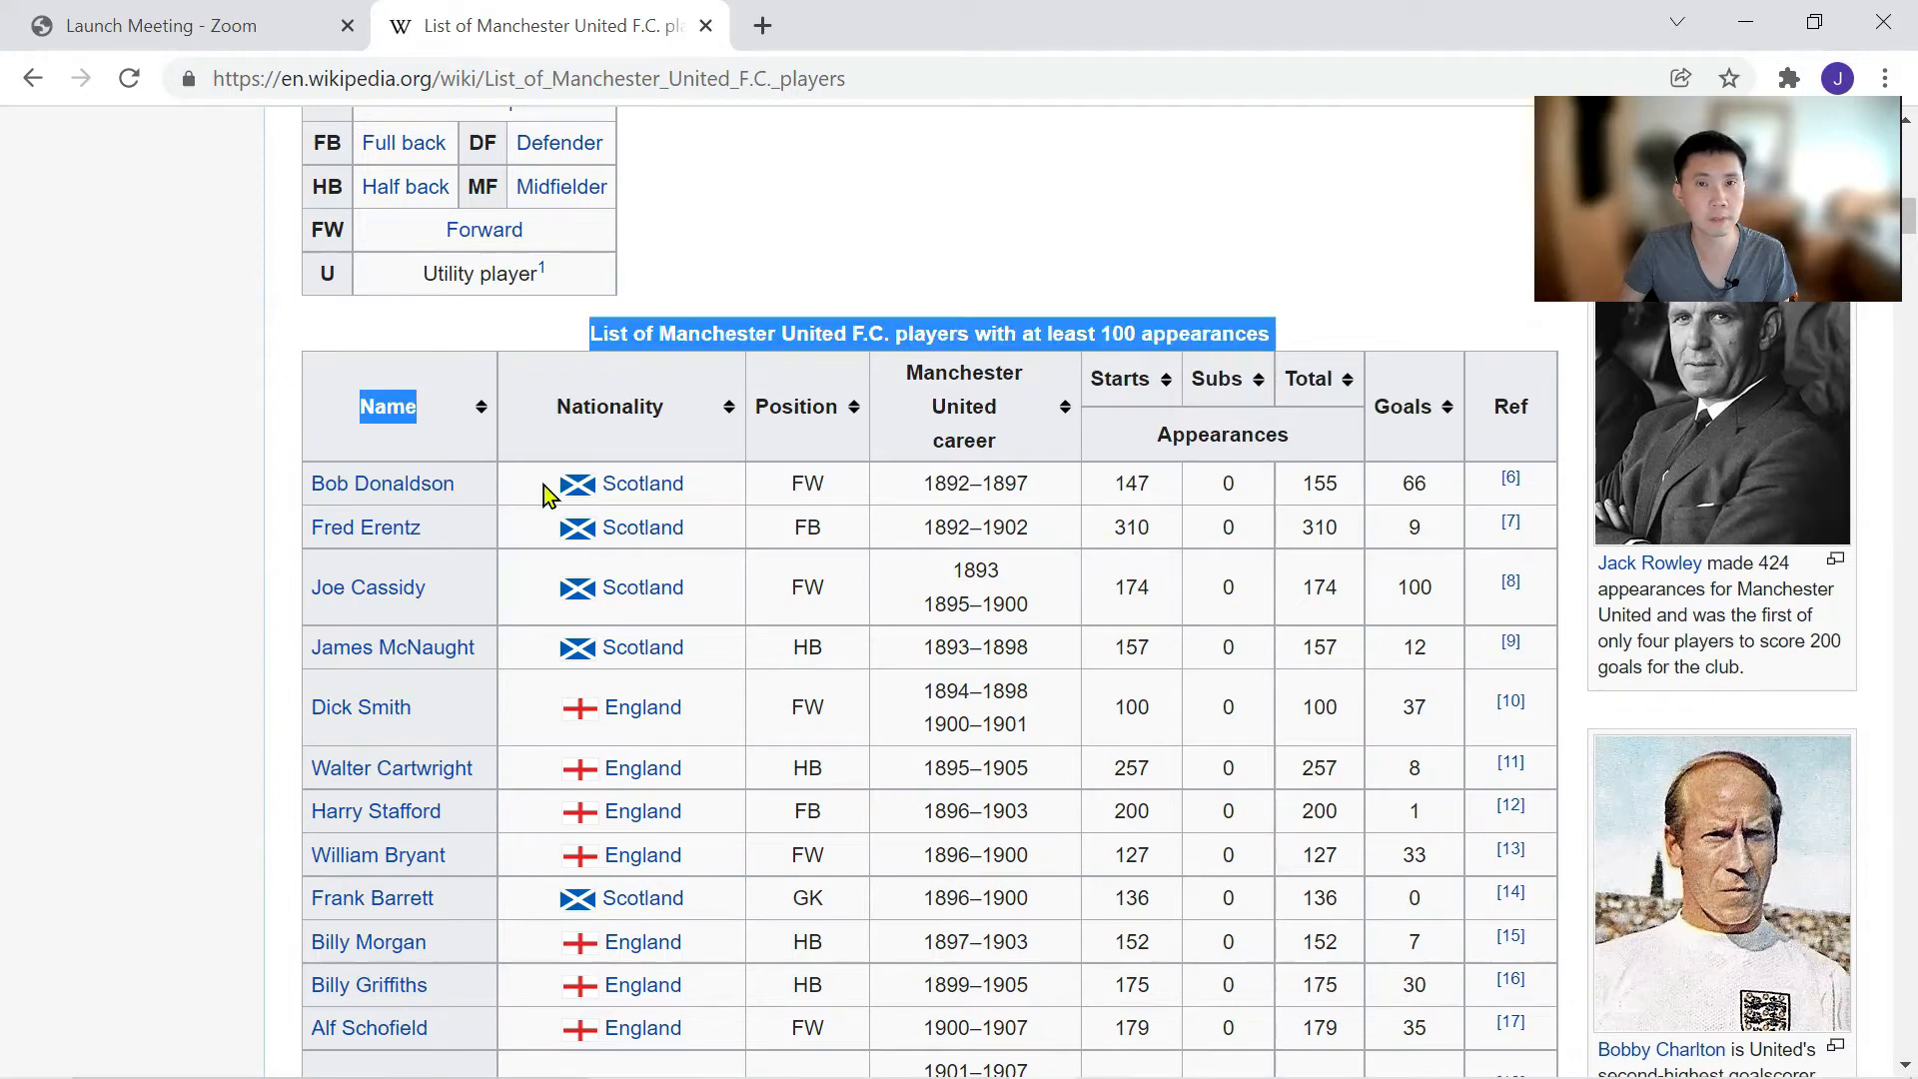
{"action": "key", "text": "ctrl+a"}
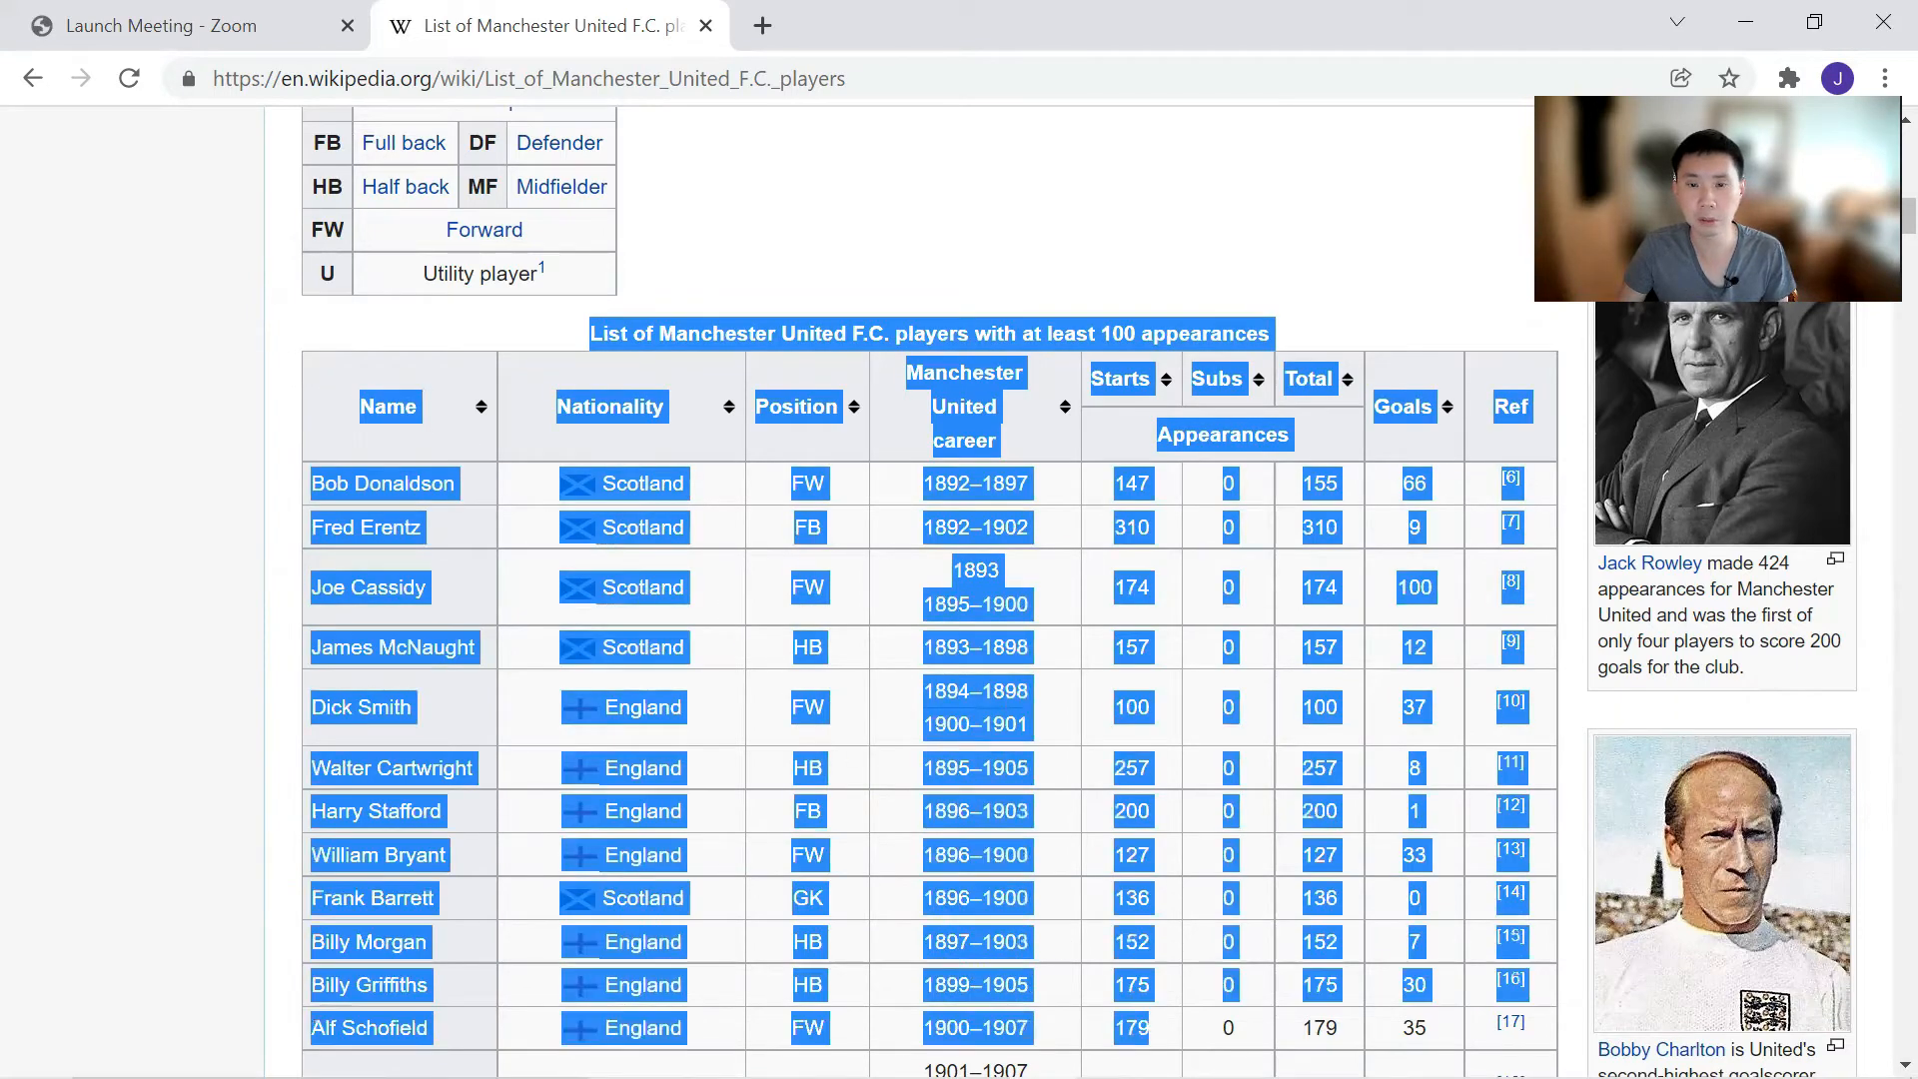
{"action": "scroll", "scroll_direction": "down", "scroll_amount": 3}
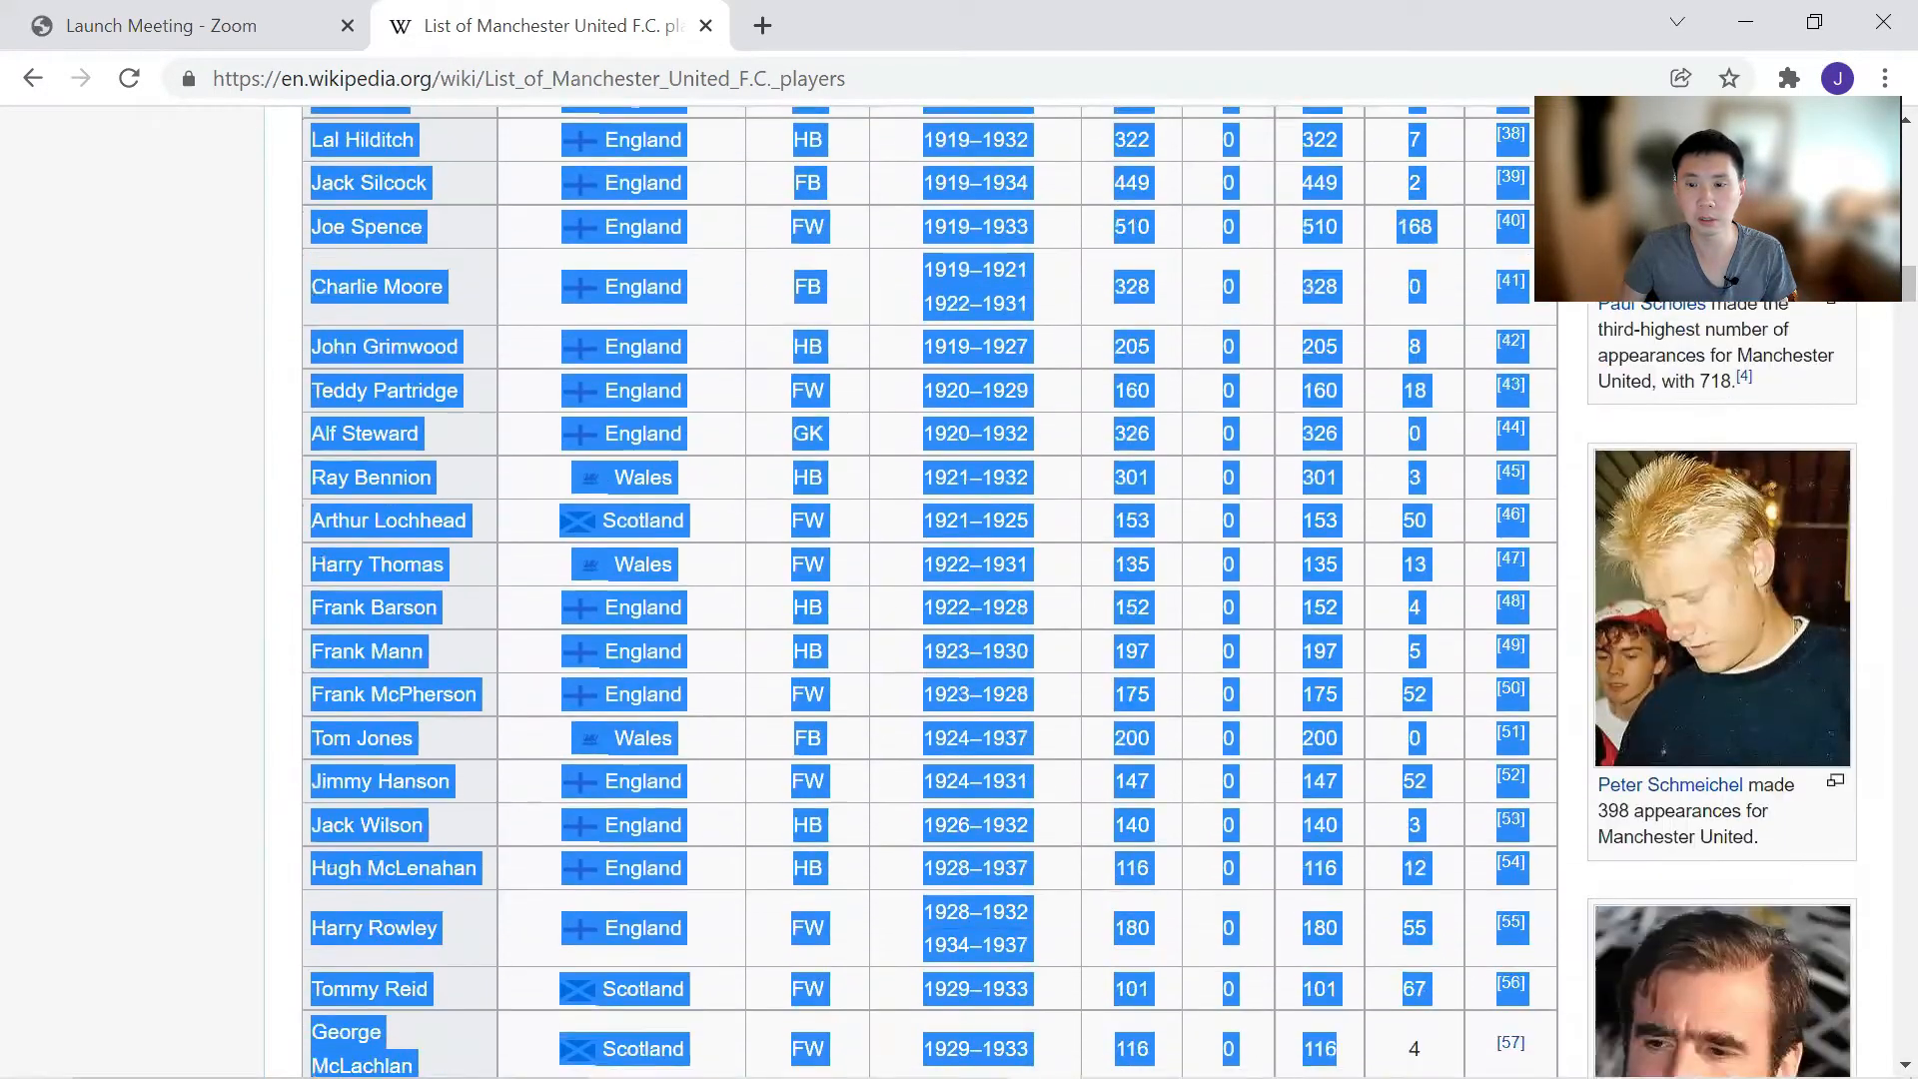
{"action": "scroll", "scroll_direction": "down", "scroll_amount": 3}
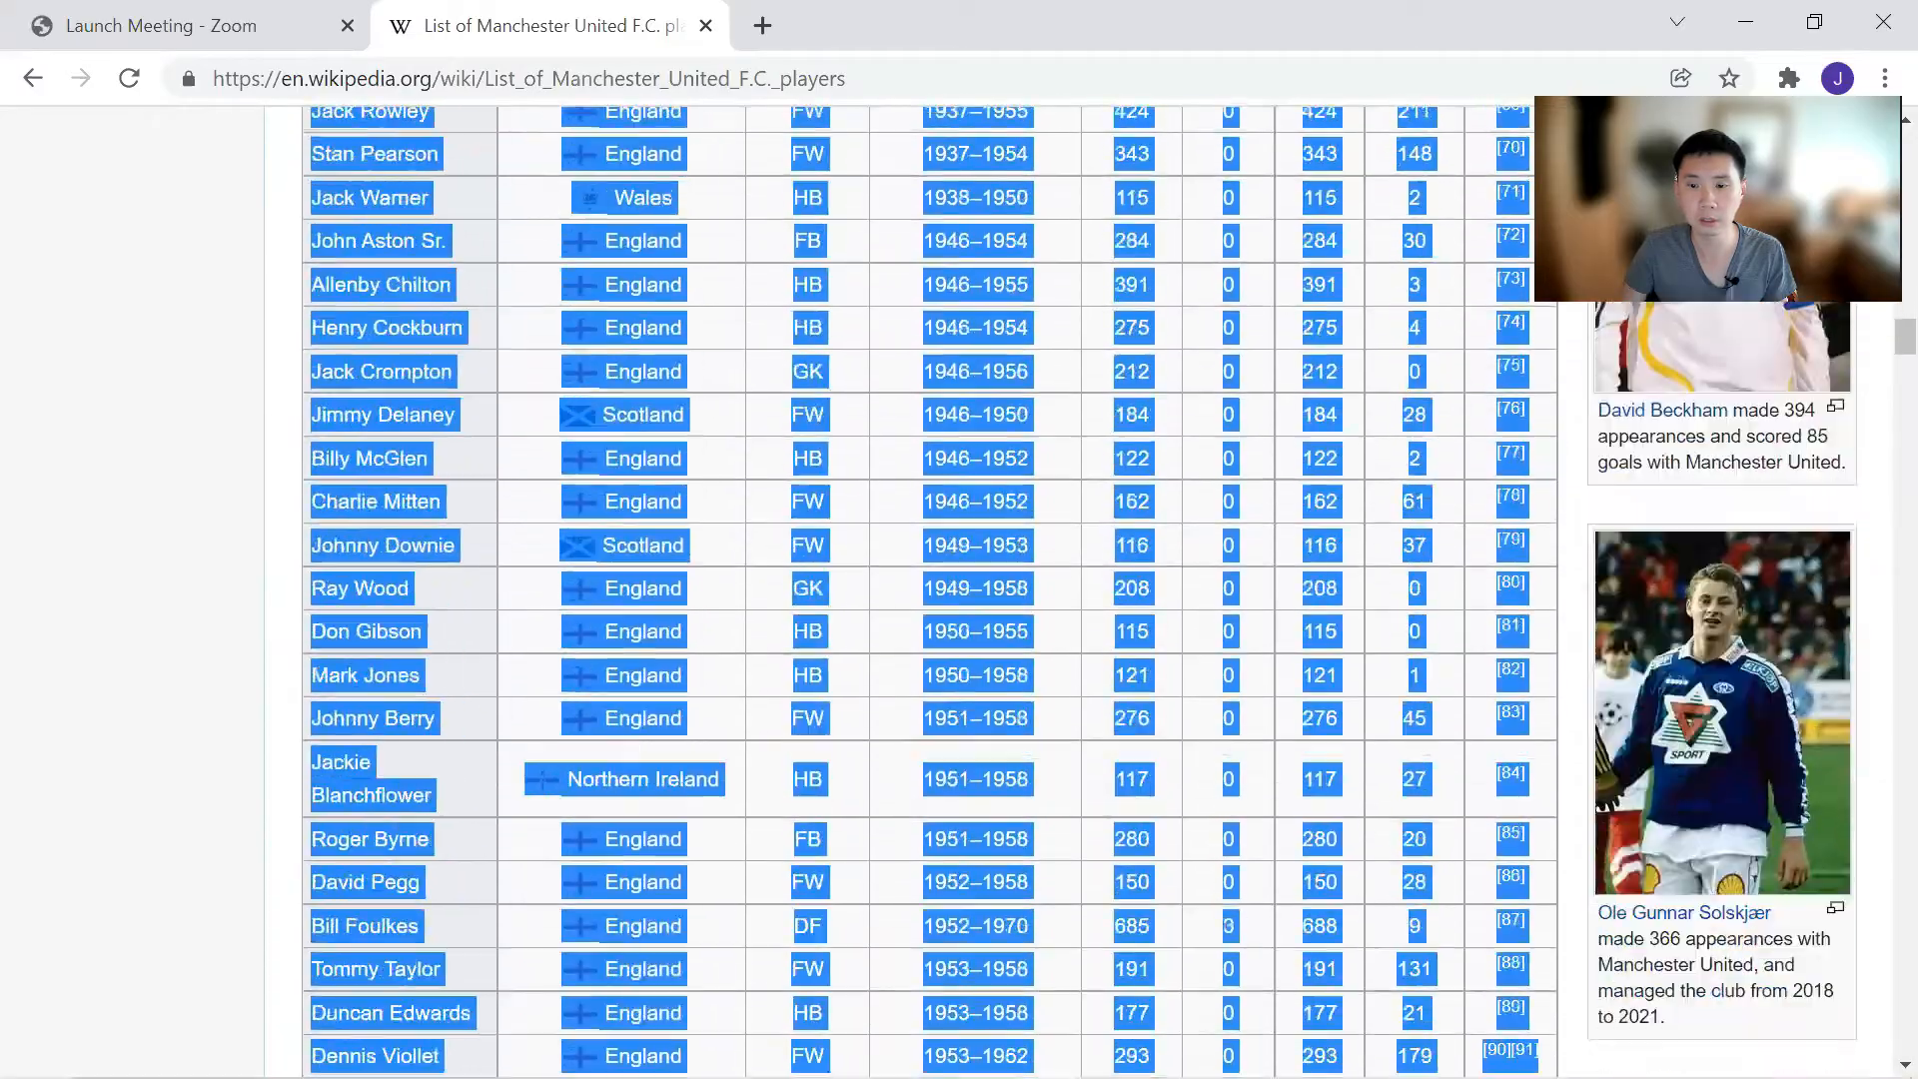
{"action": "scroll", "scroll_direction": "down", "scroll_amount": 3}
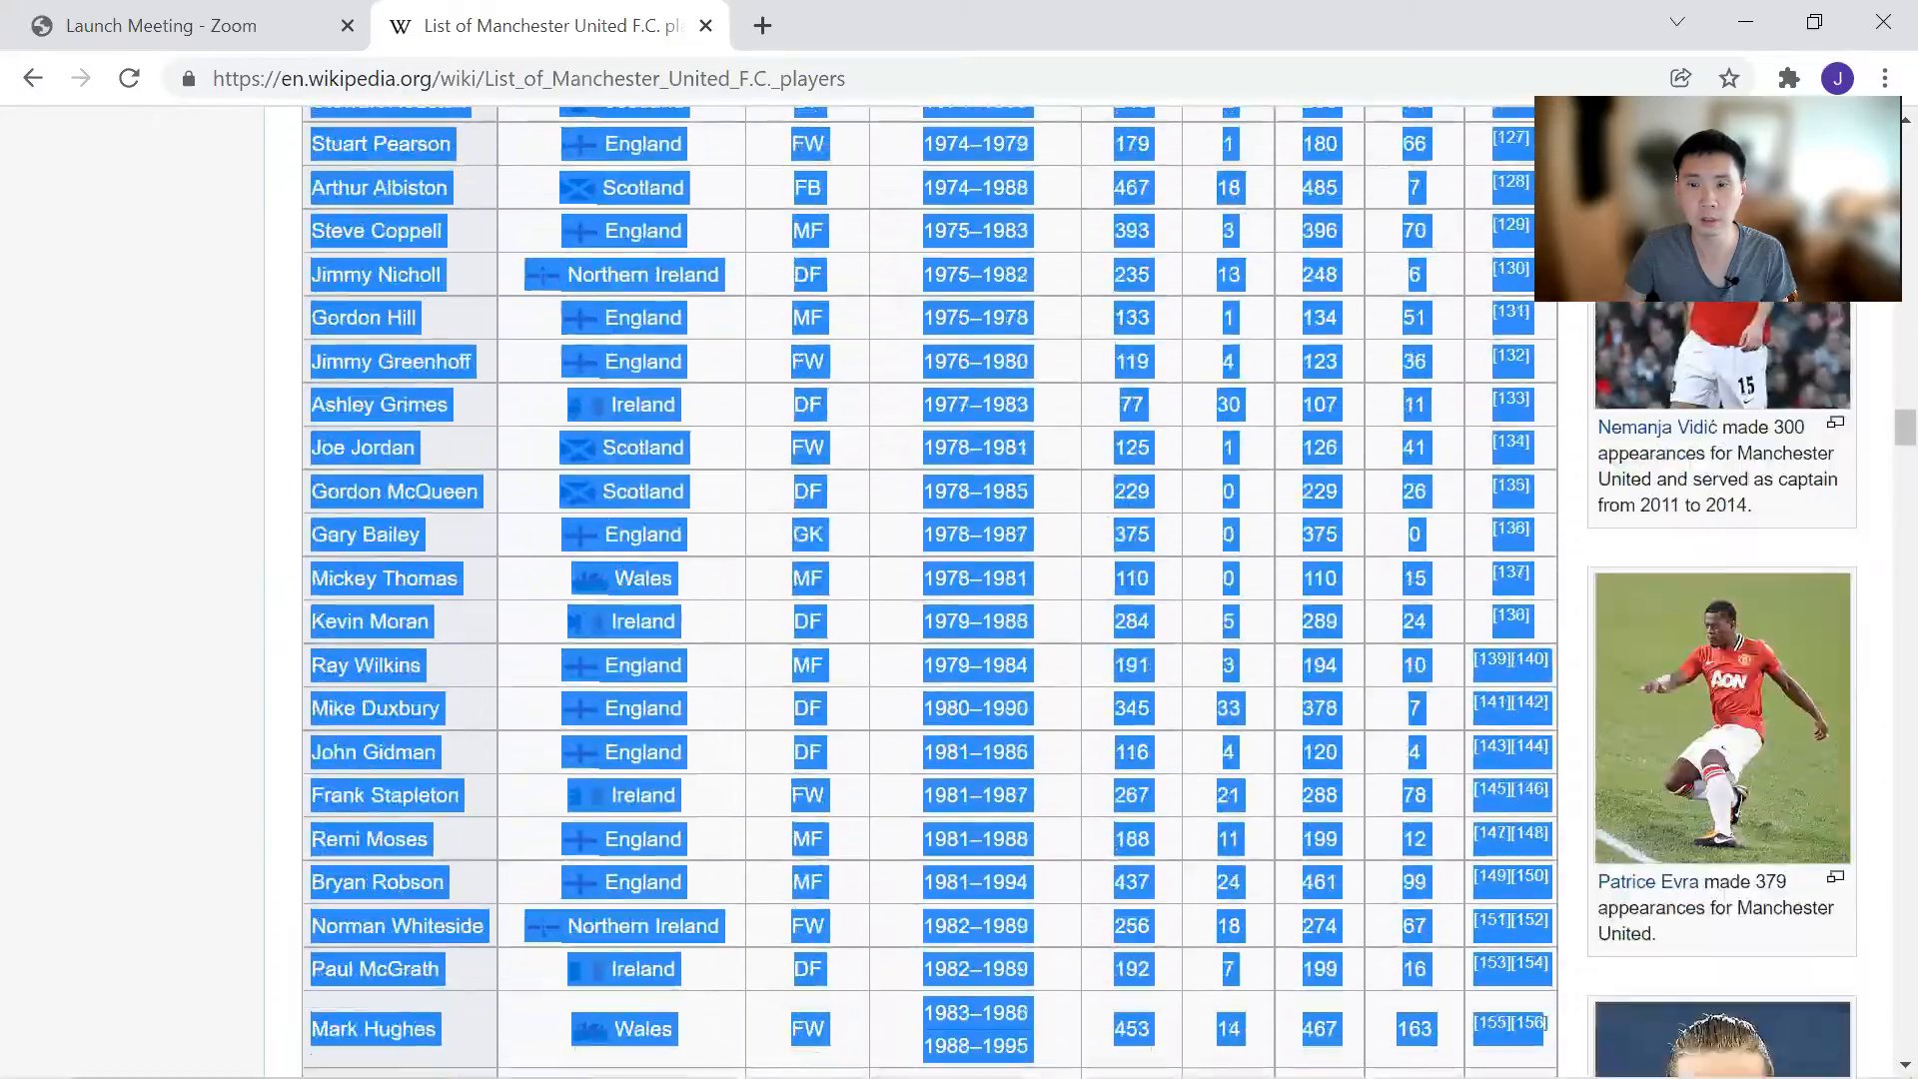
{"action": "scroll", "scroll_direction": "down", "scroll_amount": 3}
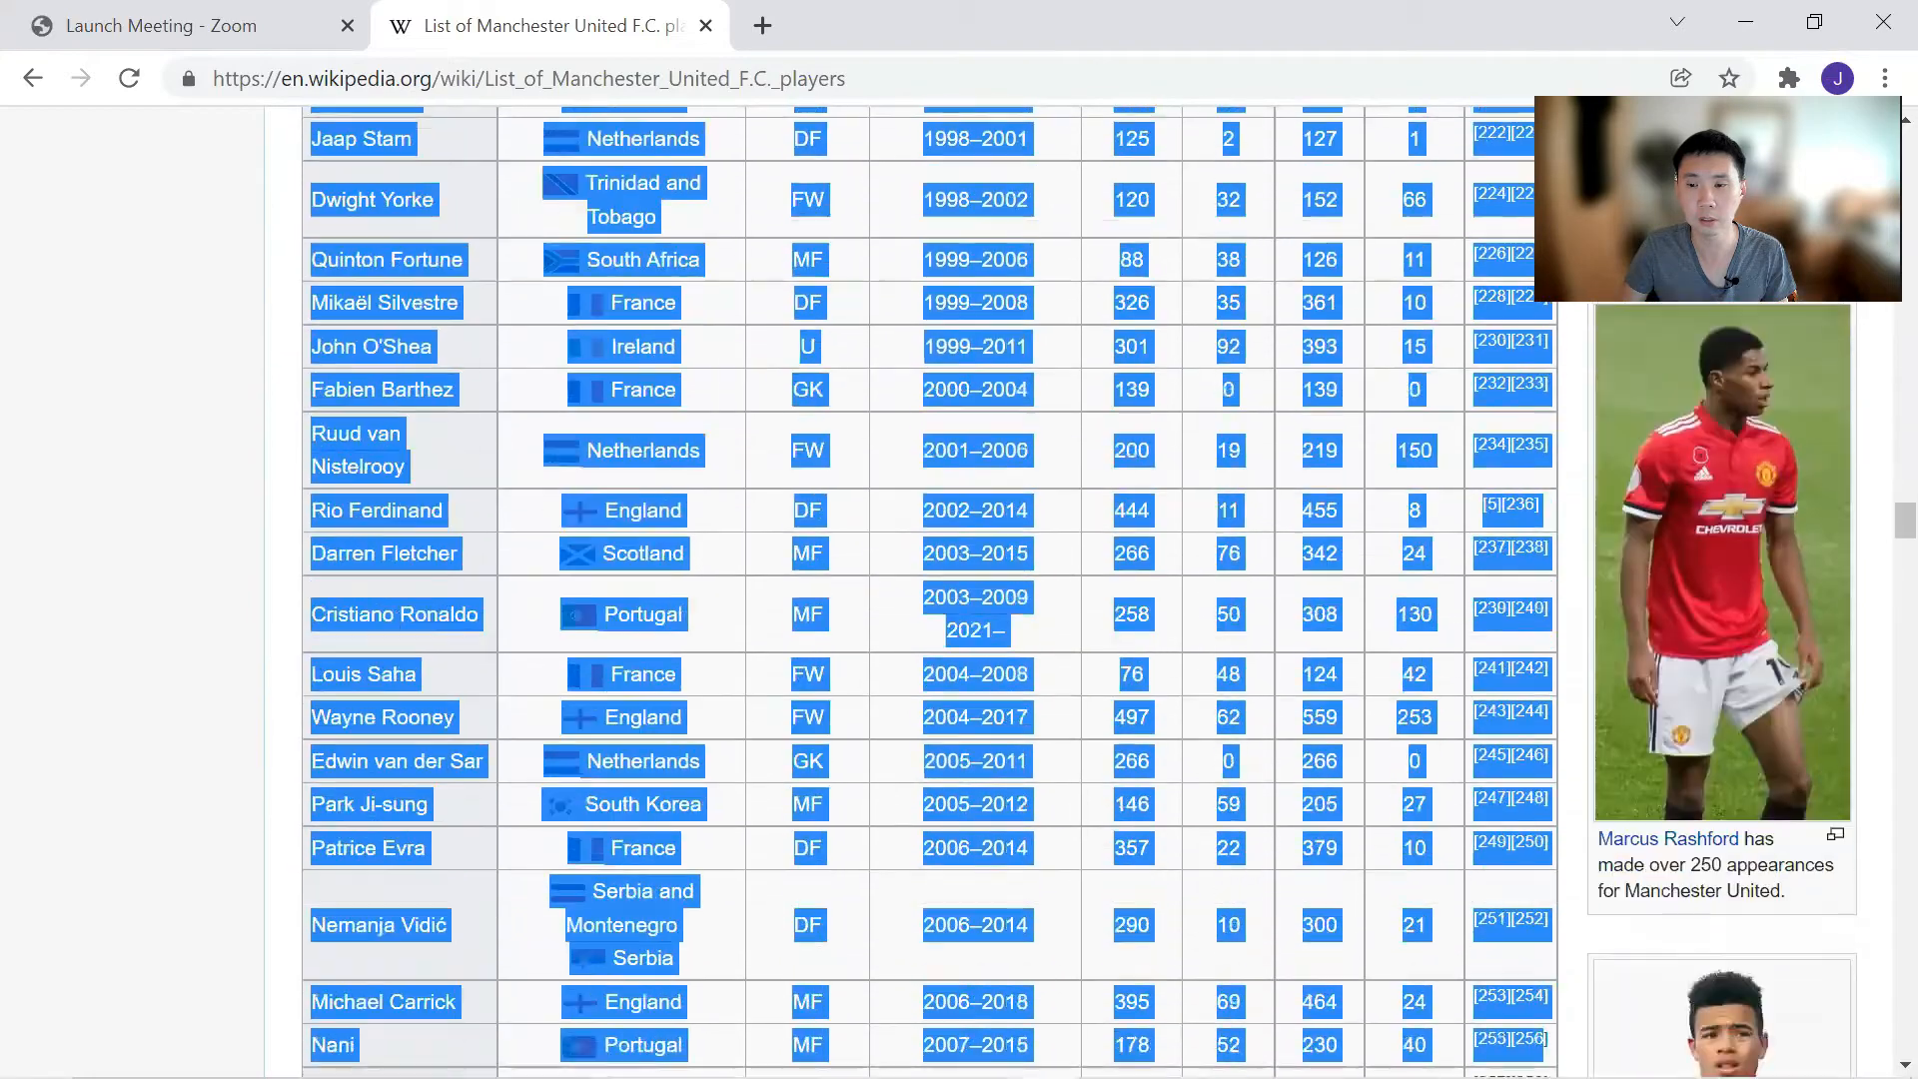
{"action": "scroll", "scroll_direction": "down", "scroll_amount": 3}
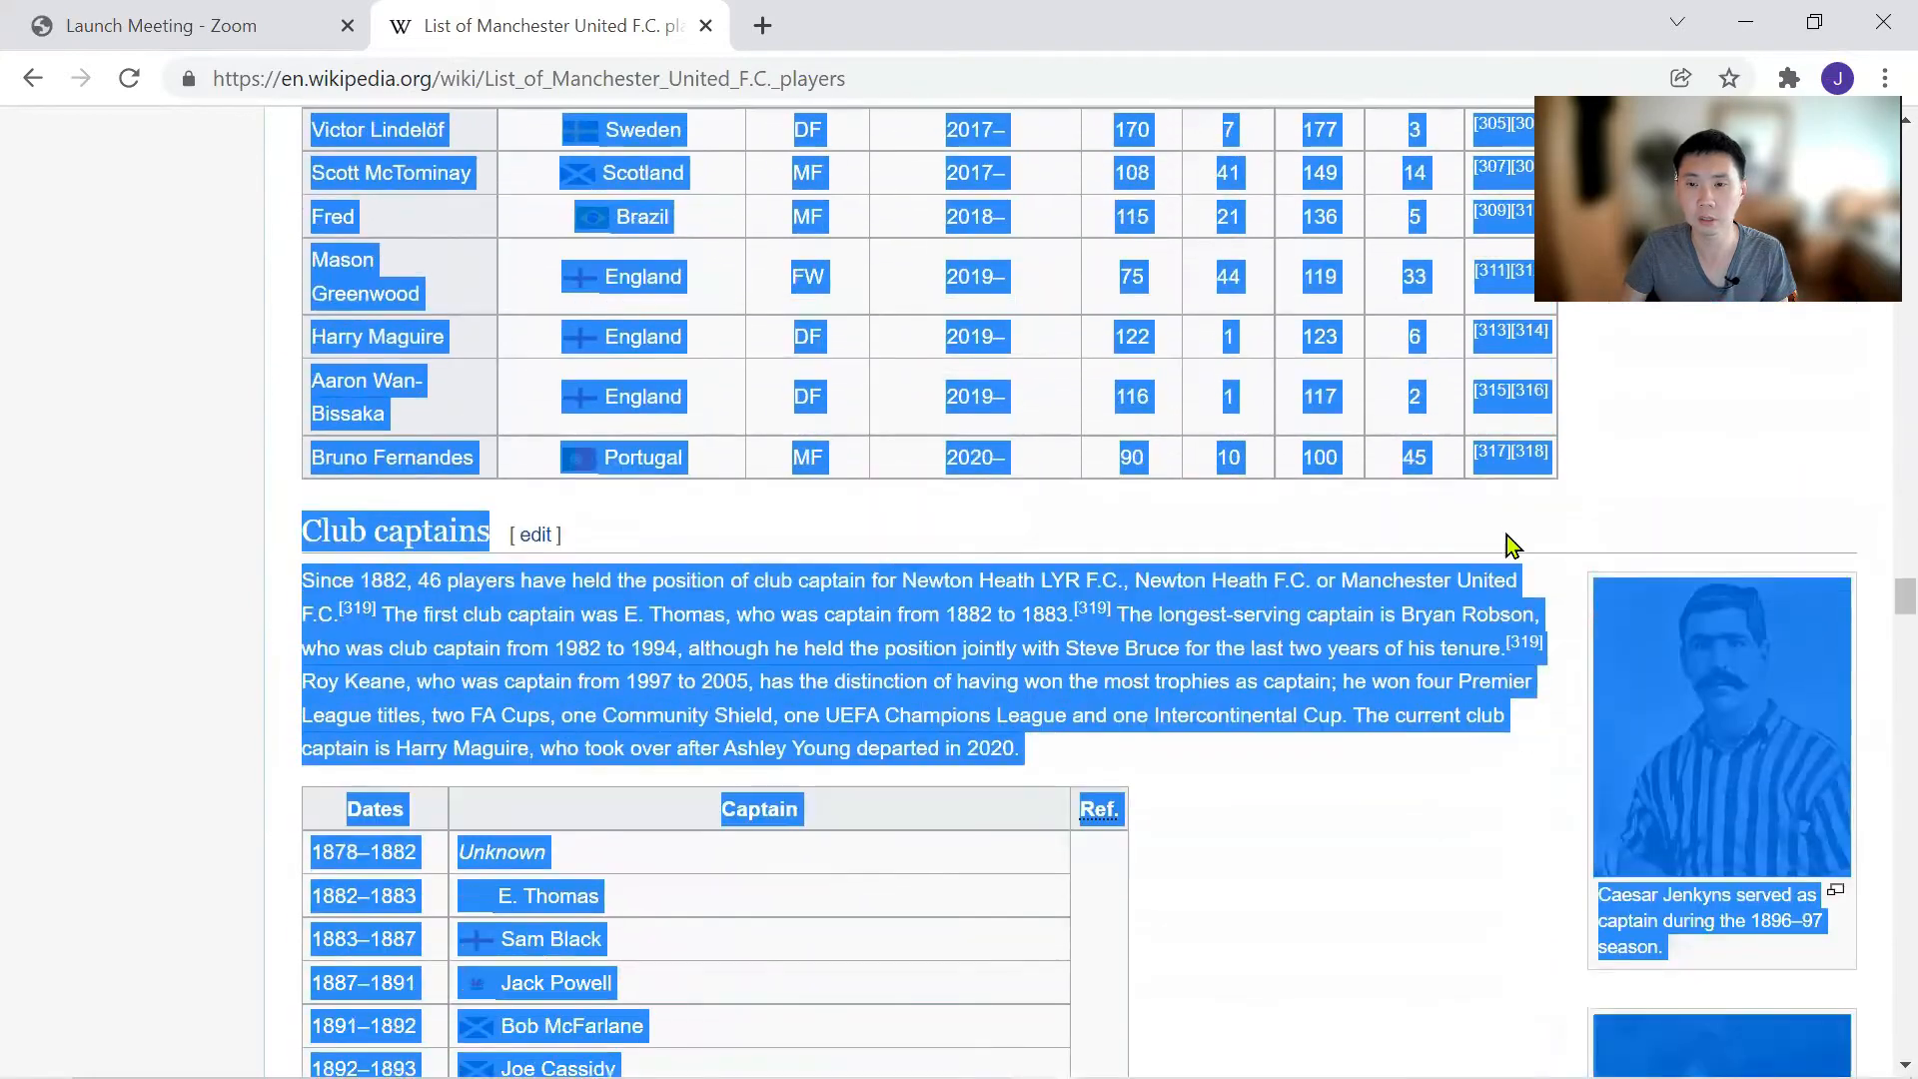
{"action": "left_click", "coordinate": [1554, 478]}
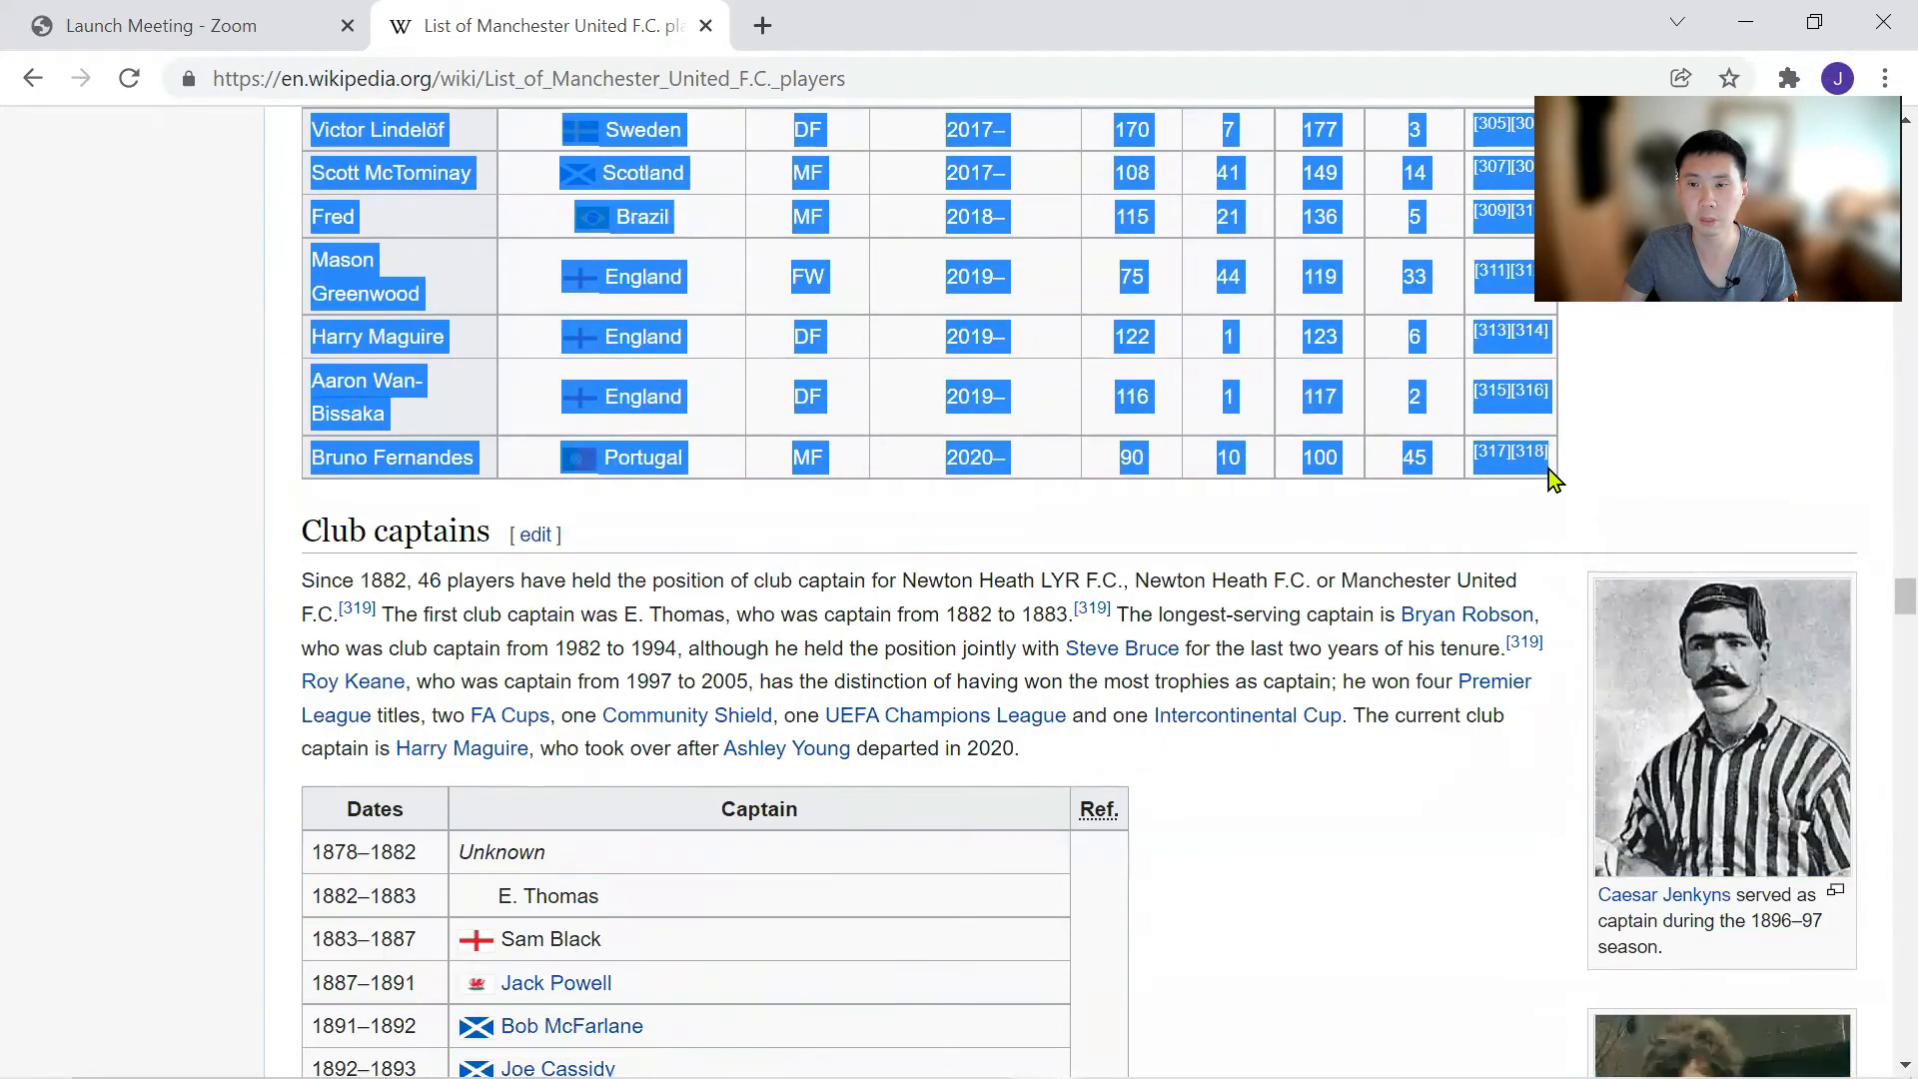
{"action": "key", "text": "alt+tab"}
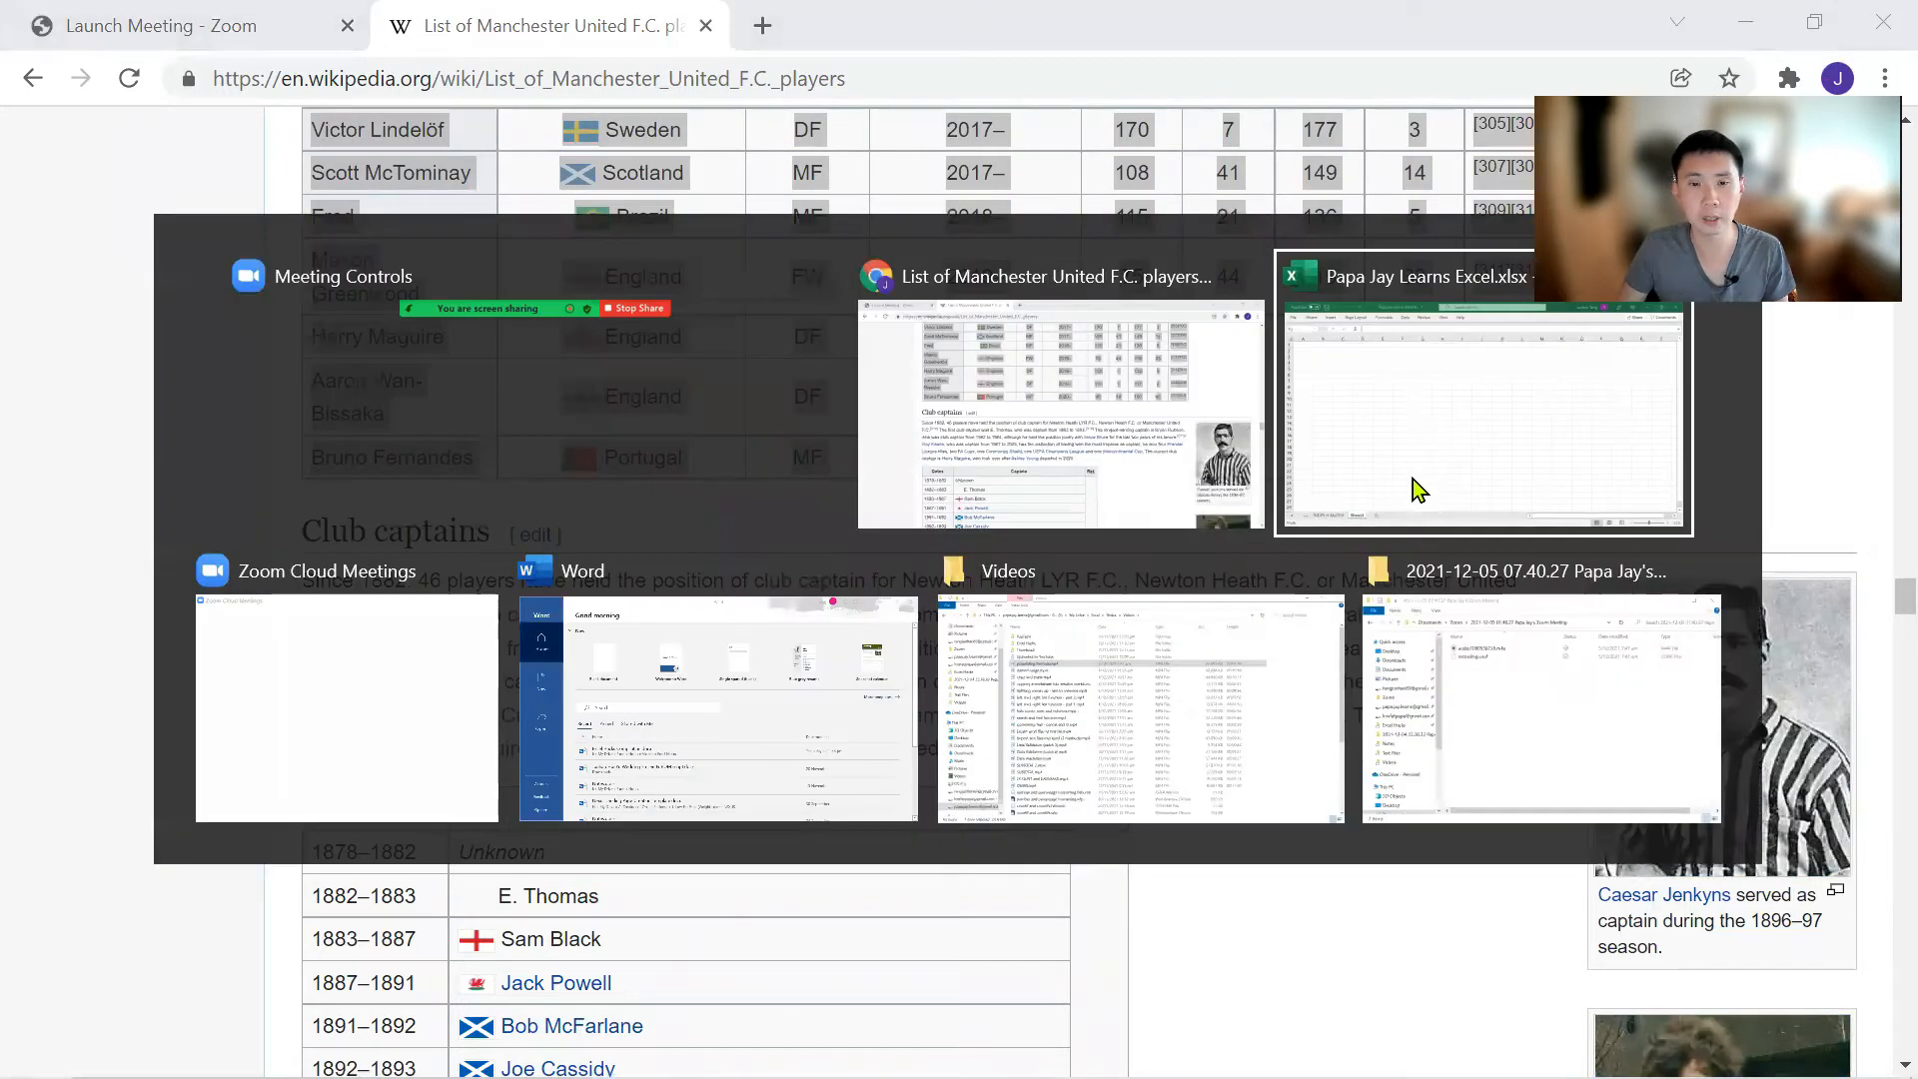
Paste the copied players table into Sheet3 at A1, keeping the web formatting
{"action": "left_click", "coordinate": [1482, 416]}
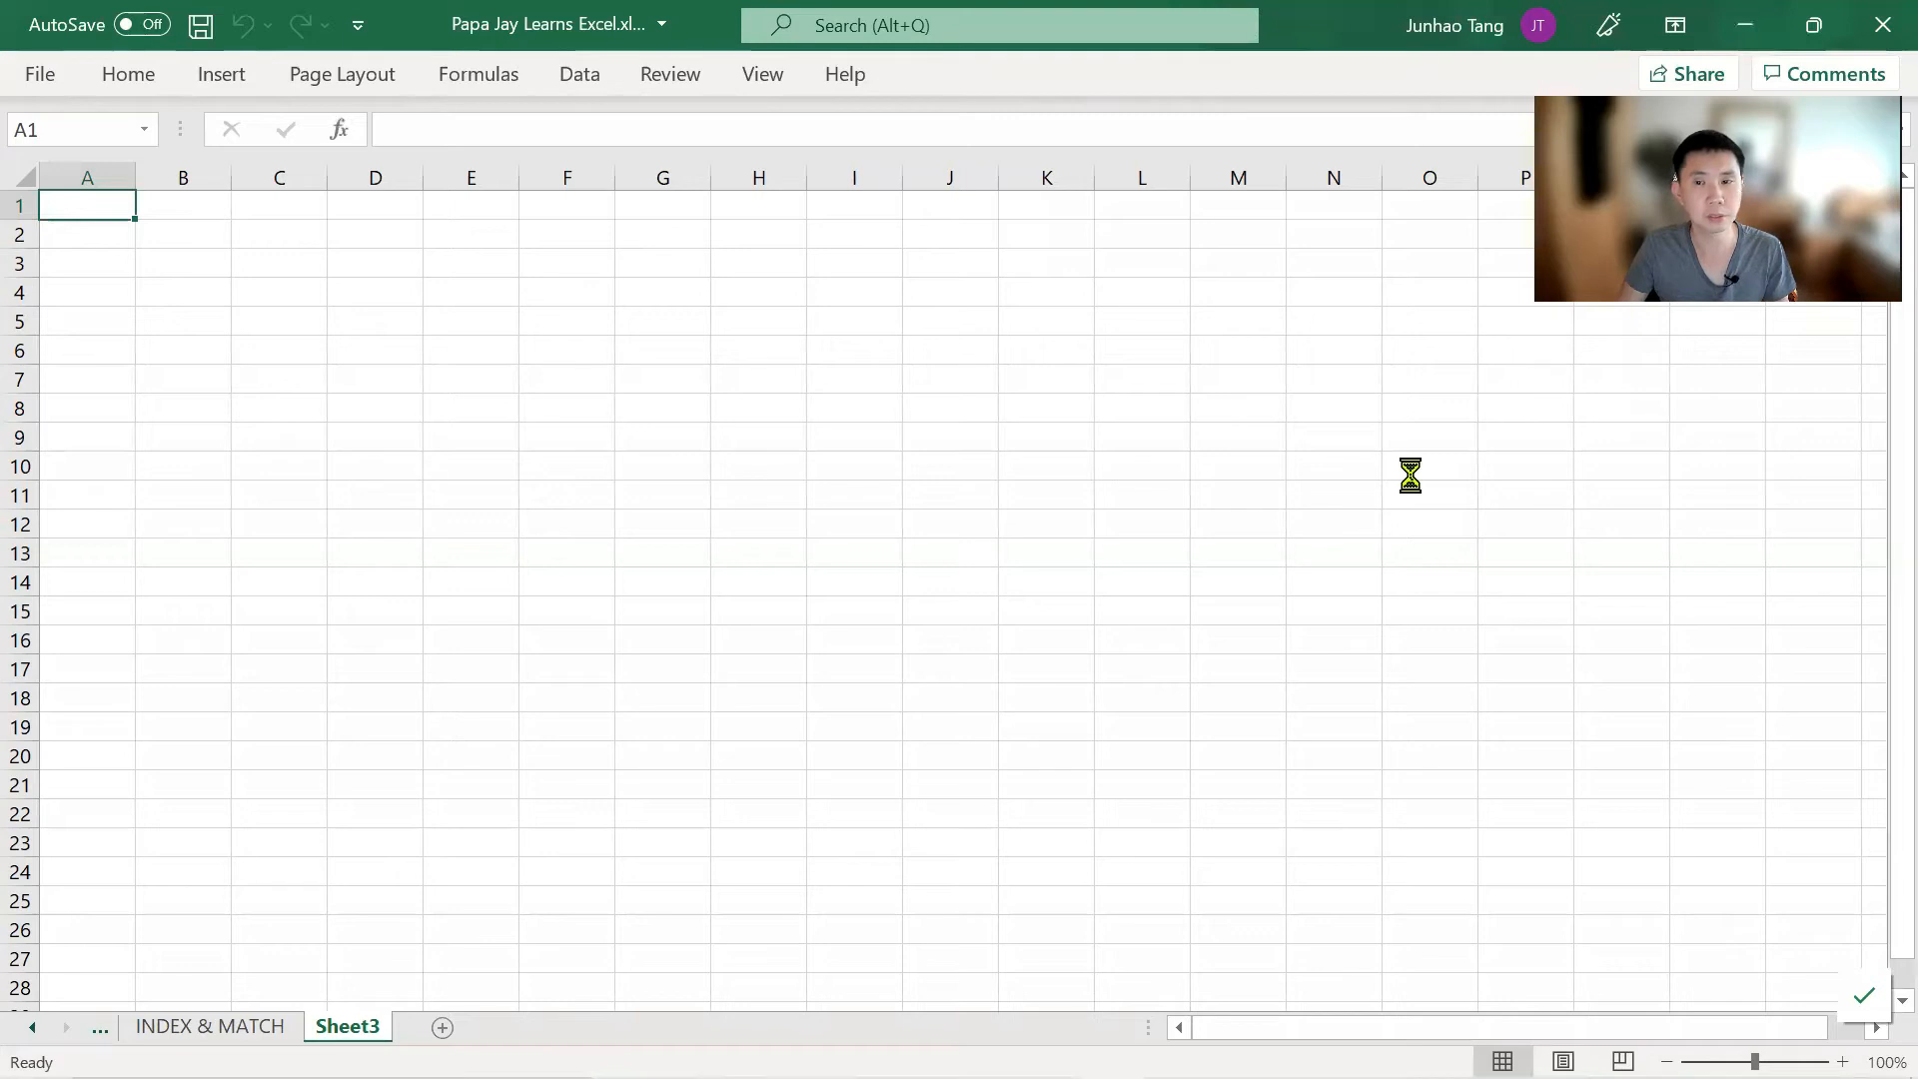
{"action": "key", "text": "ctrl+v"}
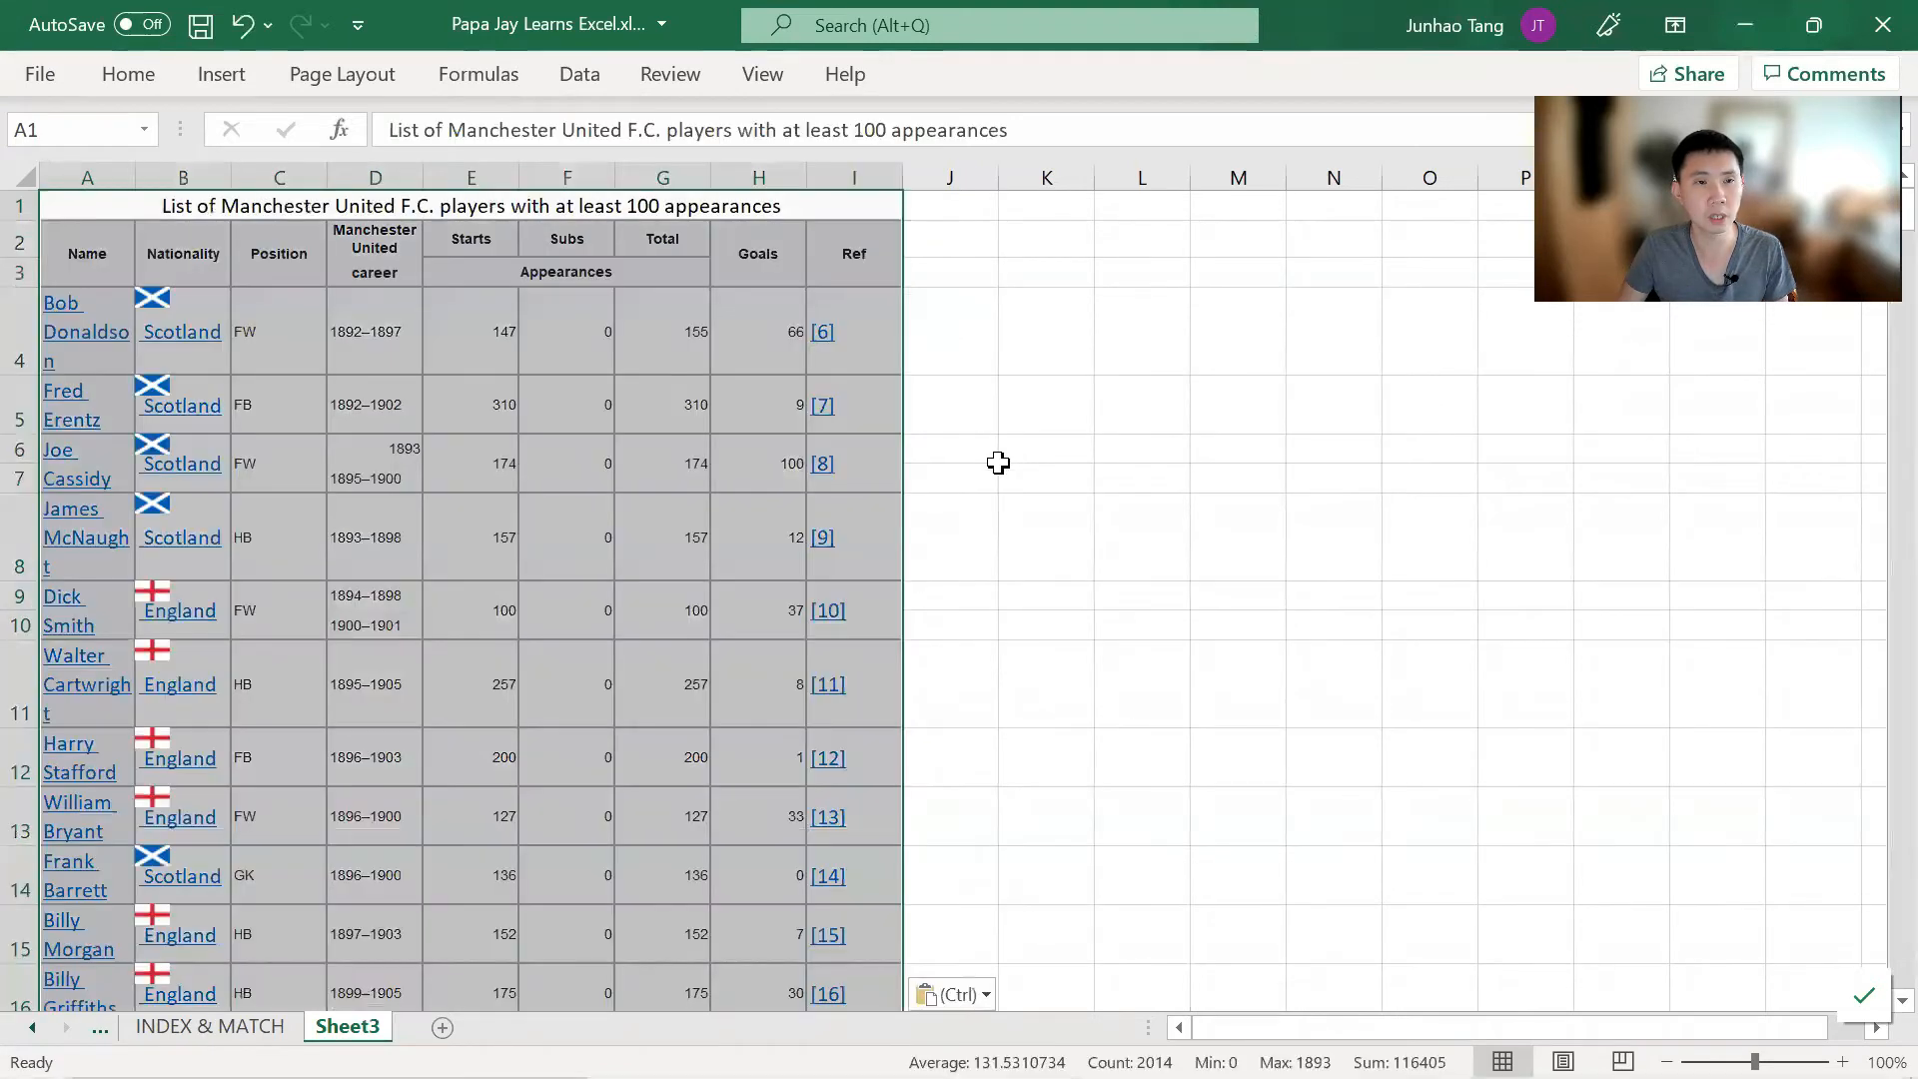
{"action": "mouse_move", "coordinate": [954, 425]}
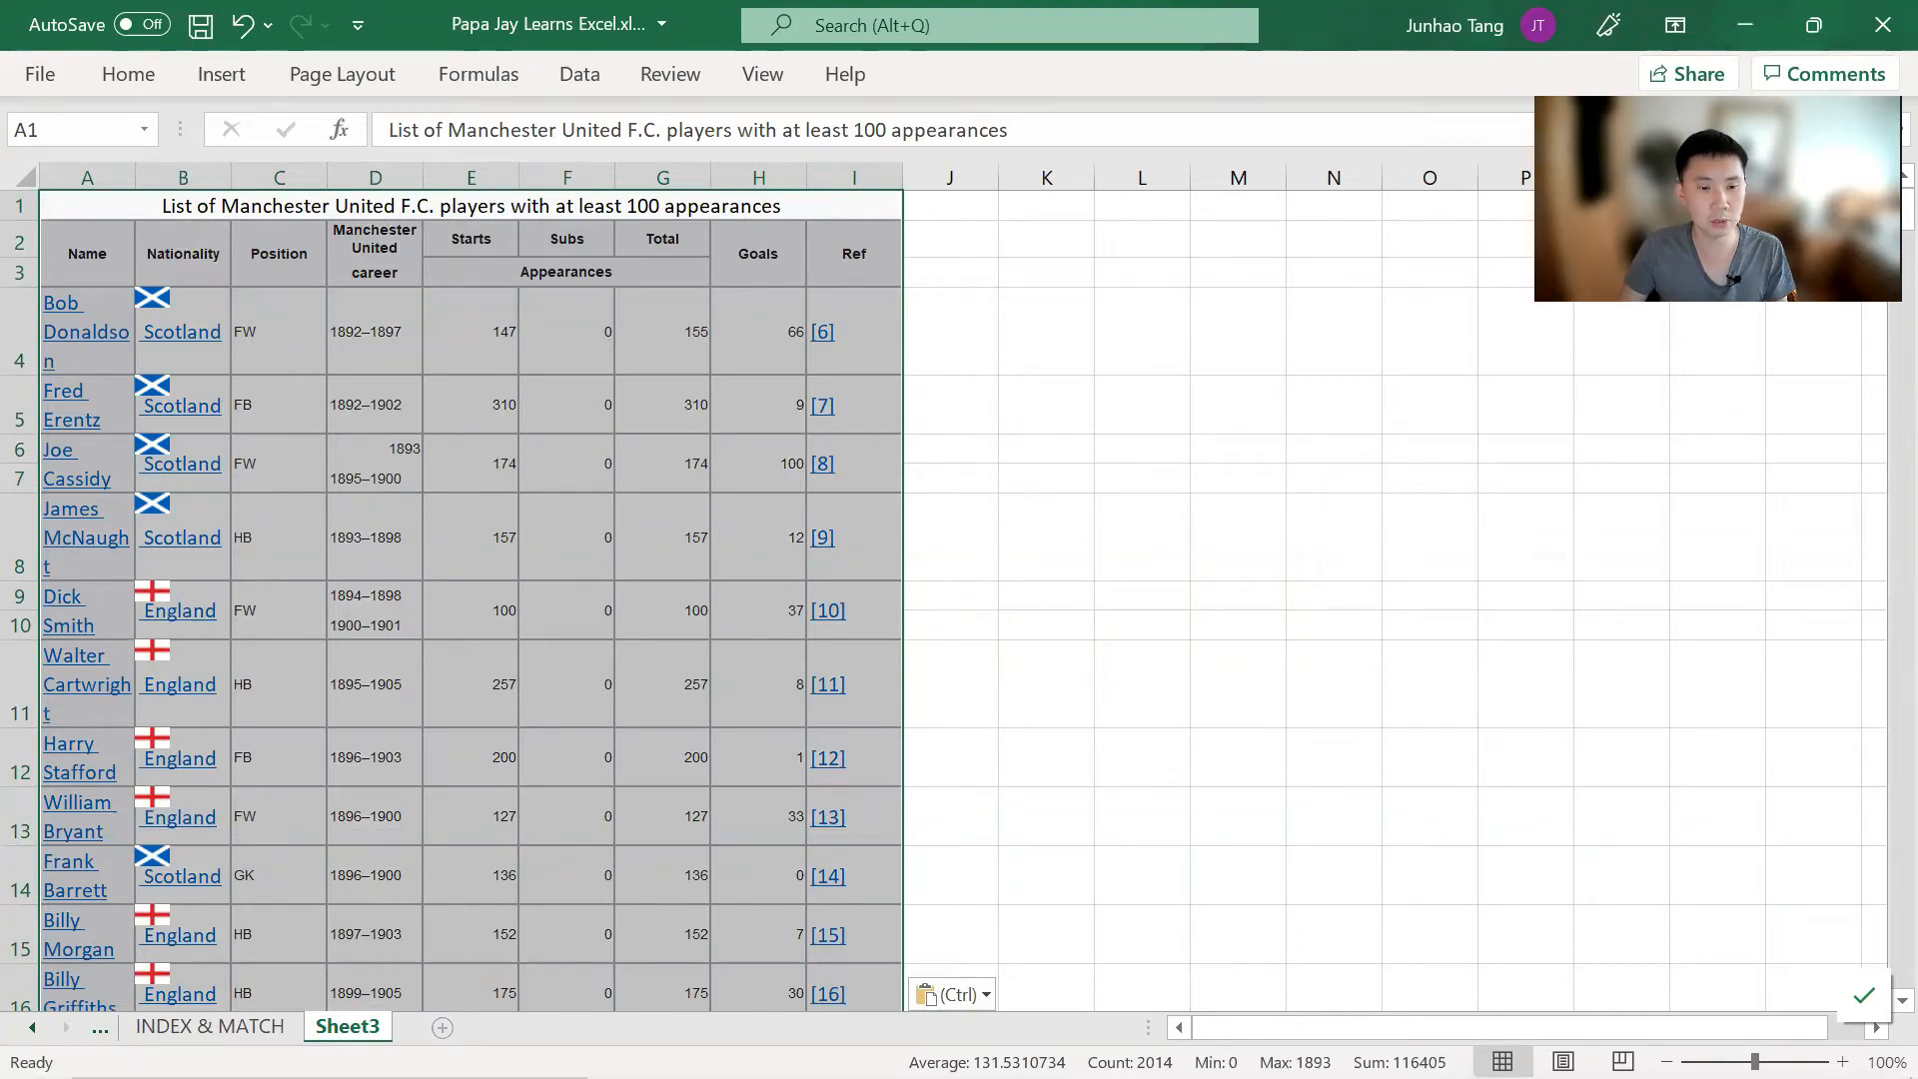
Paste the table into Sheet4 at A1 using Match Destination Formatting, then check D7
{"action": "right_click", "coordinate": [87, 206]}
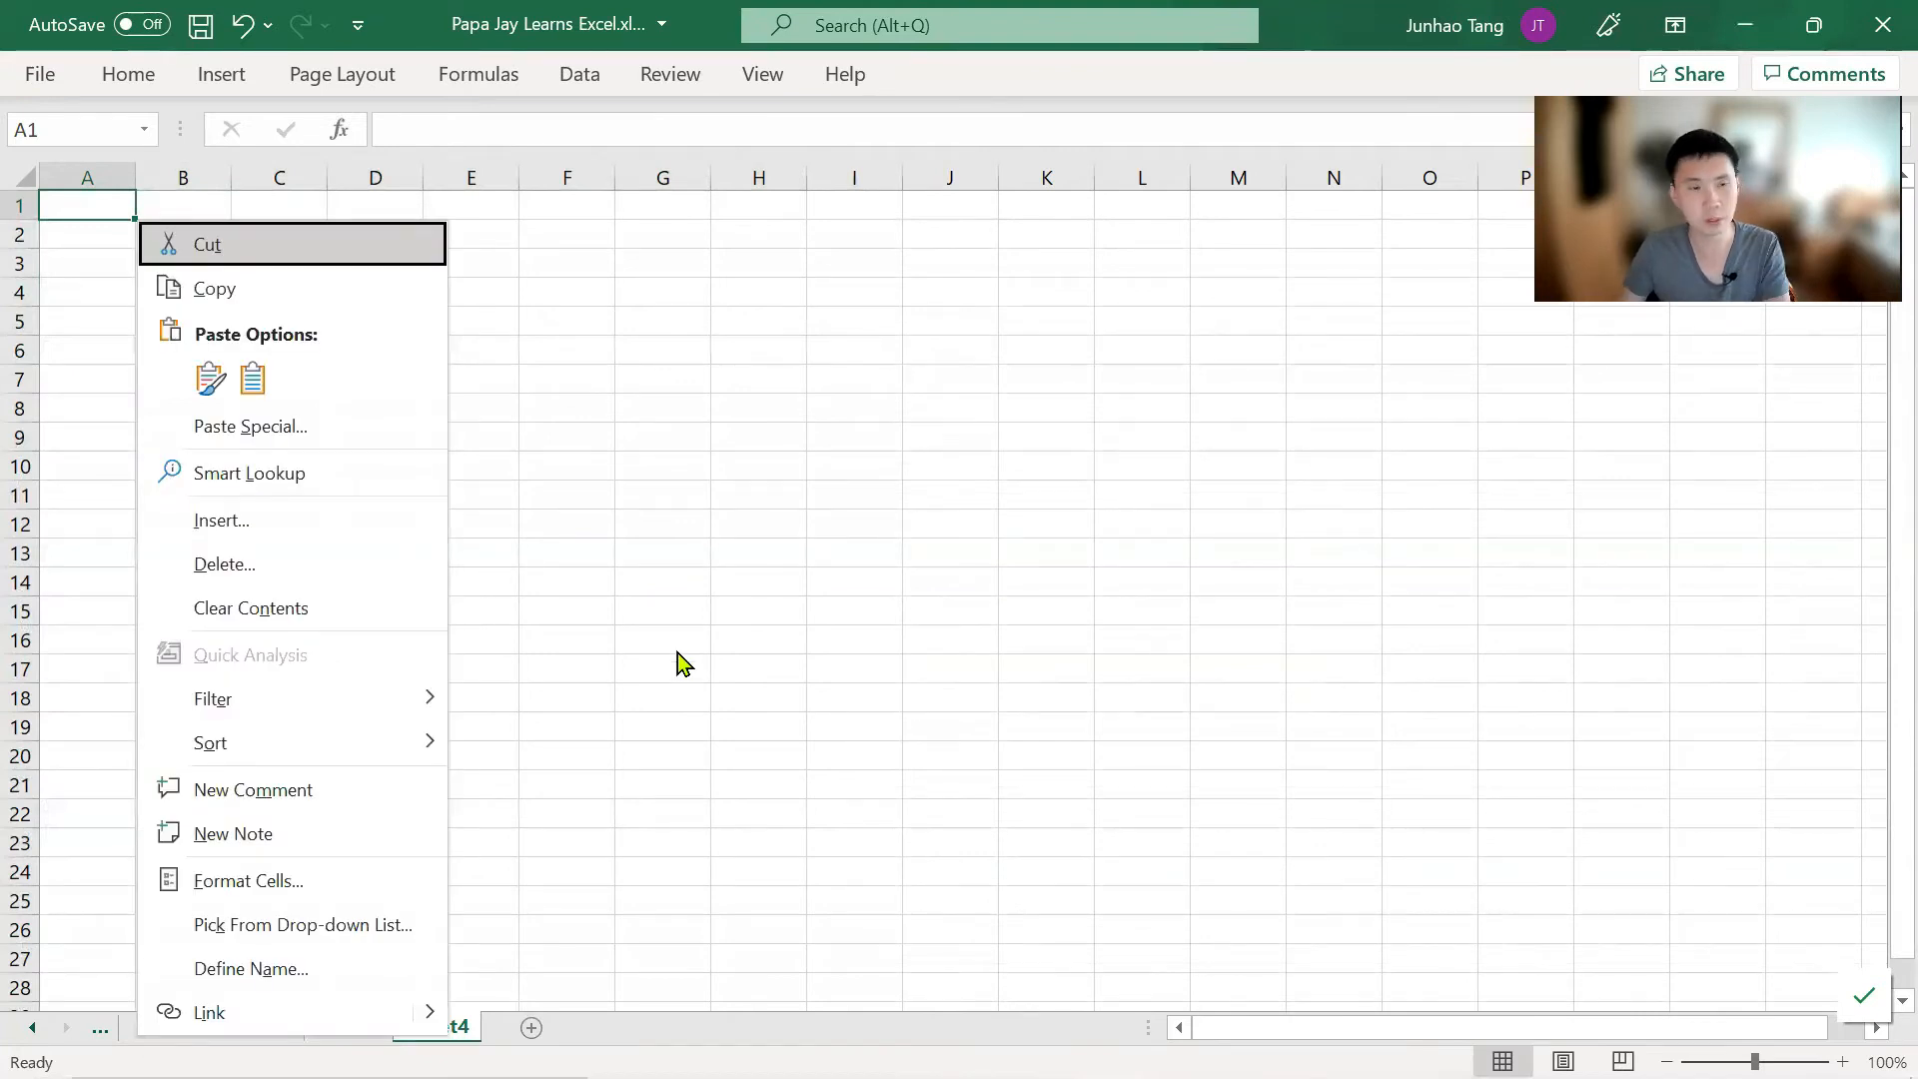
{"action": "mouse_move", "coordinate": [249, 426]}
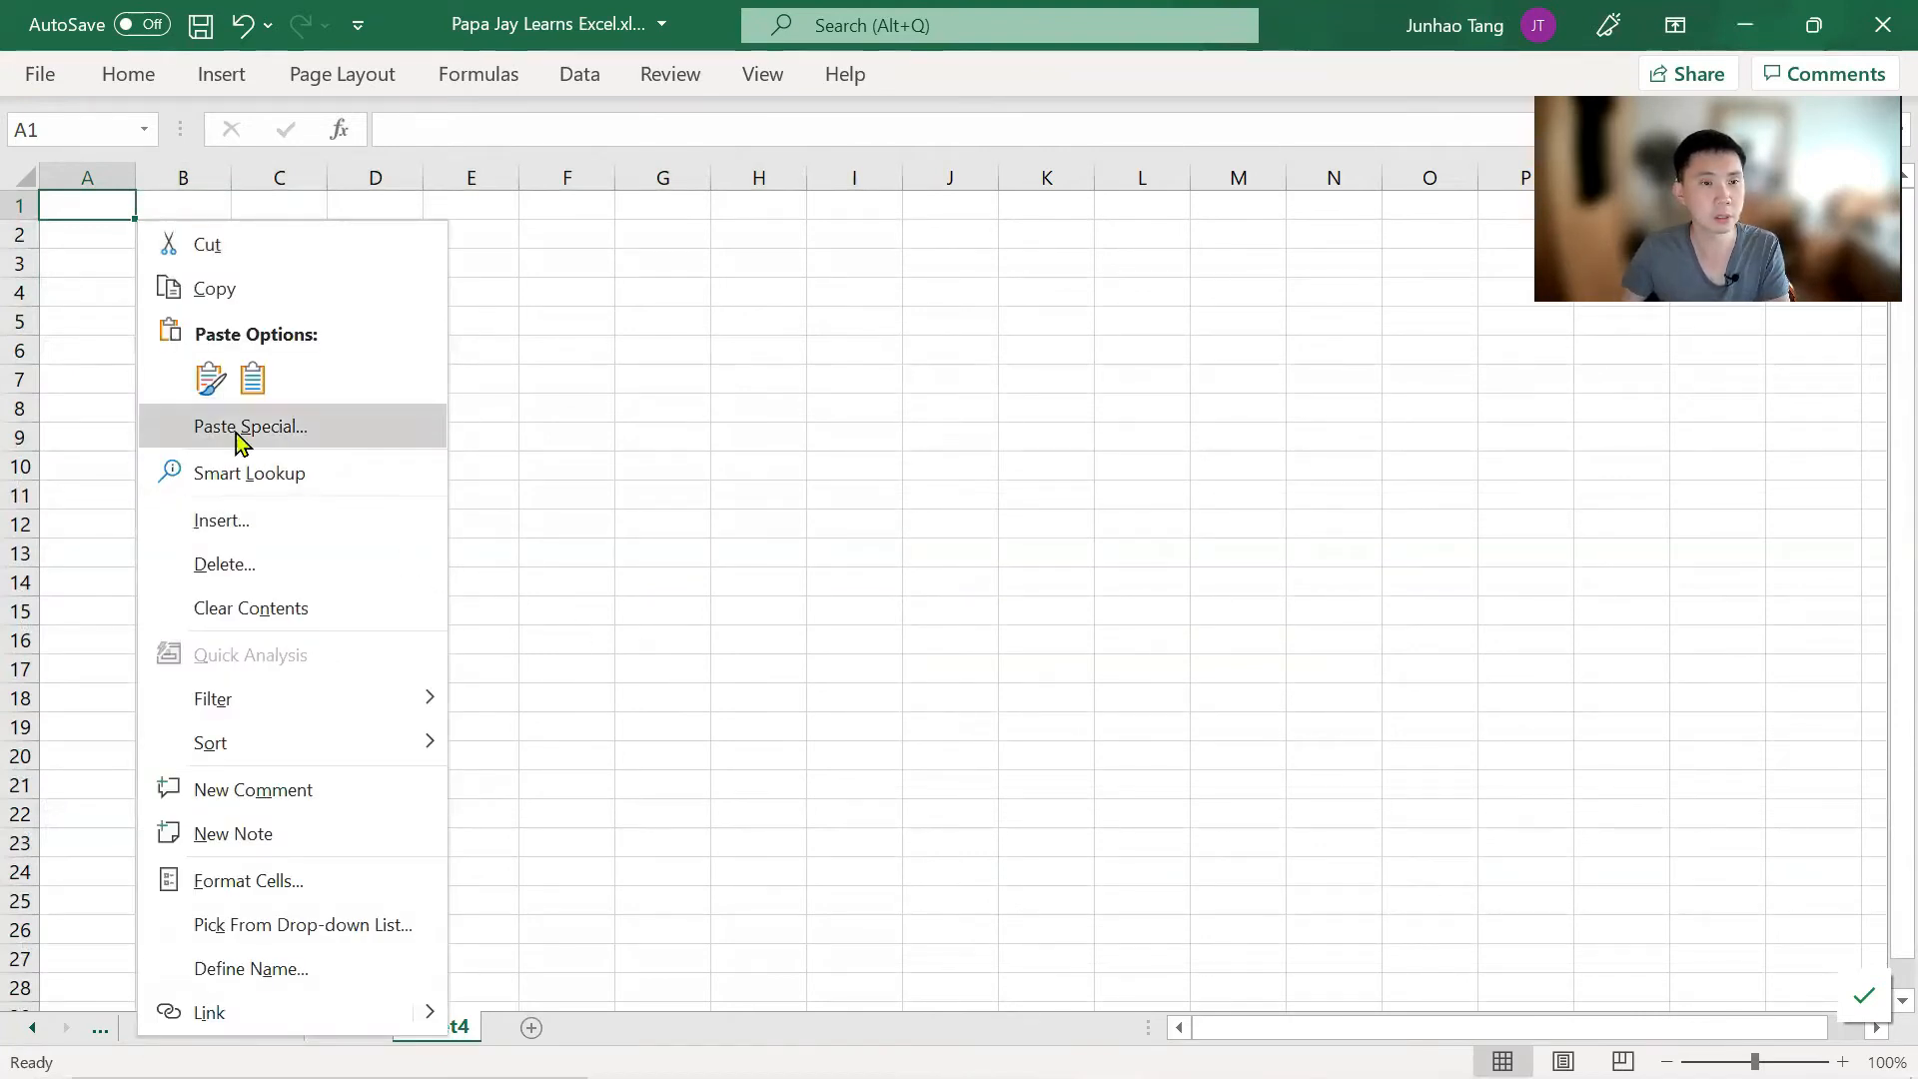
{"action": "mouse_move", "coordinate": [209, 378]}
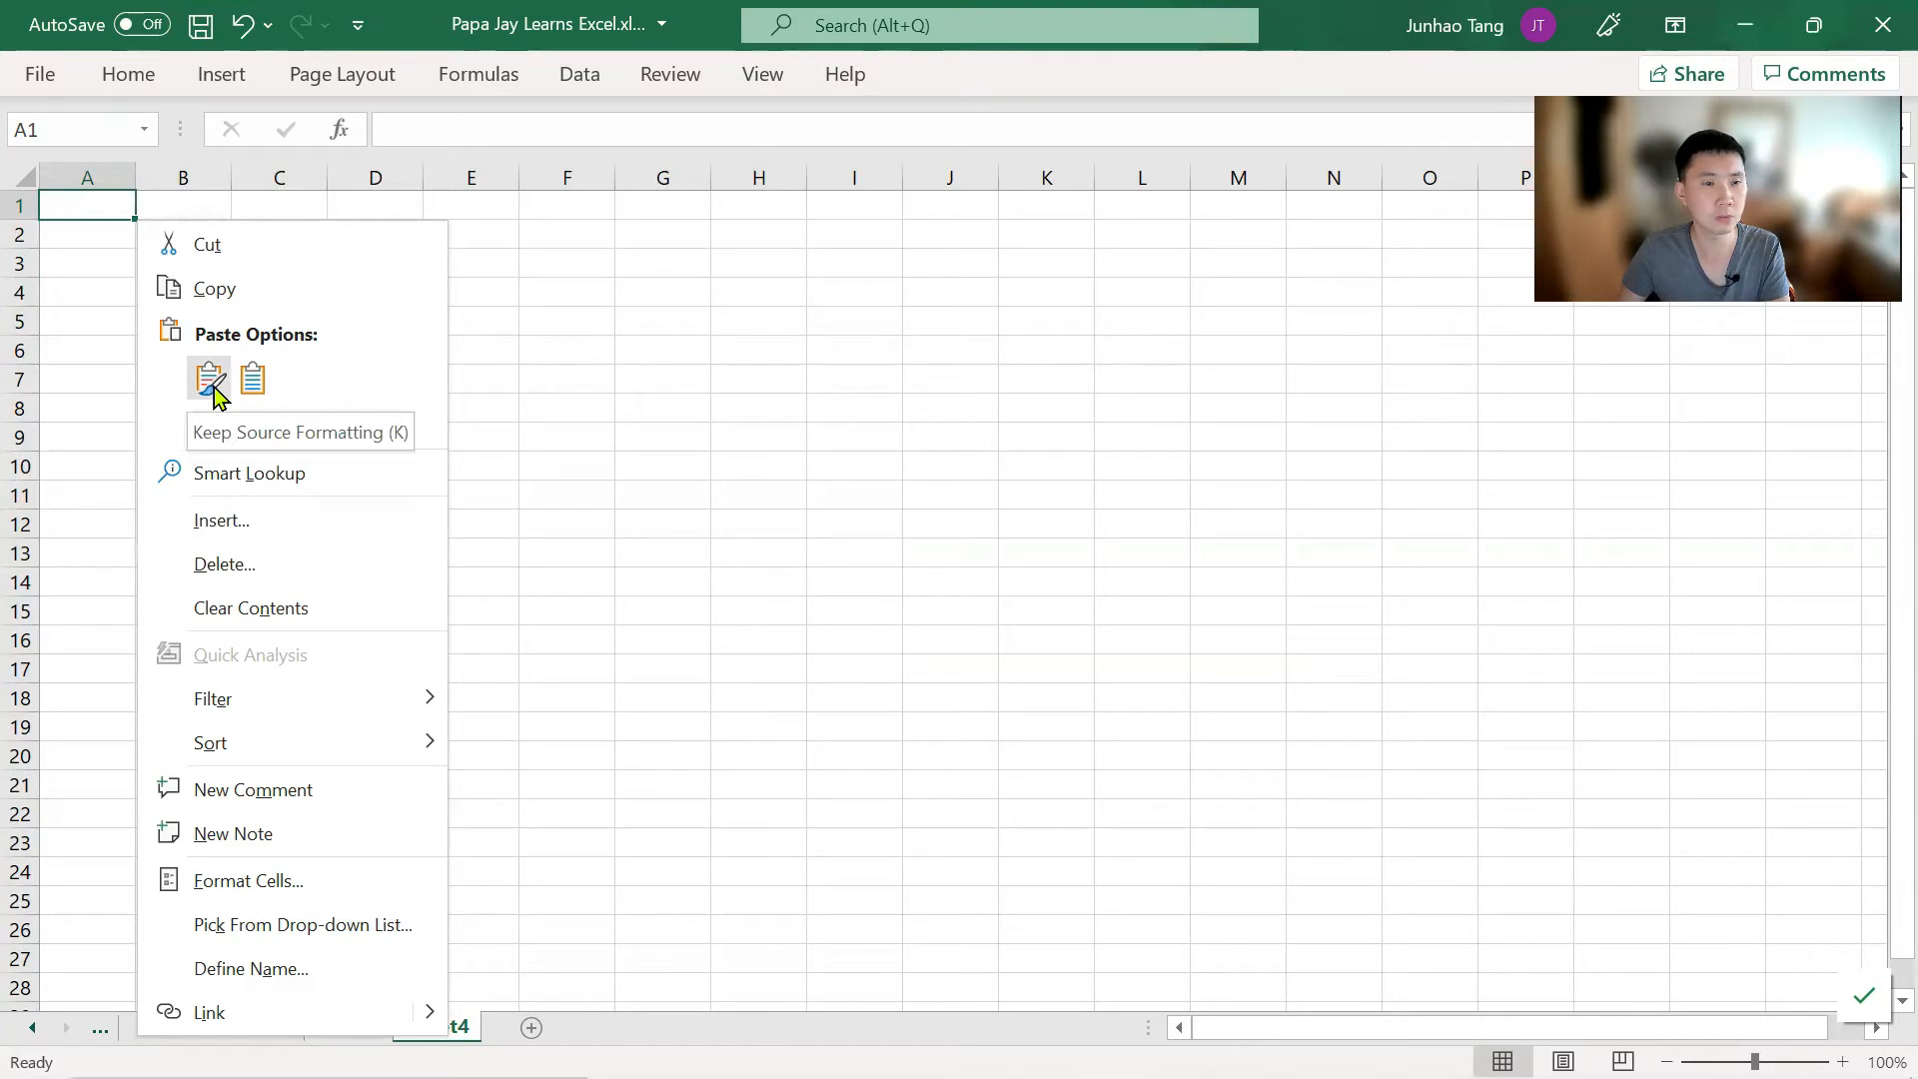
{"action": "mouse_move", "coordinate": [251, 380]}
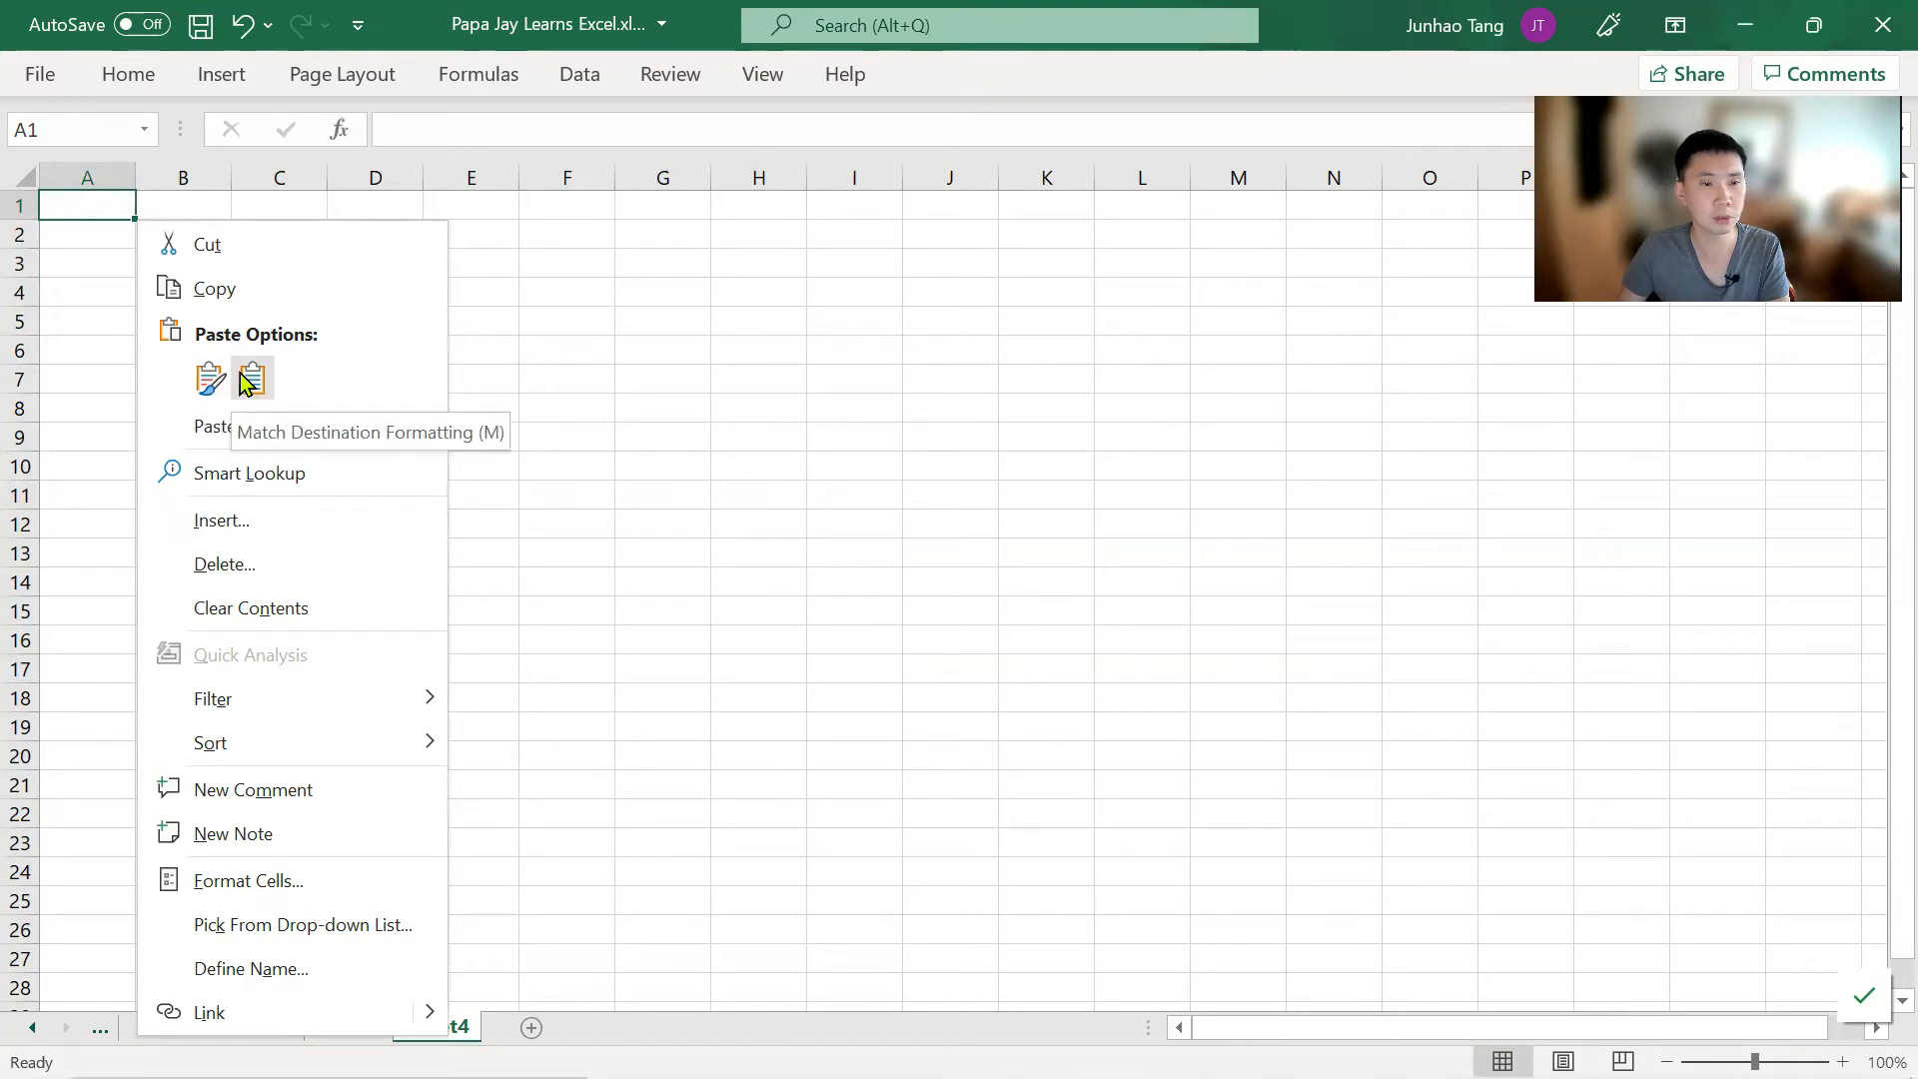
{"action": "left_click", "coordinate": [250, 377]}
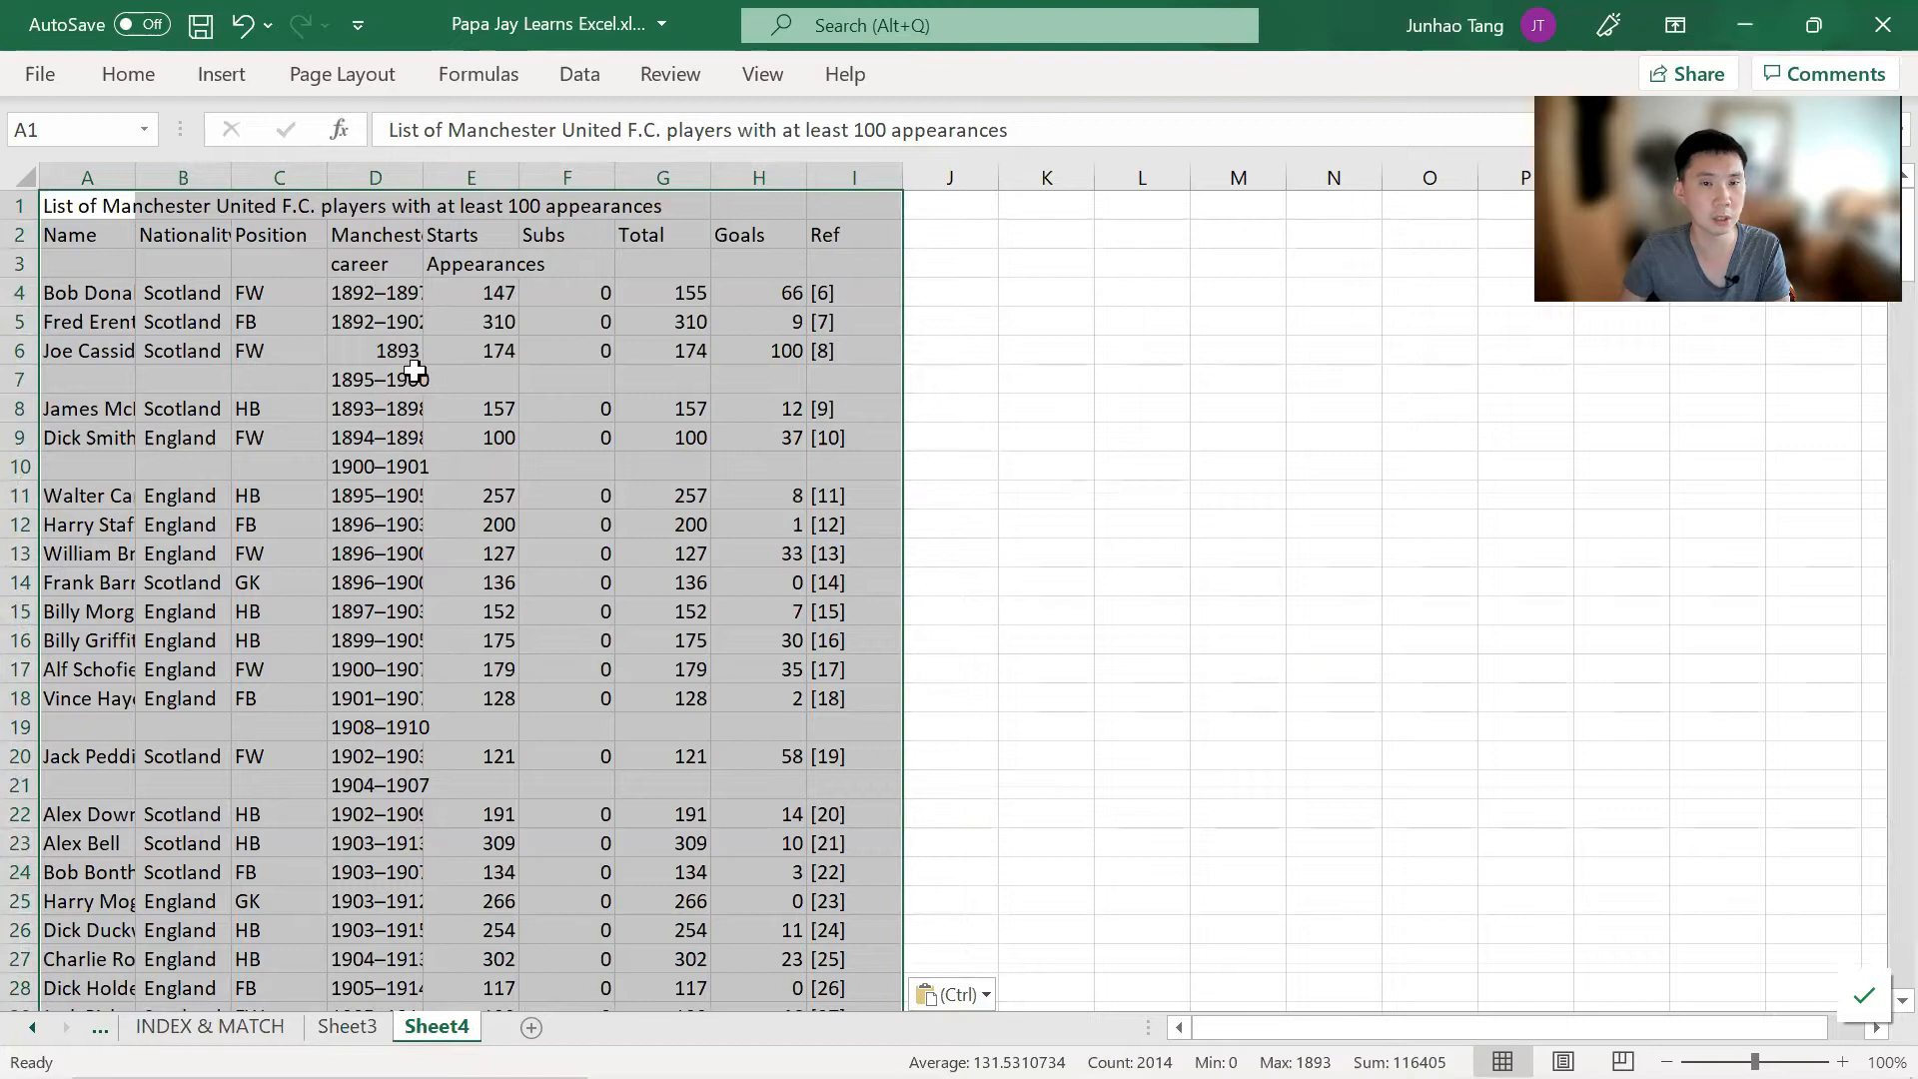
{"action": "left_click", "coordinate": [376, 378]}
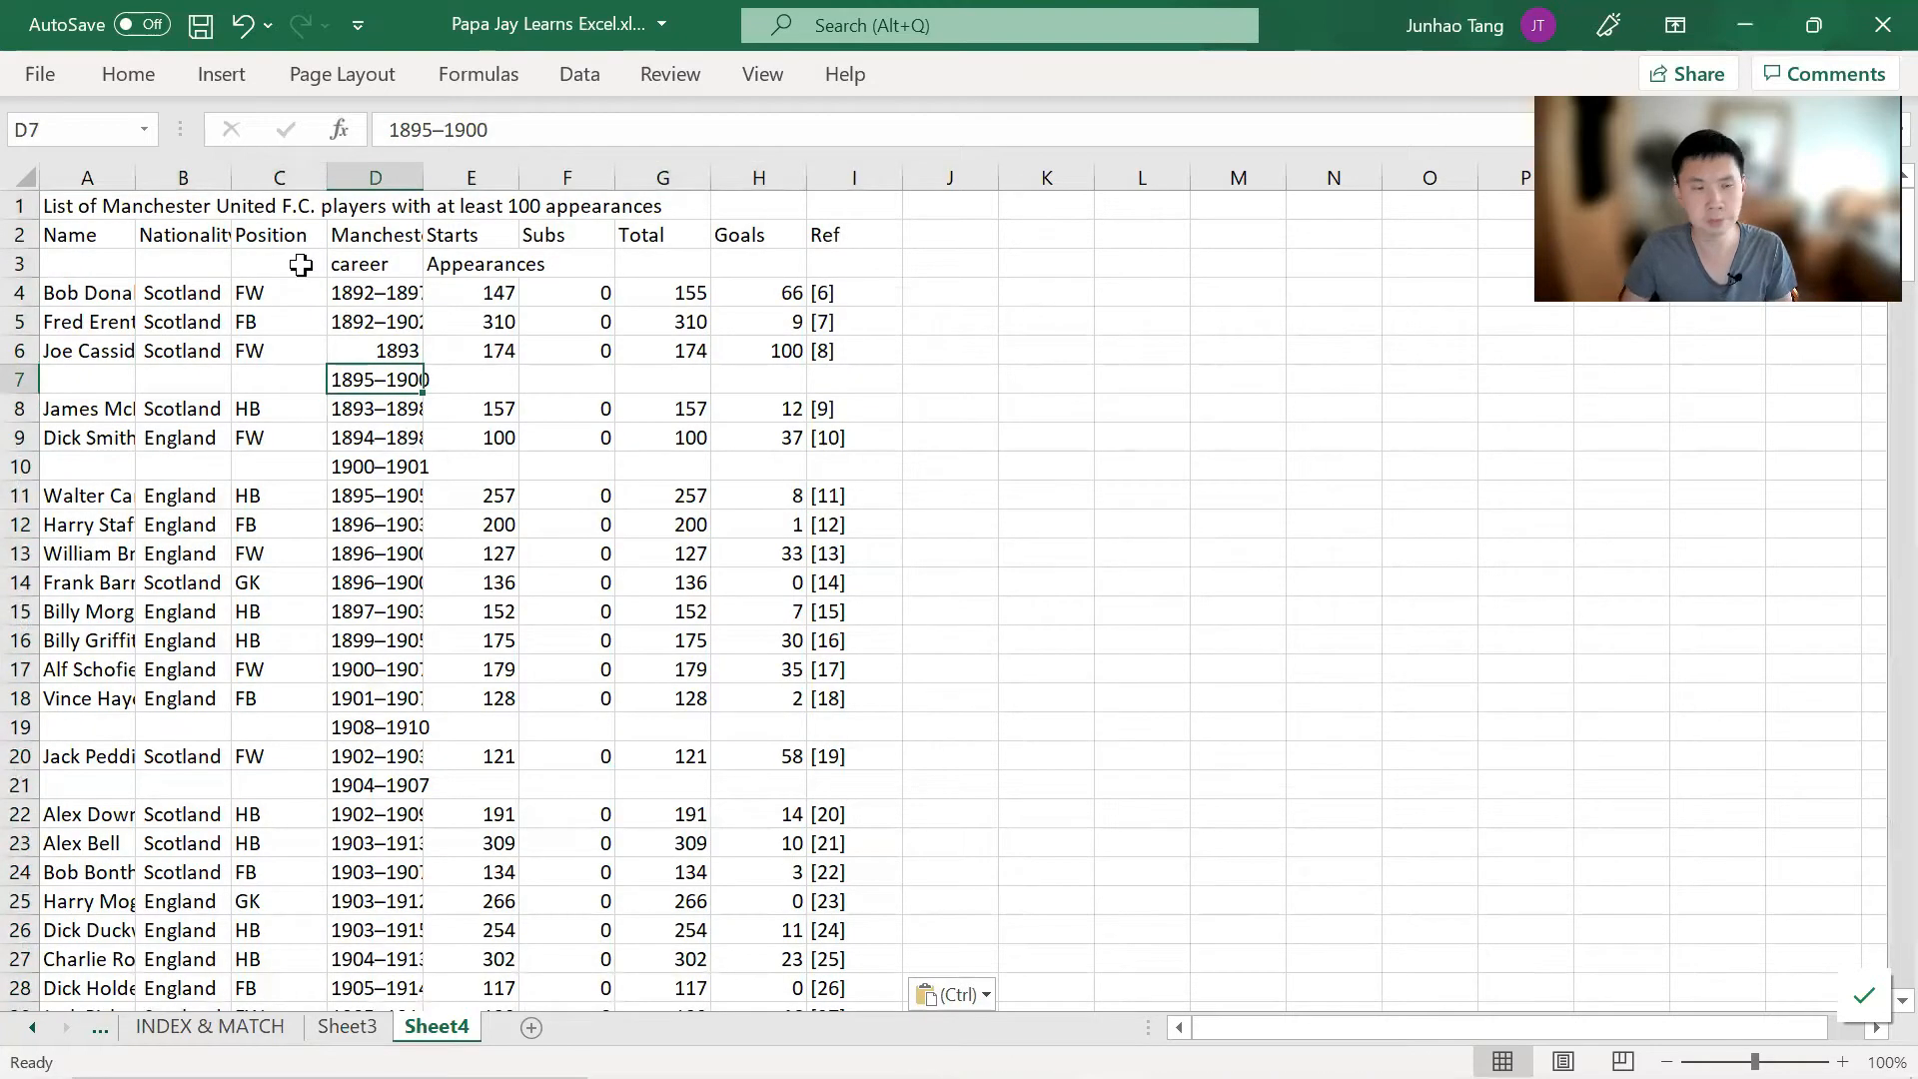
{"action": "left_click", "coordinate": [347, 1025]}
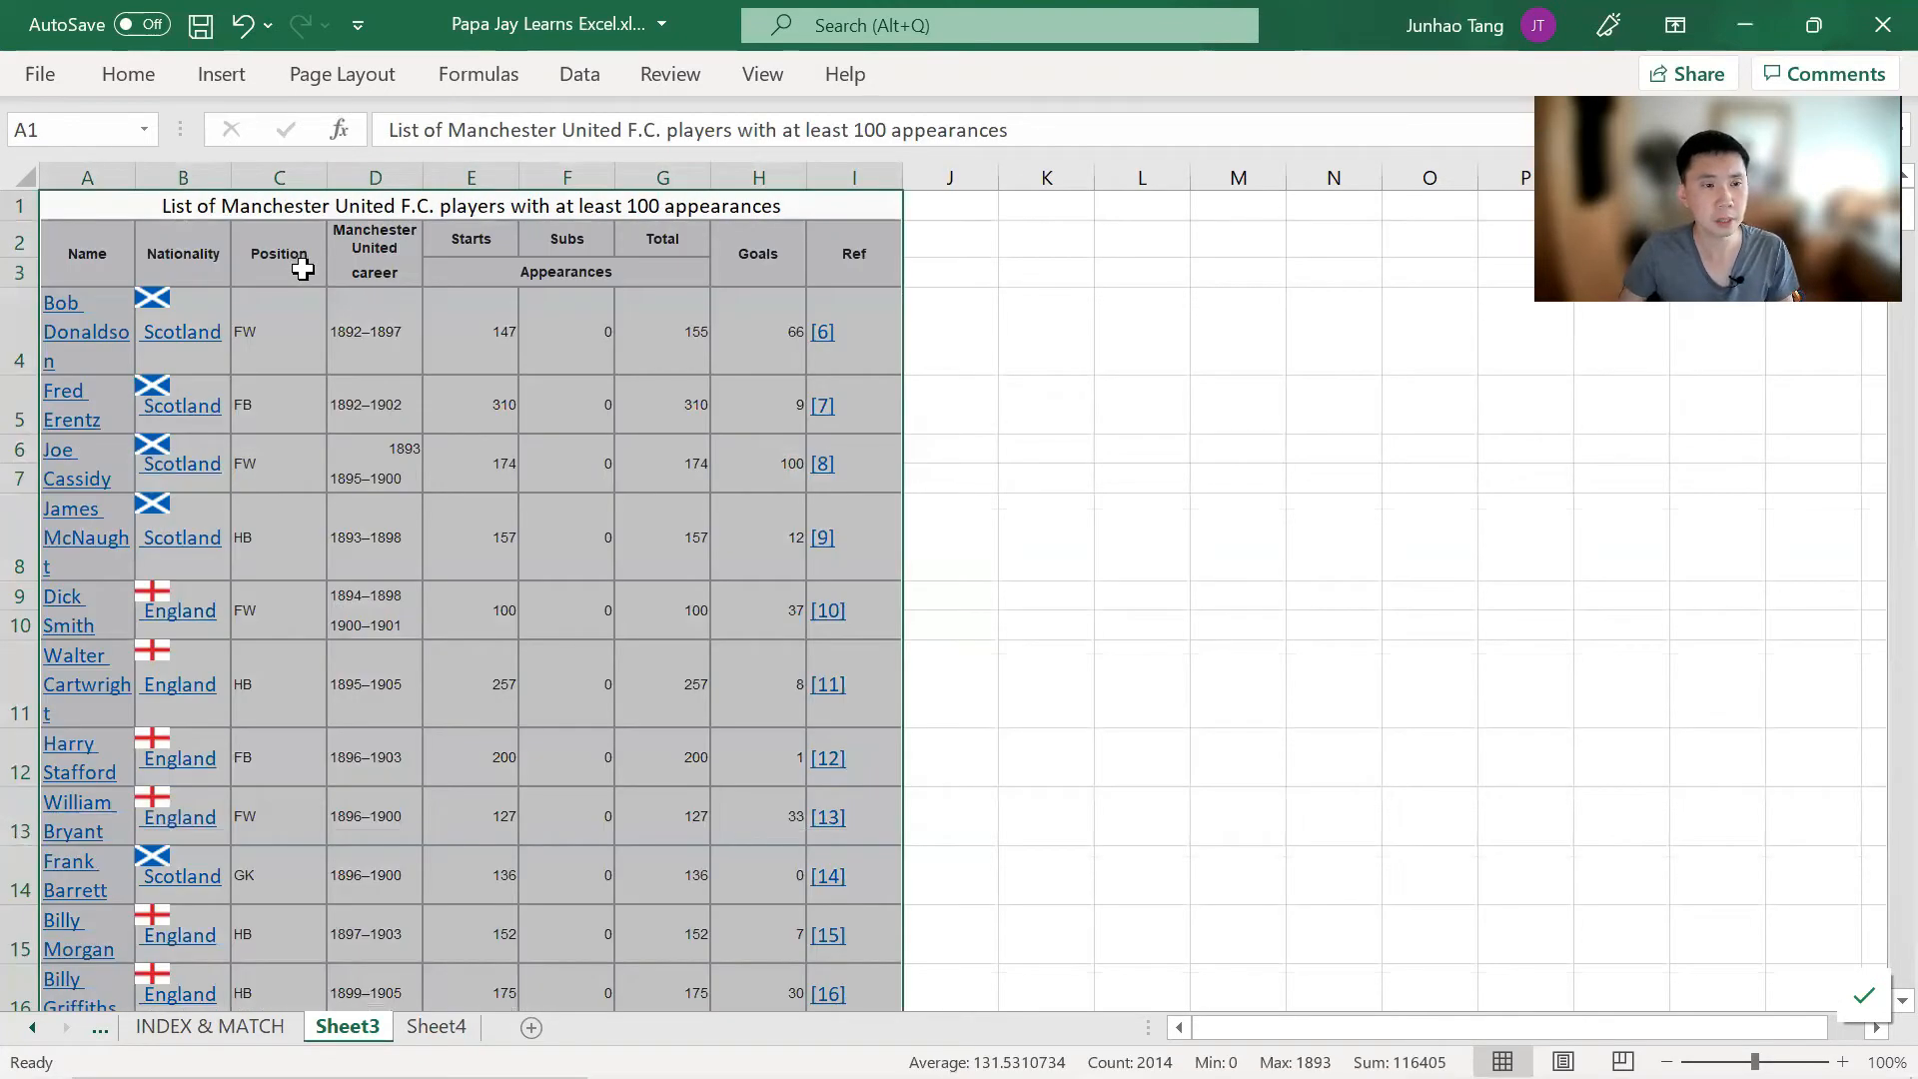
{"action": "mouse_move", "coordinate": [506, 478]}
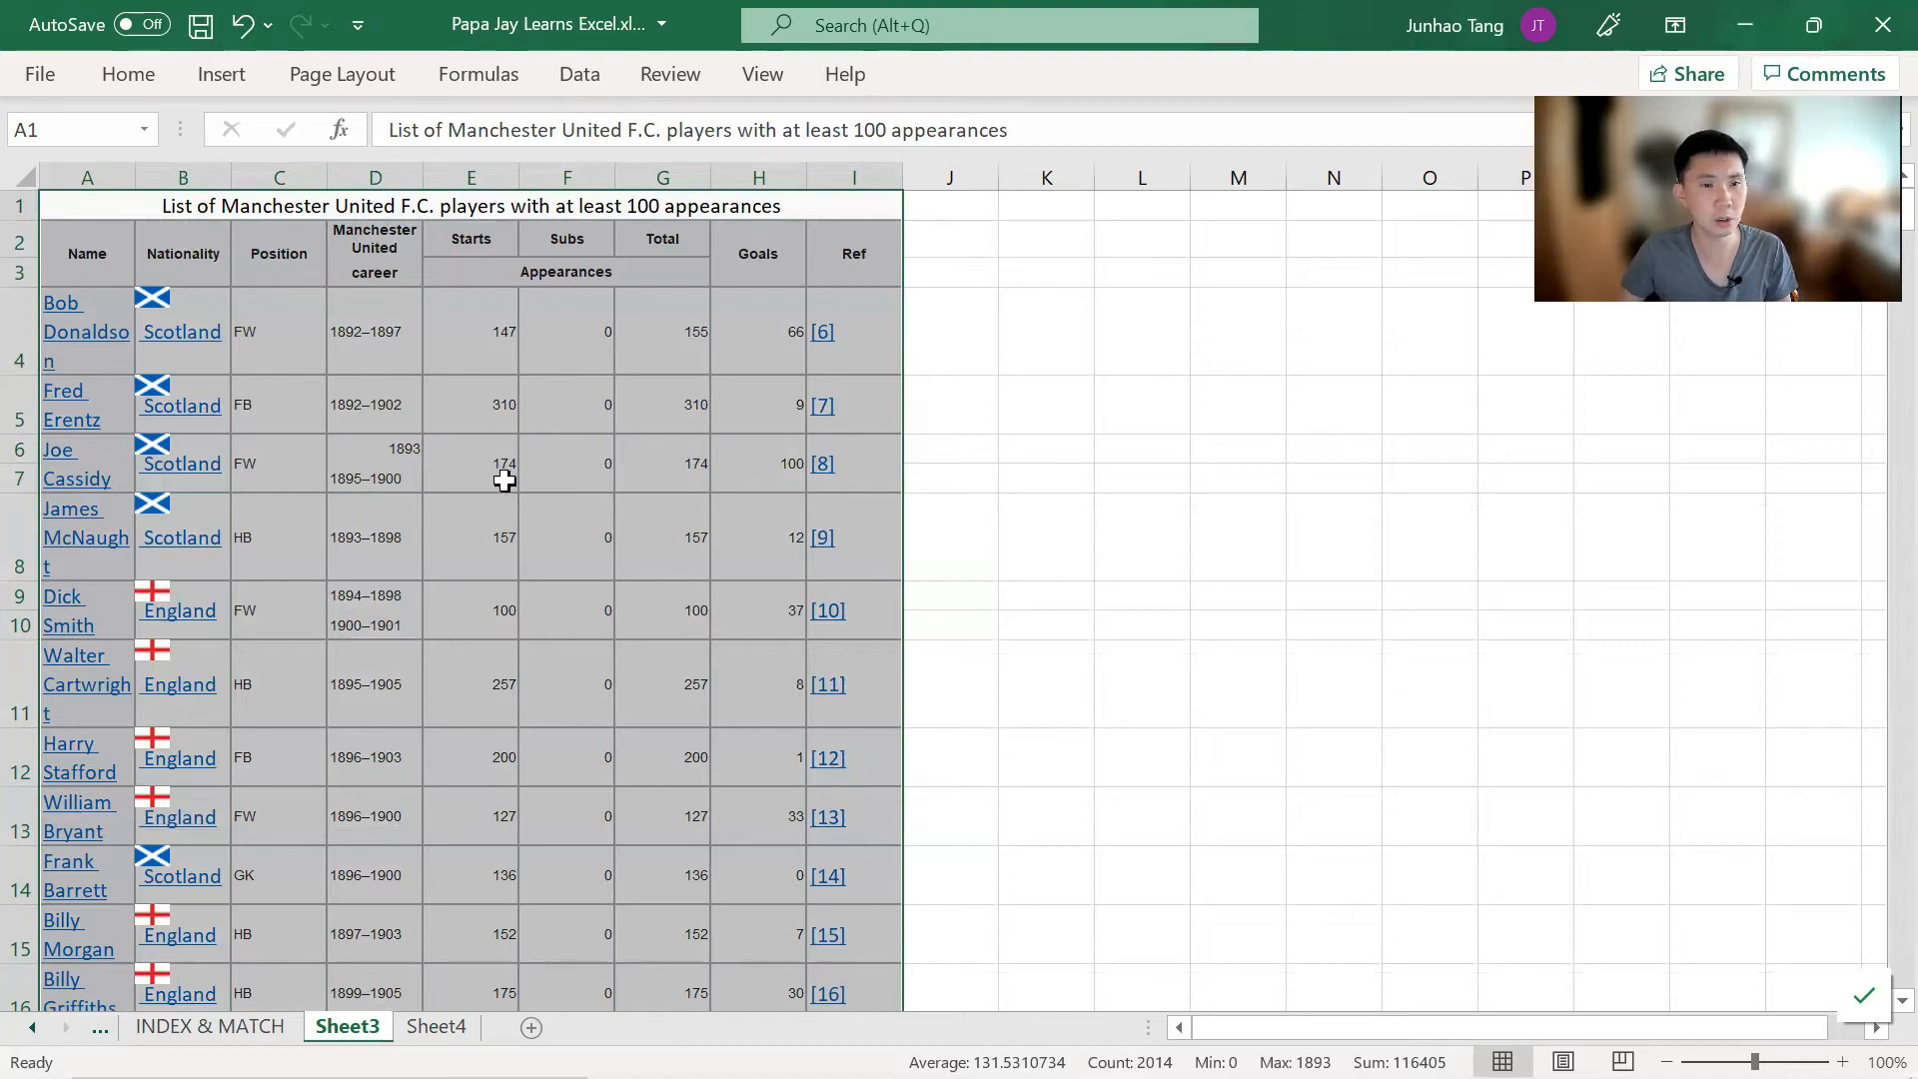
{"action": "left_click", "coordinate": [469, 463]}
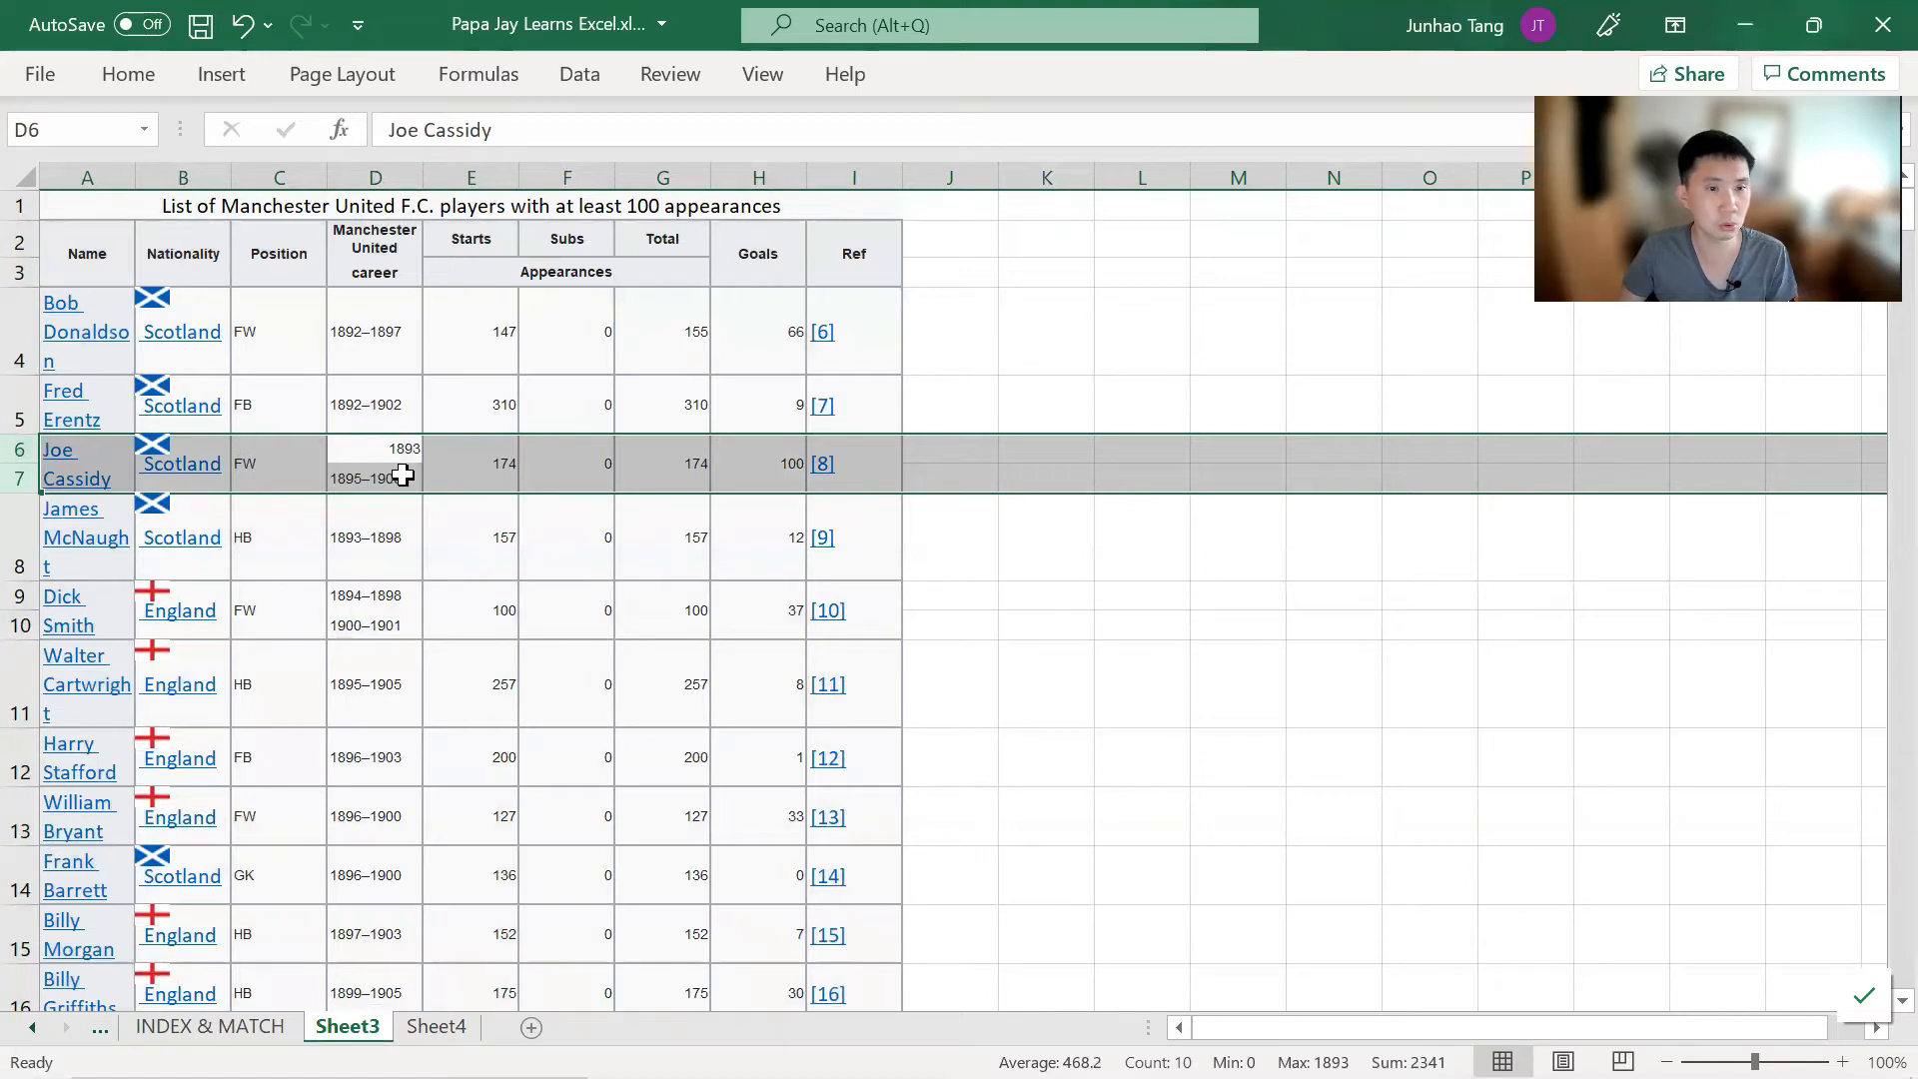
{"action": "mouse_move", "coordinate": [546, 471]}
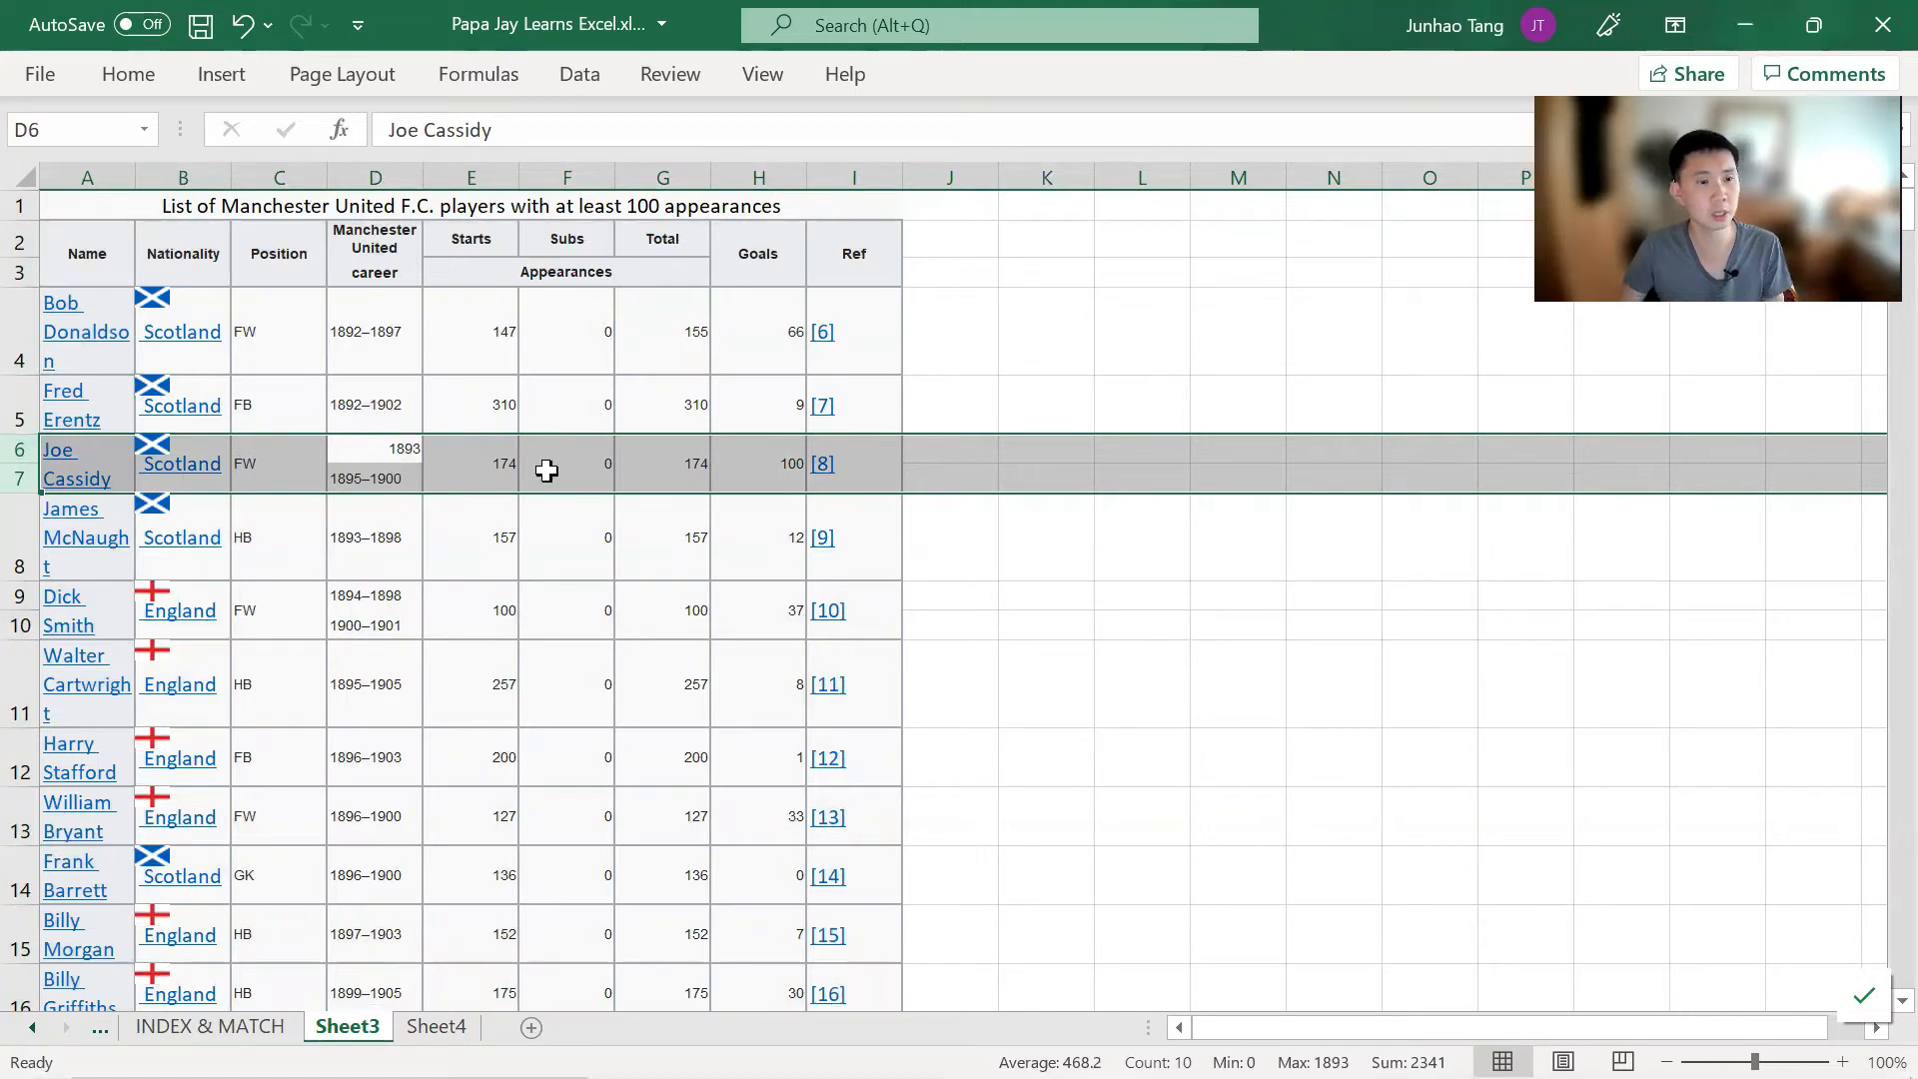
{"action": "scroll", "scroll_direction": "down", "scroll_amount": 3}
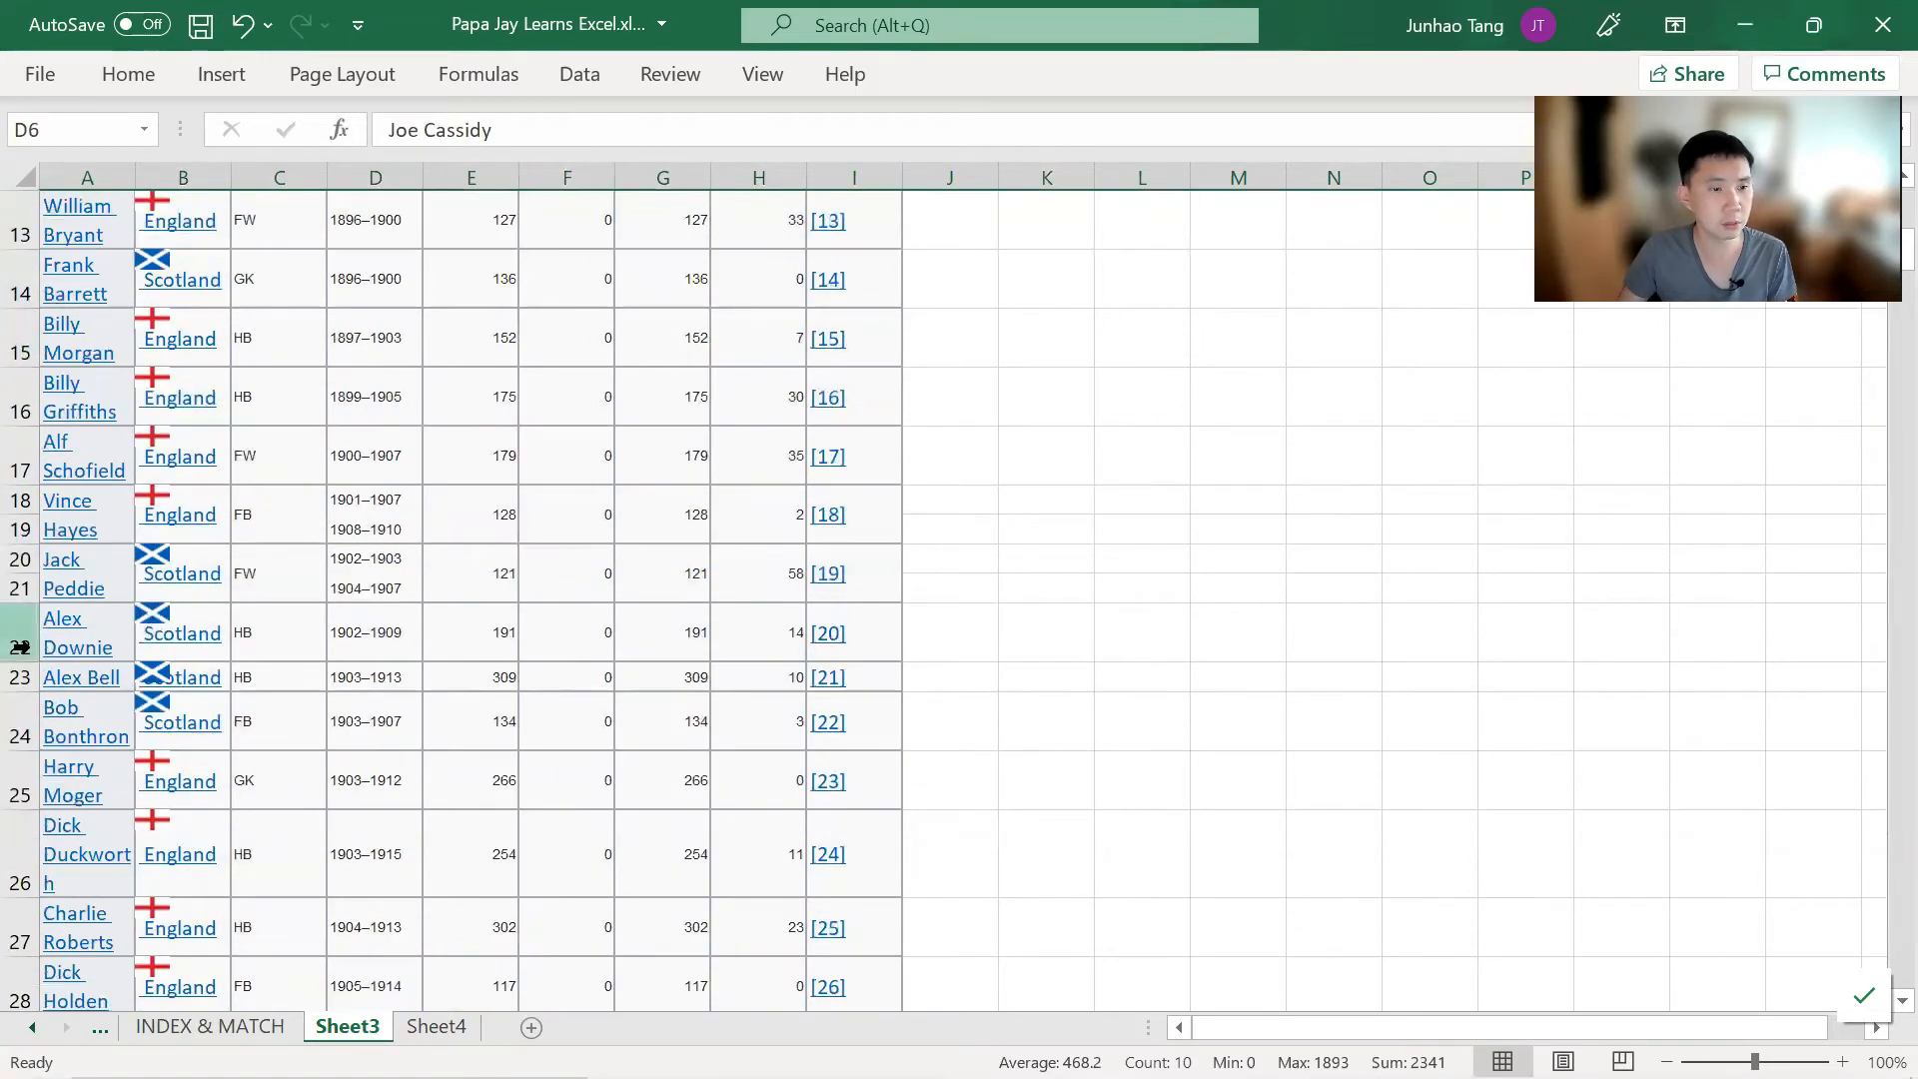
{"action": "scroll", "scroll_direction": "down", "scroll_amount": 3}
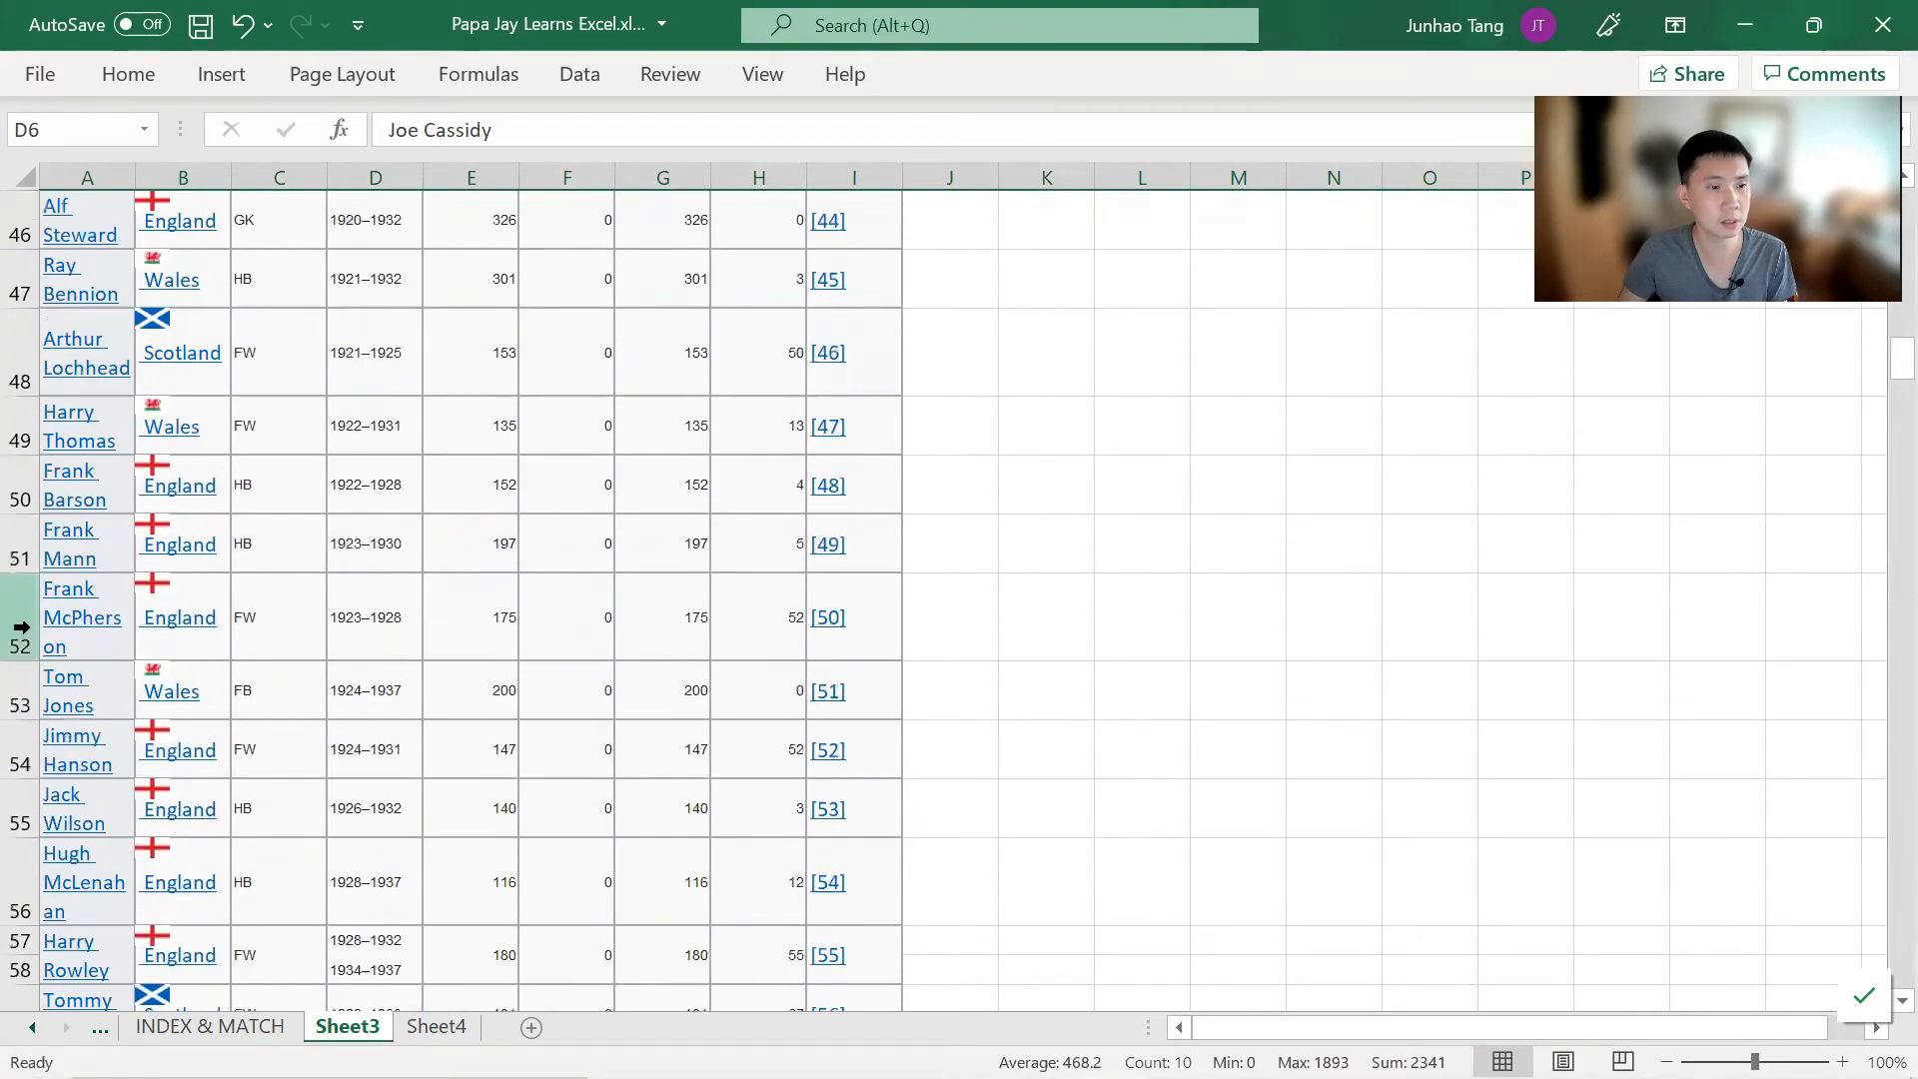
{"action": "scroll", "scroll_direction": "down", "scroll_amount": 3}
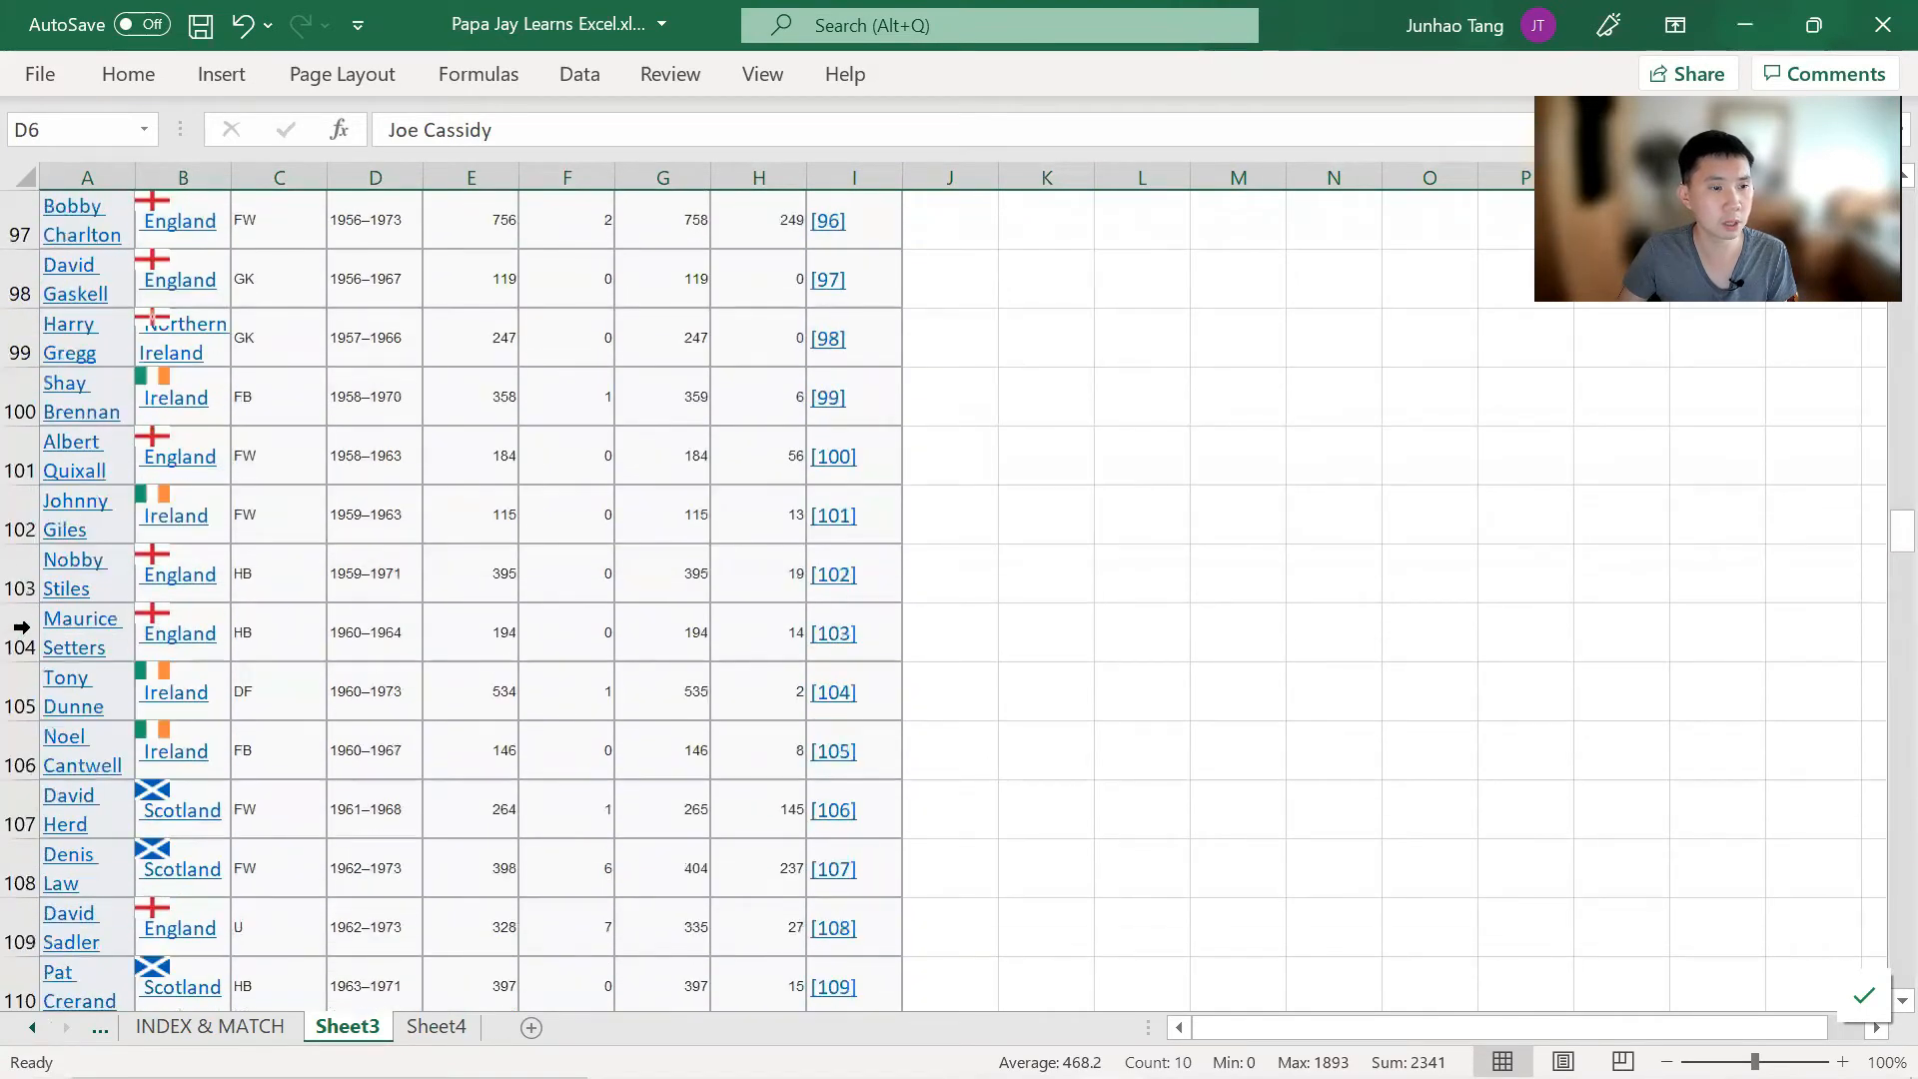
{"action": "scroll", "scroll_direction": "down", "scroll_amount": 3}
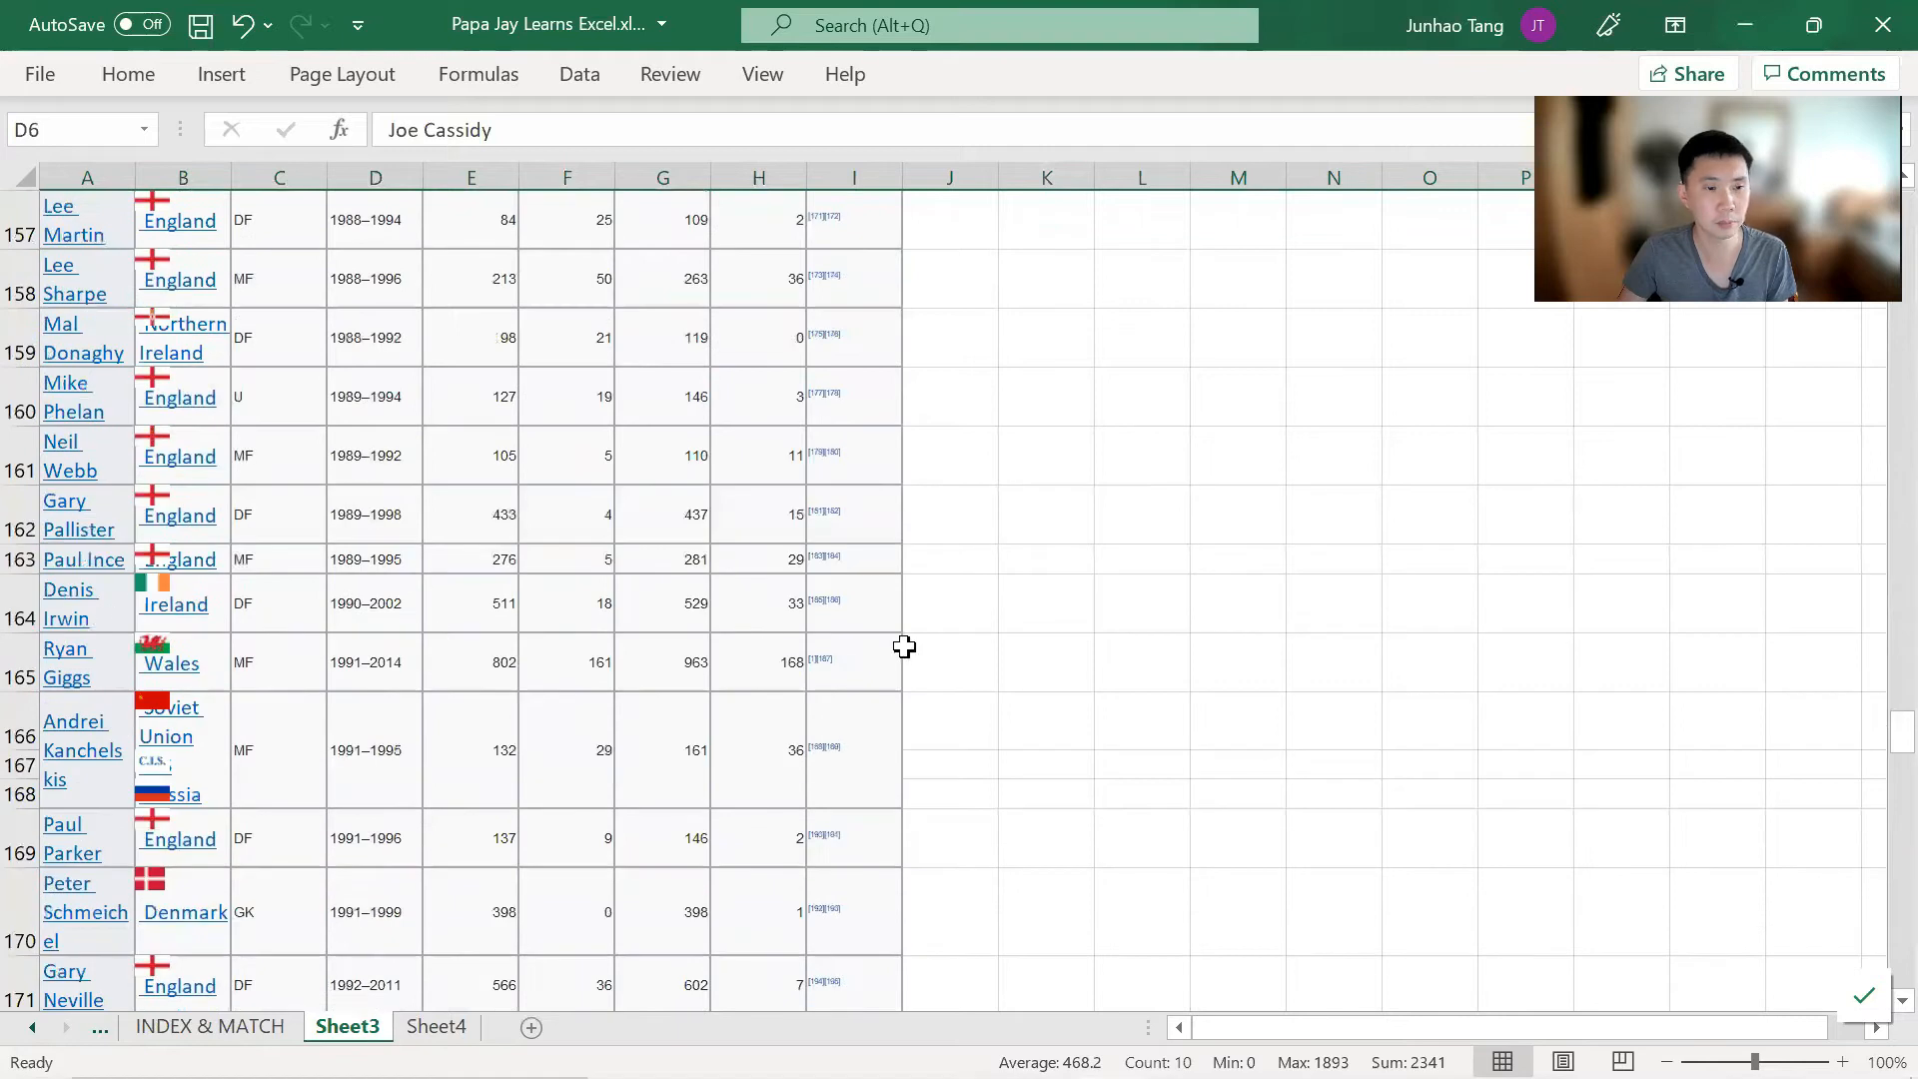
{"action": "left_click", "coordinate": [18, 751]}
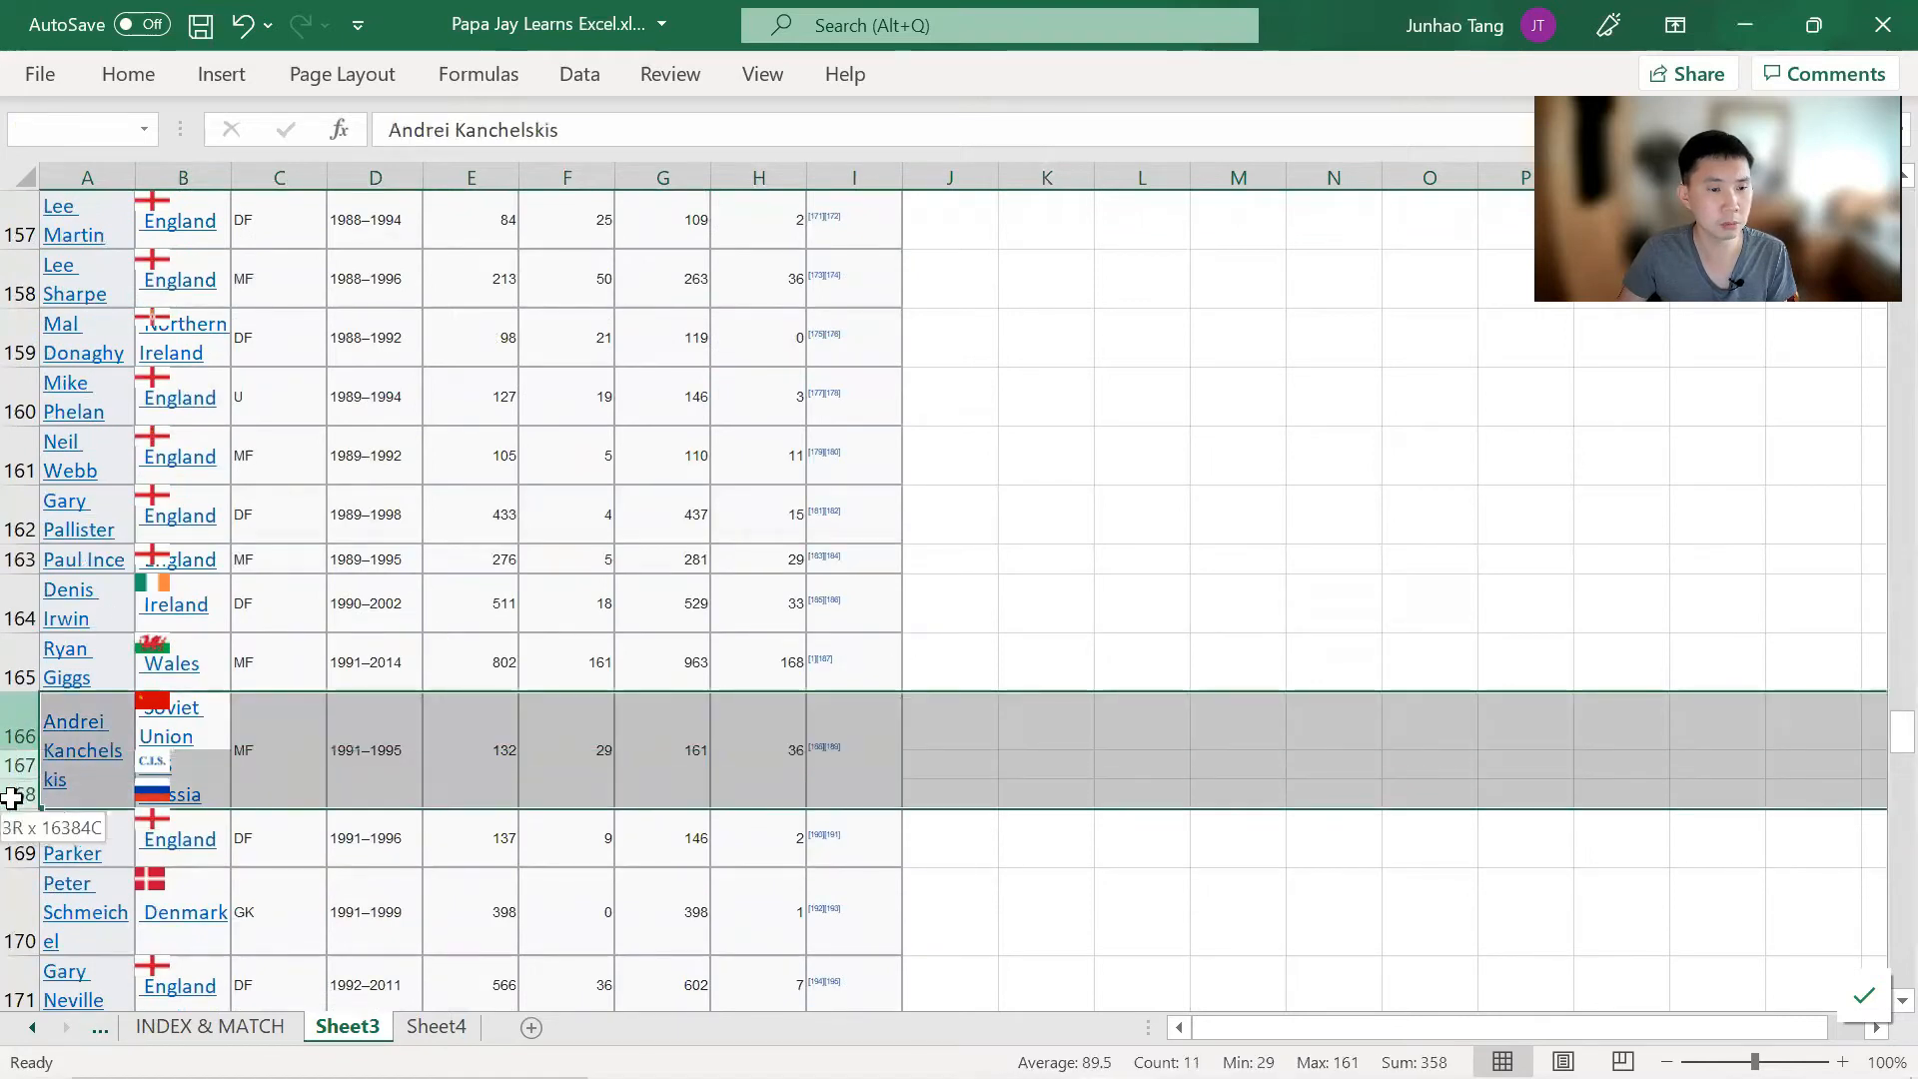
{"action": "left_click", "coordinate": [182, 735]}
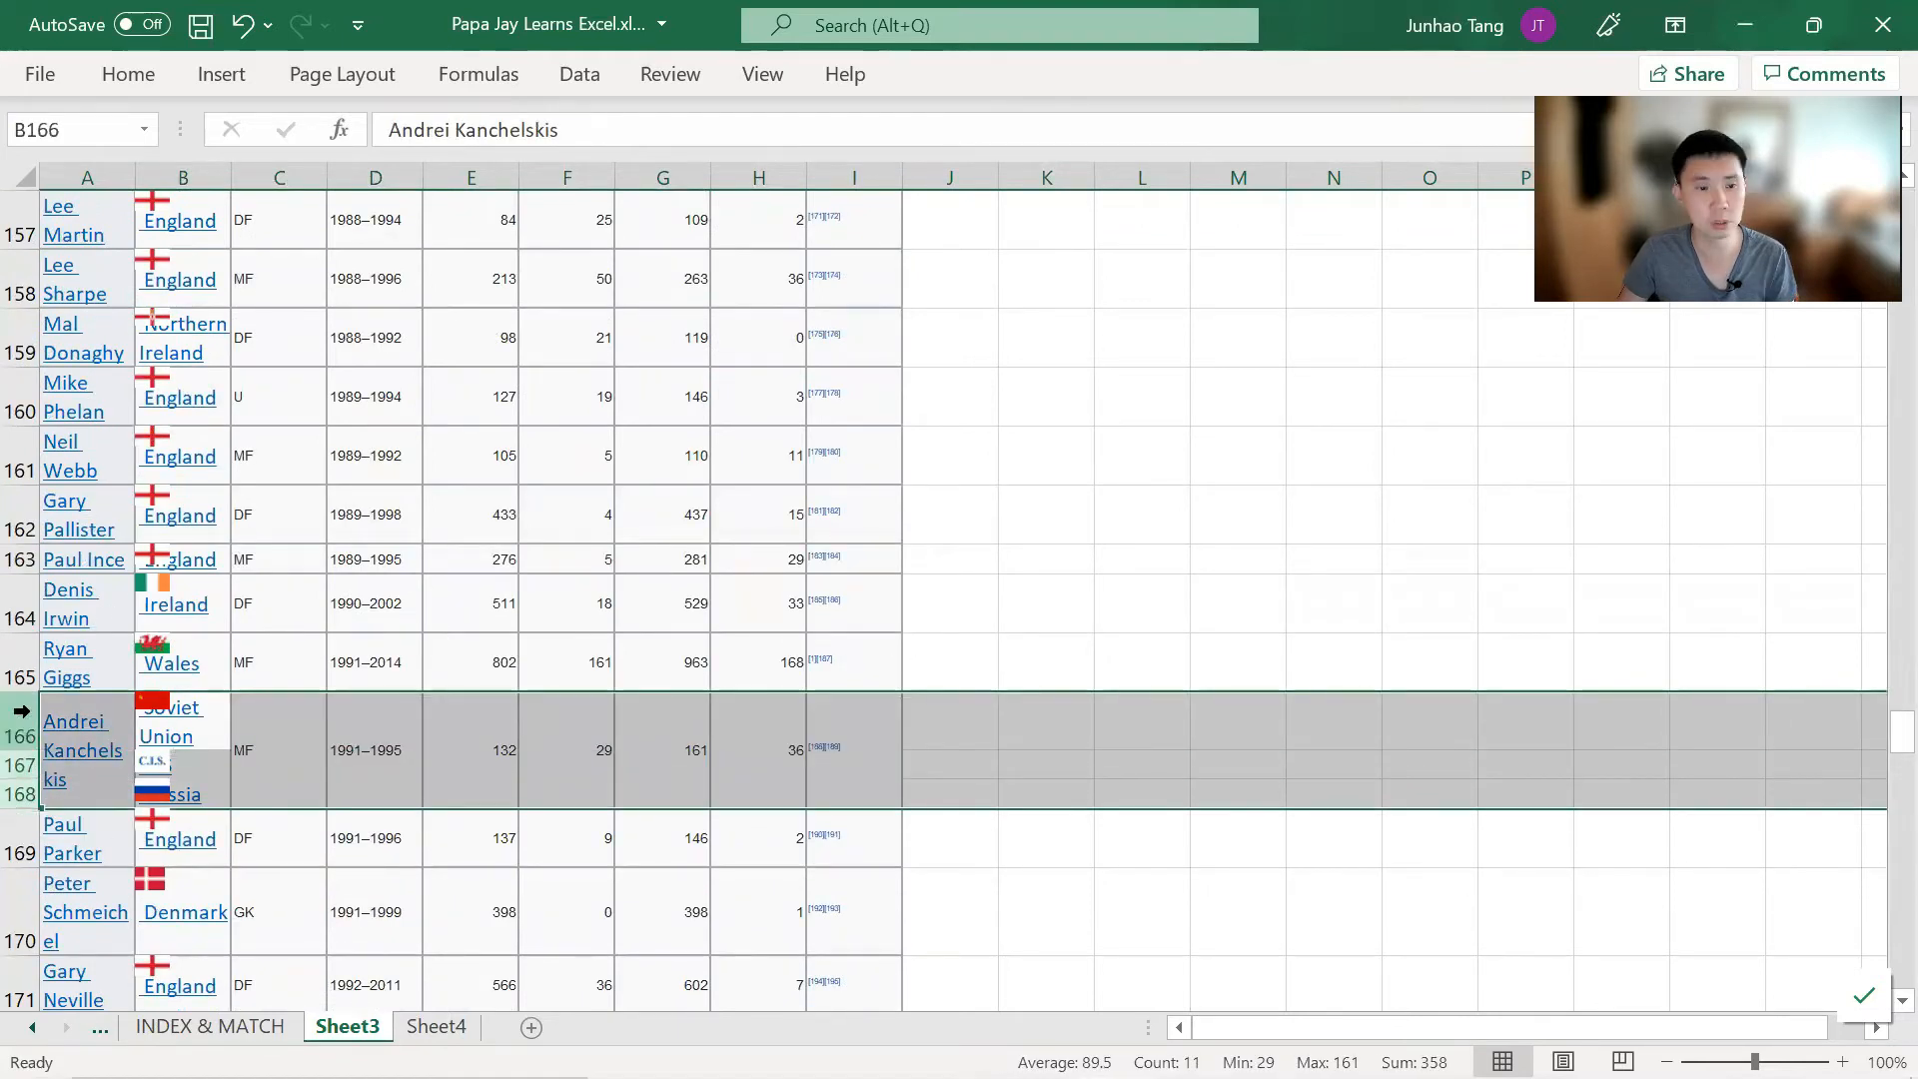
{"action": "left_click", "coordinate": [949, 721]}
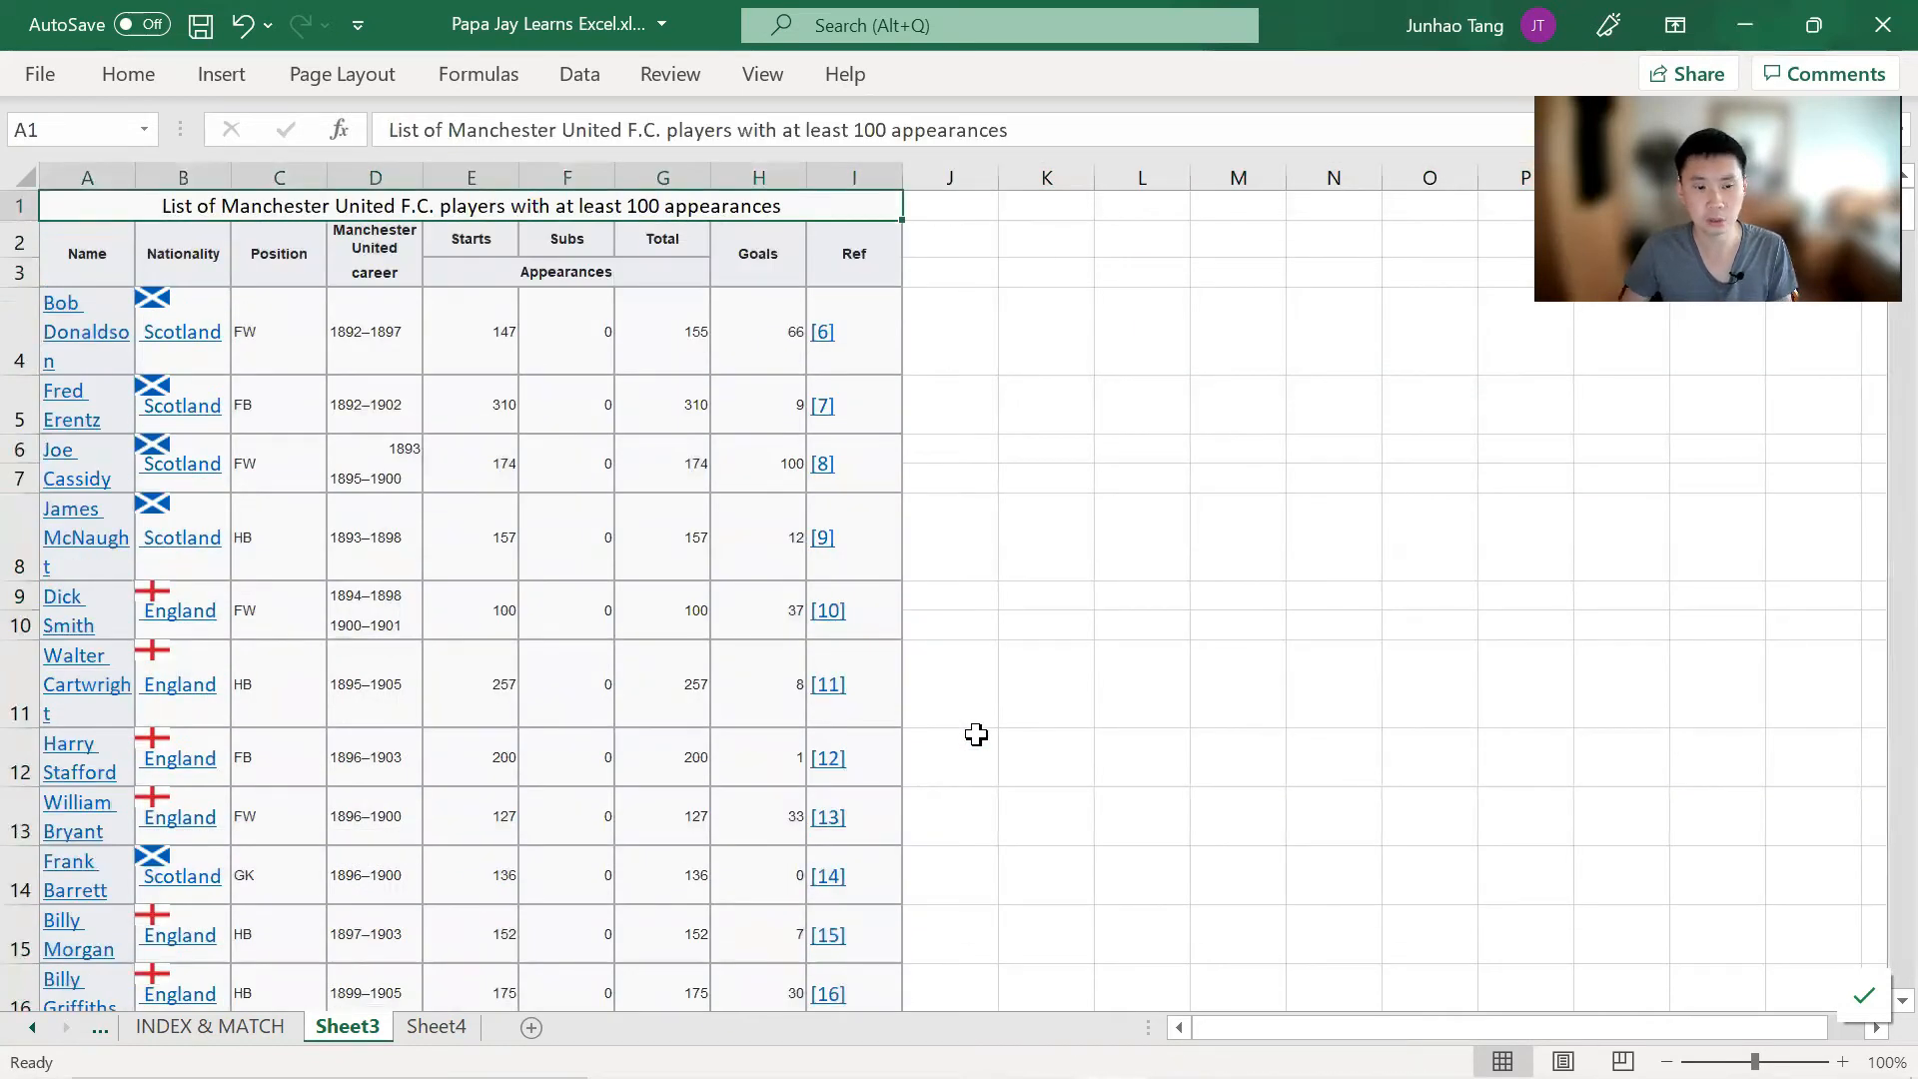
Review Sheet4's widened, filtered players list, selecting cells A7, A4, A1 and C1
{"action": "left_click", "coordinate": [436, 1026]}
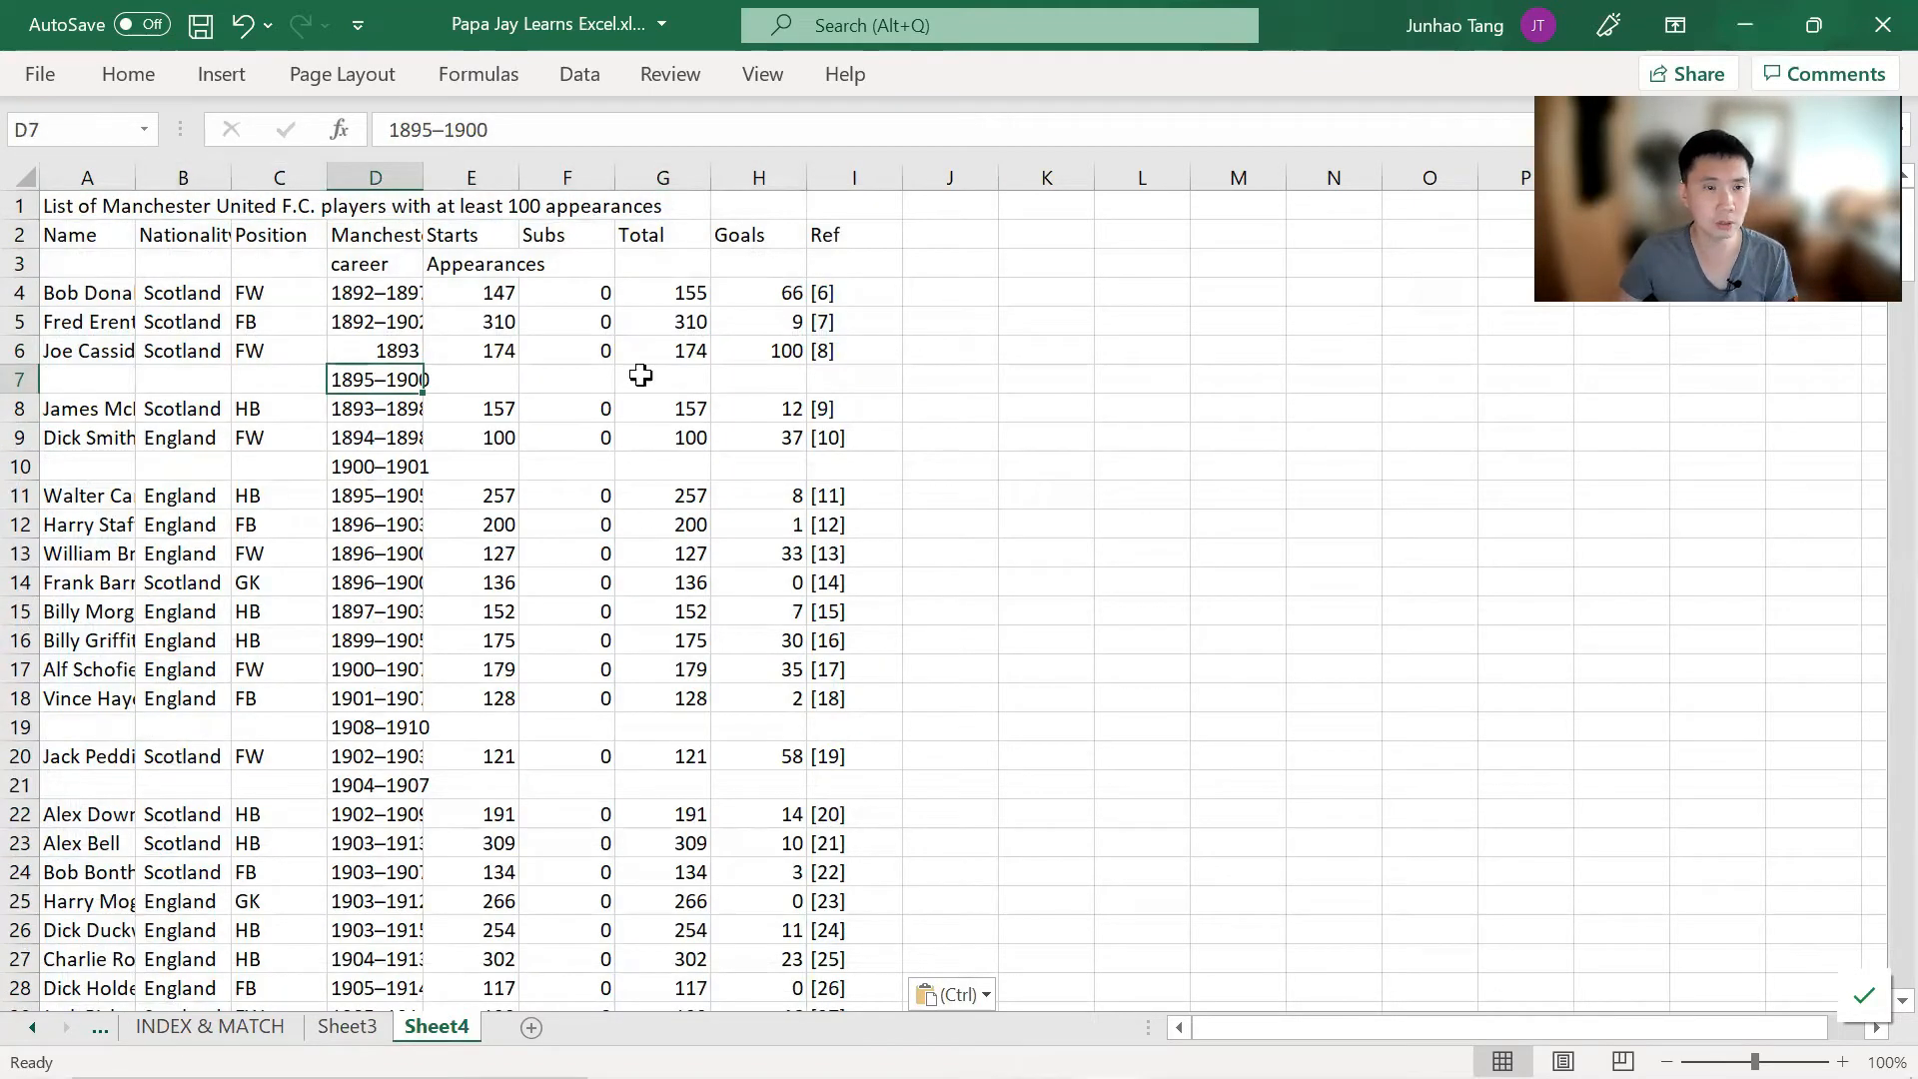
{"action": "left_click", "coordinate": [87, 380]}
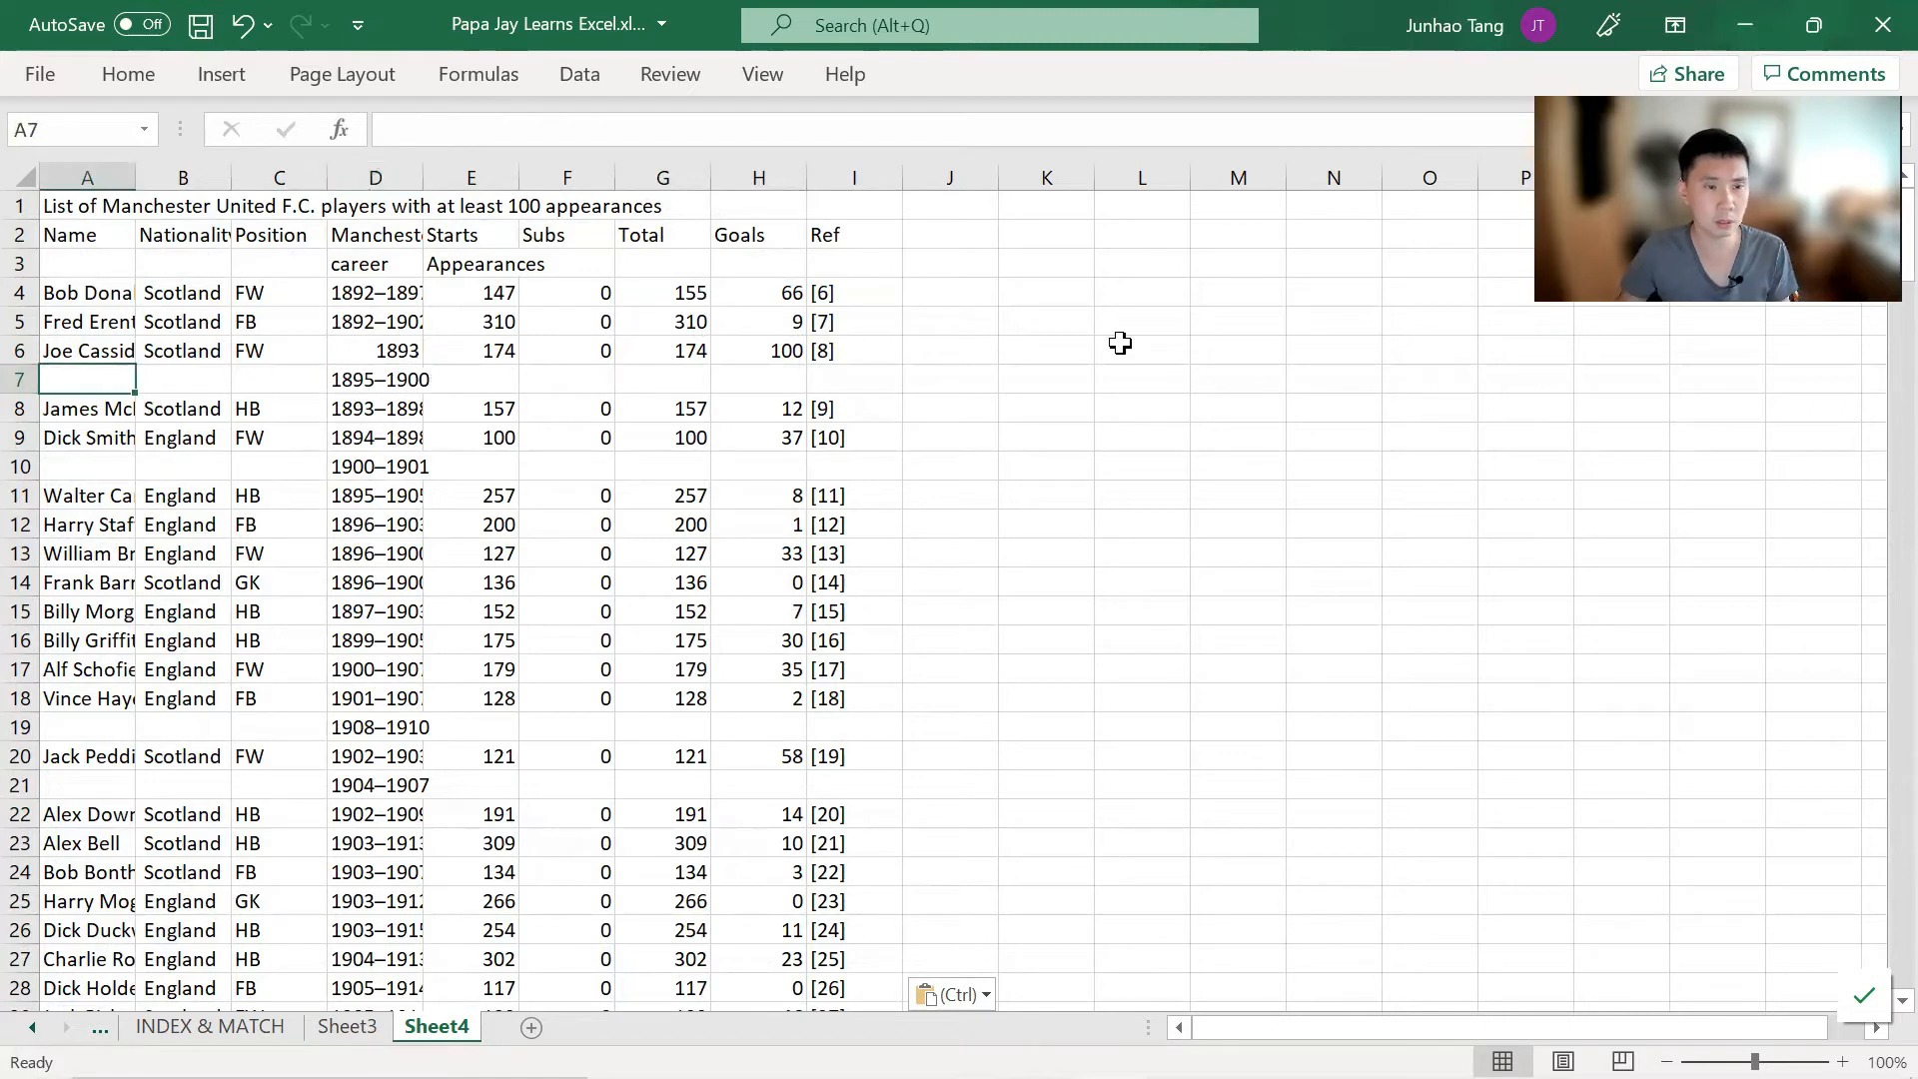
{"action": "left_click", "coordinate": [87, 292]}
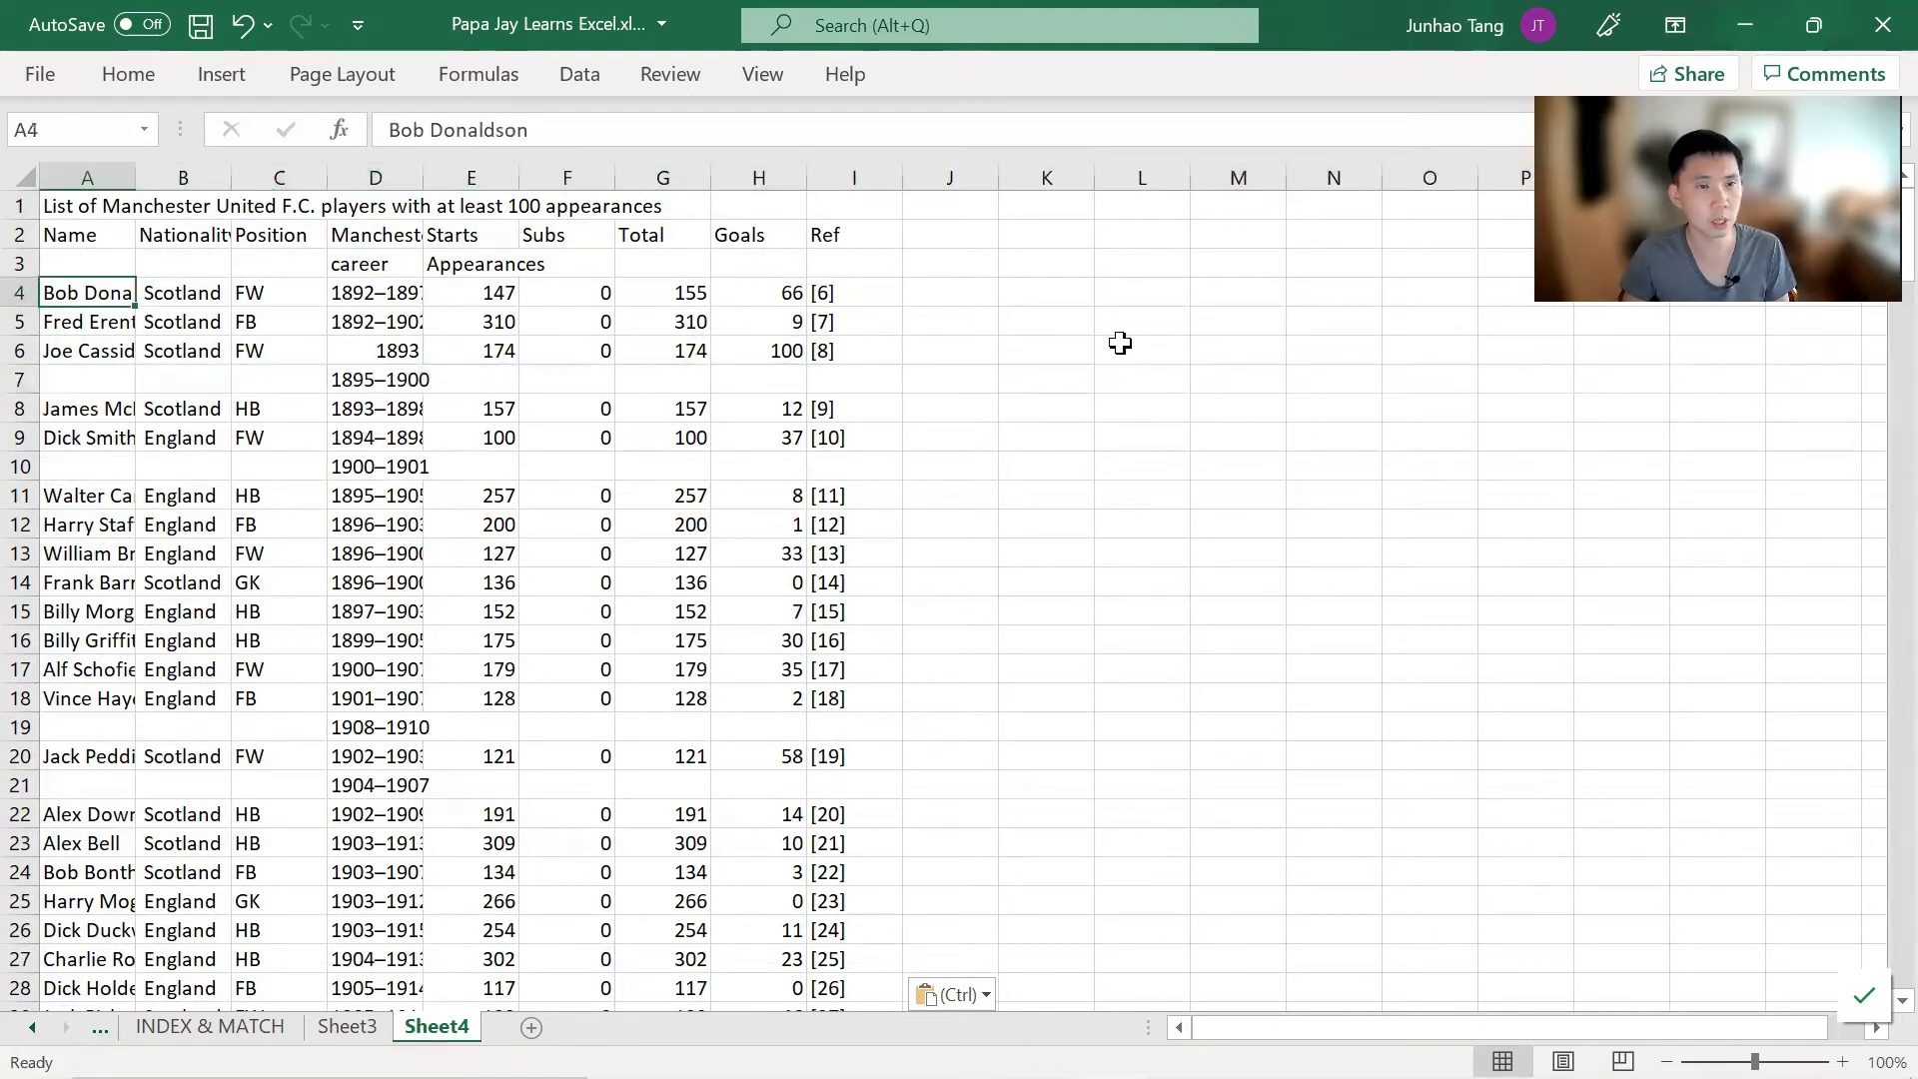
{"action": "left_click", "coordinate": [87, 234]}
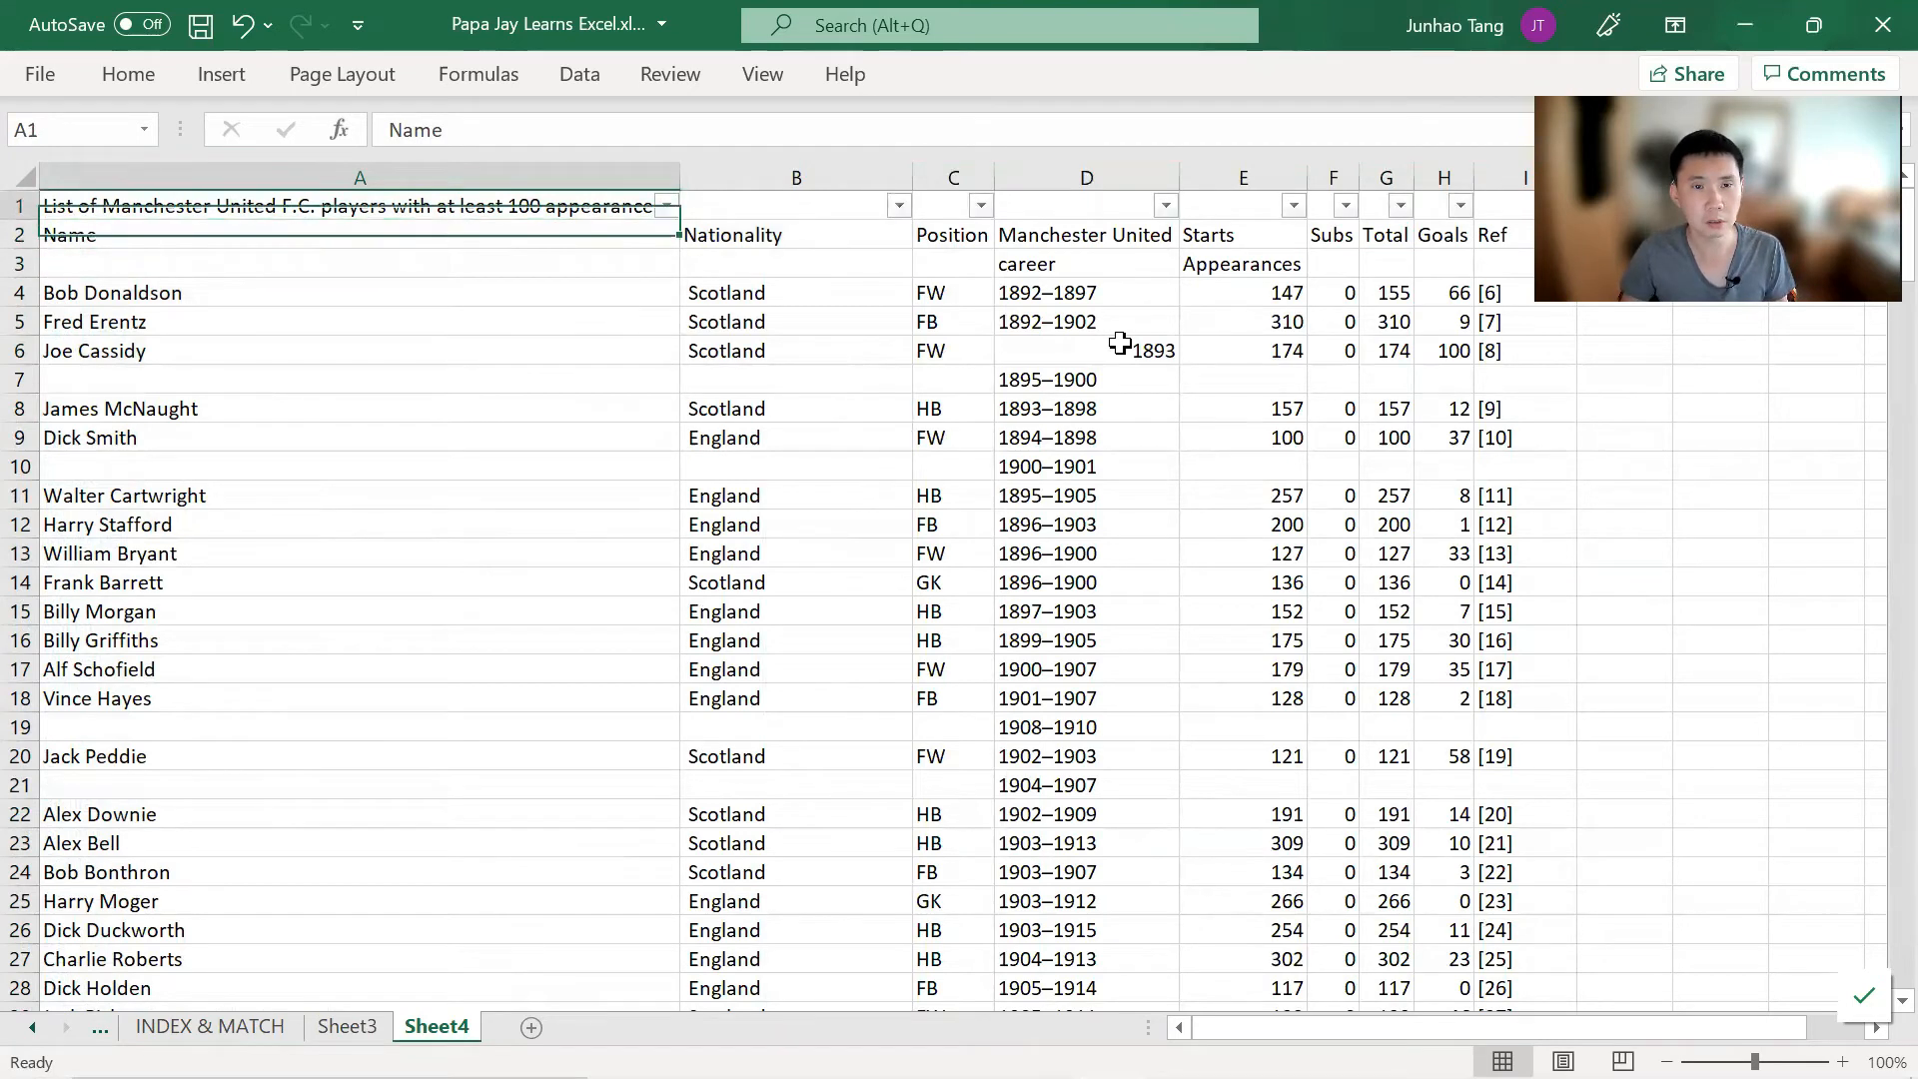
{"action": "left_click", "coordinate": [665, 206]}
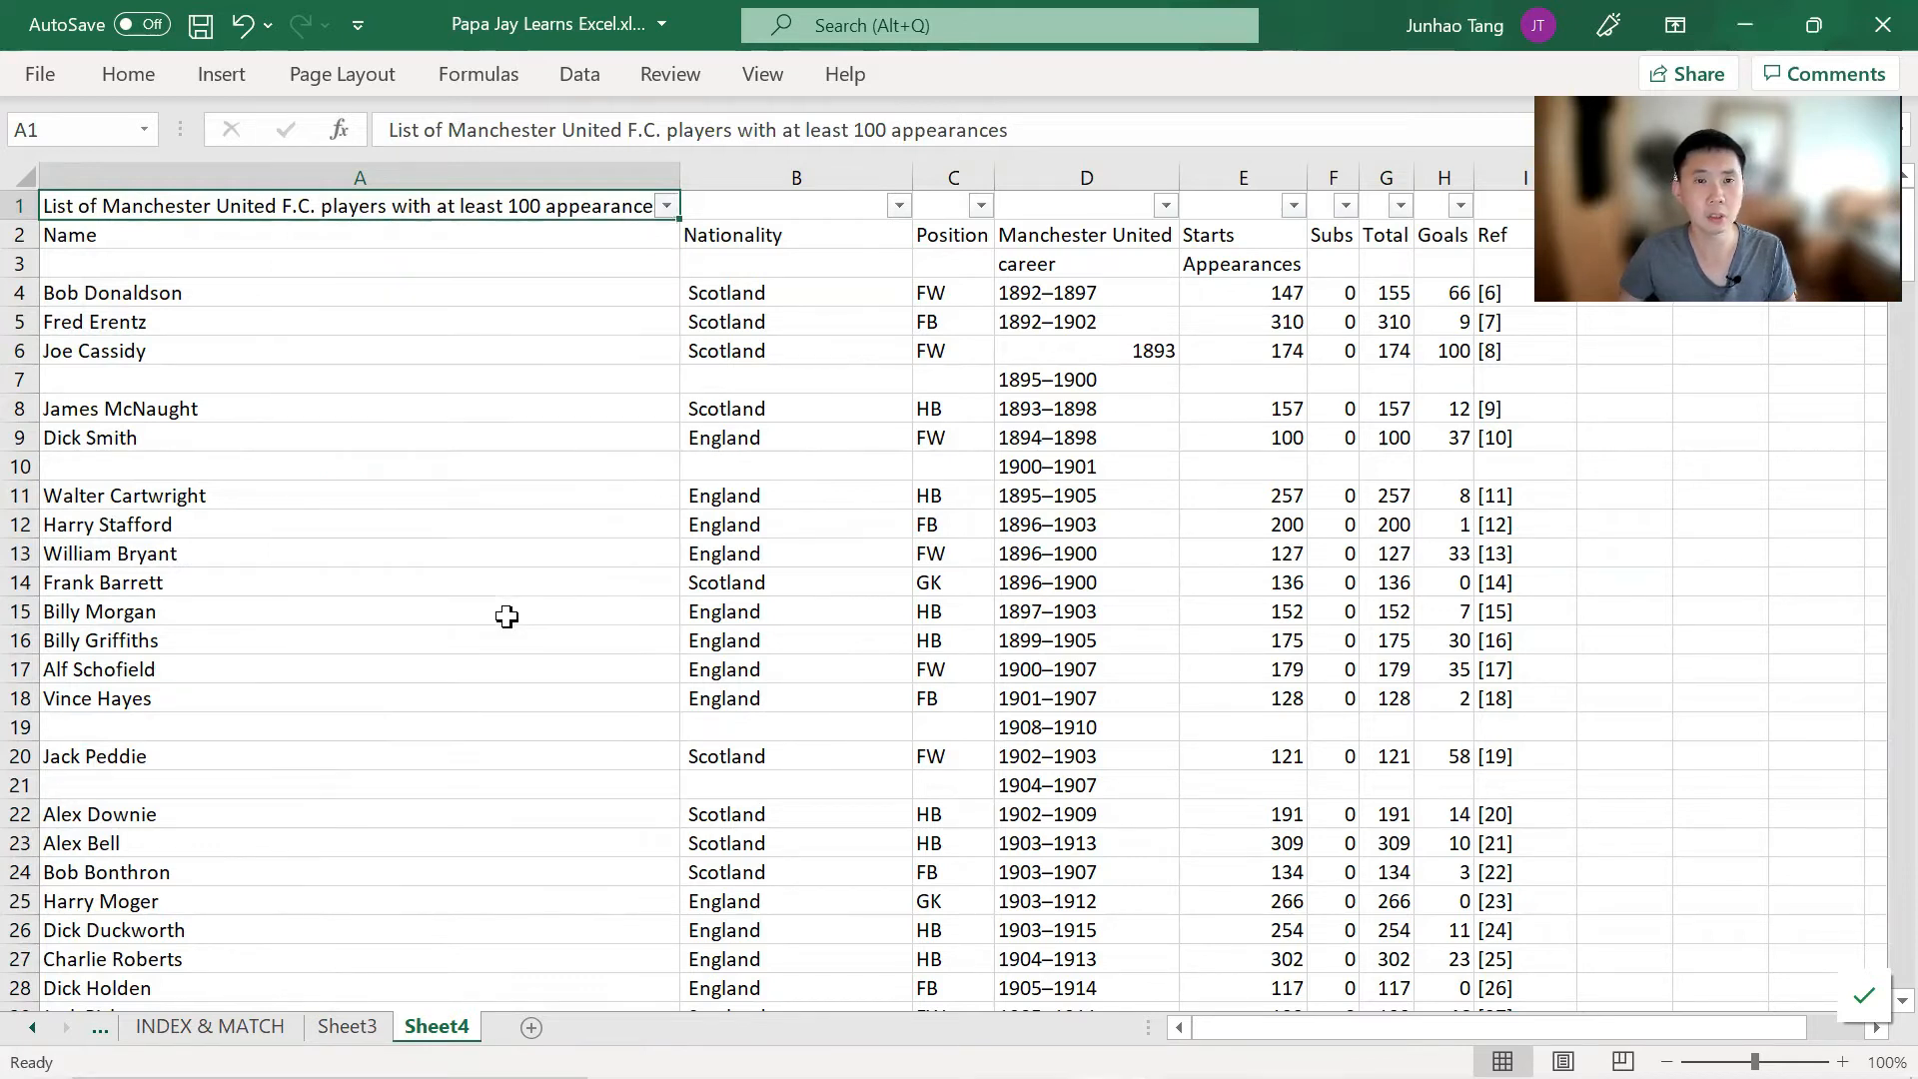
{"action": "left_click", "coordinate": [953, 206]}
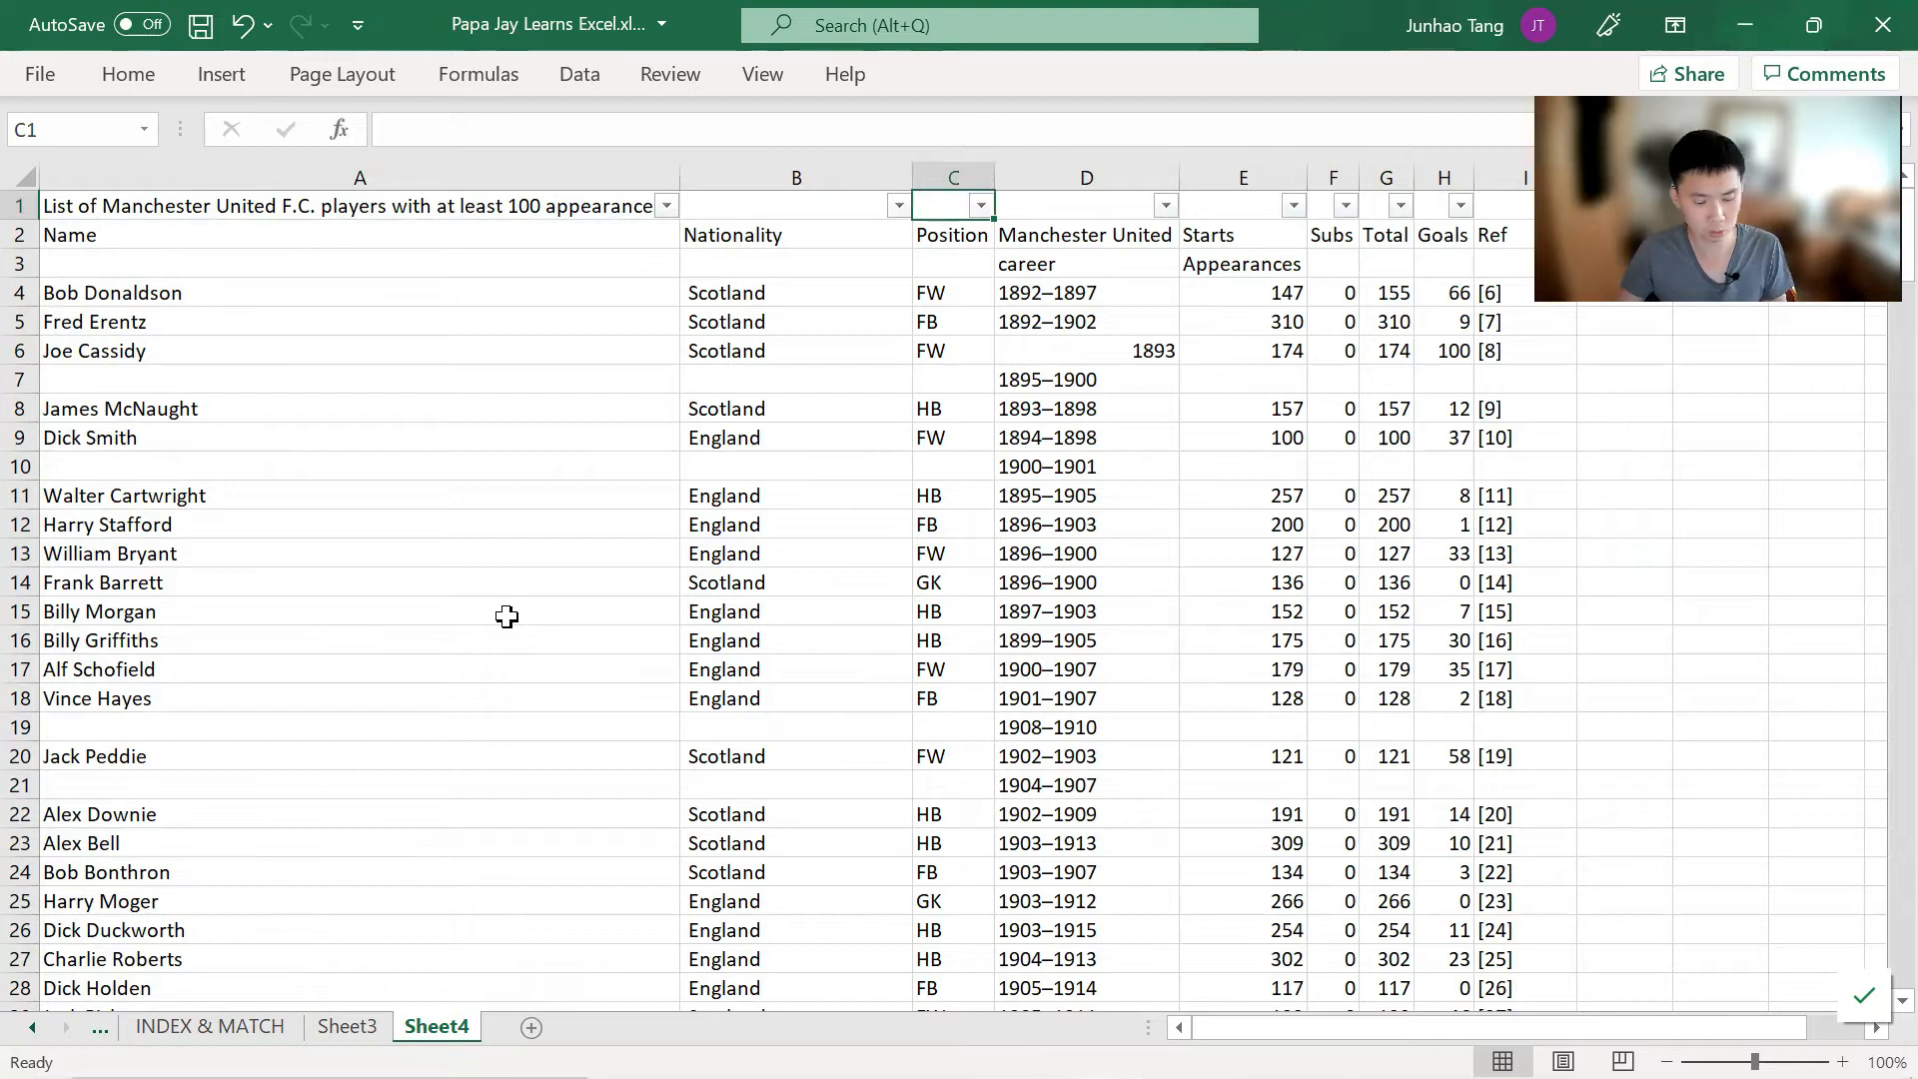
{"action": "left_click", "coordinate": [578, 75]}
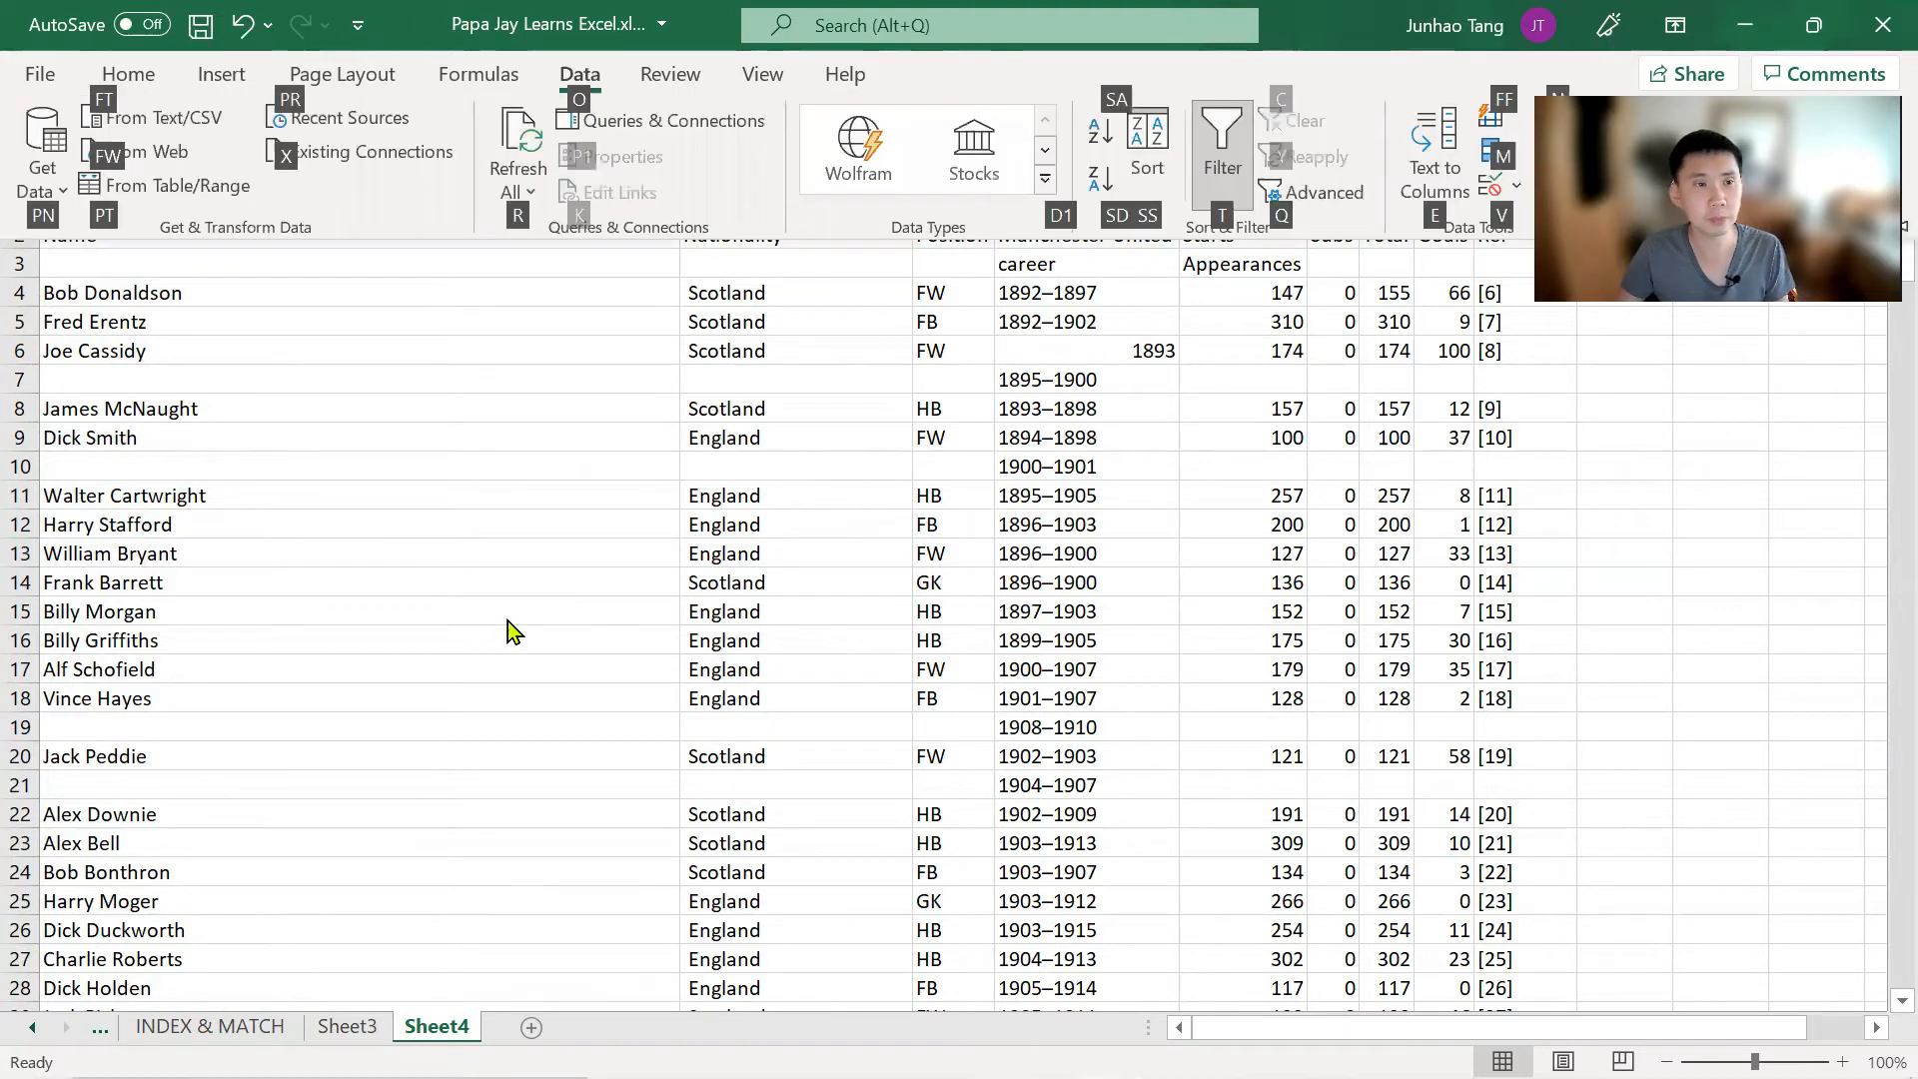
{"action": "mouse_move", "coordinate": [135, 152]}
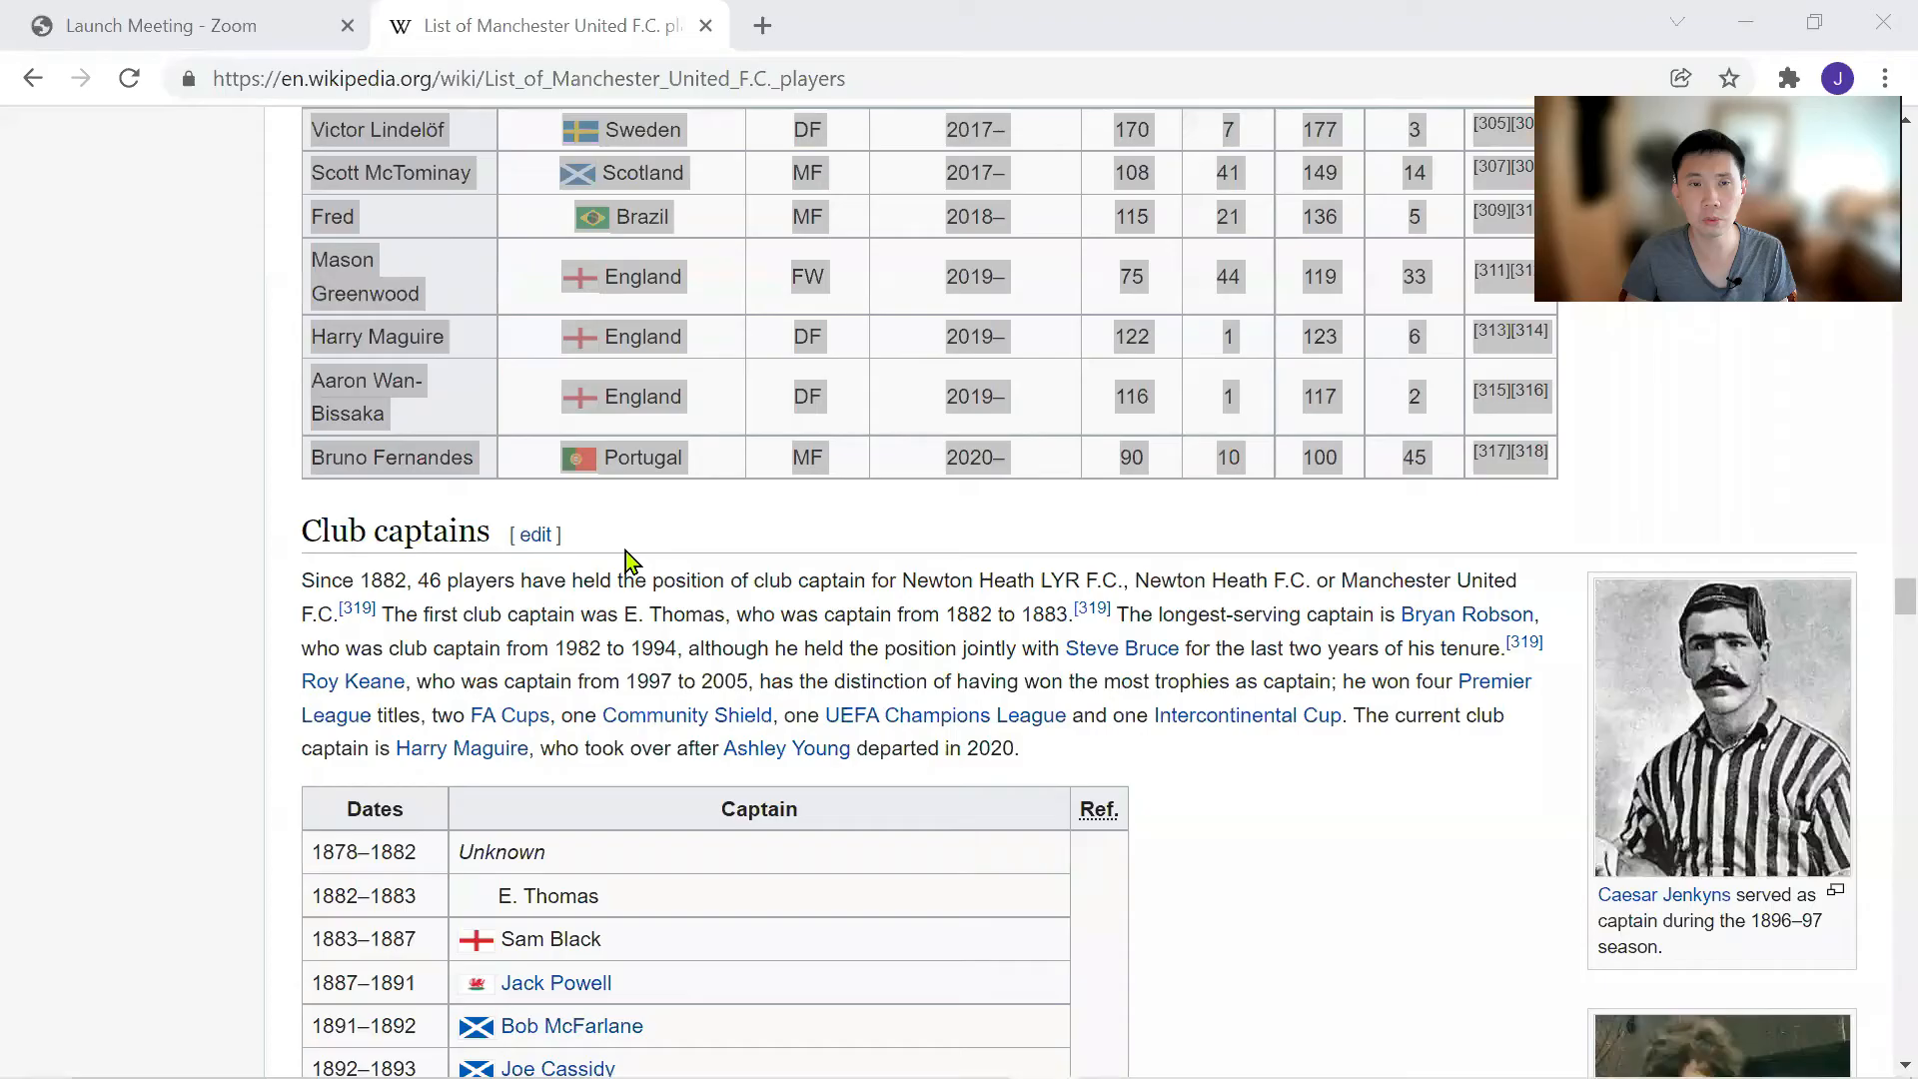
{"action": "left_click", "coordinate": [527, 78]}
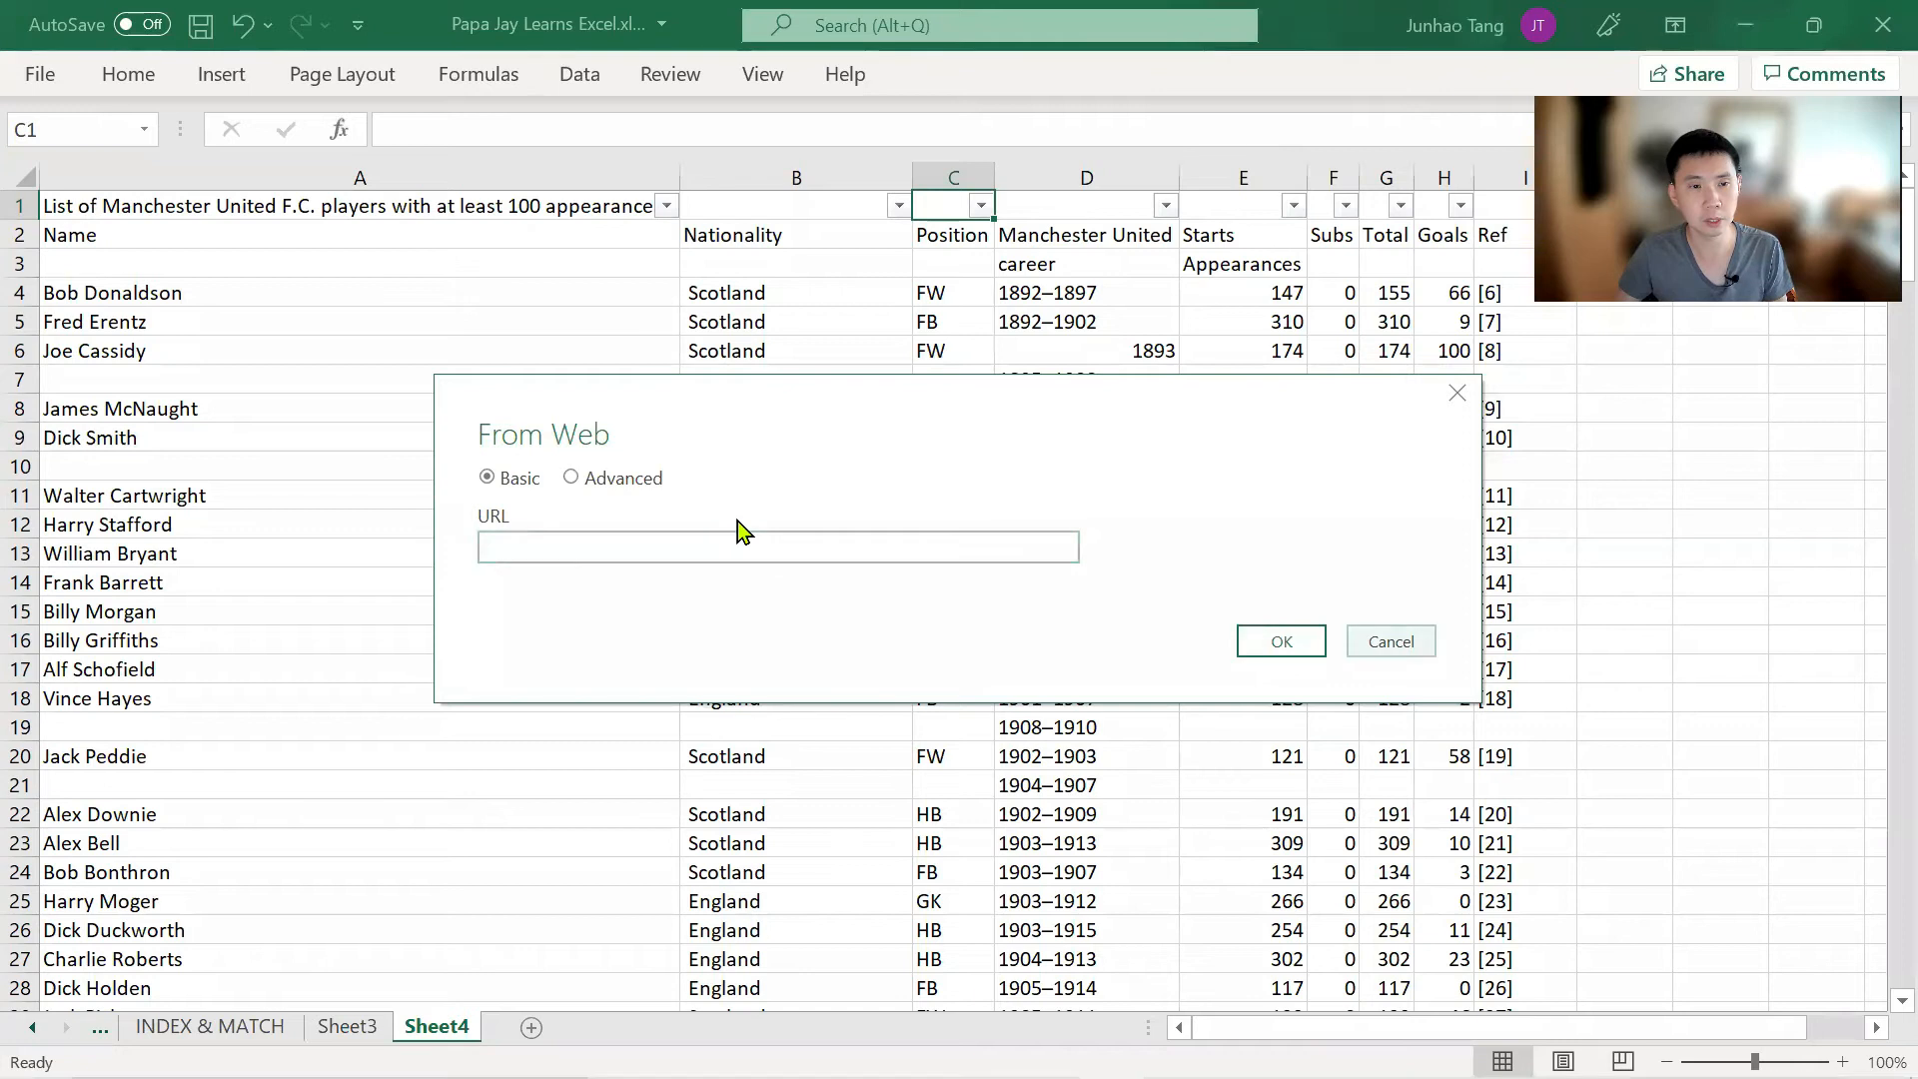
{"action": "type", "text": "https://en.wikipedia.org/wiki/List_of_Manchester_United_F.C._players"}
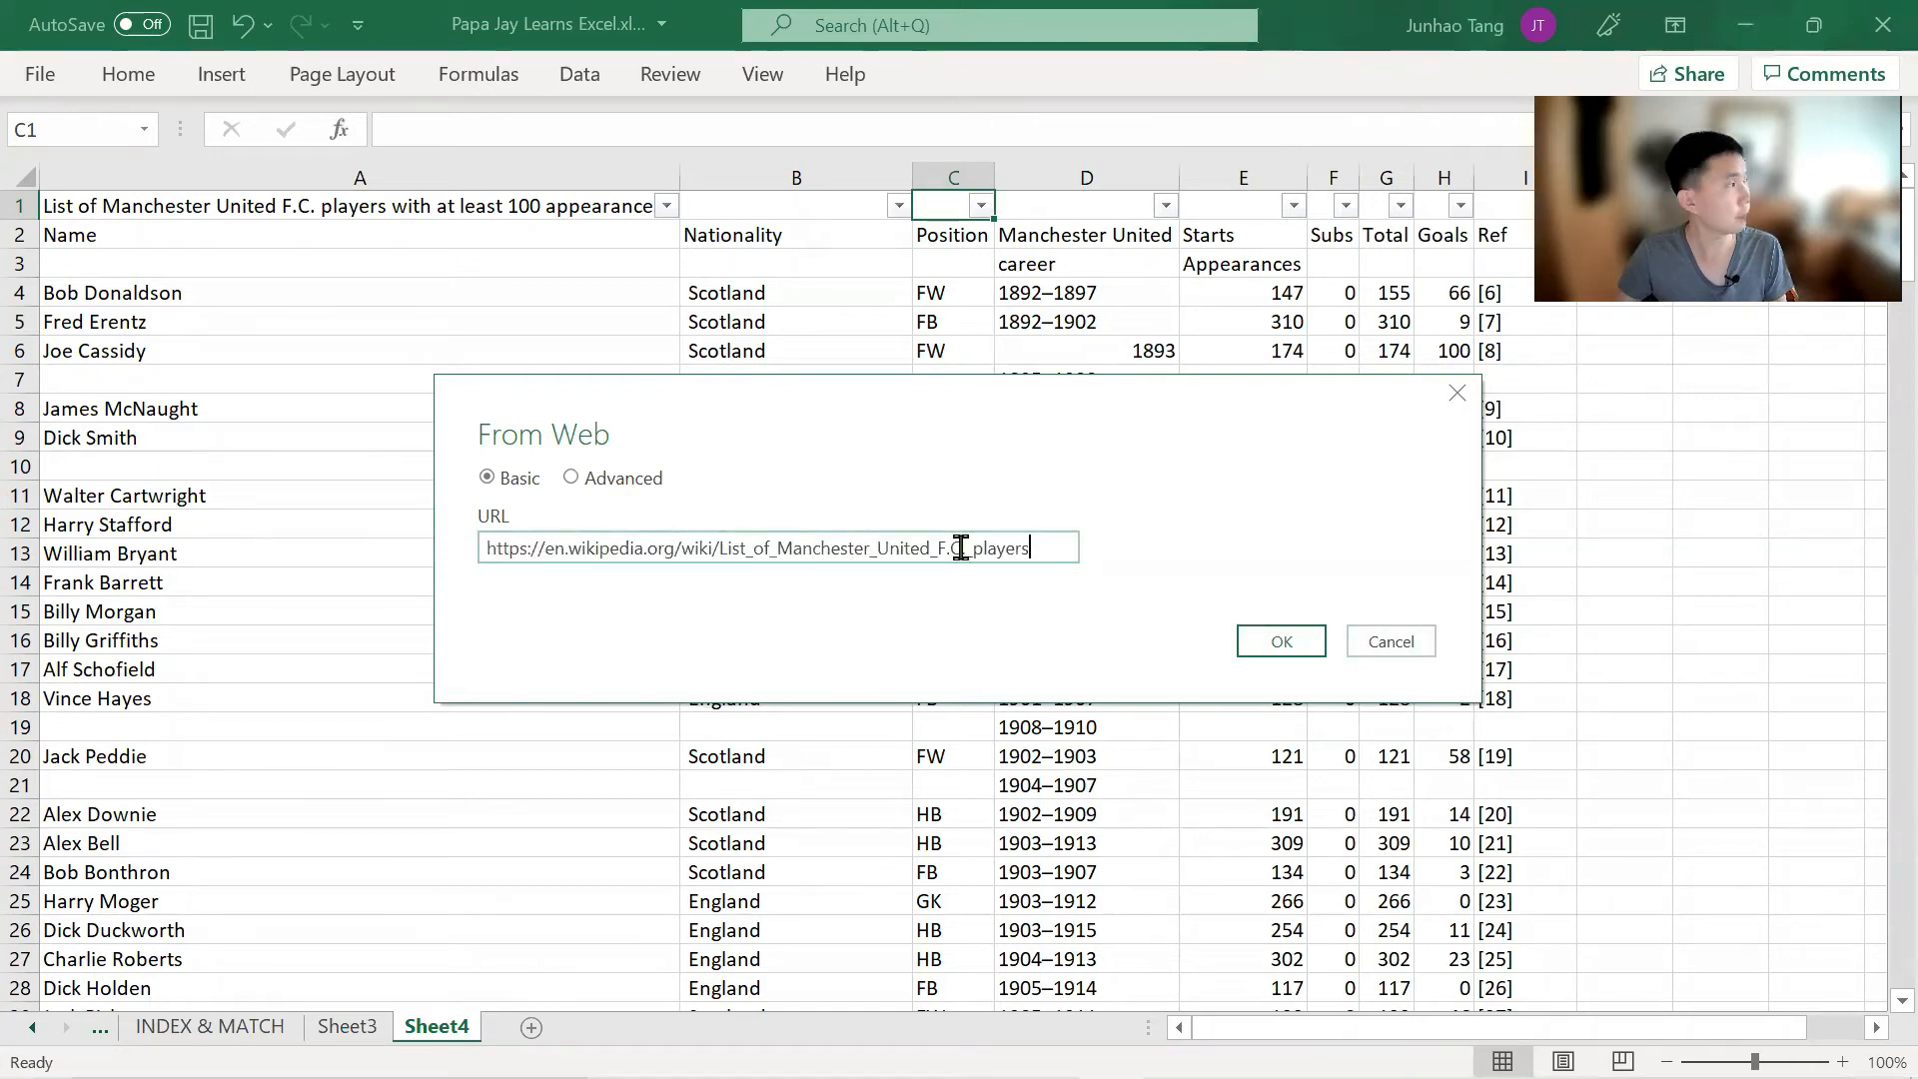
{"action": "left_click", "coordinate": [1280, 641]}
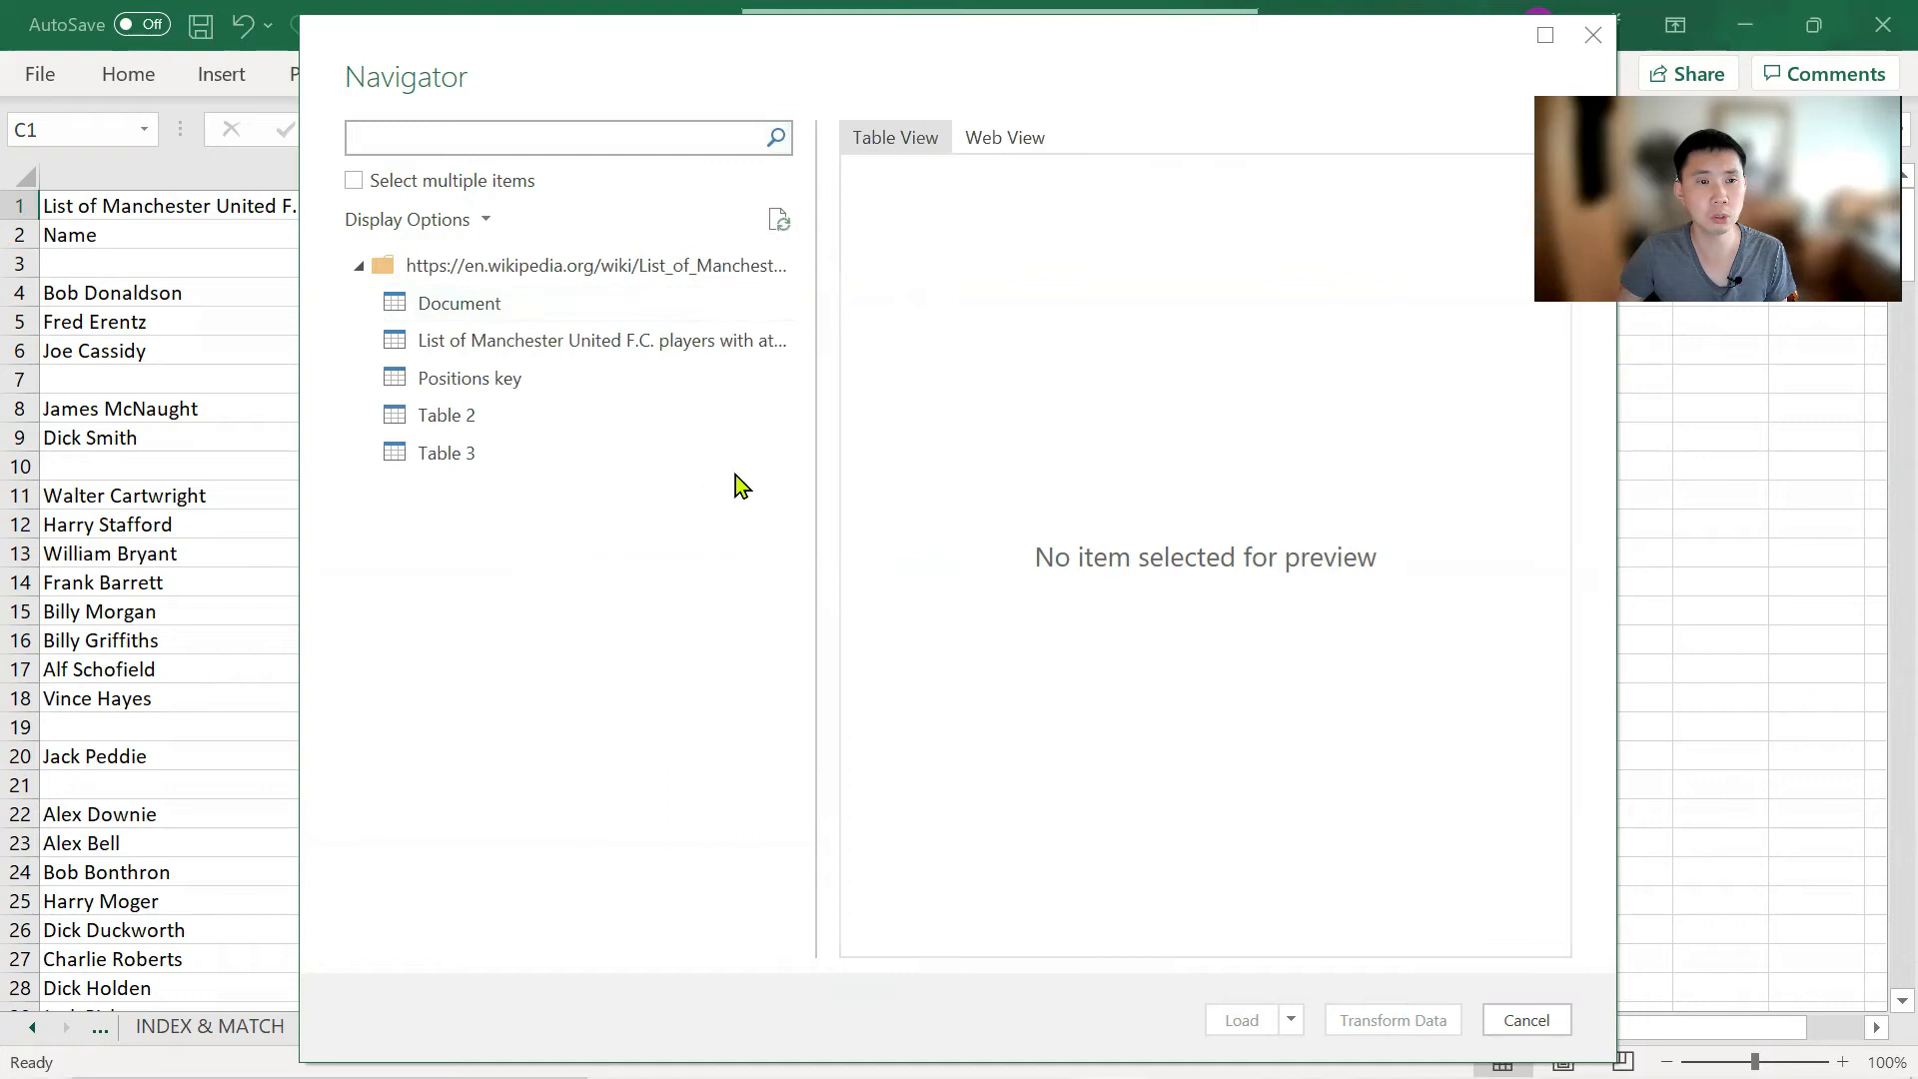
Choose the 'List of Manchester United F.C. players' table in Navigator, previewing Web and Table View
{"action": "left_click", "coordinate": [601, 340]}
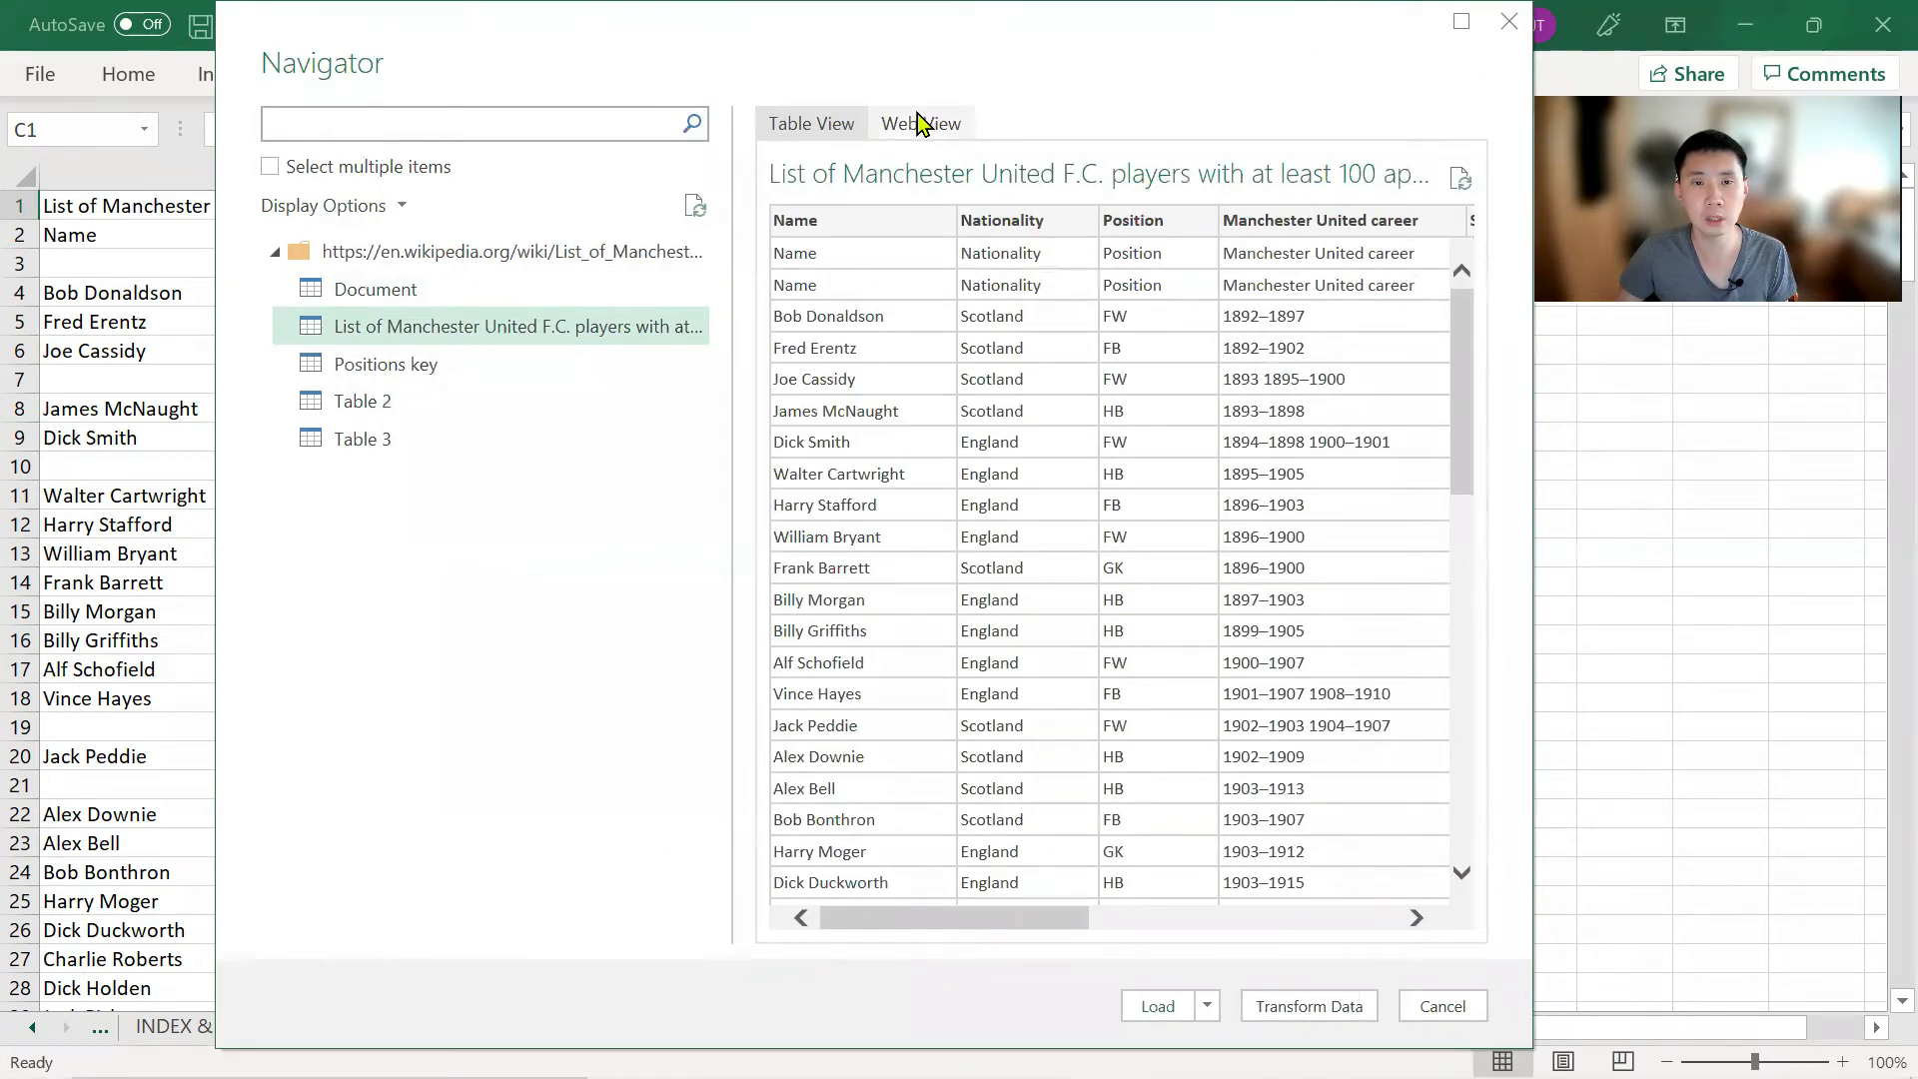
{"action": "left_click", "coordinate": [920, 122]}
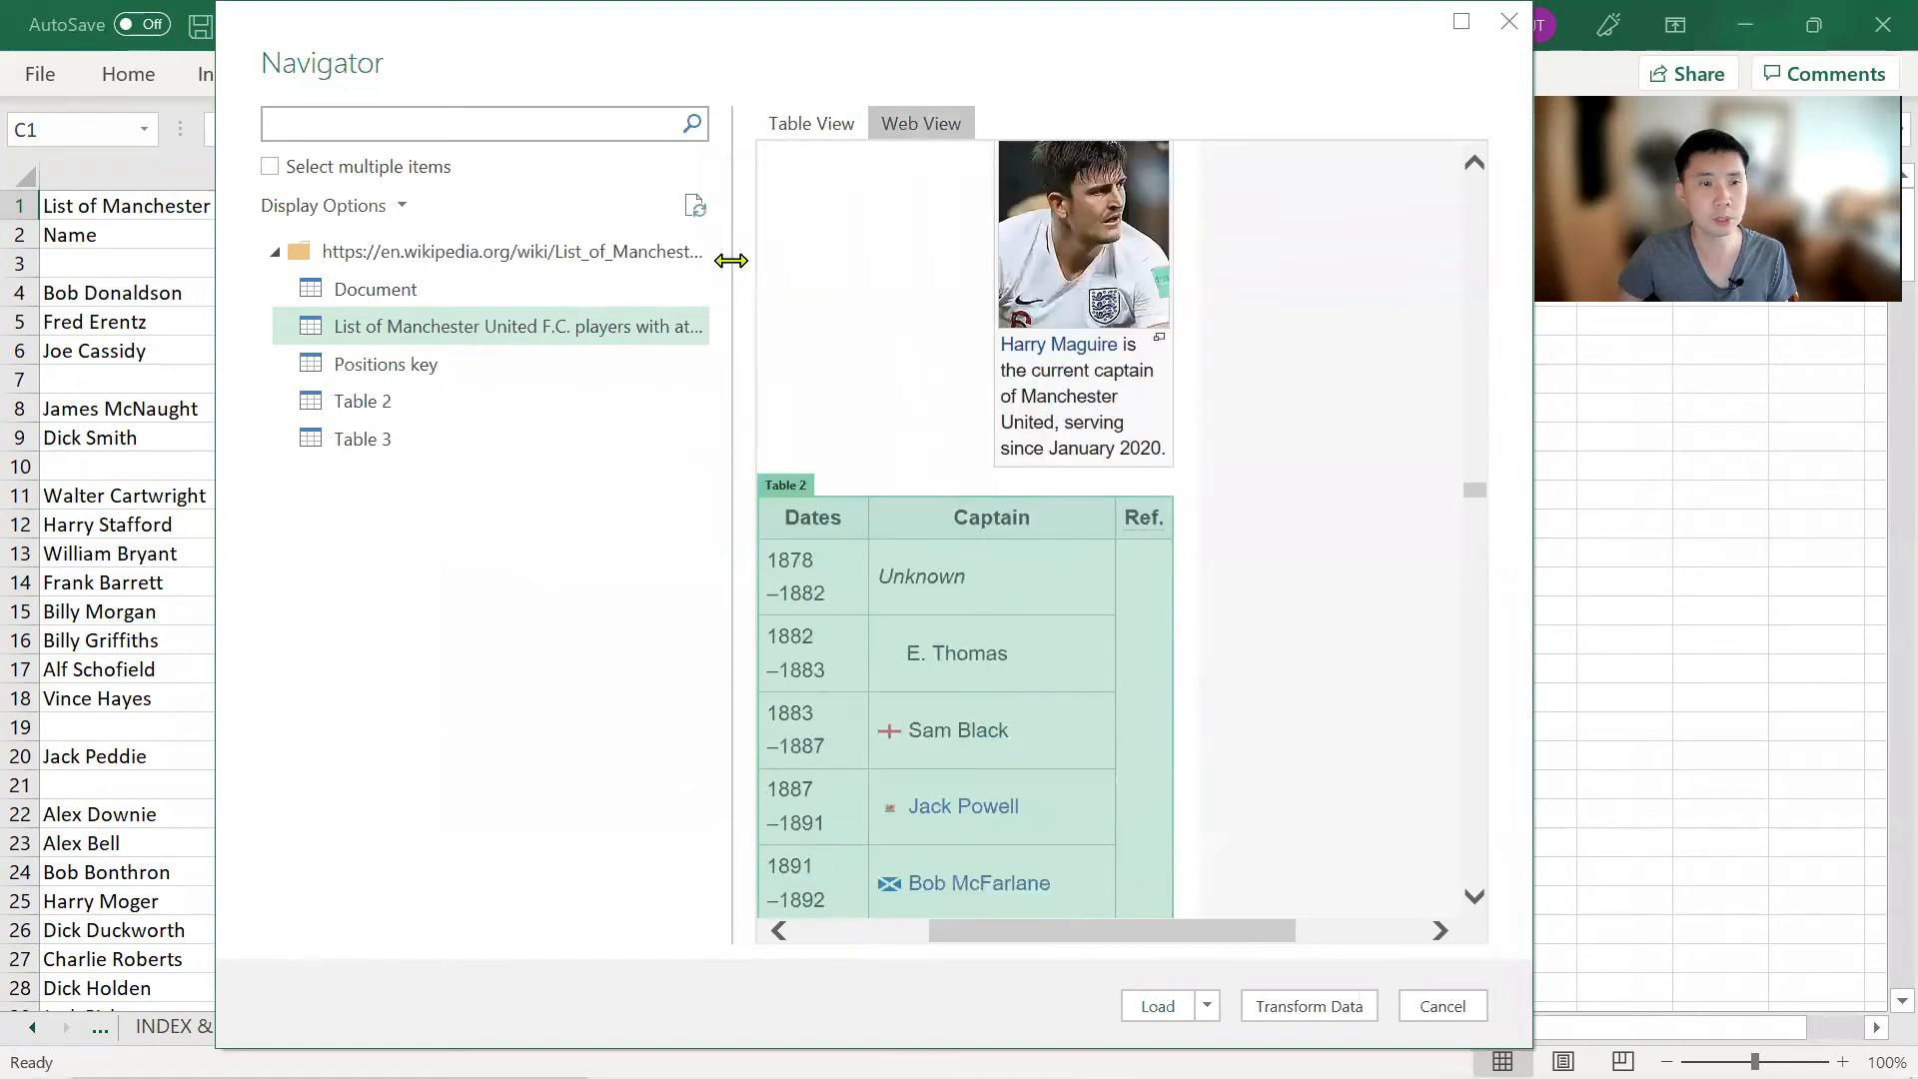
{"action": "left_click", "coordinate": [812, 122]}
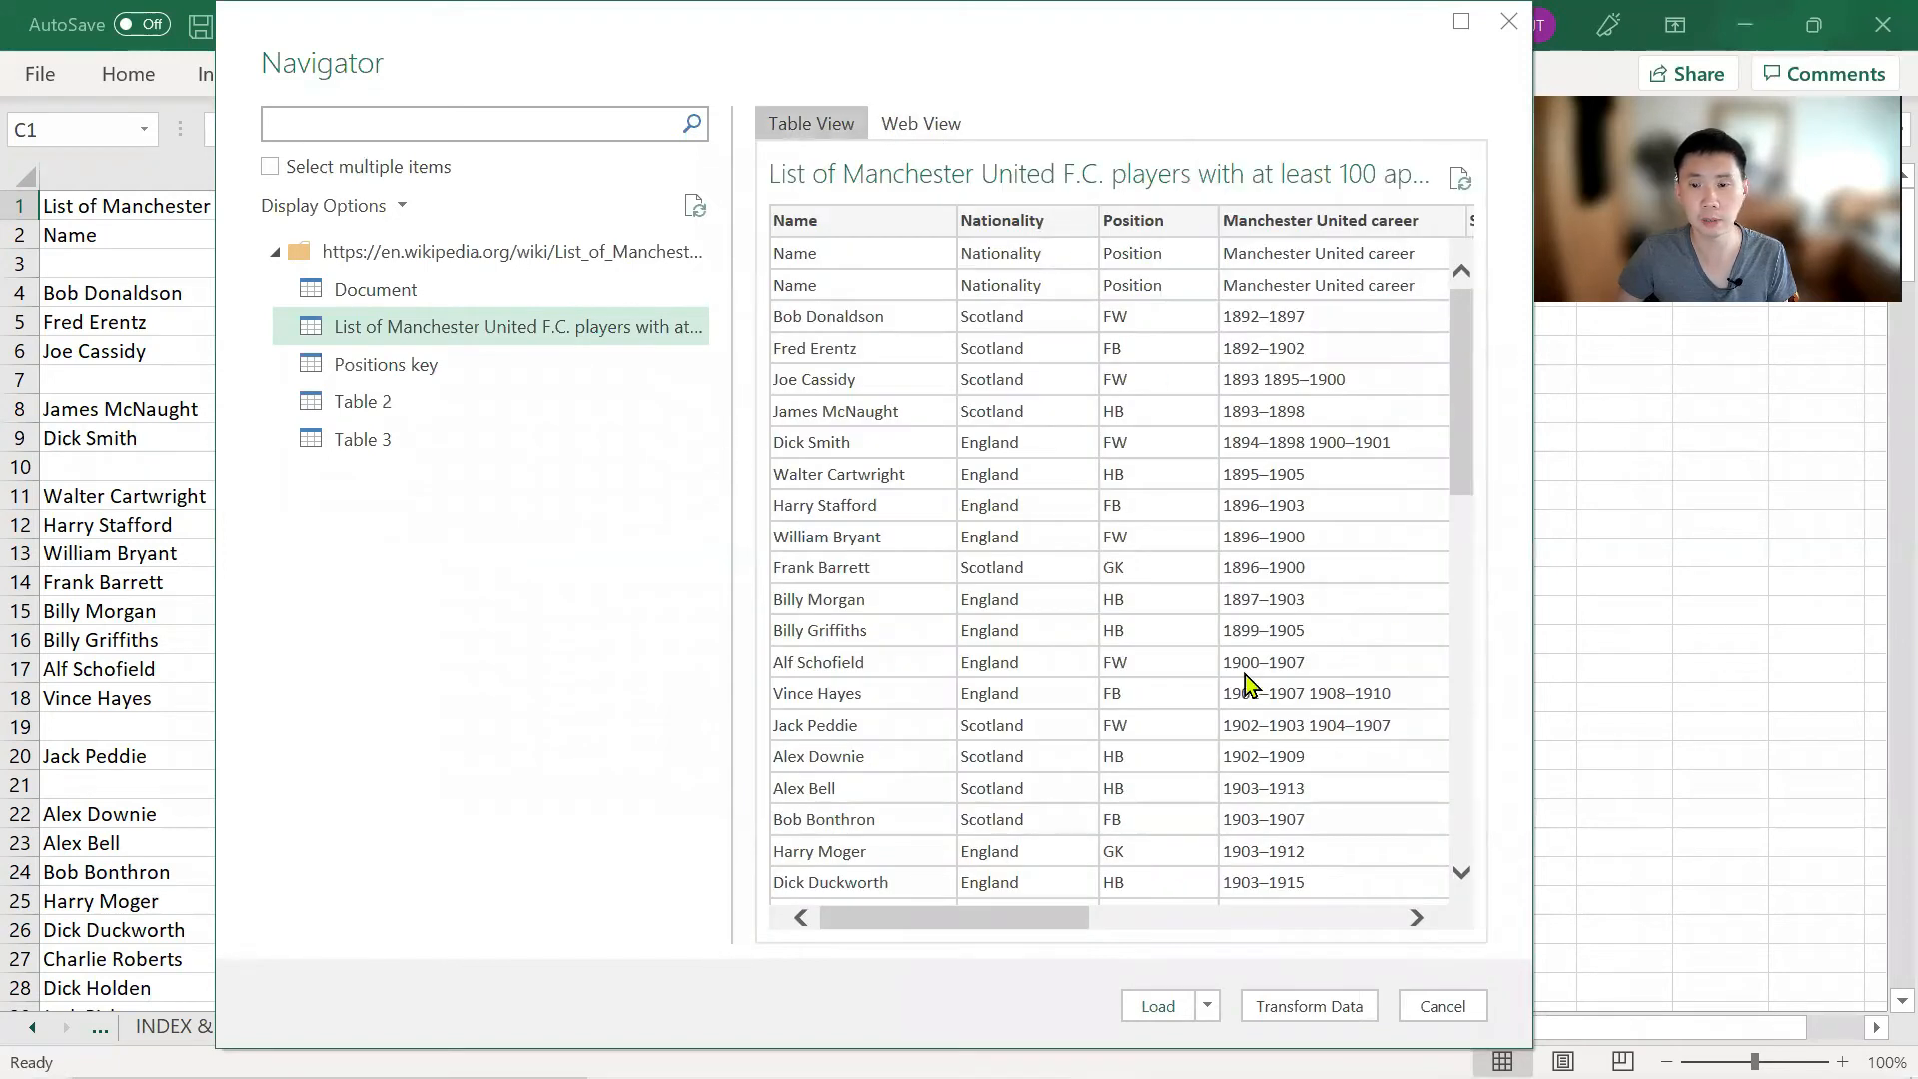
{"action": "mouse_move", "coordinate": [1308, 1006]}
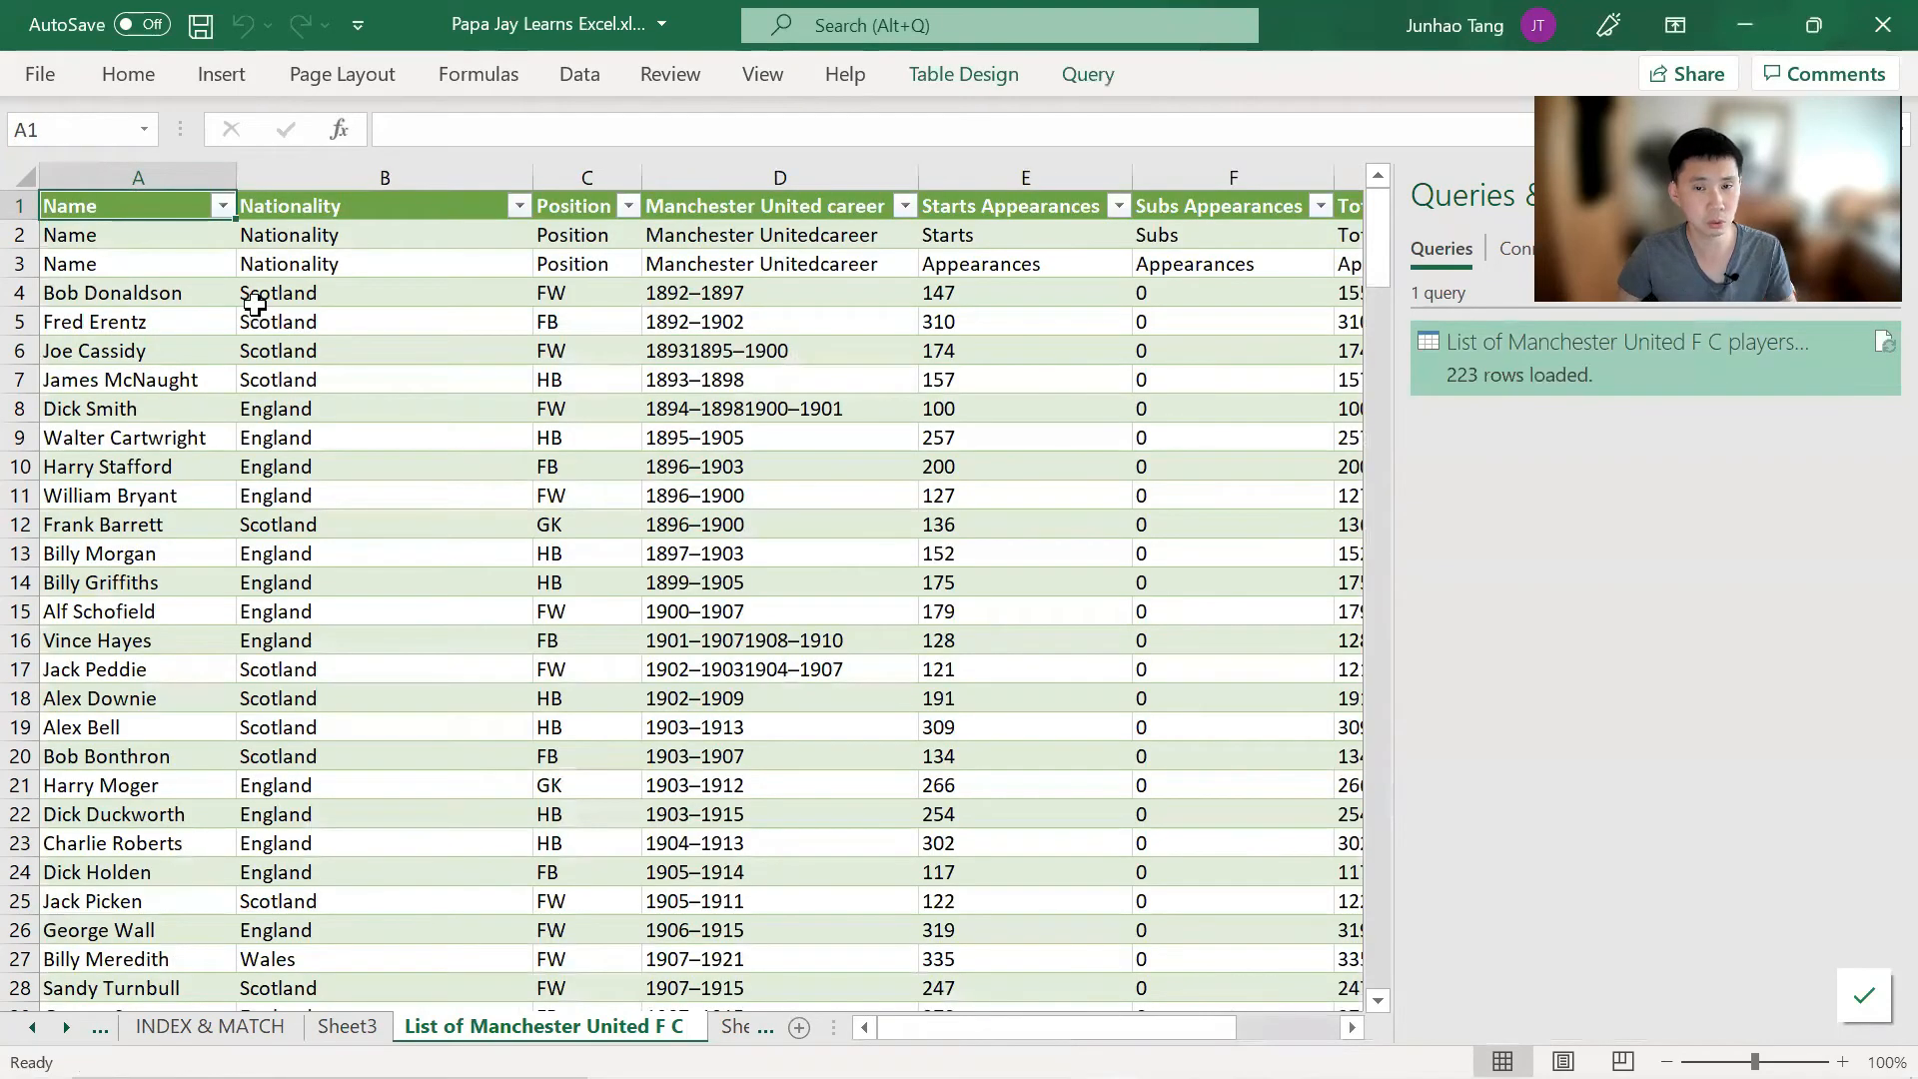
{"action": "left_click", "coordinate": [383, 206]}
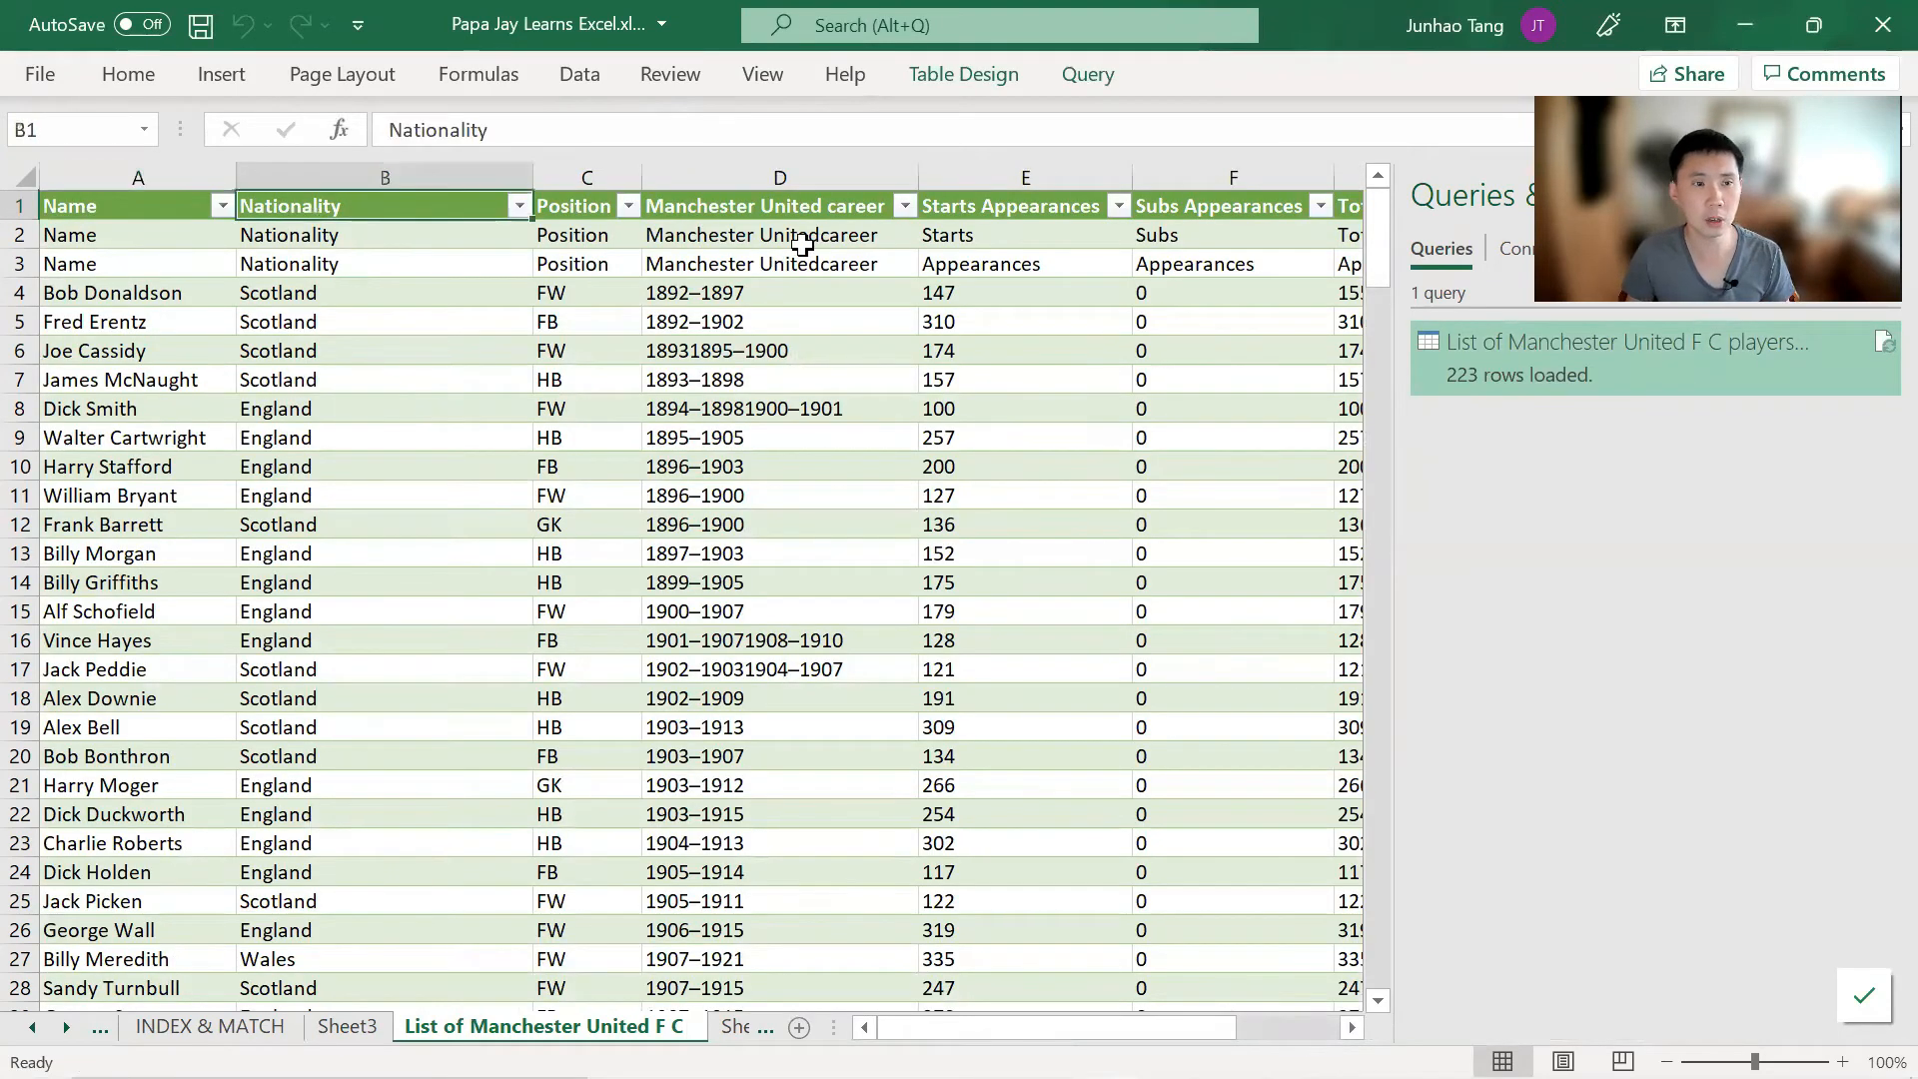
{"action": "left_click", "coordinate": [94, 321]}
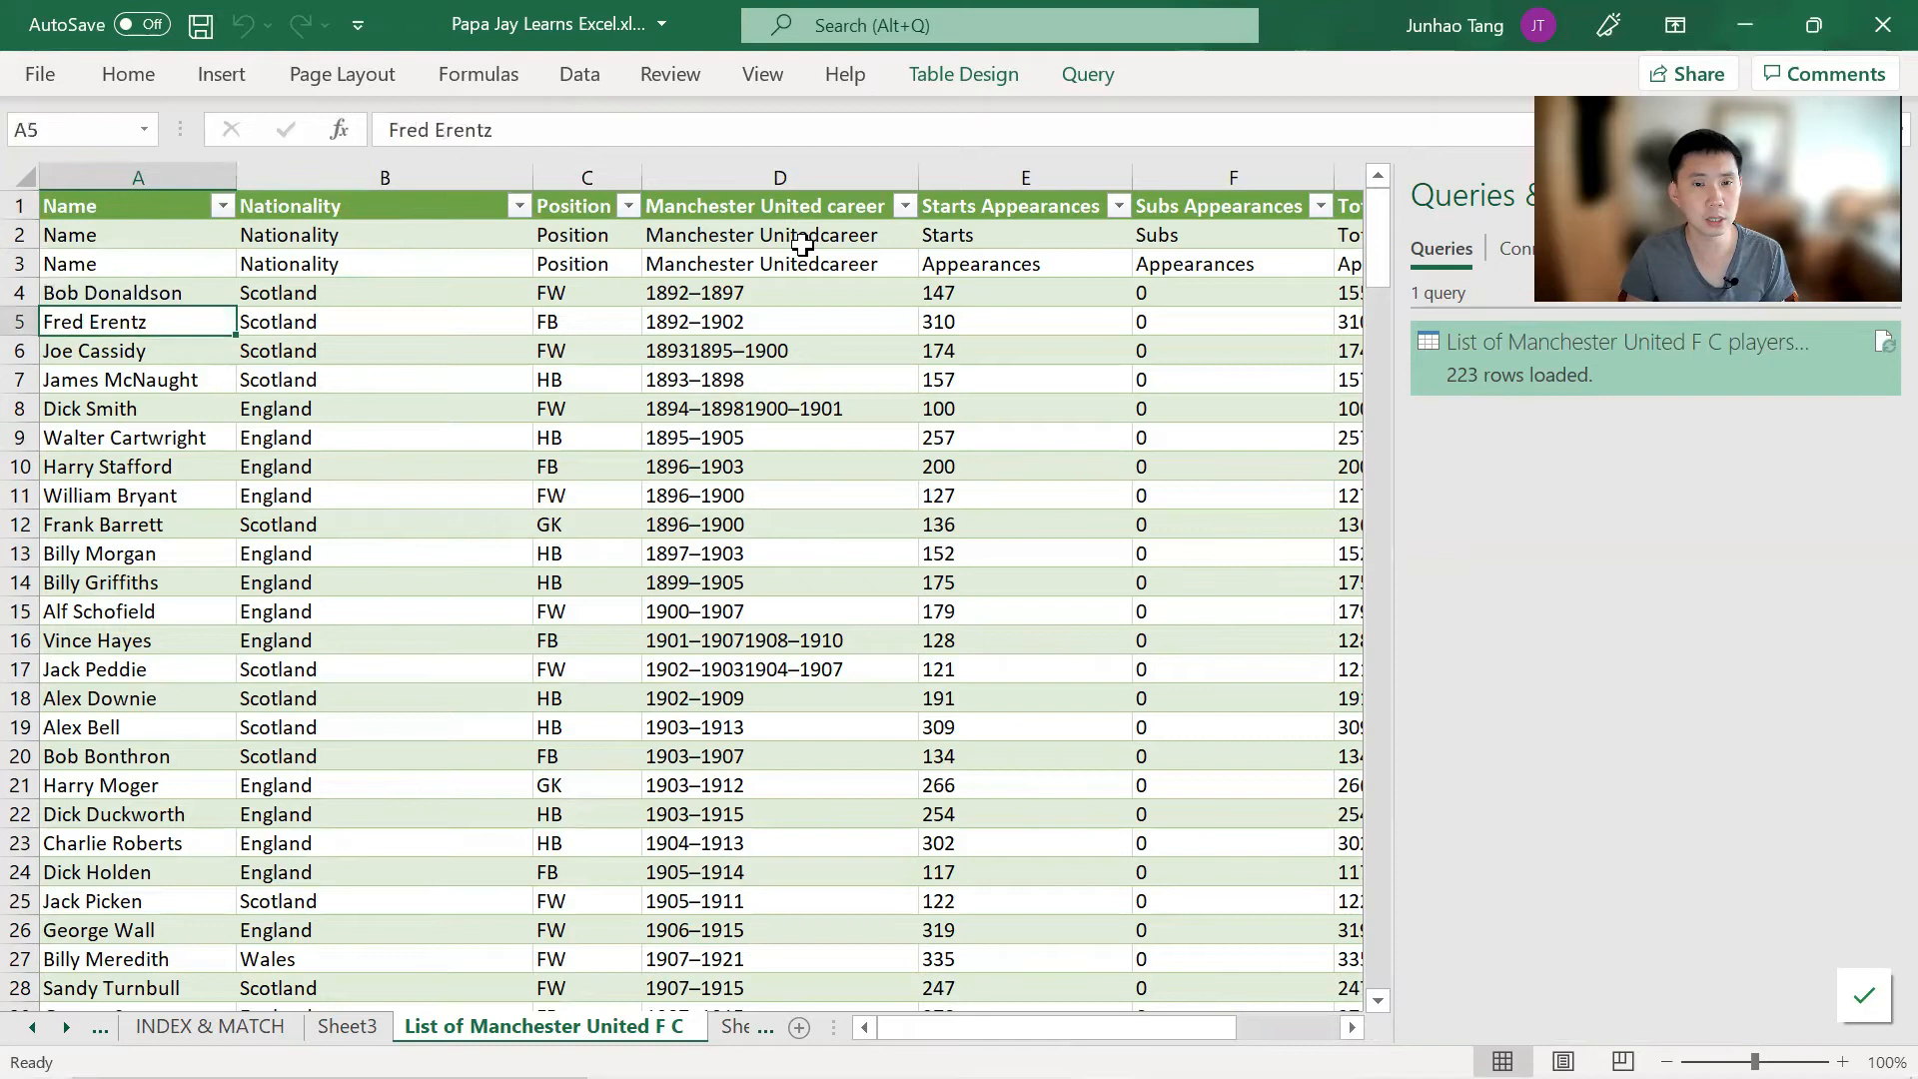
{"action": "left_click", "coordinate": [93, 350]}
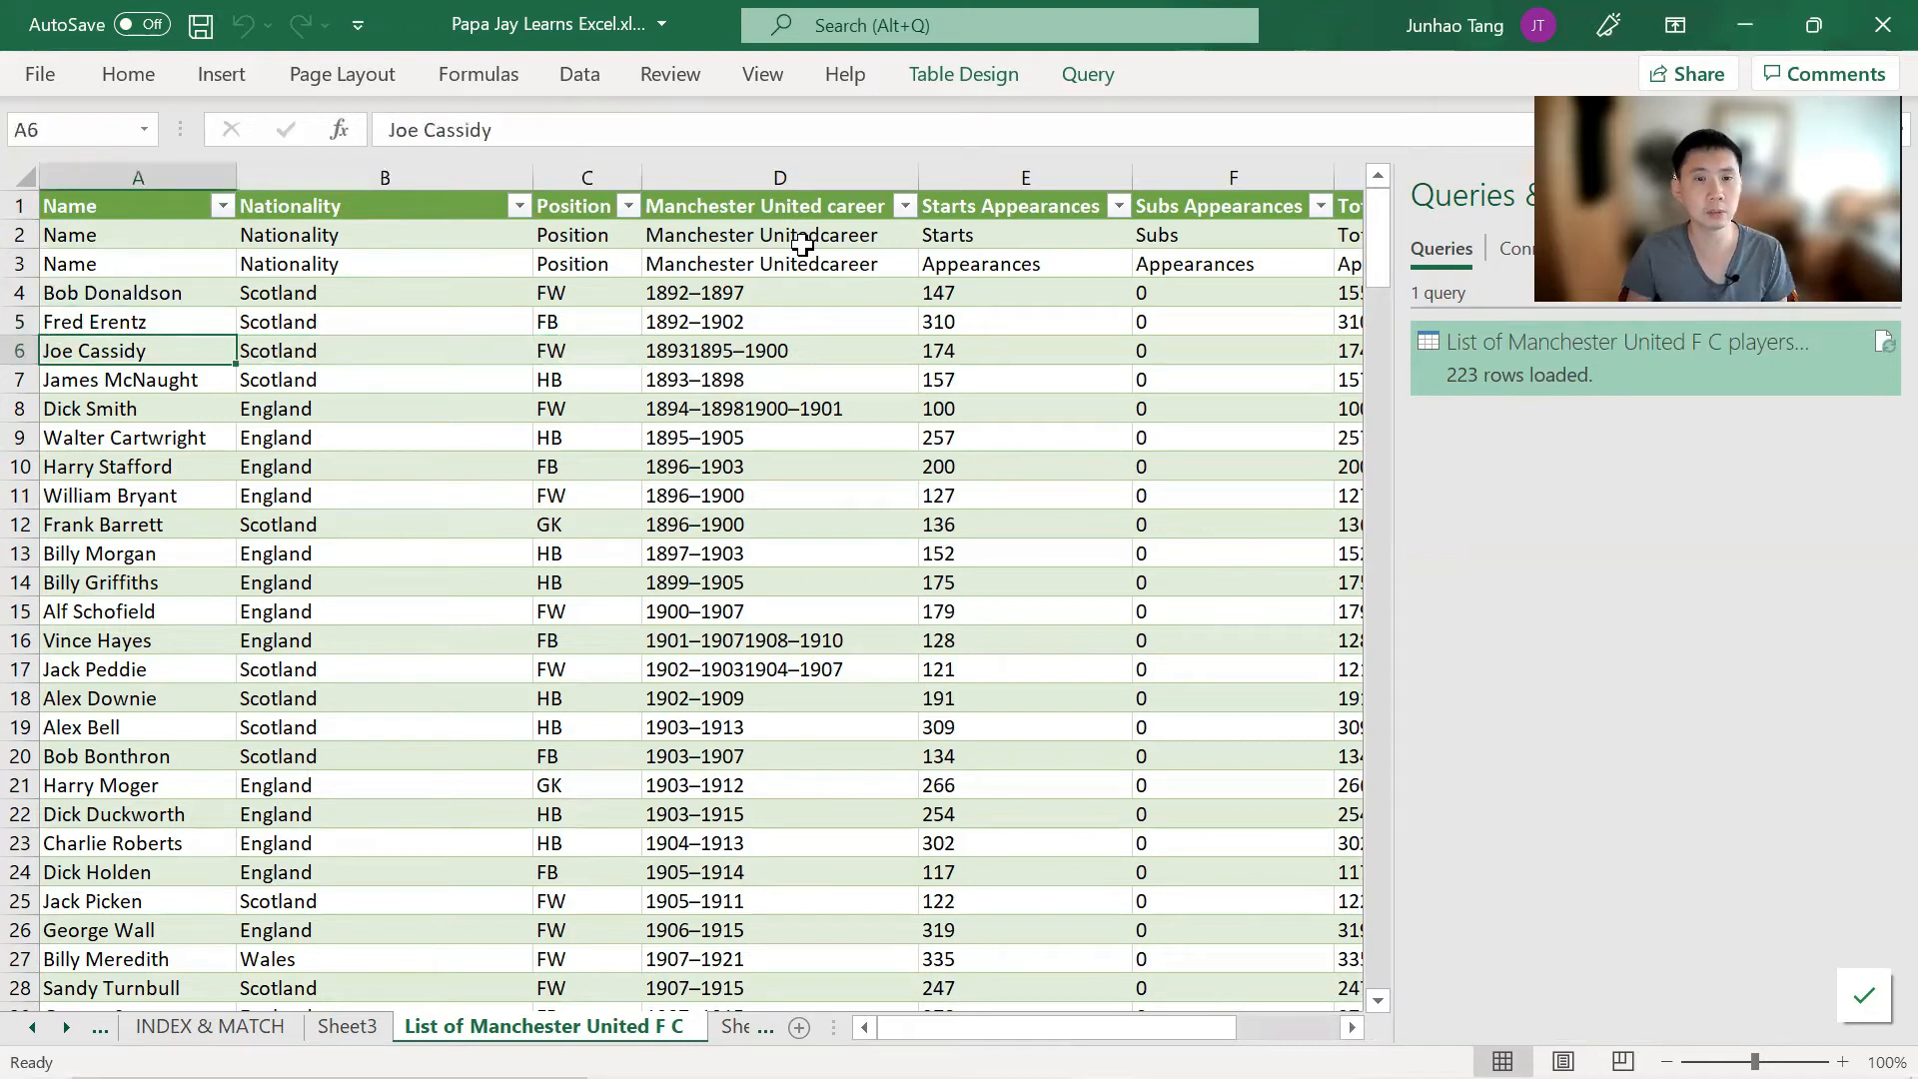
{"action": "left_click", "coordinate": [1025, 351]}
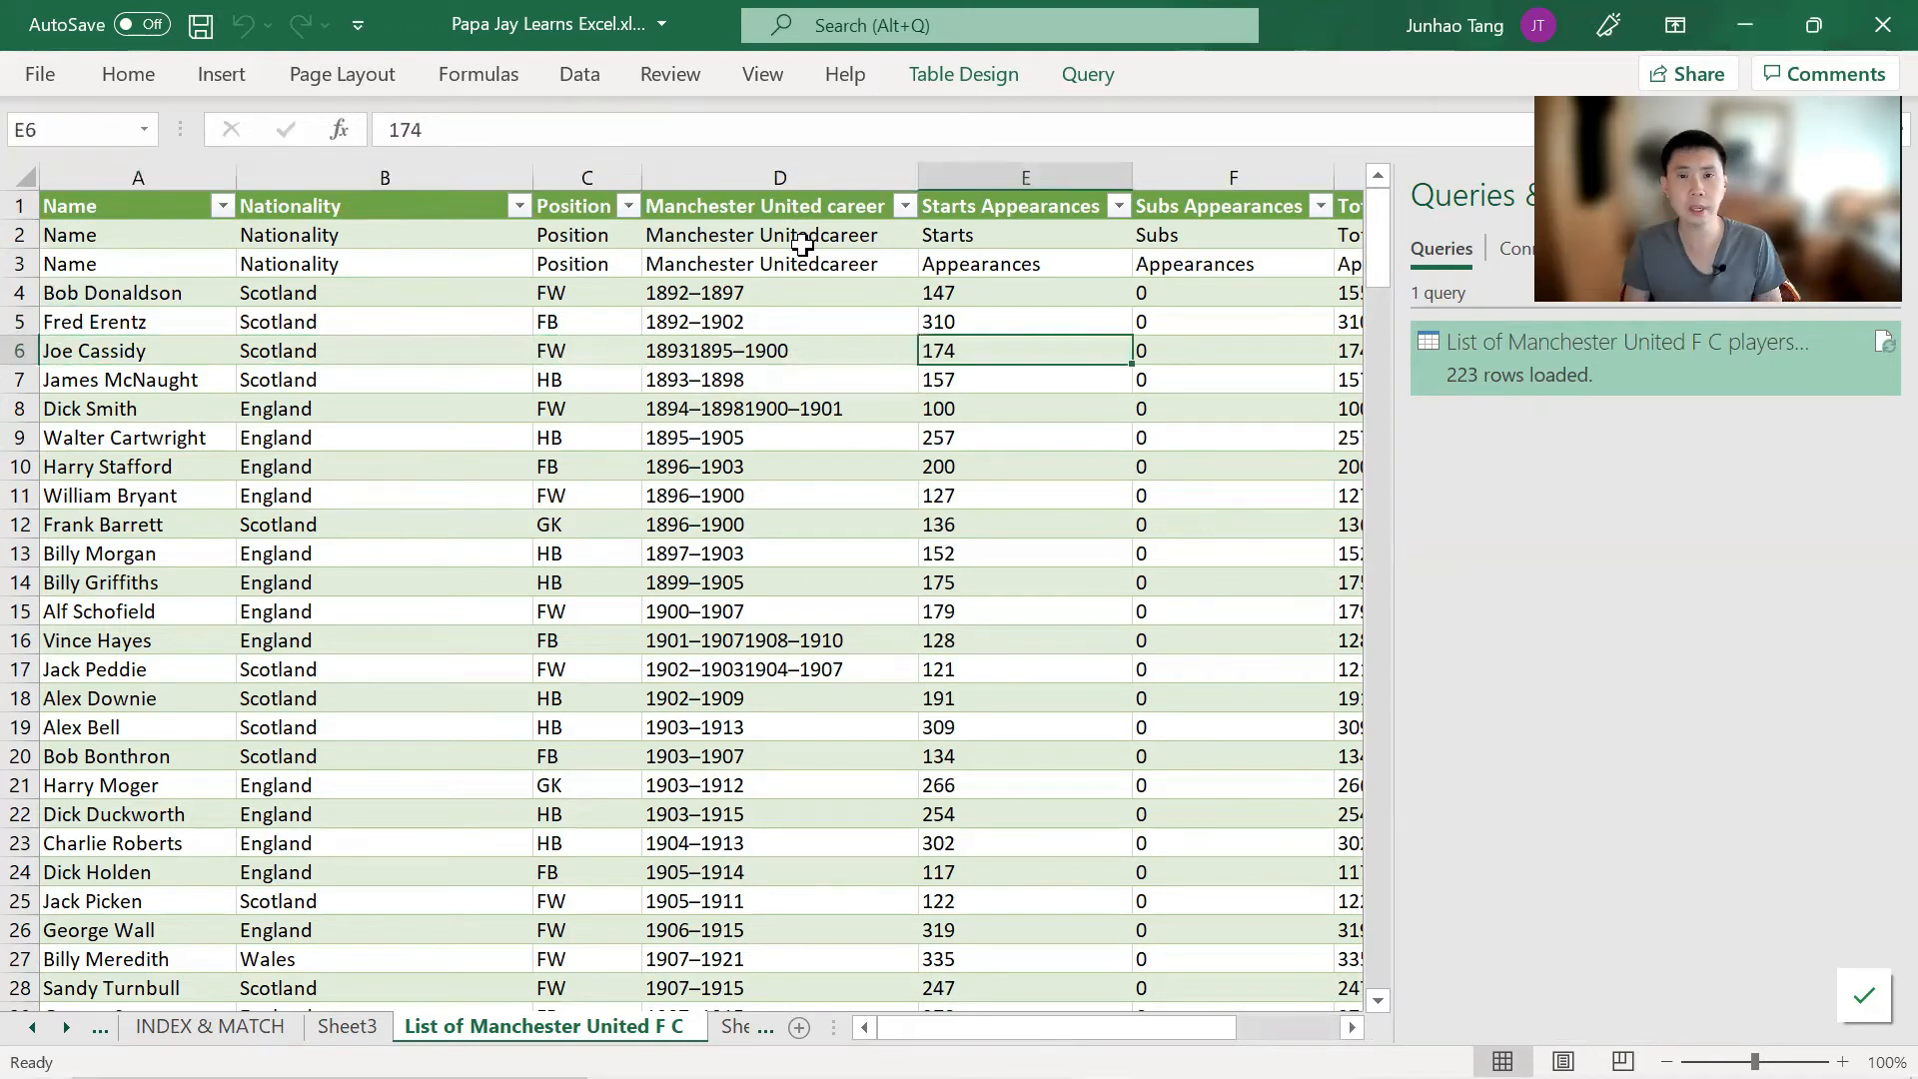
{"action": "left_click", "coordinate": [780, 351]}
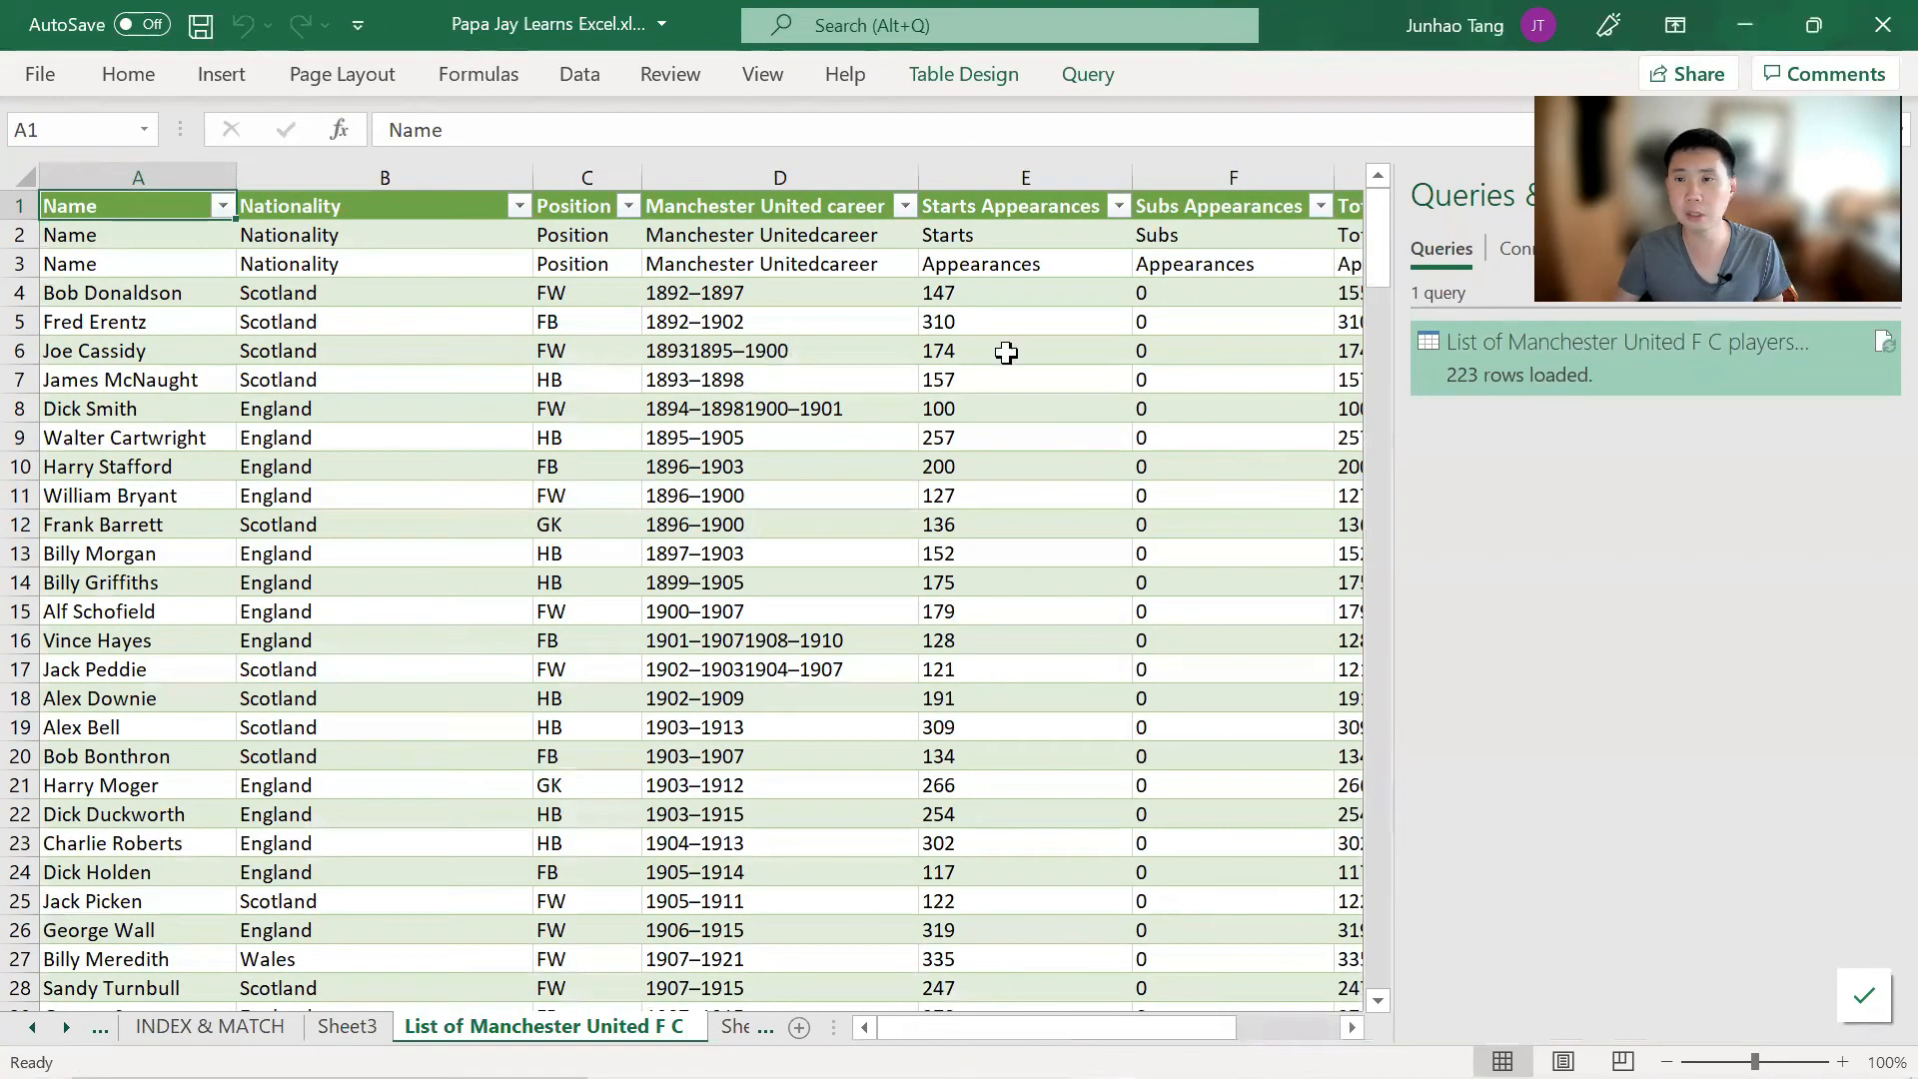
{"action": "mouse_move", "coordinate": [1699, 475]}
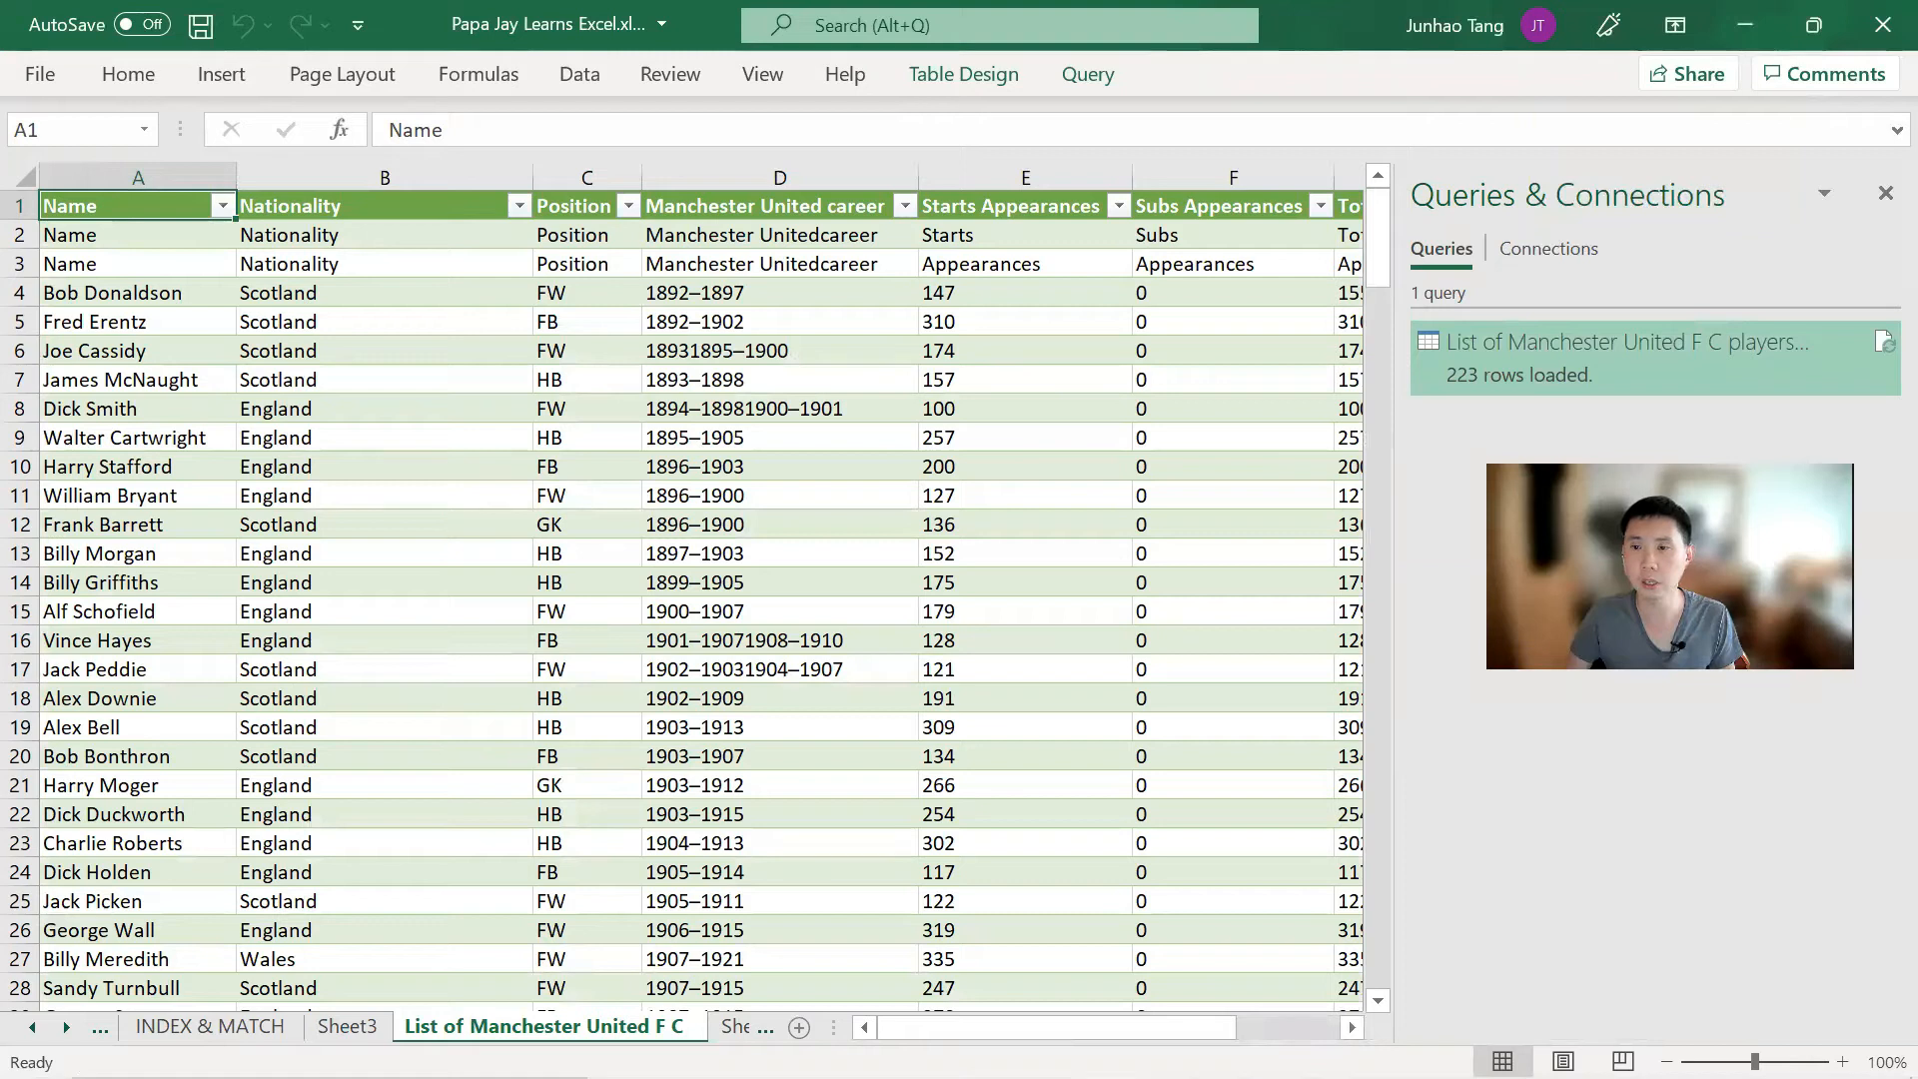
{"action": "mouse_move", "coordinate": [1450, 339]}
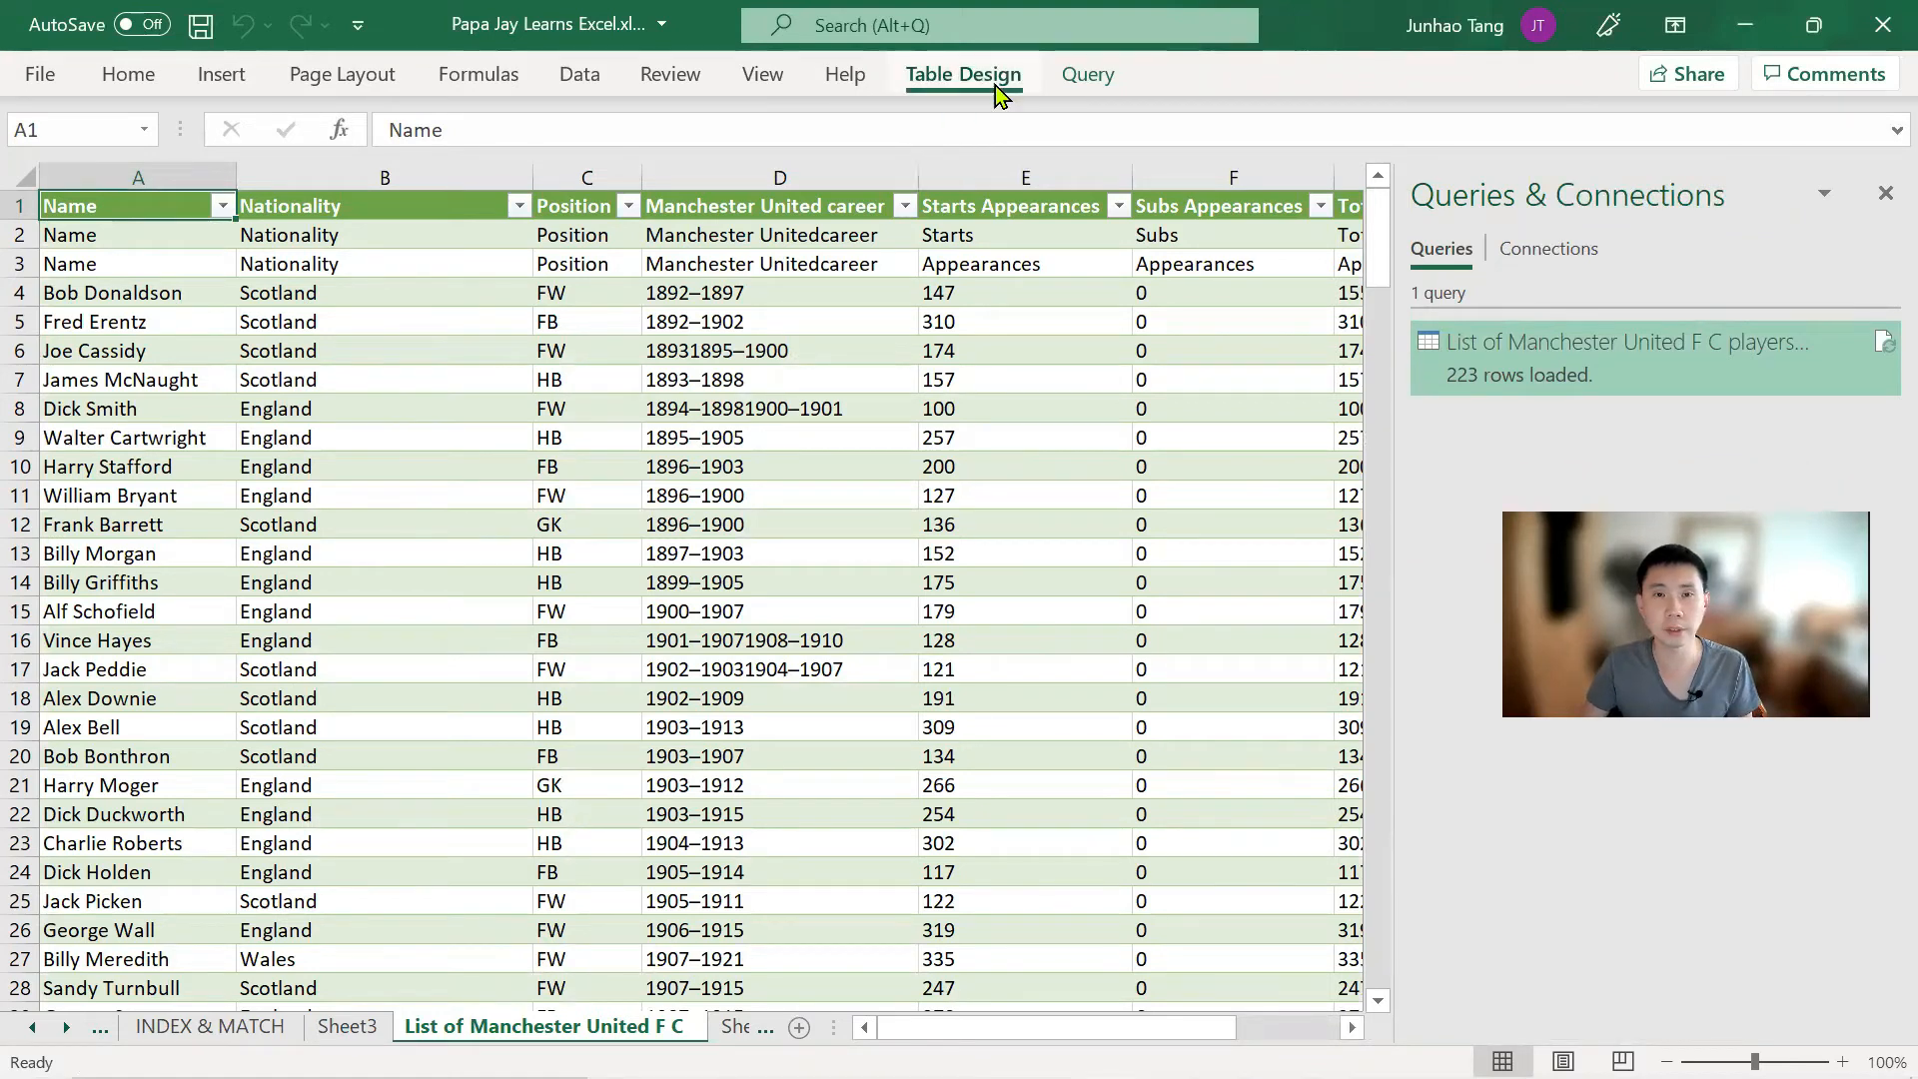
Unlink the players table from its web query and confirm the warning
{"action": "left_click", "coordinate": [1088, 75]}
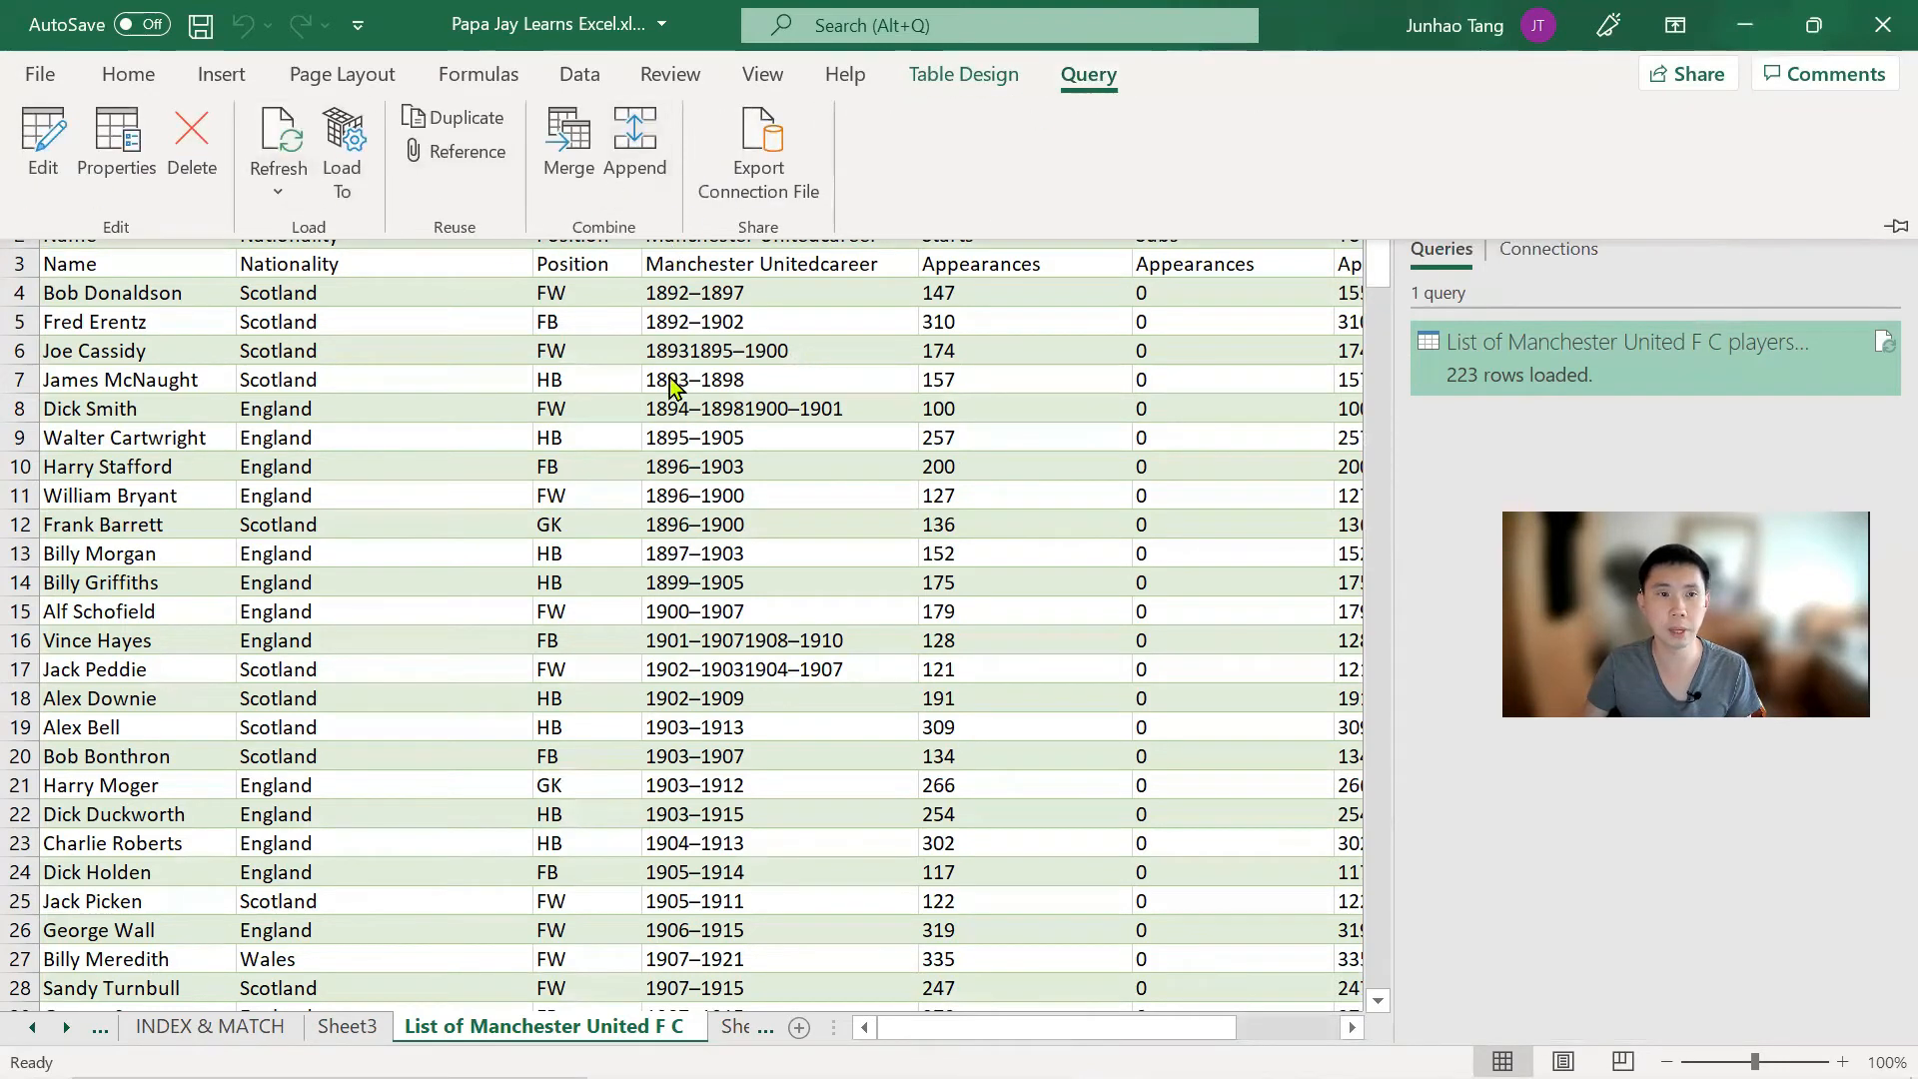
{"action": "left_click", "coordinate": [964, 75]}
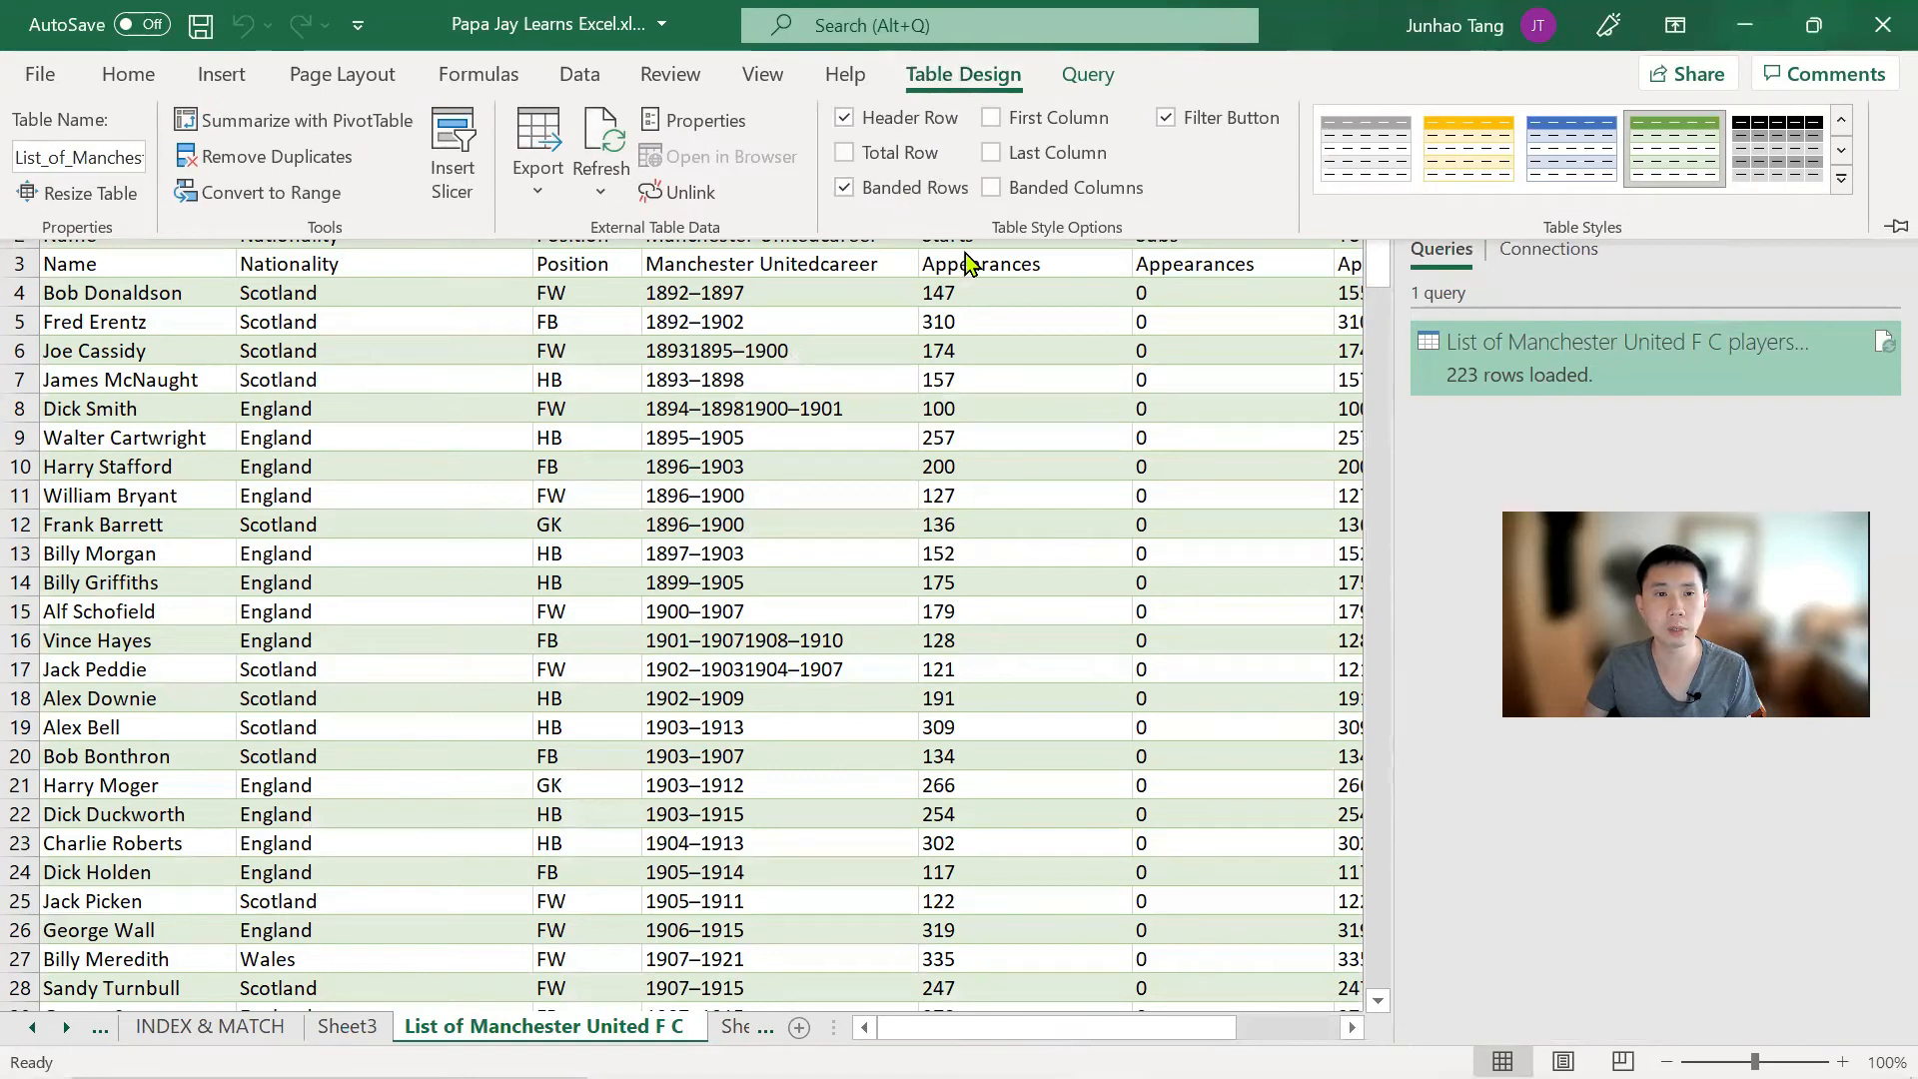
{"action": "mouse_move", "coordinate": [911, 187]}
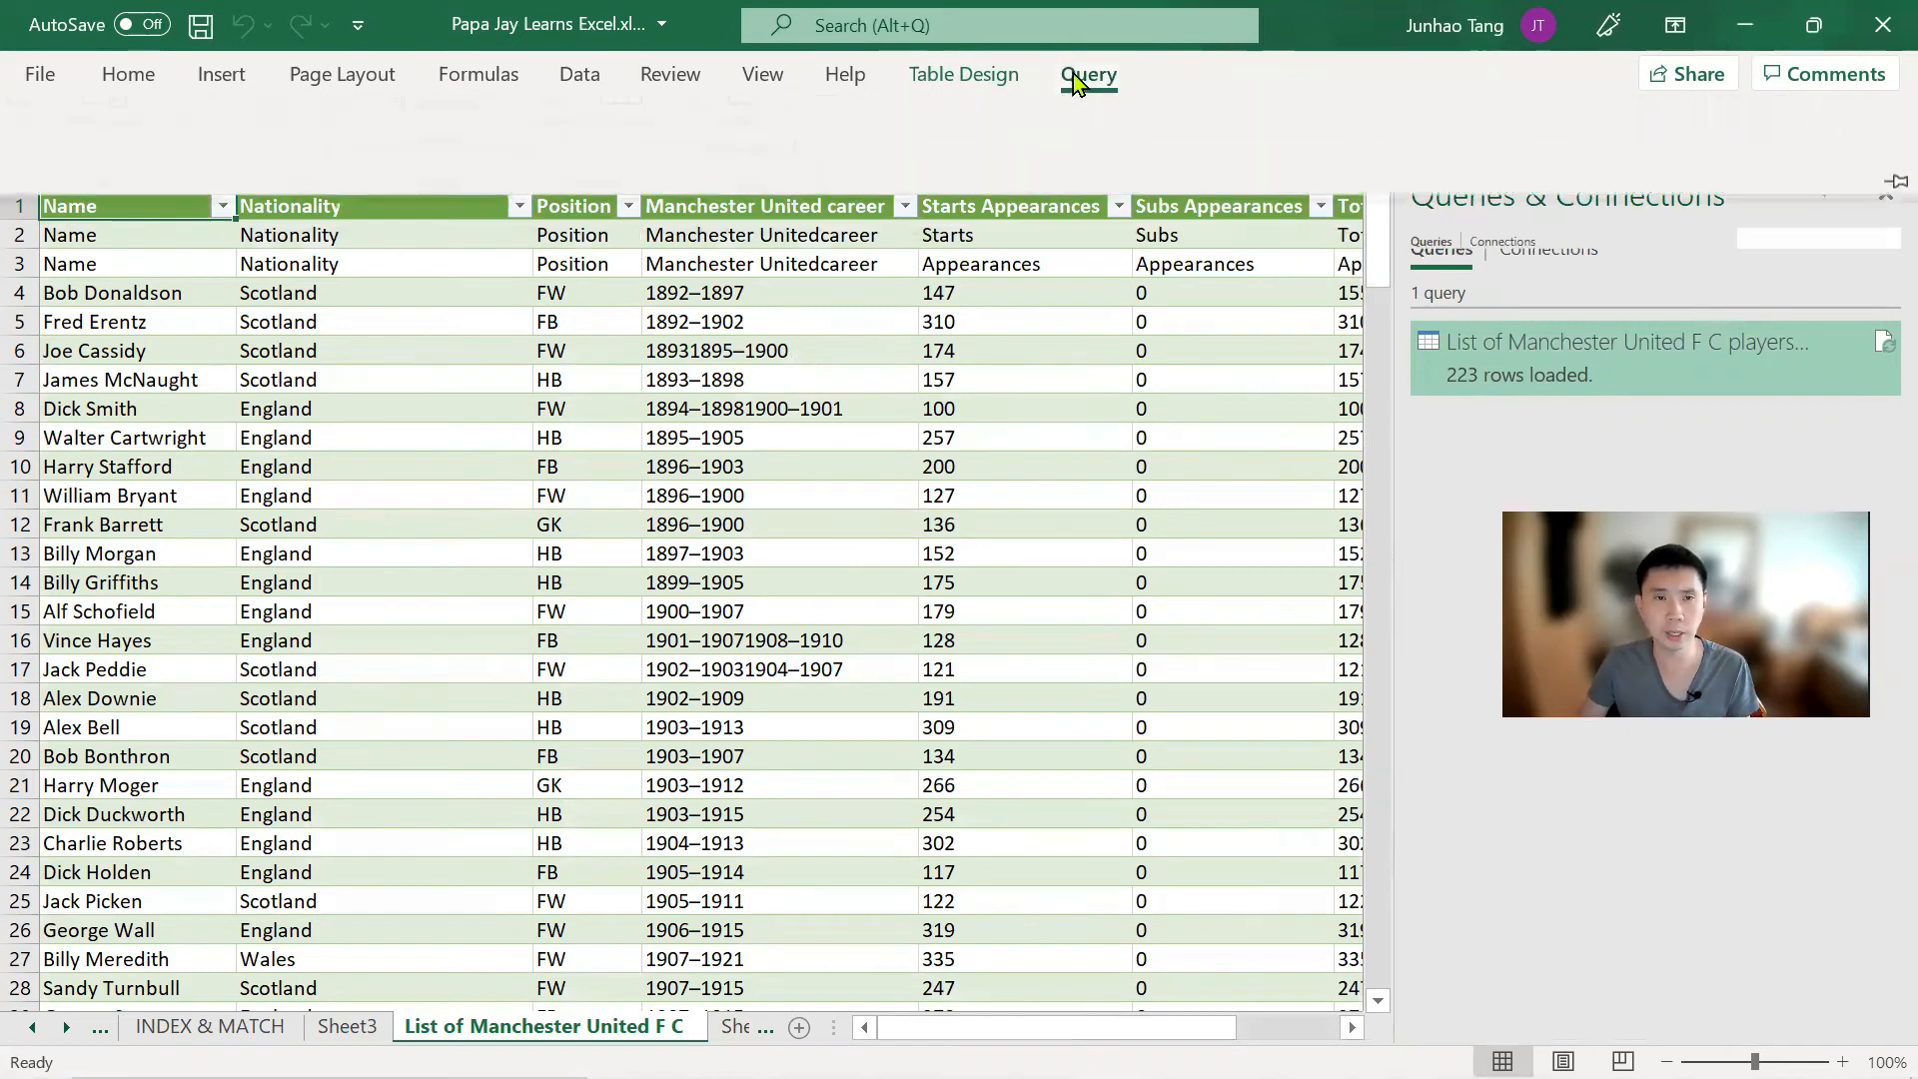
{"action": "left_click", "coordinate": [963, 75]}
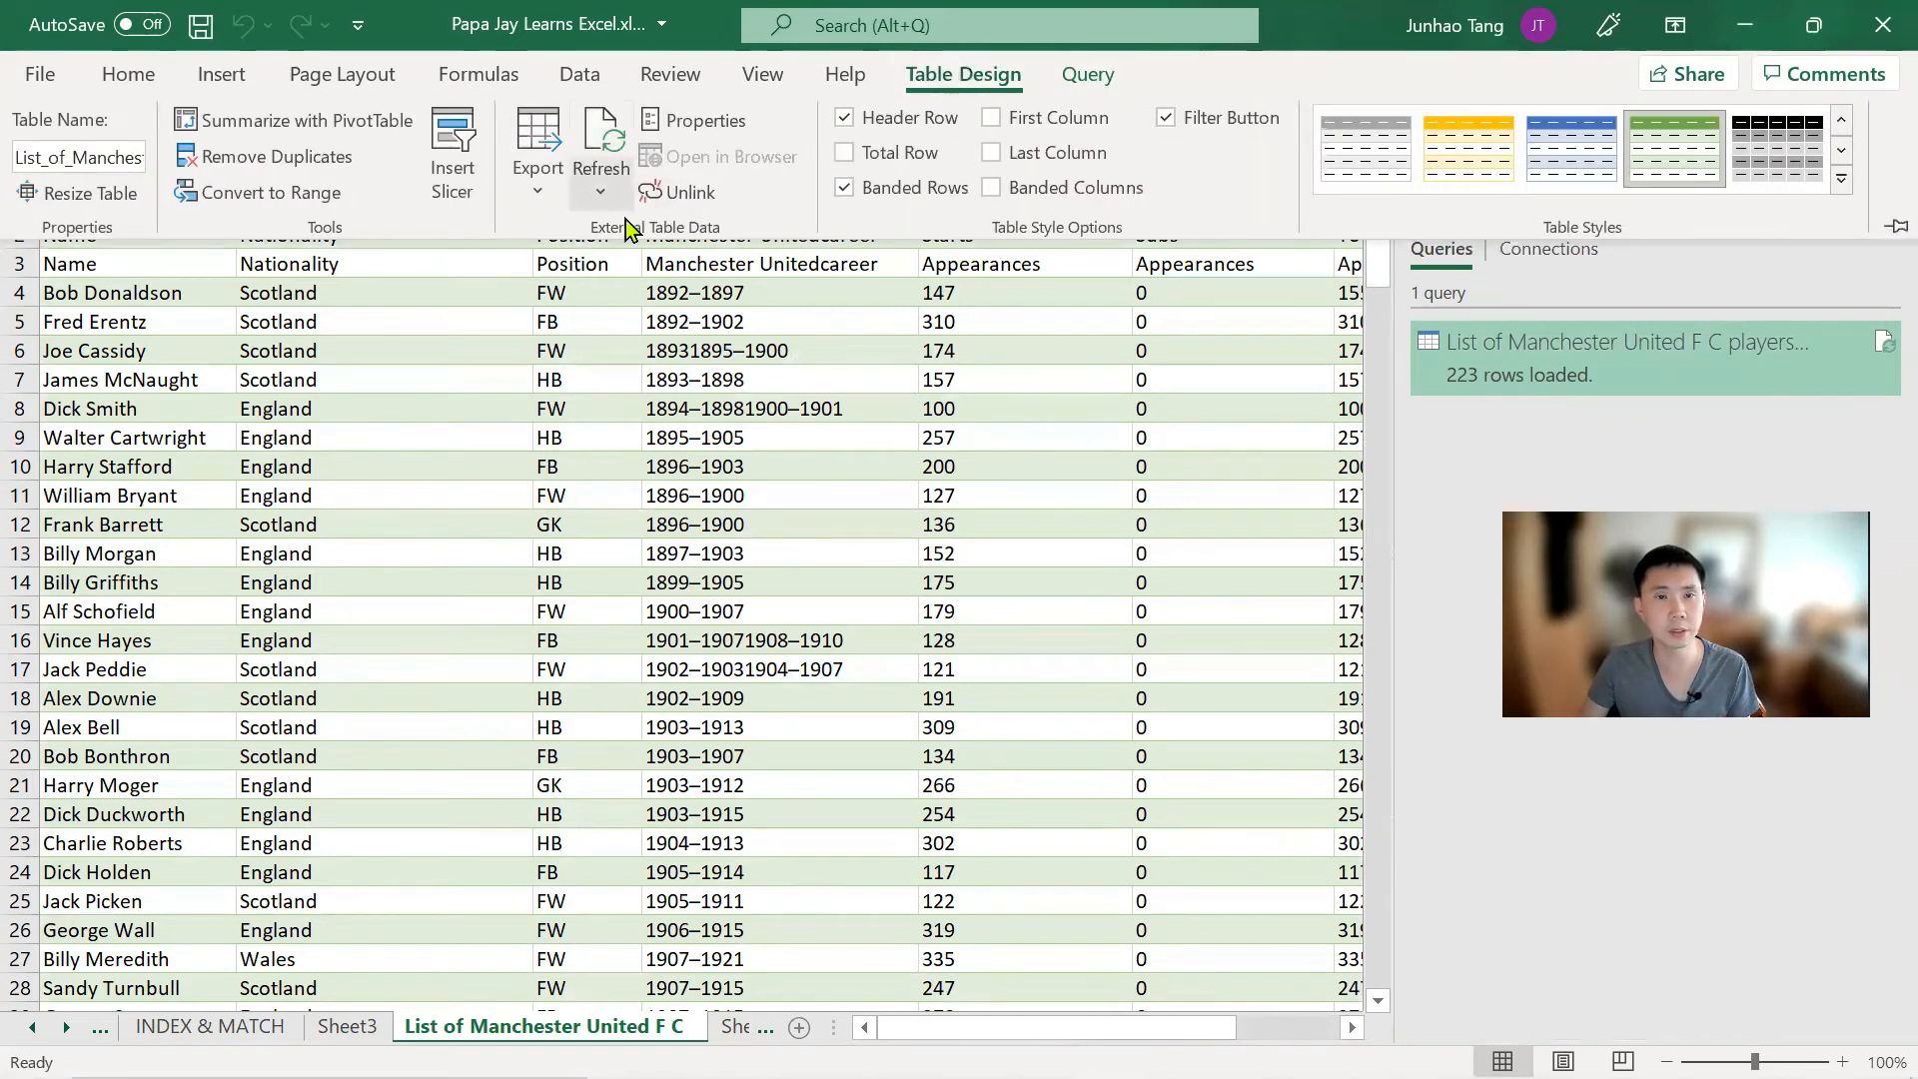
{"action": "left_click", "coordinate": [689, 192]}
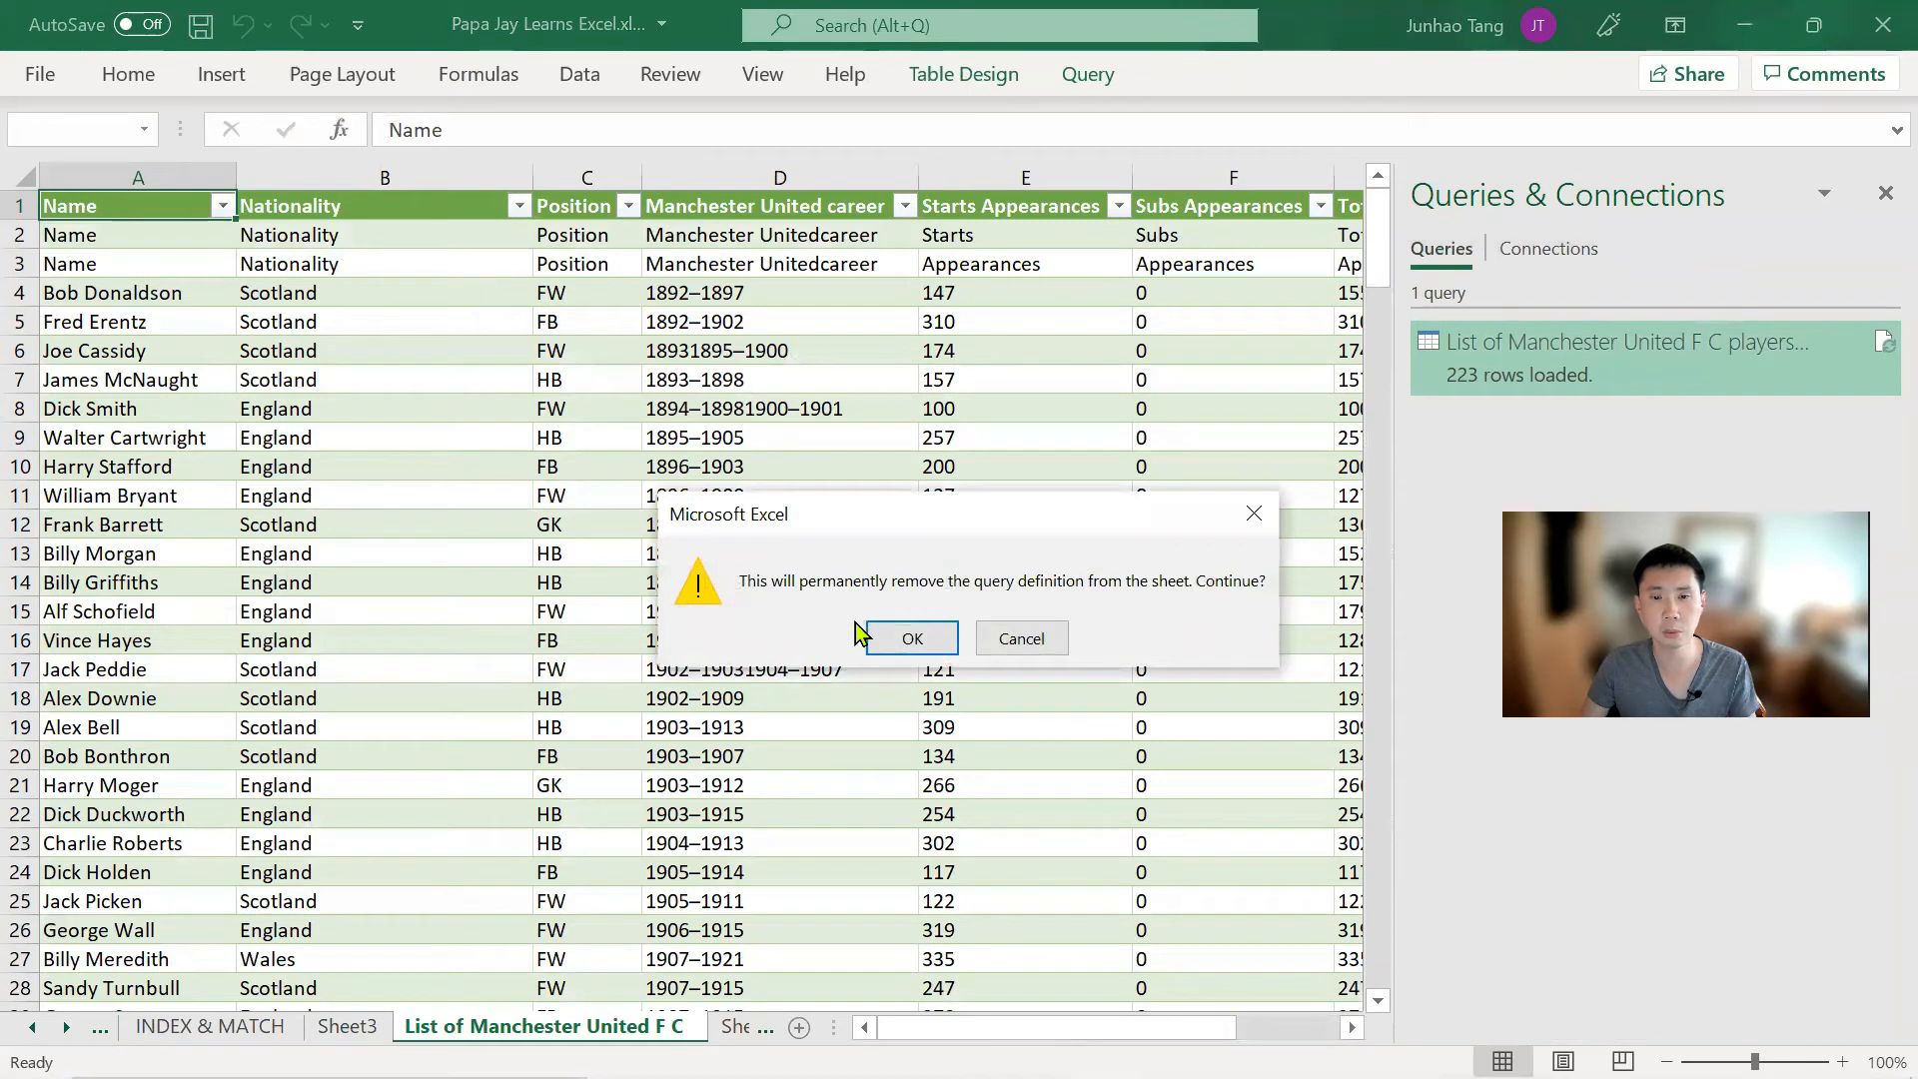
{"action": "left_click", "coordinate": [910, 638]}
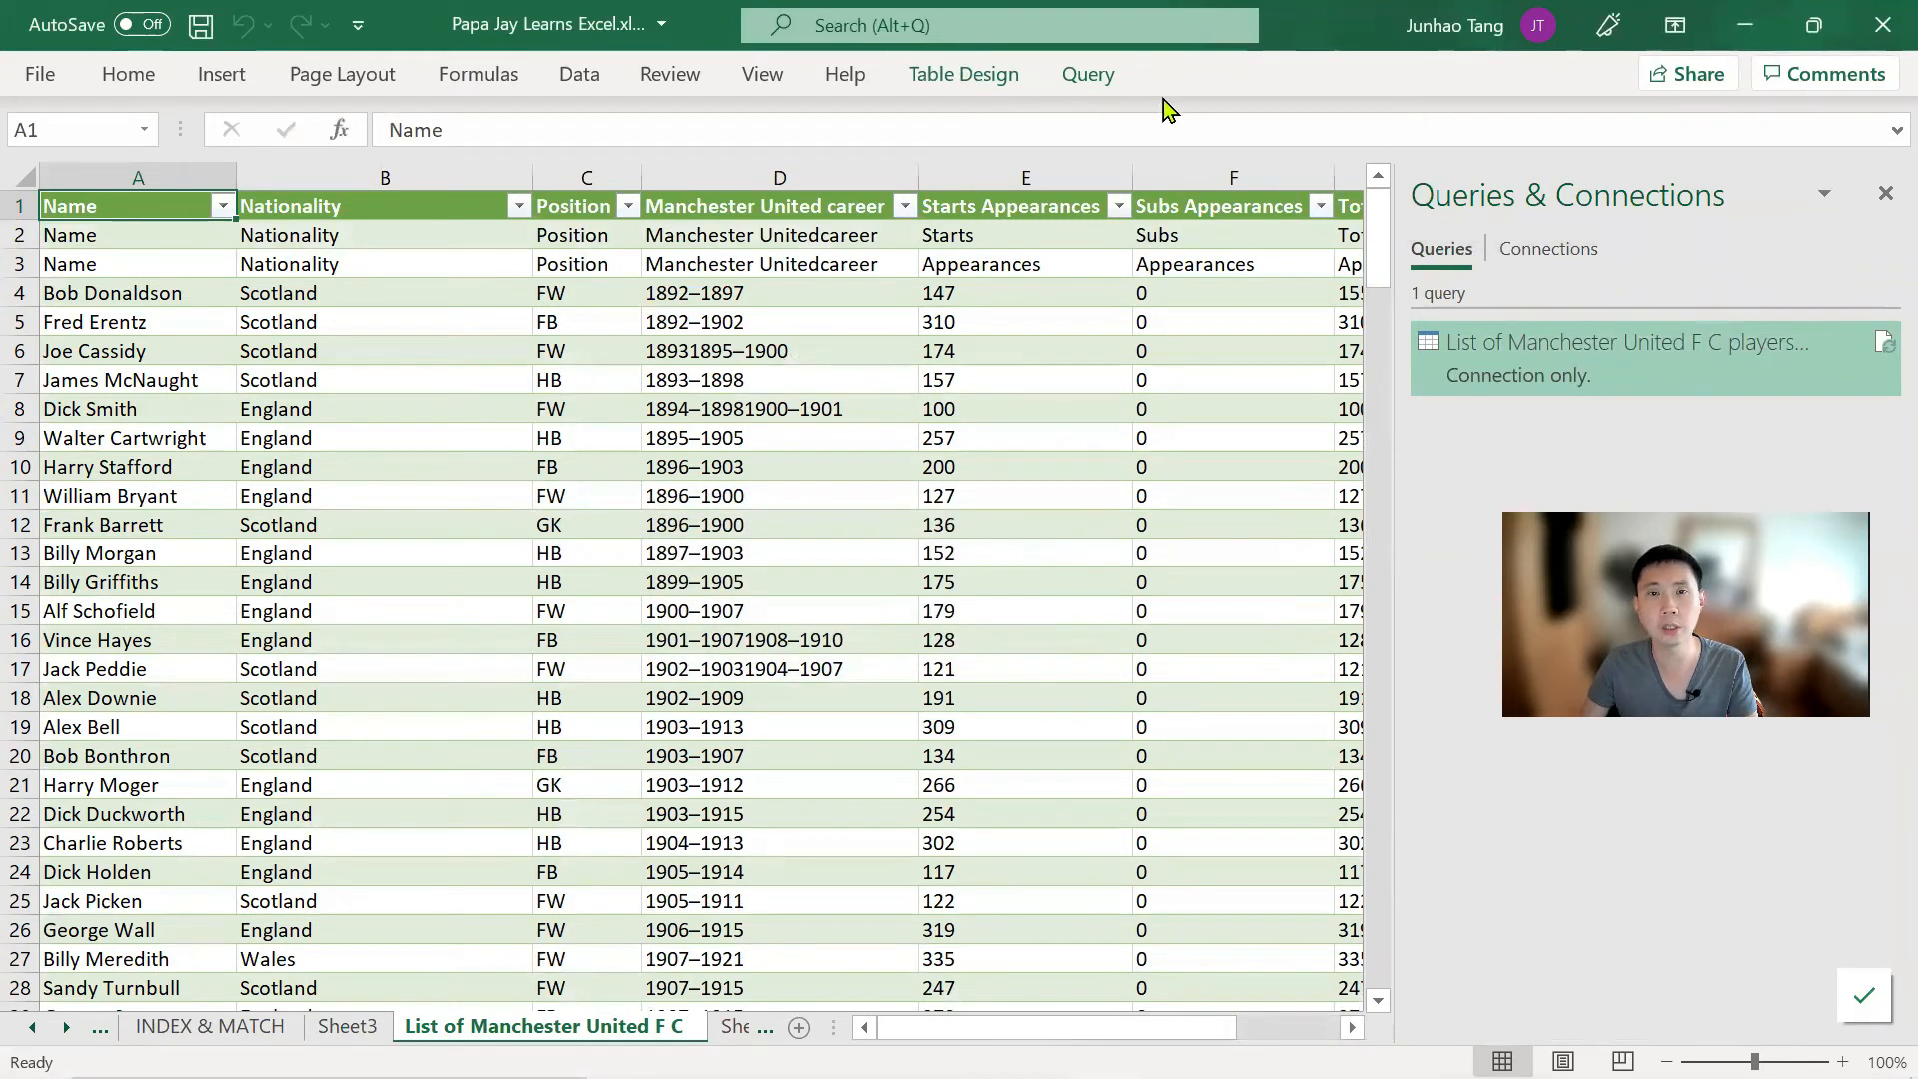
{"action": "left_click", "coordinate": [964, 75]}
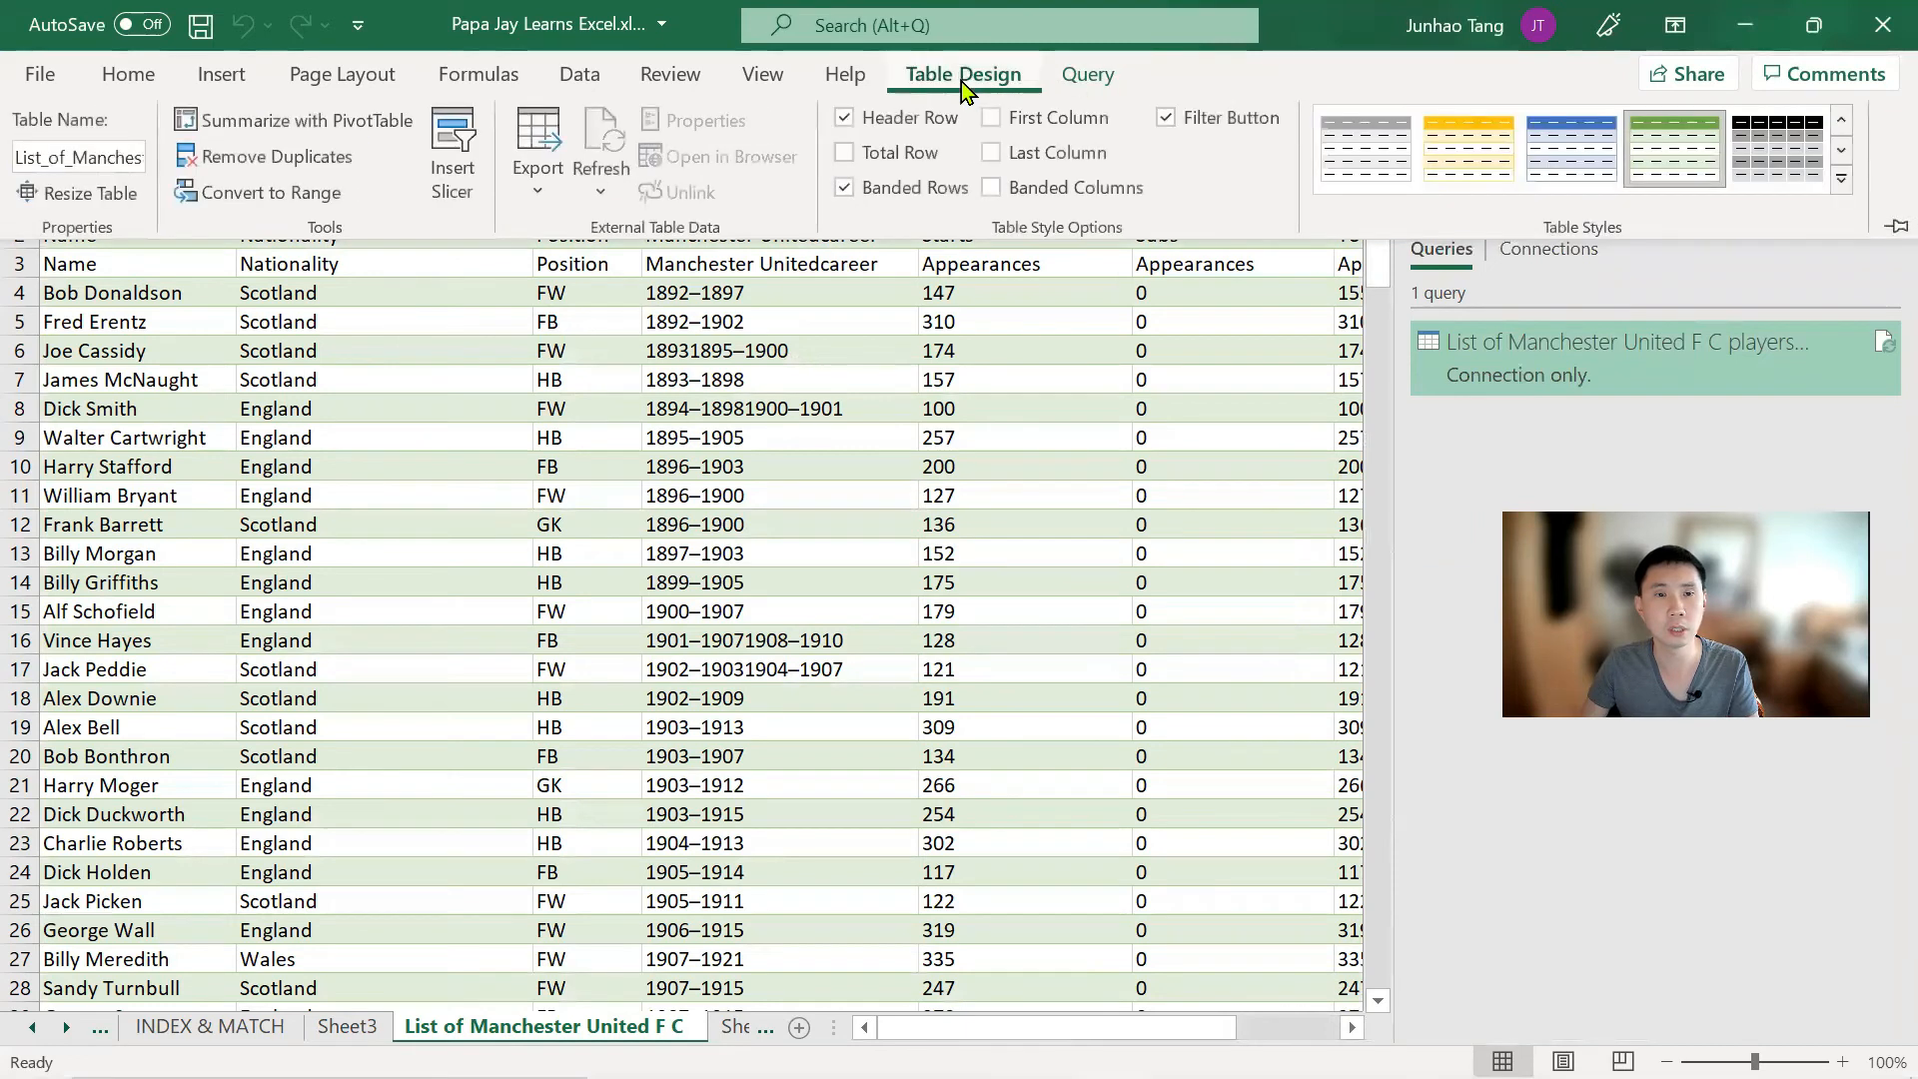
Delete the players query and confirm in the Delete Query dialog
{"action": "left_click", "coordinate": [1086, 73]}
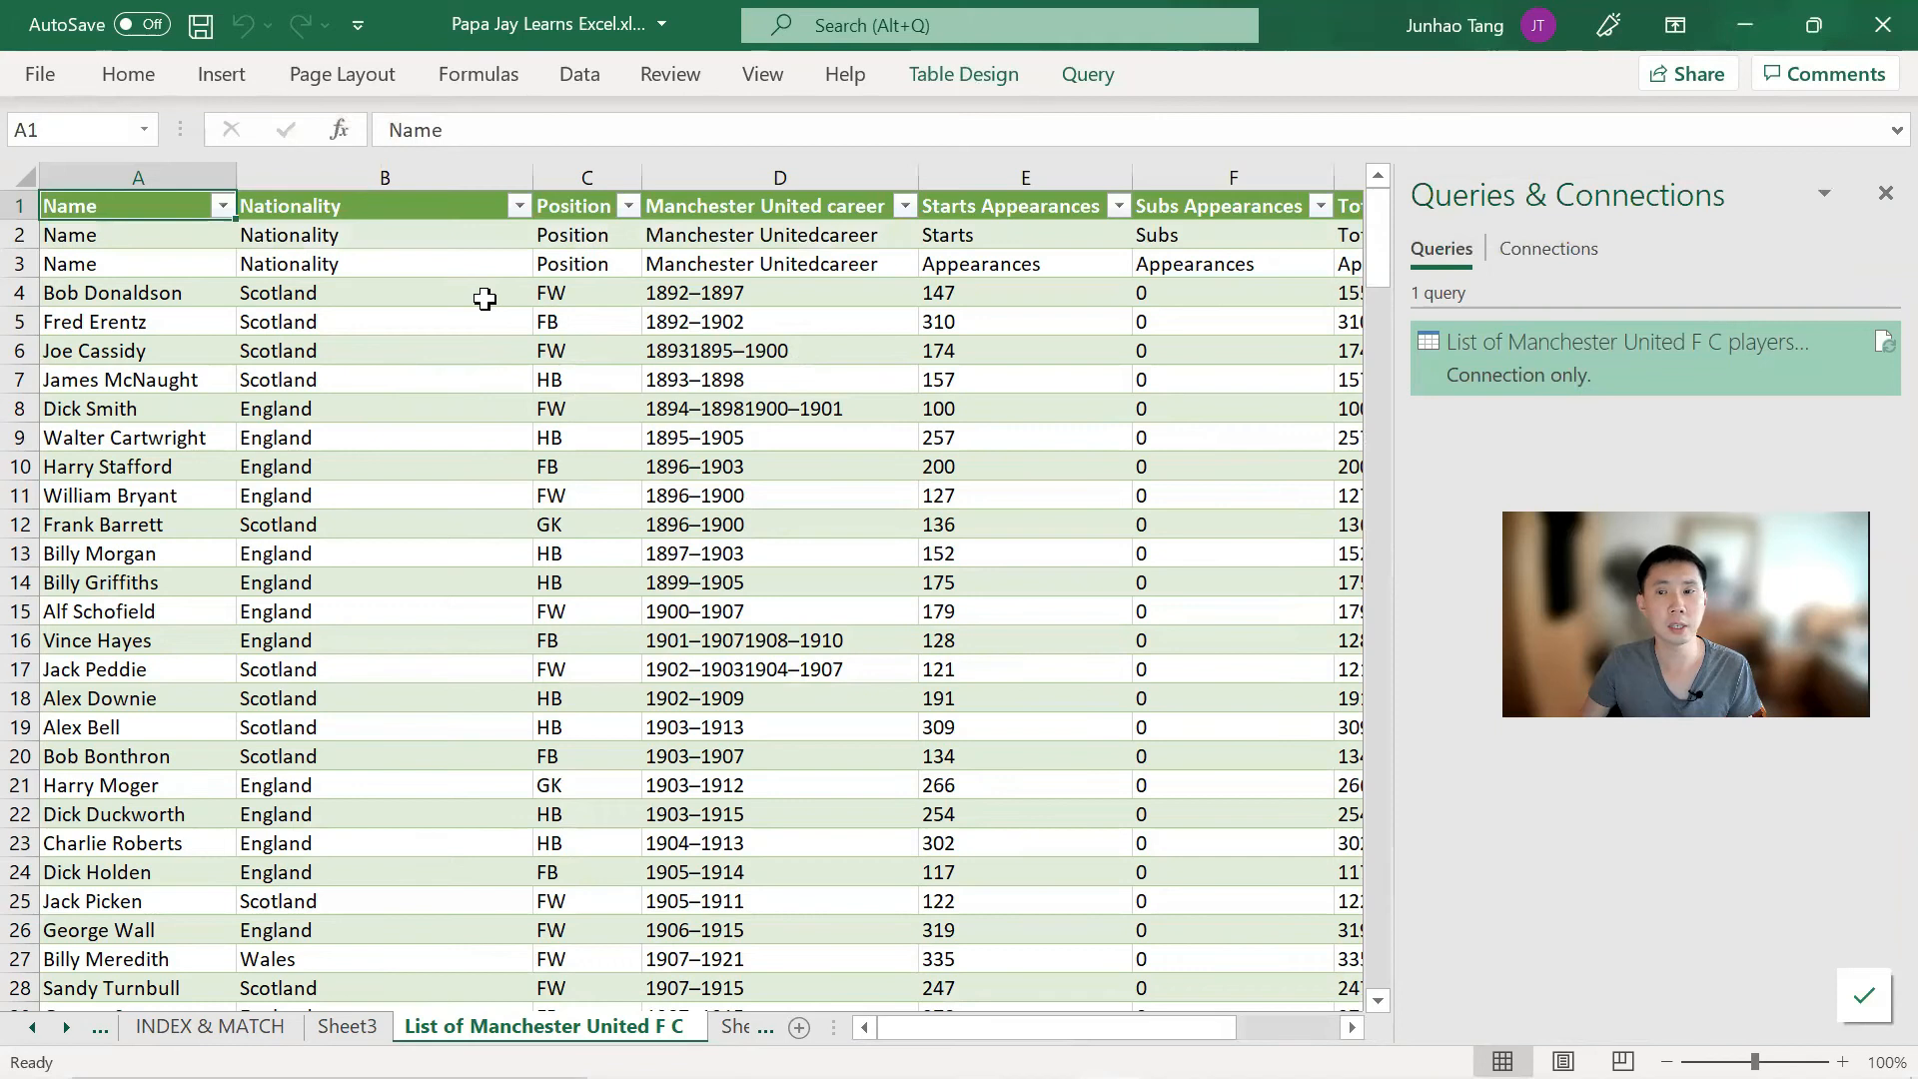
{"action": "left_click", "coordinate": [1548, 249]}
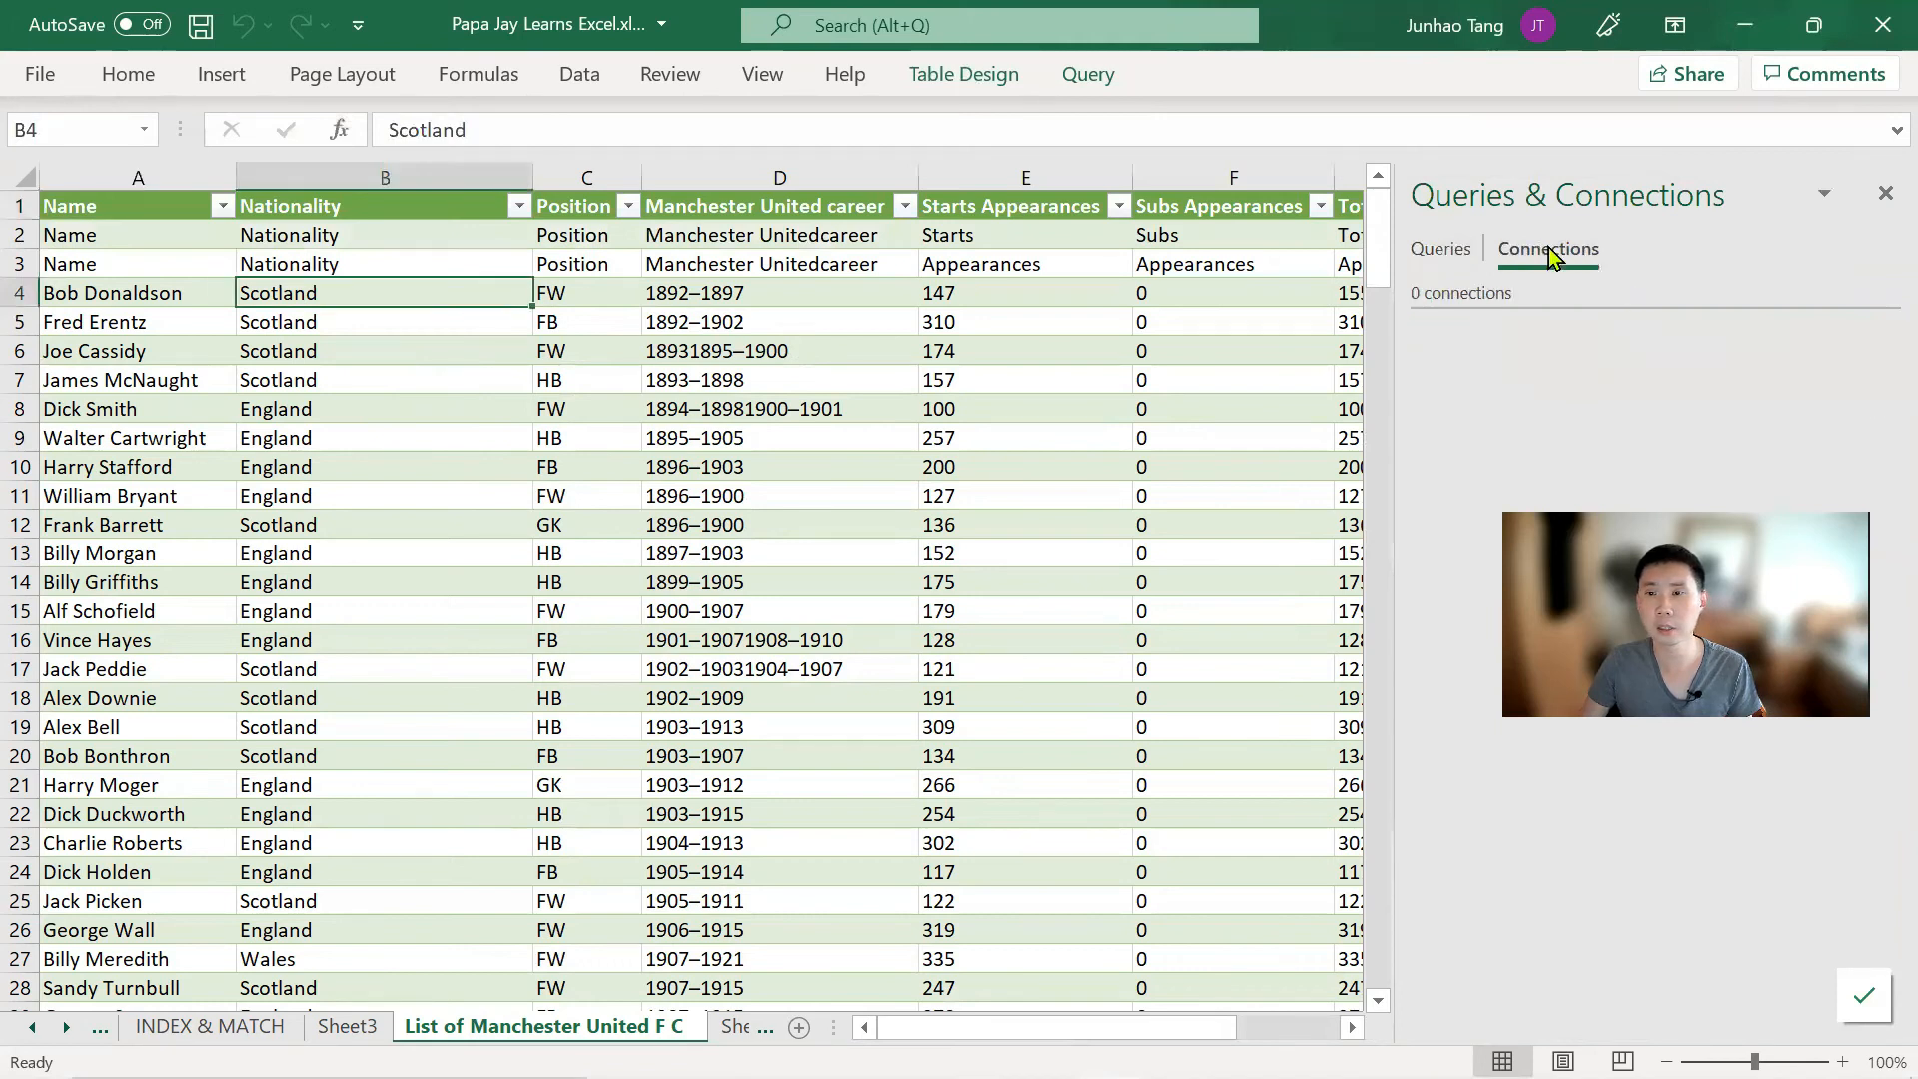
{"action": "left_click", "coordinate": [1025, 235]}
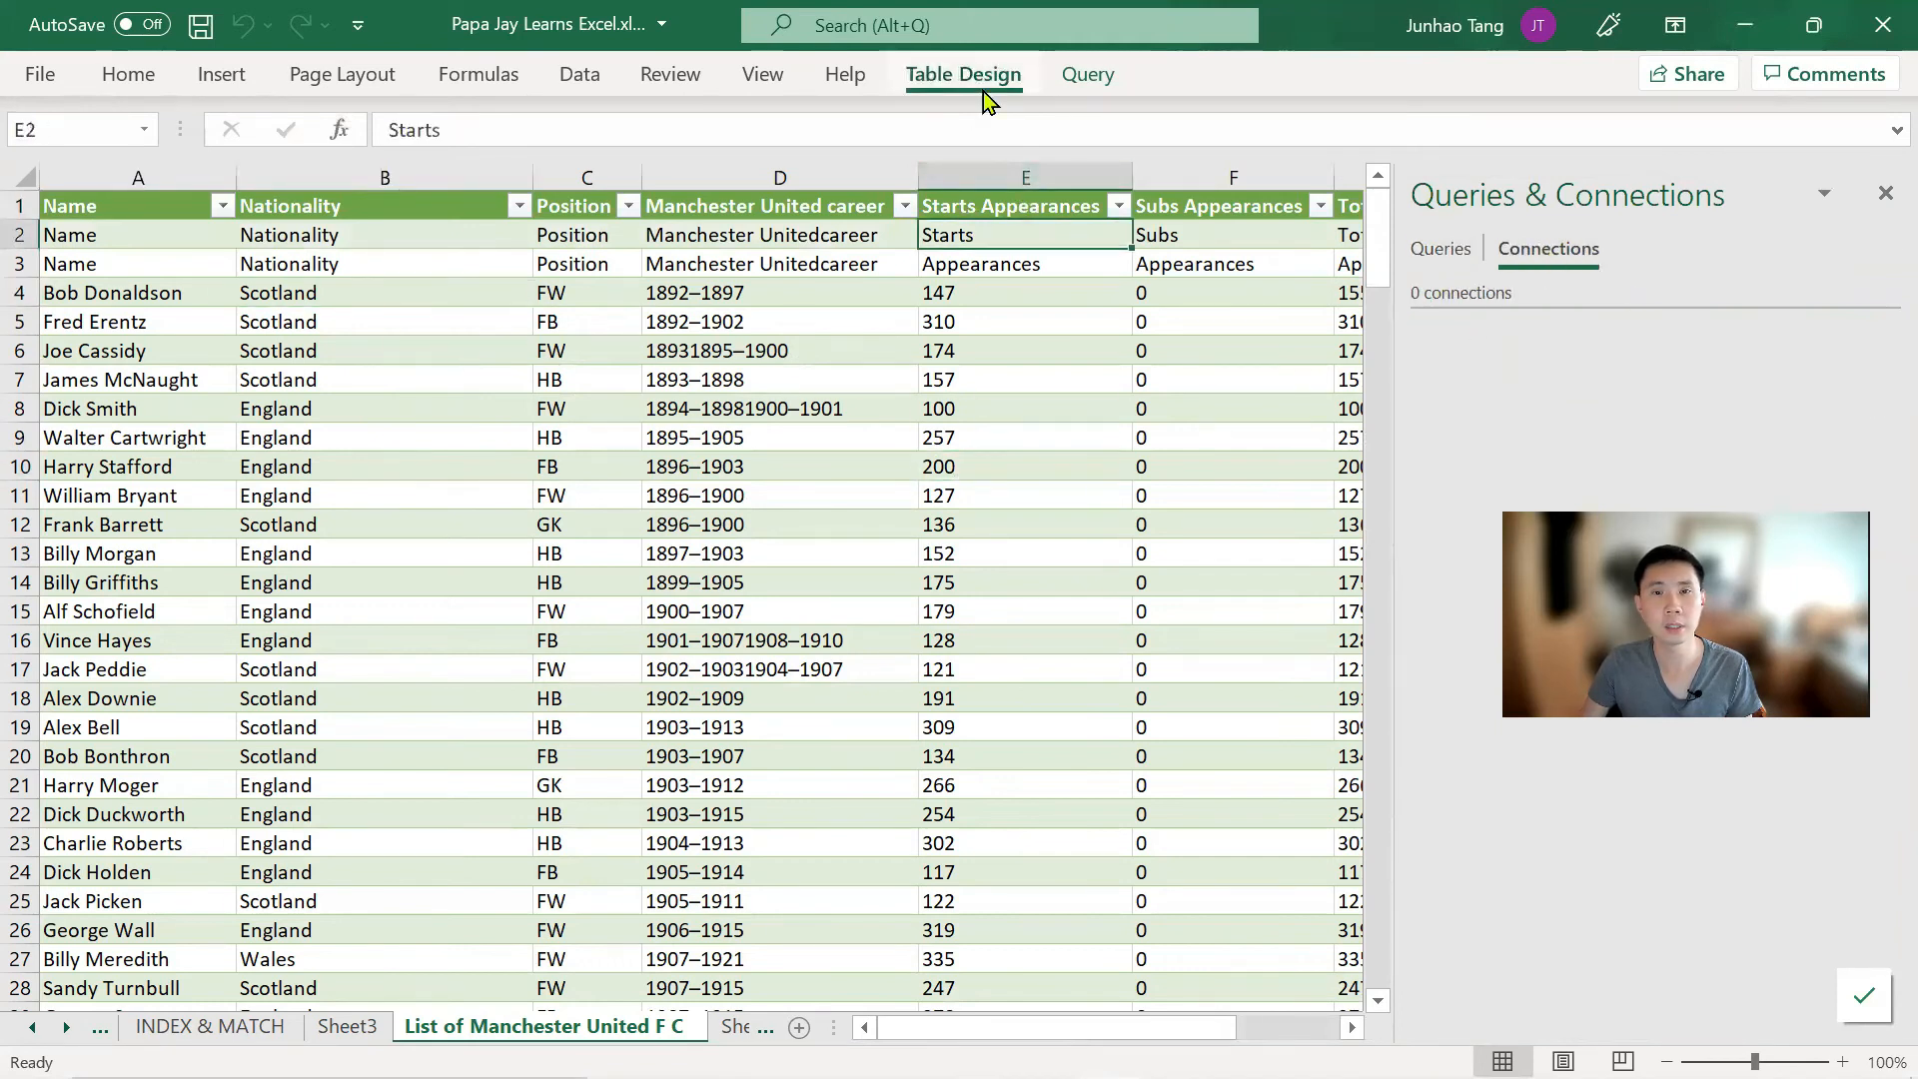
{"action": "left_click", "coordinate": [964, 73]}
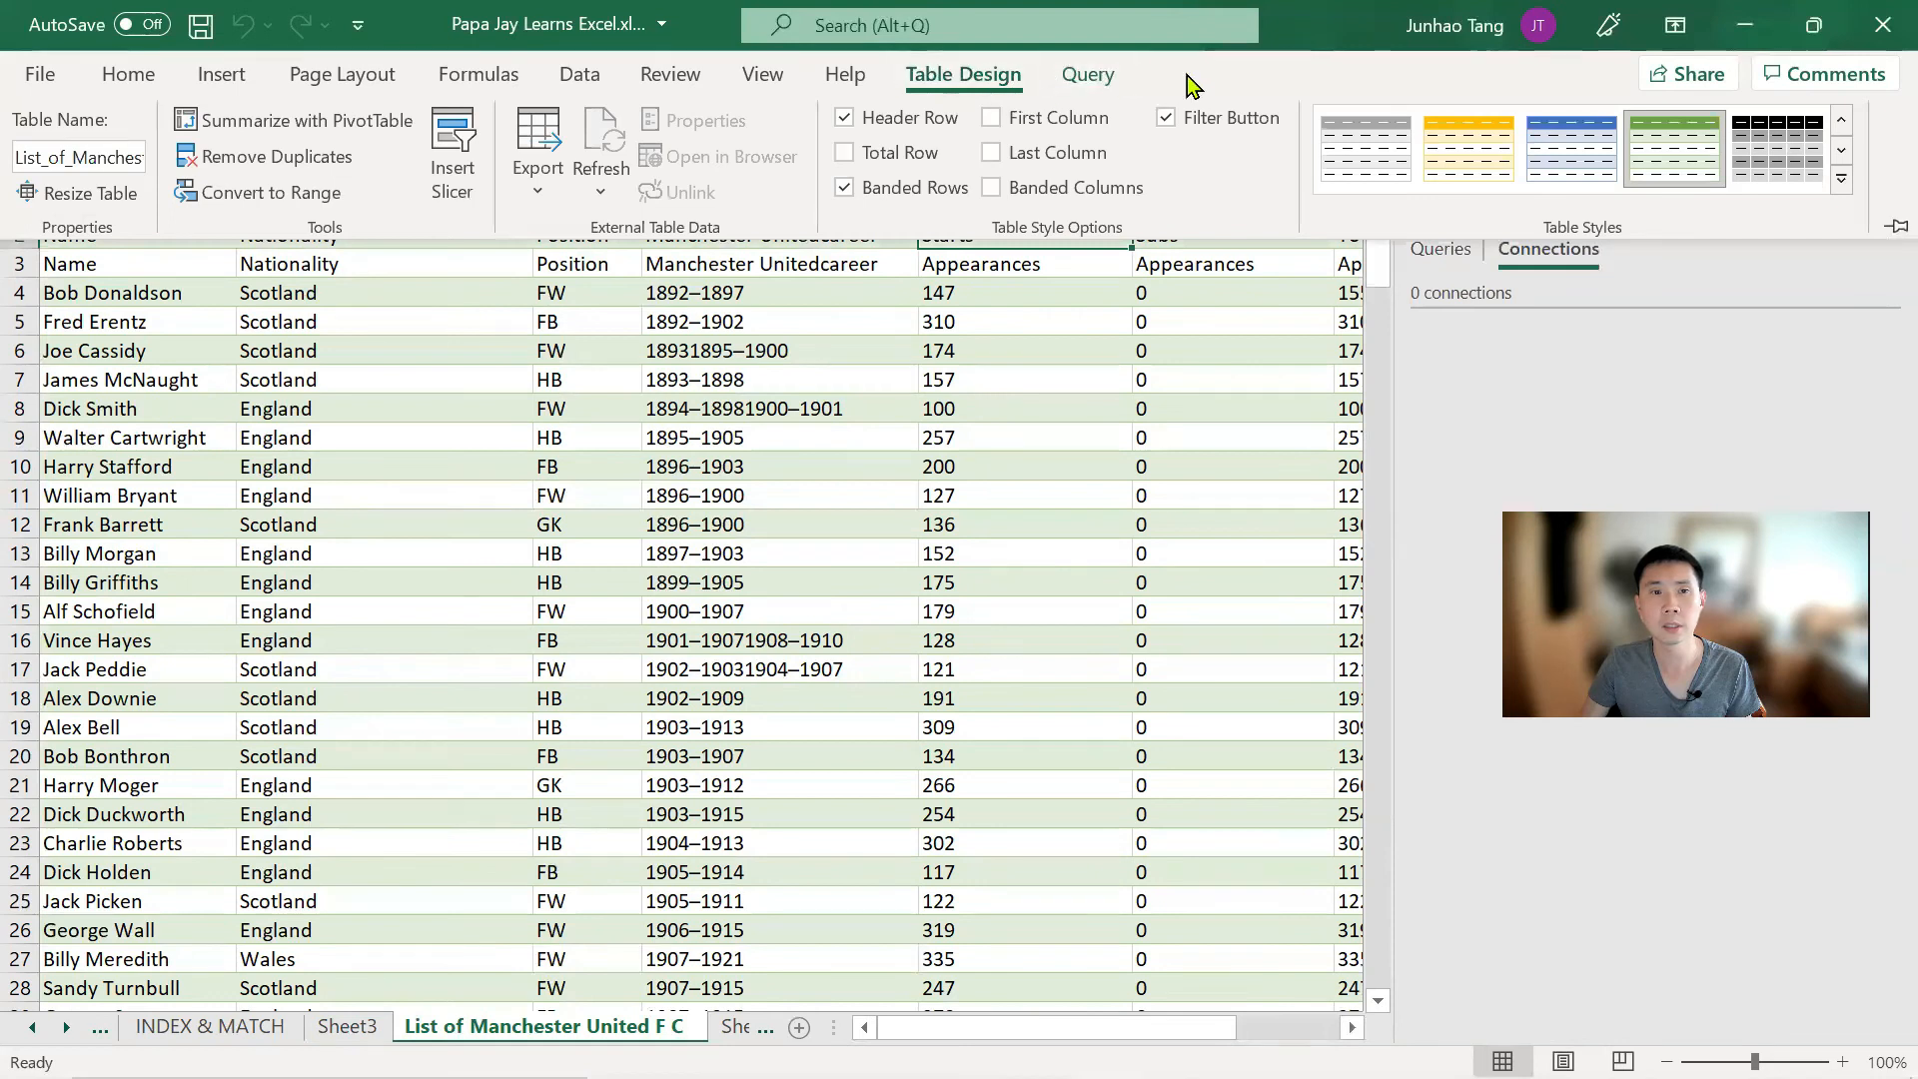
{"action": "left_click", "coordinate": [1086, 75]}
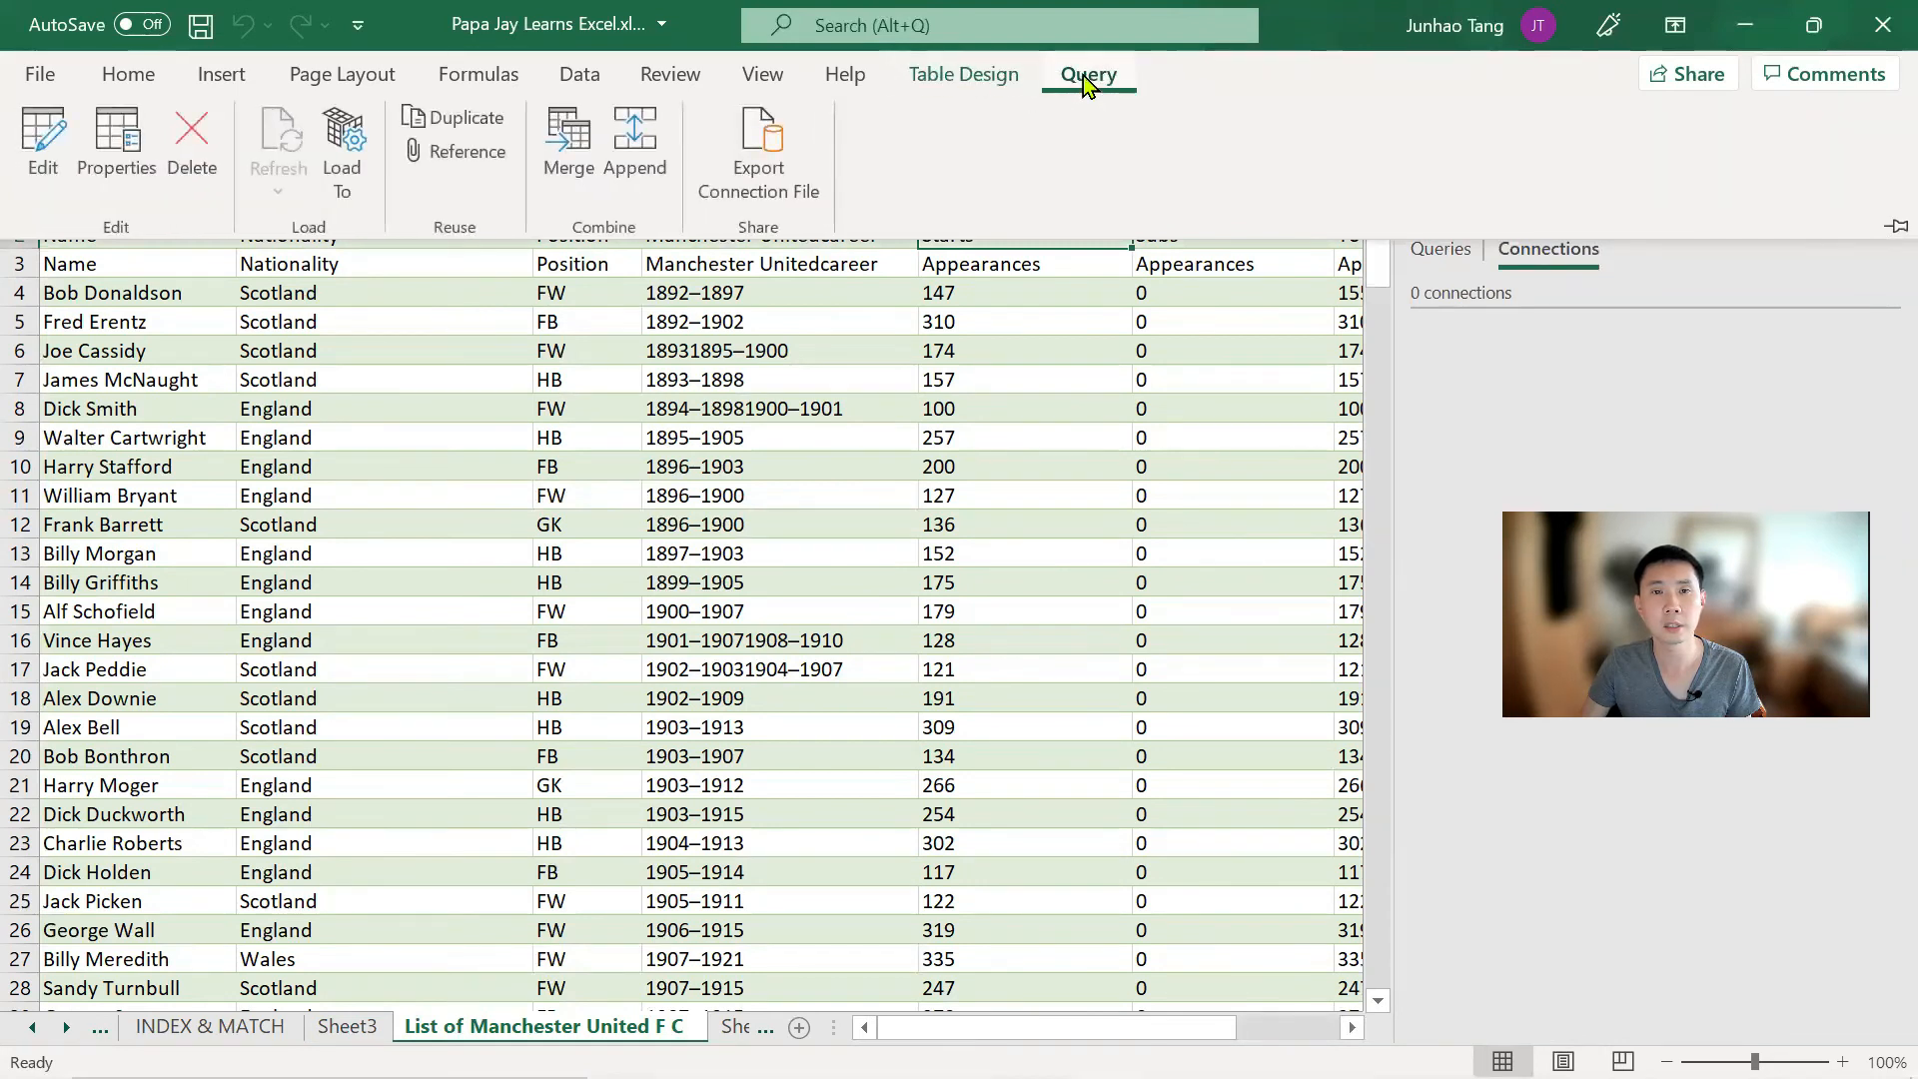
{"action": "mouse_move", "coordinate": [191, 143]}
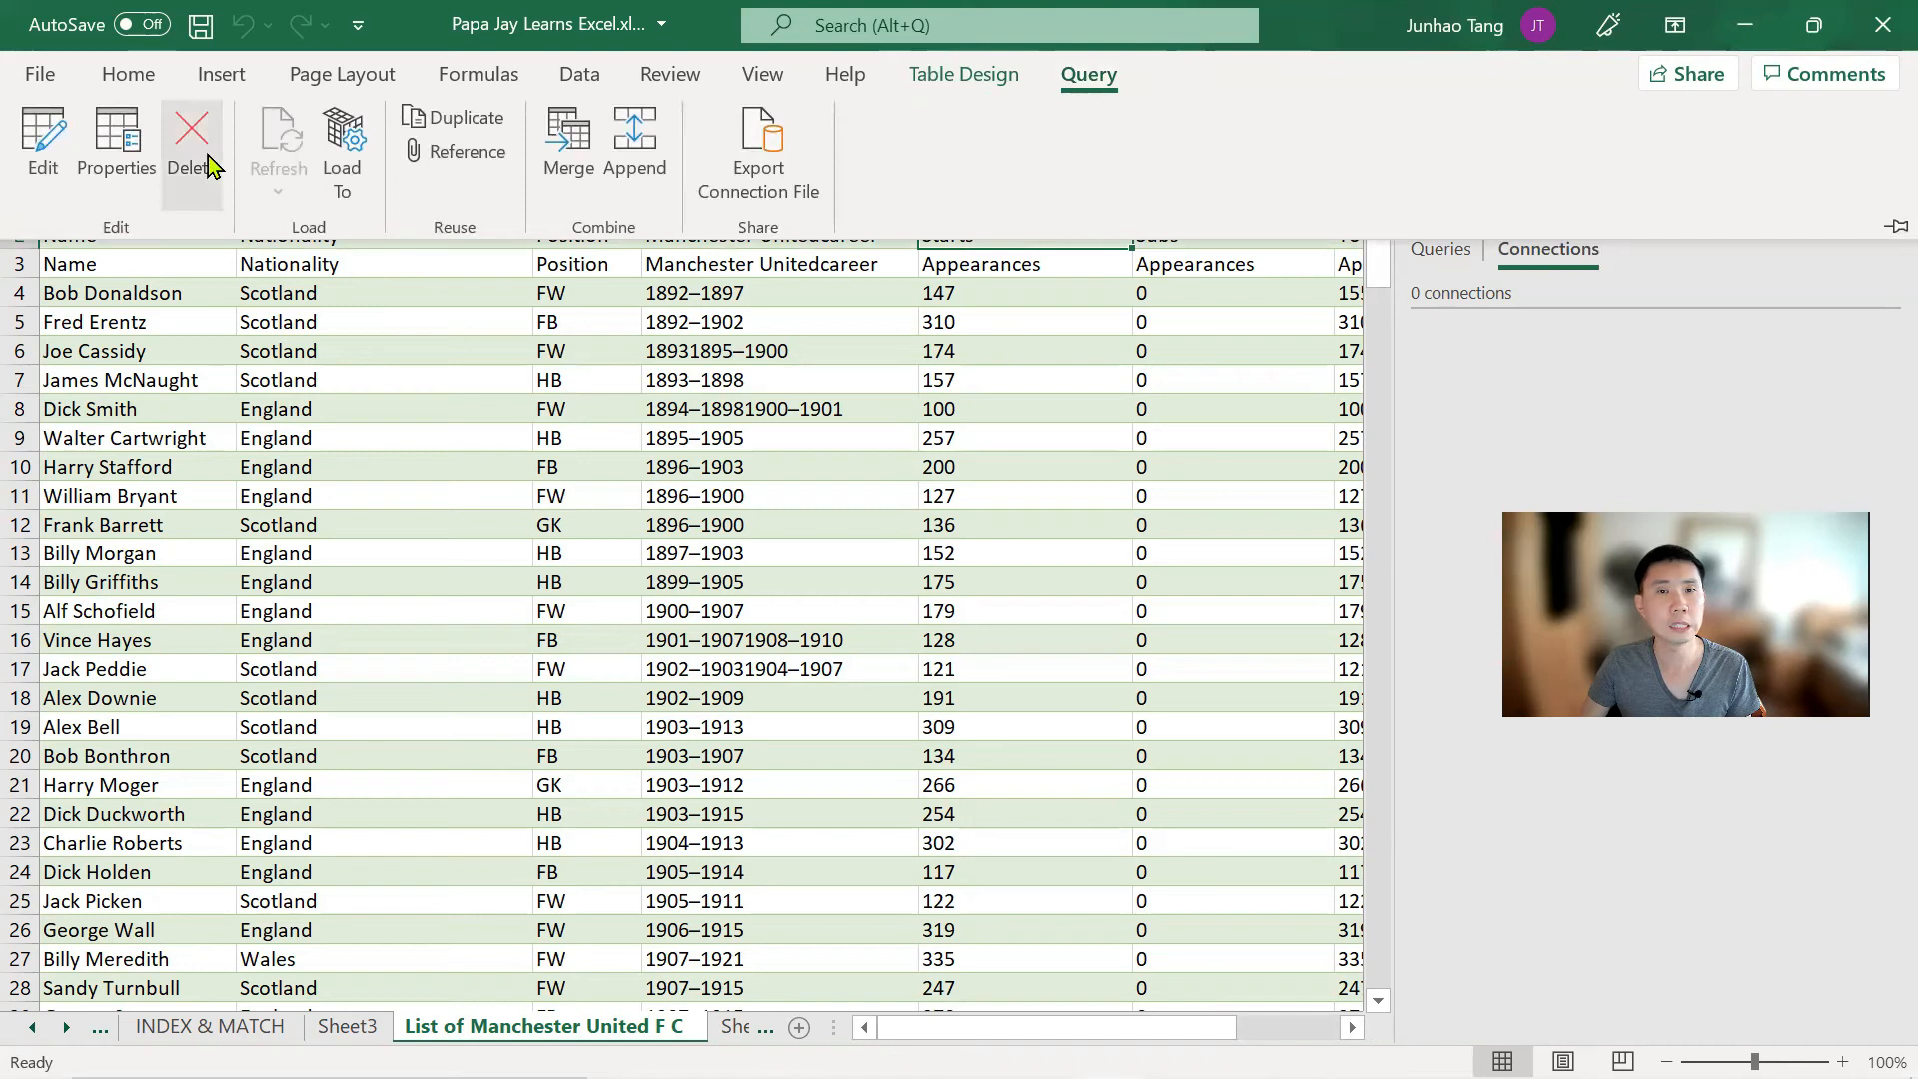
{"action": "left_click", "coordinate": [191, 141]}
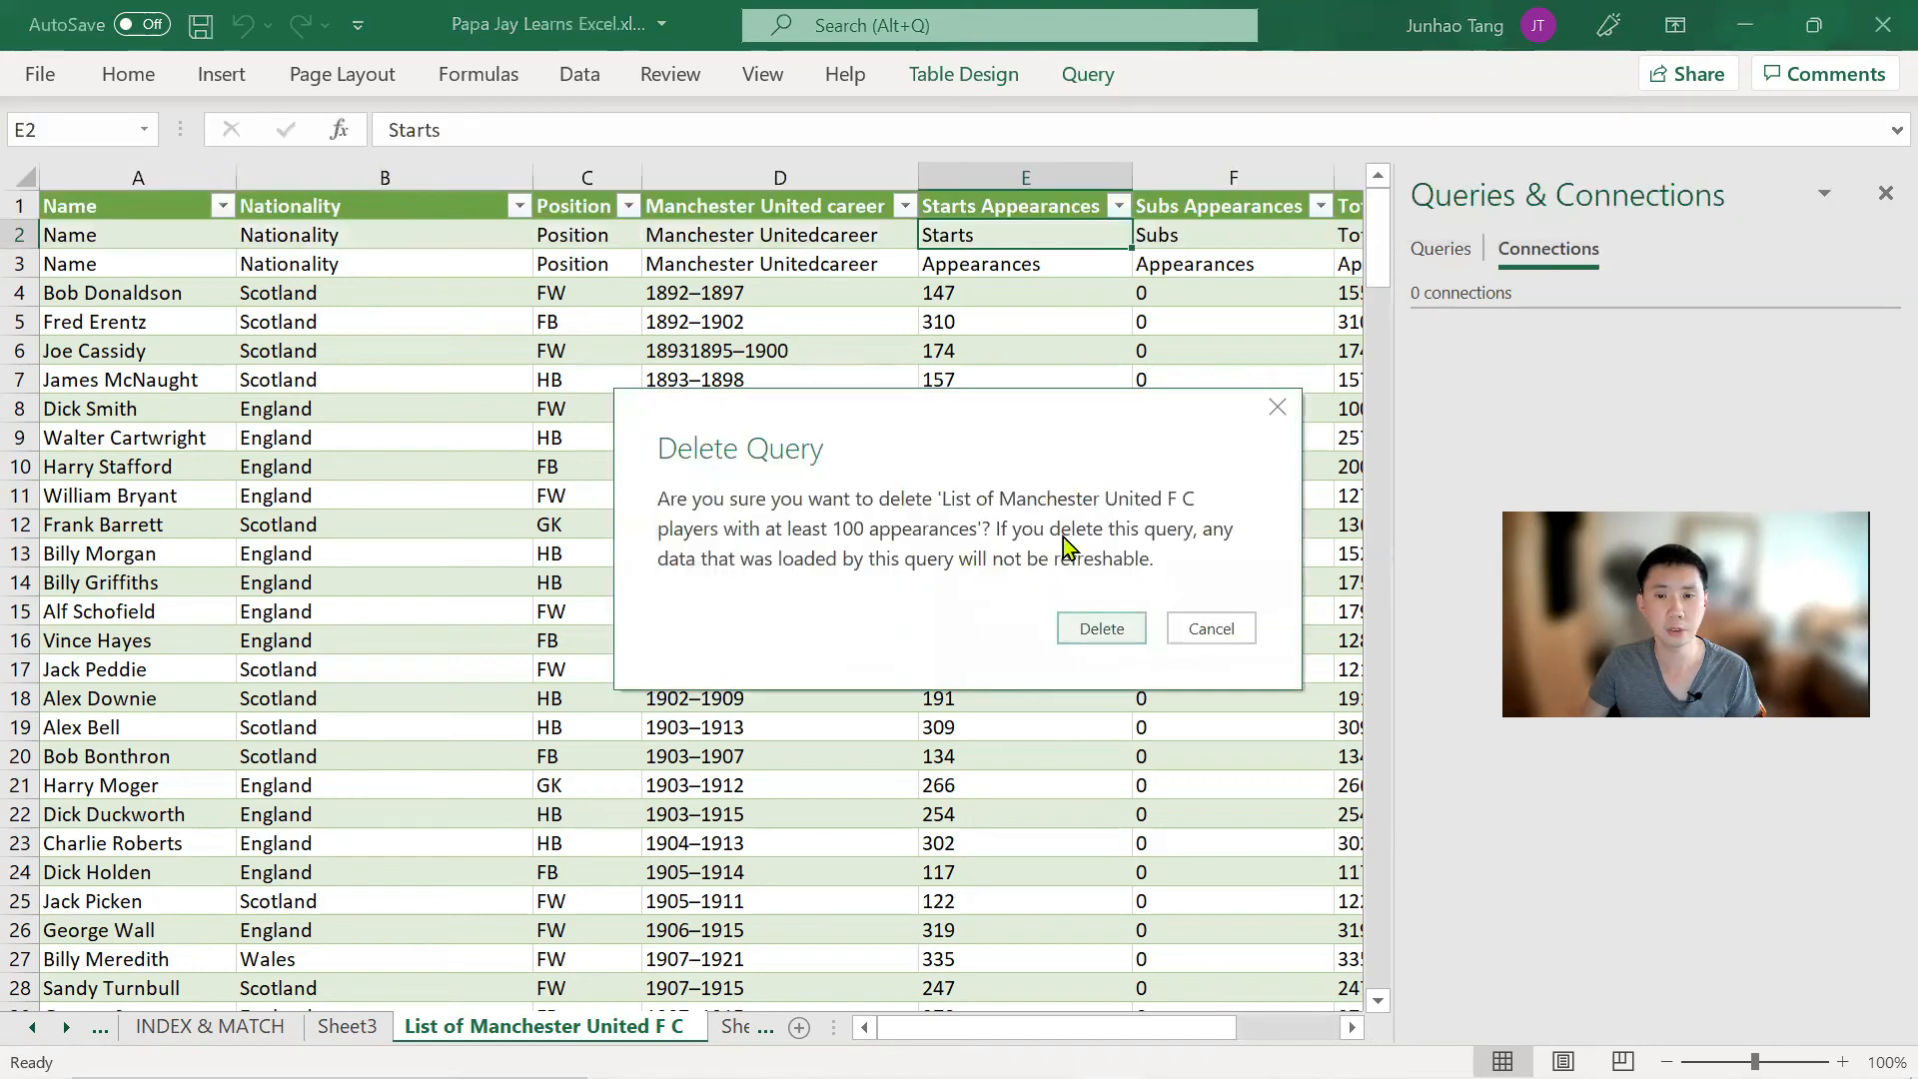
{"action": "left_click", "coordinate": [1099, 628]}
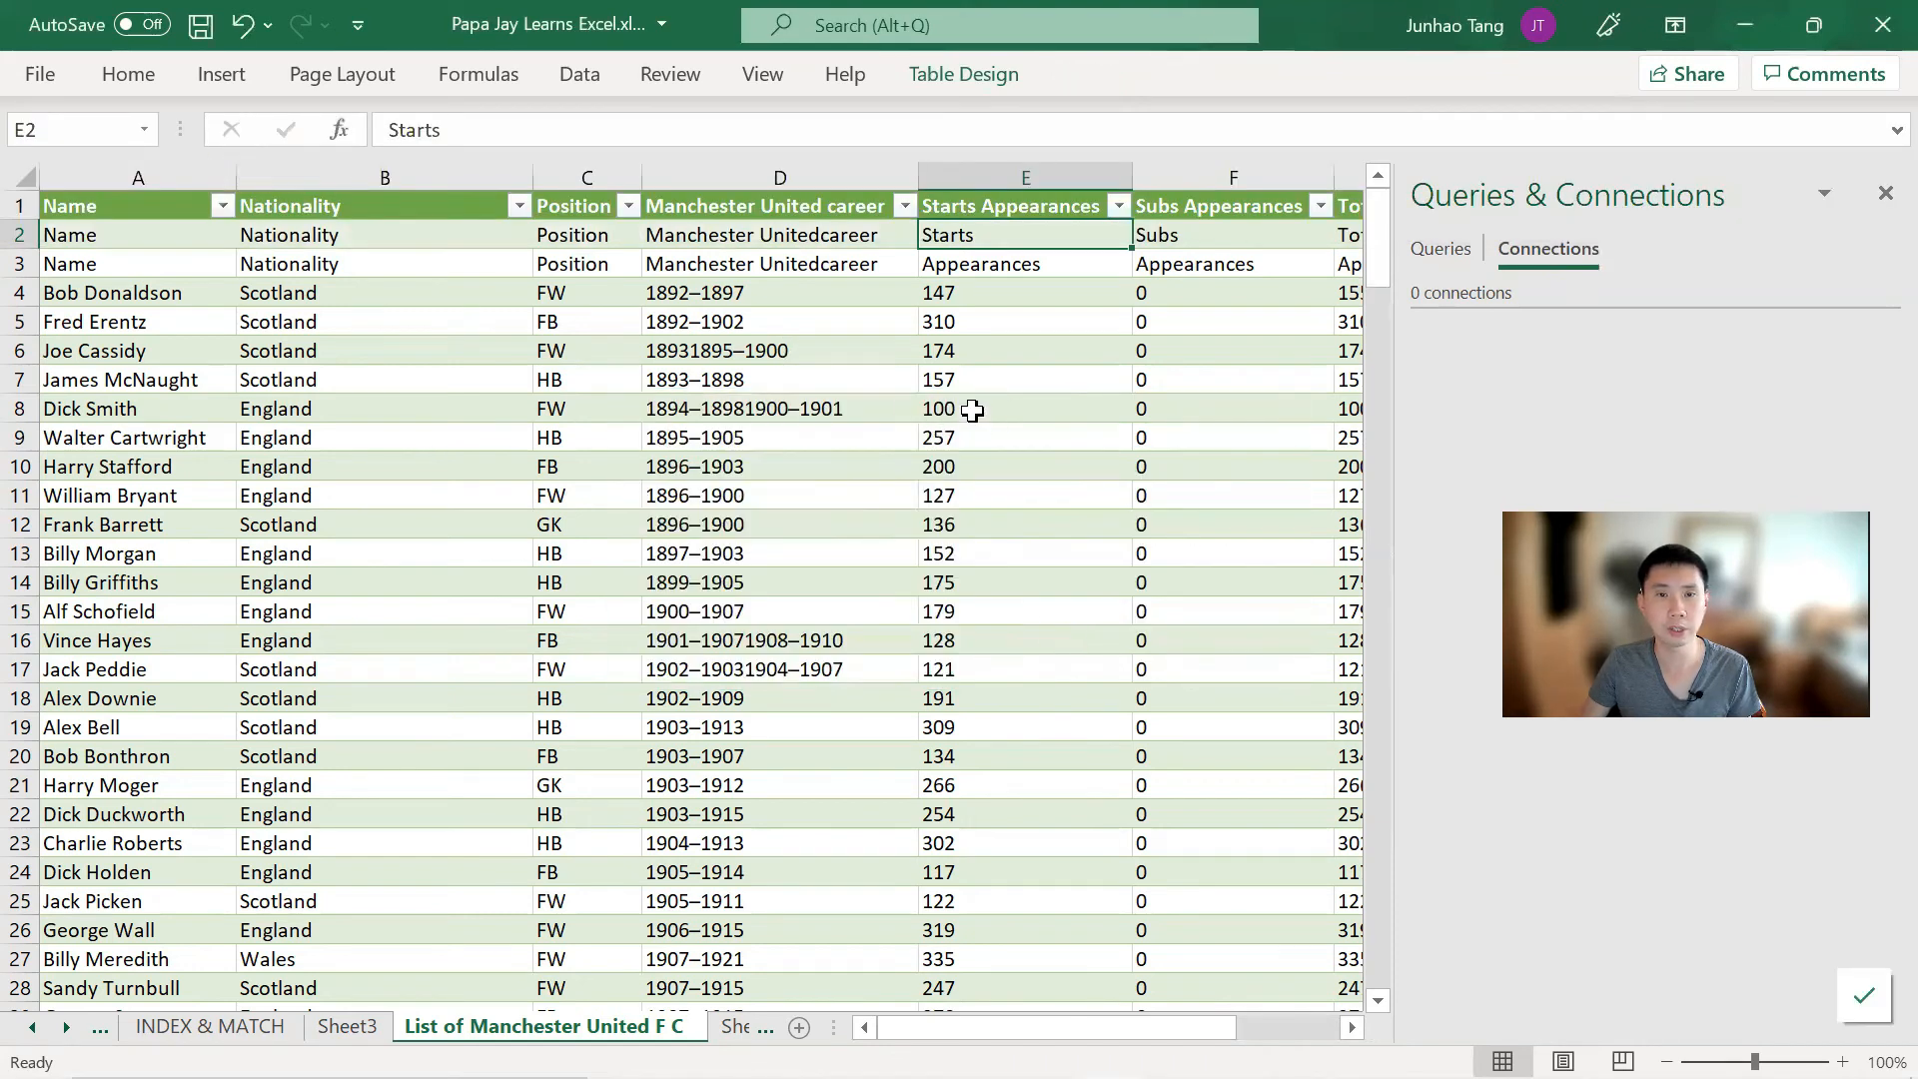
{"action": "left_click", "coordinate": [779, 378]}
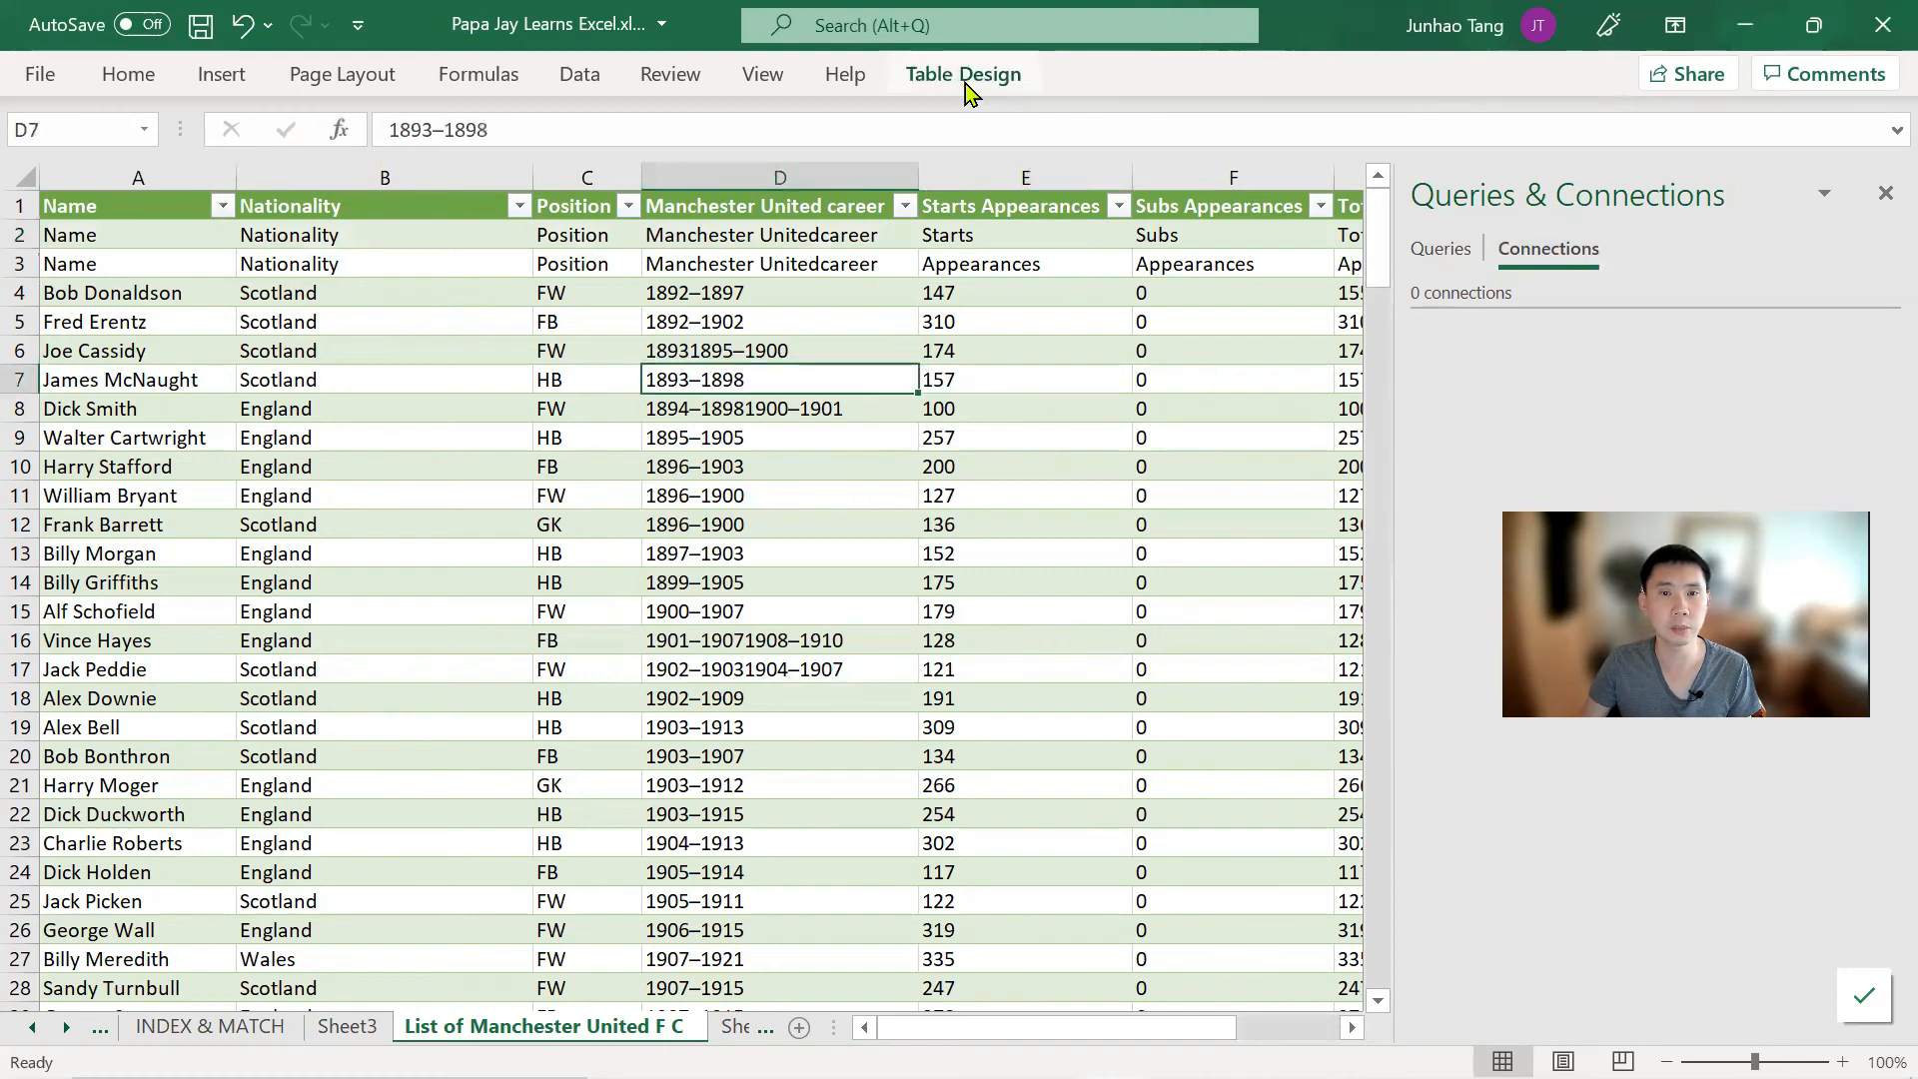
Convert the players table to a normal range and confirm with Yes
{"action": "left_click", "coordinate": [963, 73]}
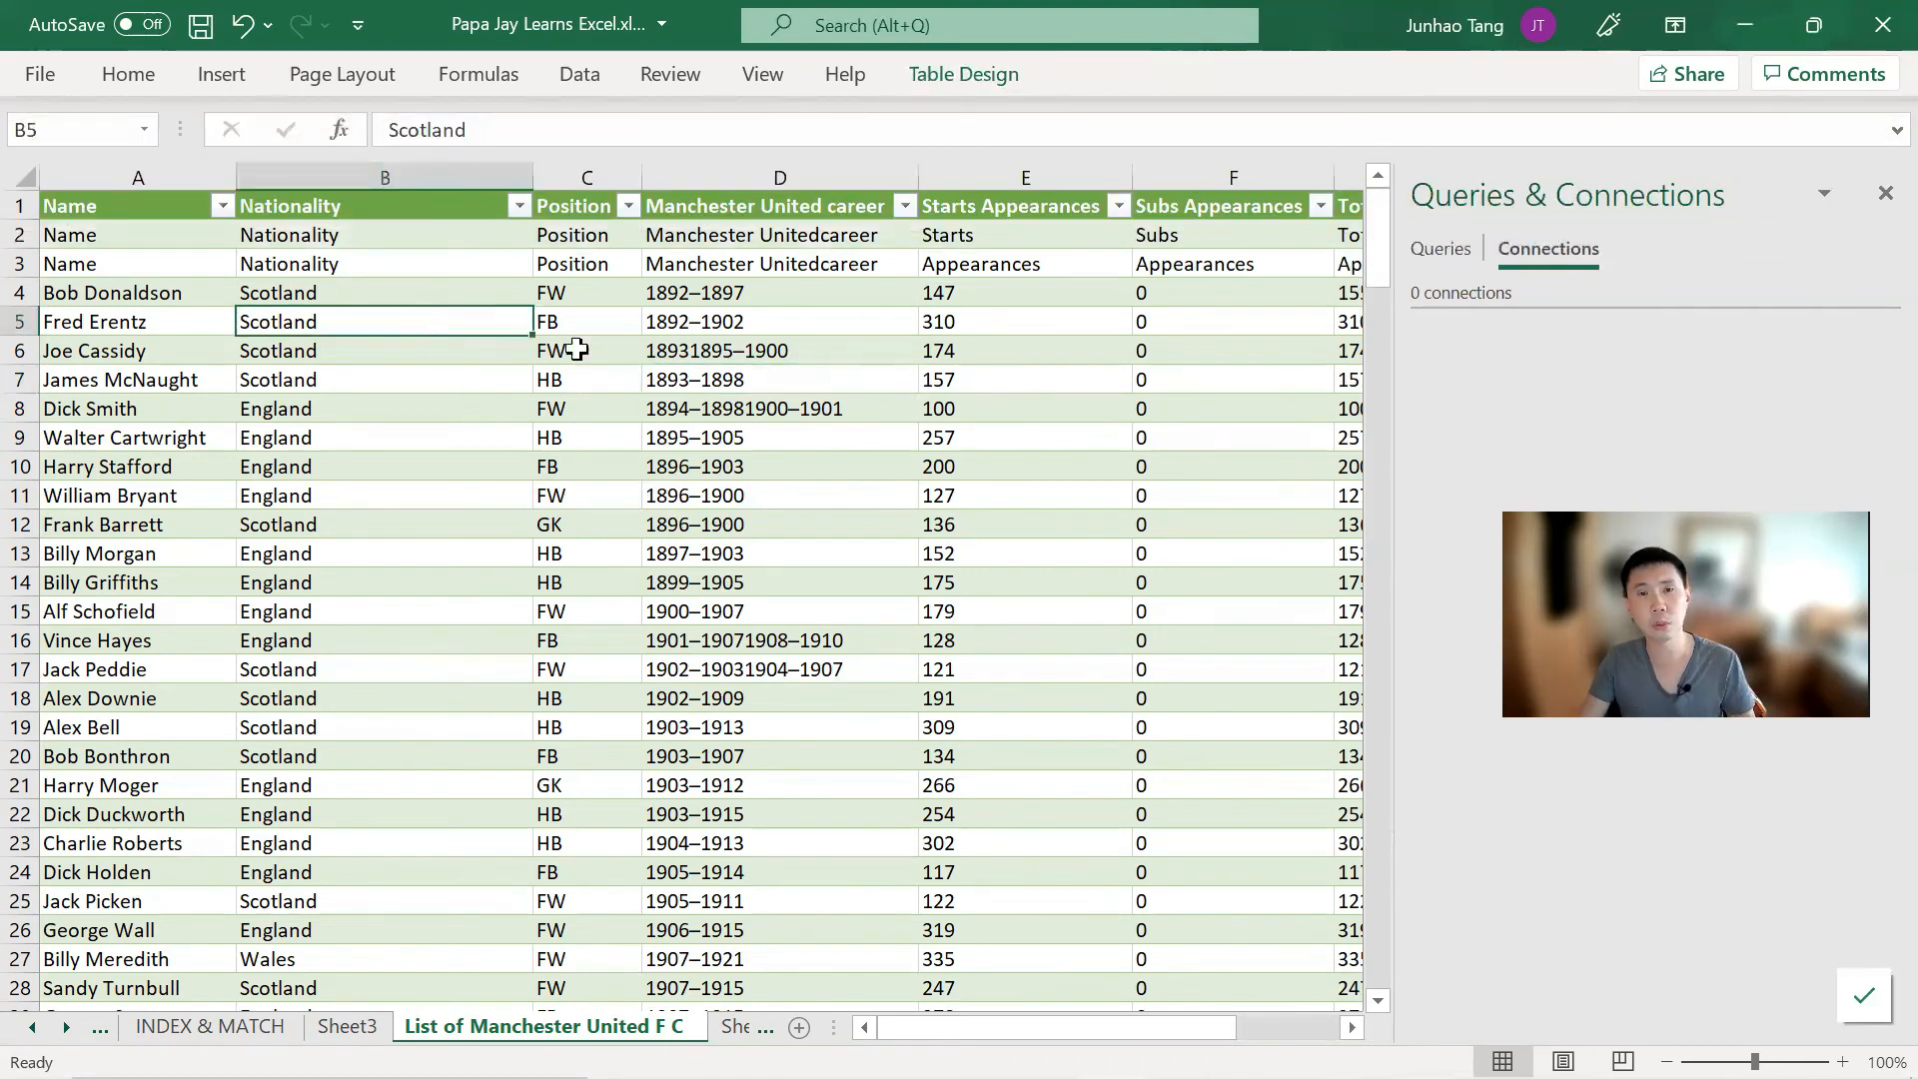
{"action": "left_click", "coordinate": [963, 73]}
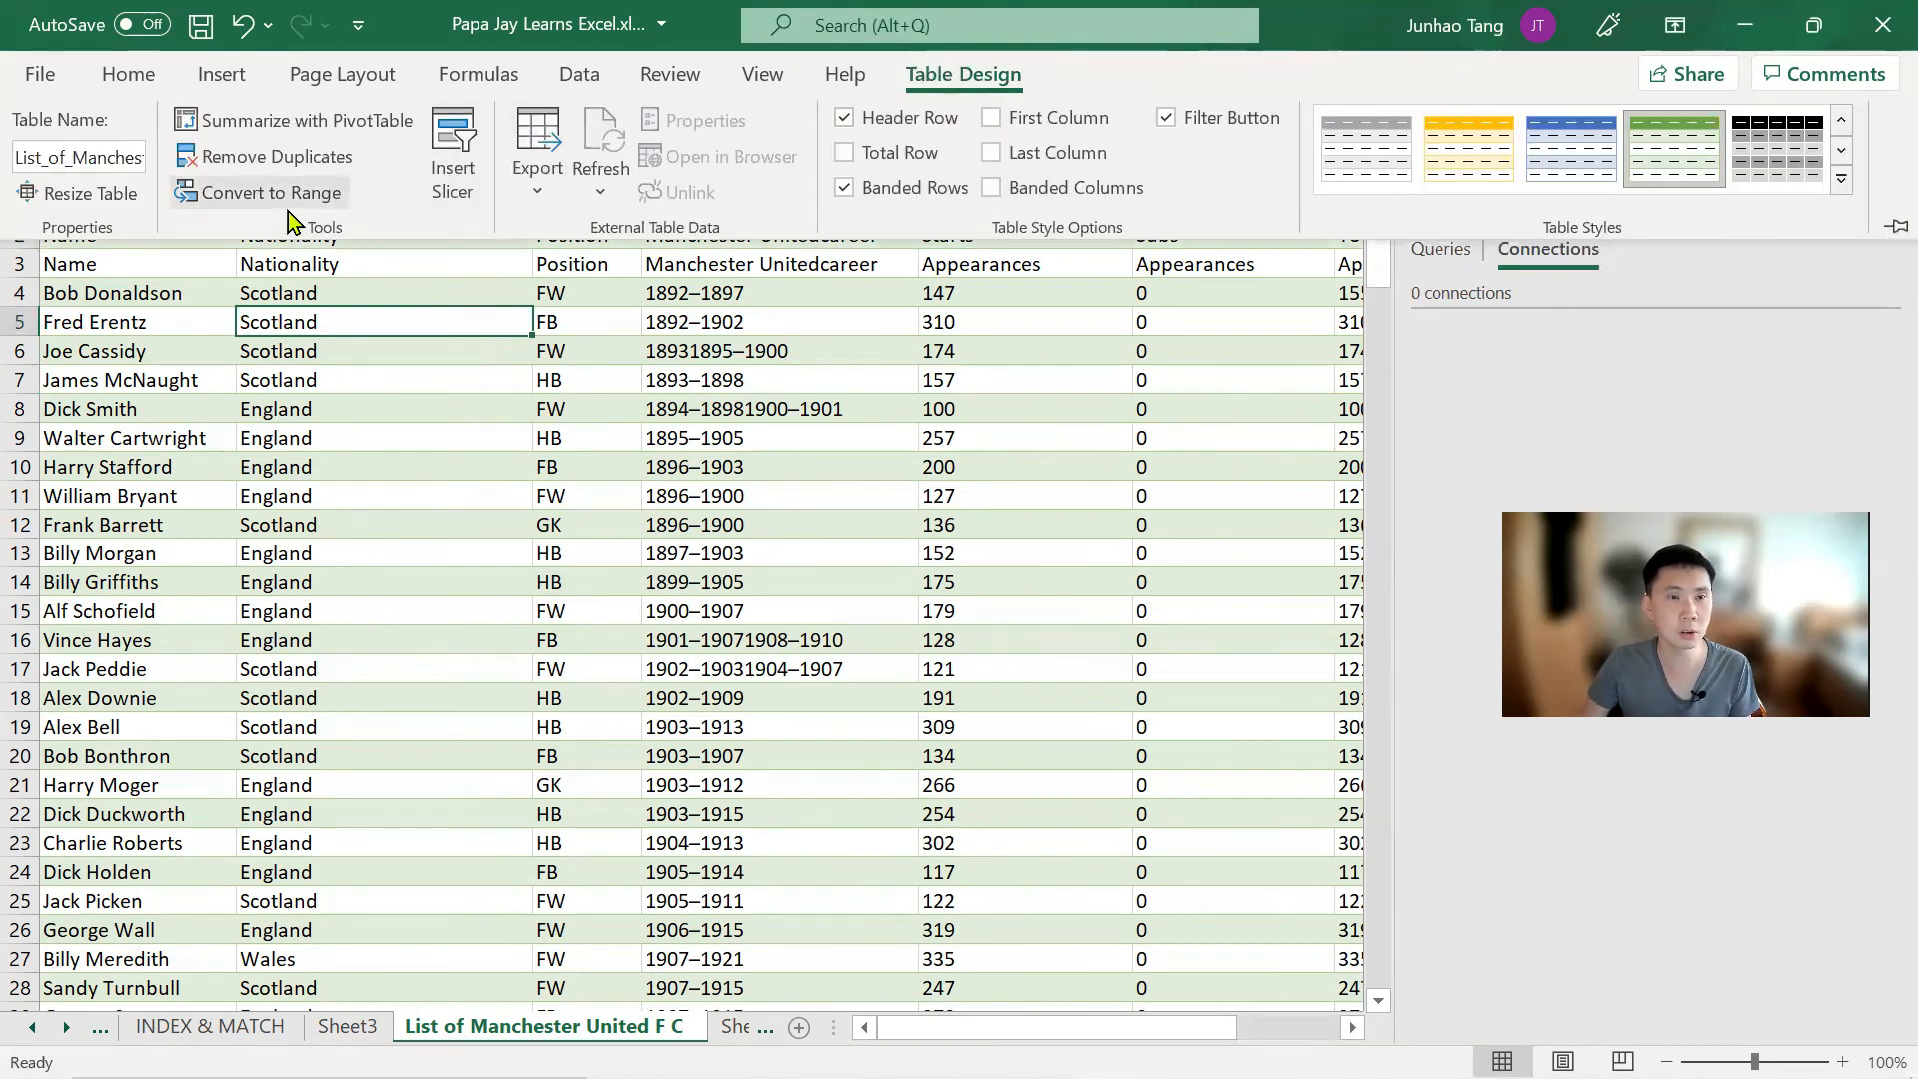
{"action": "left_click", "coordinate": [268, 192]}
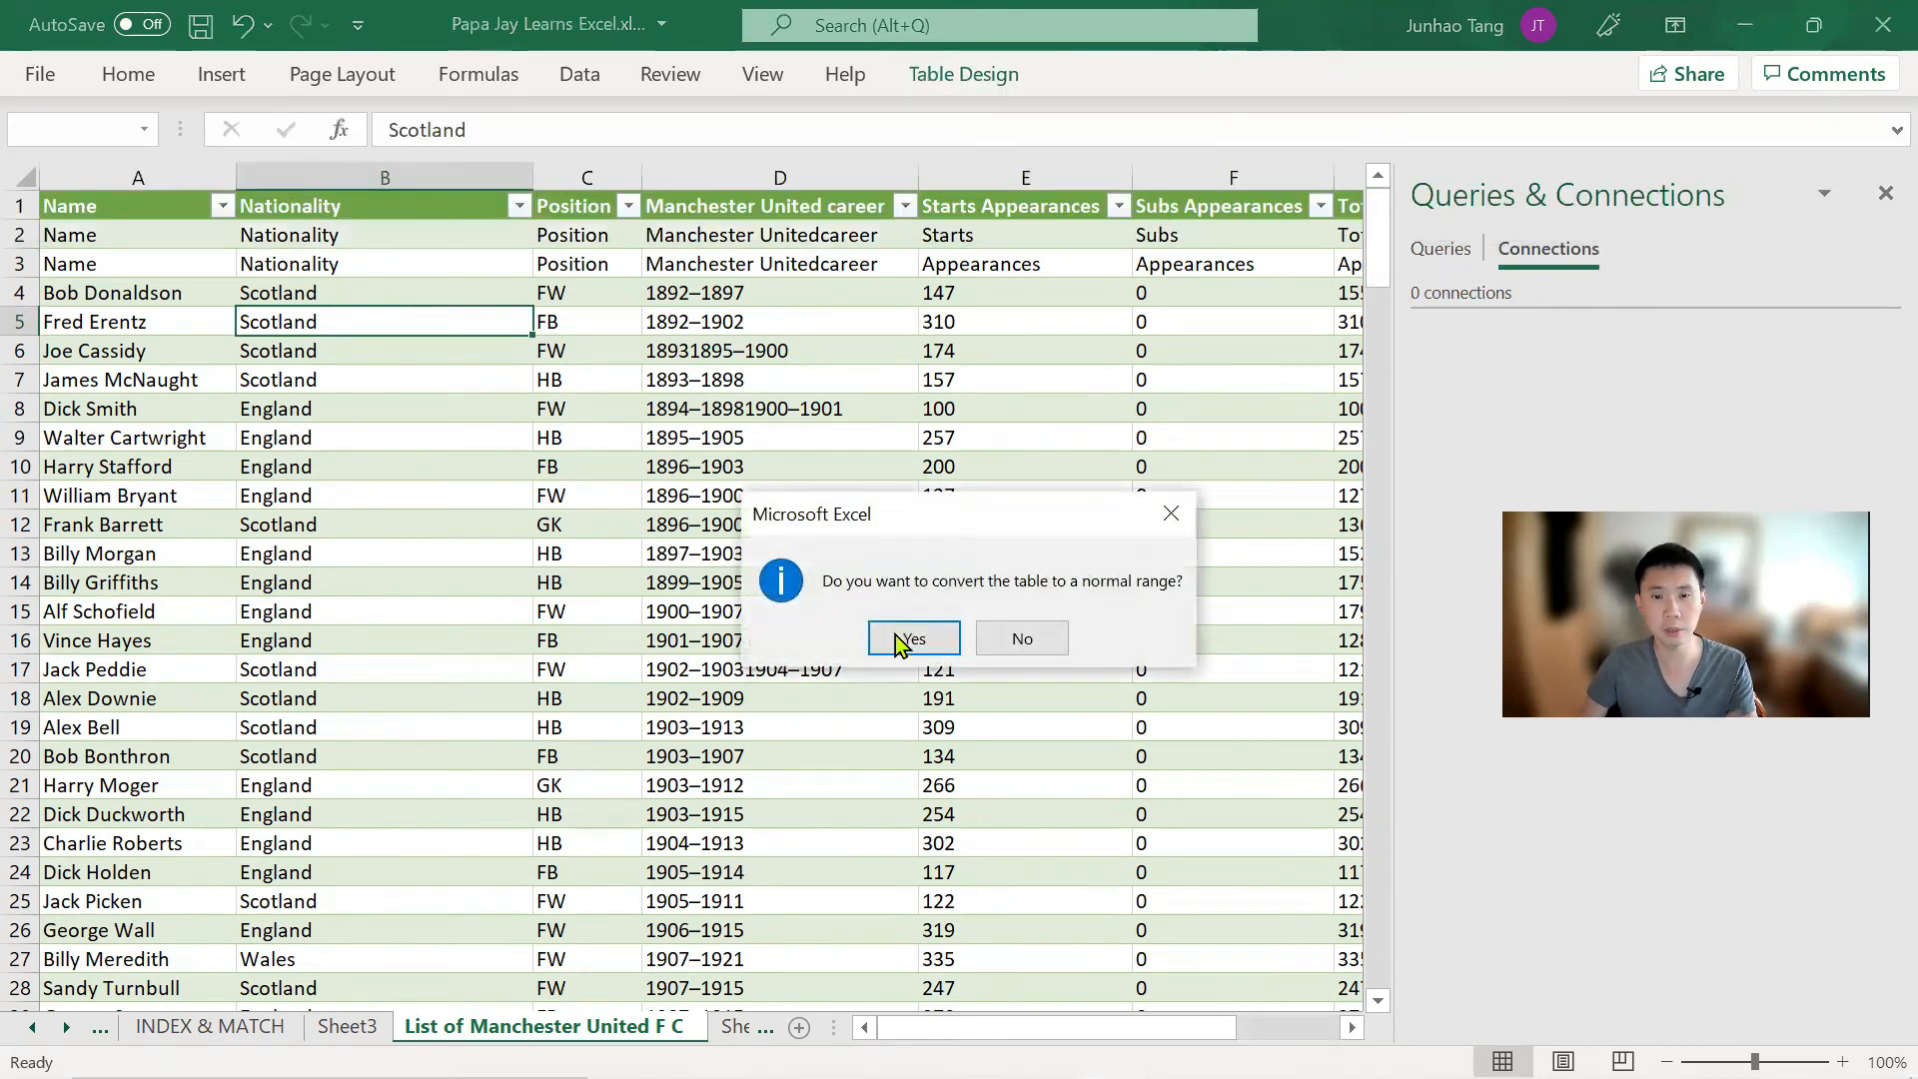
{"action": "left_click", "coordinate": [912, 638]}
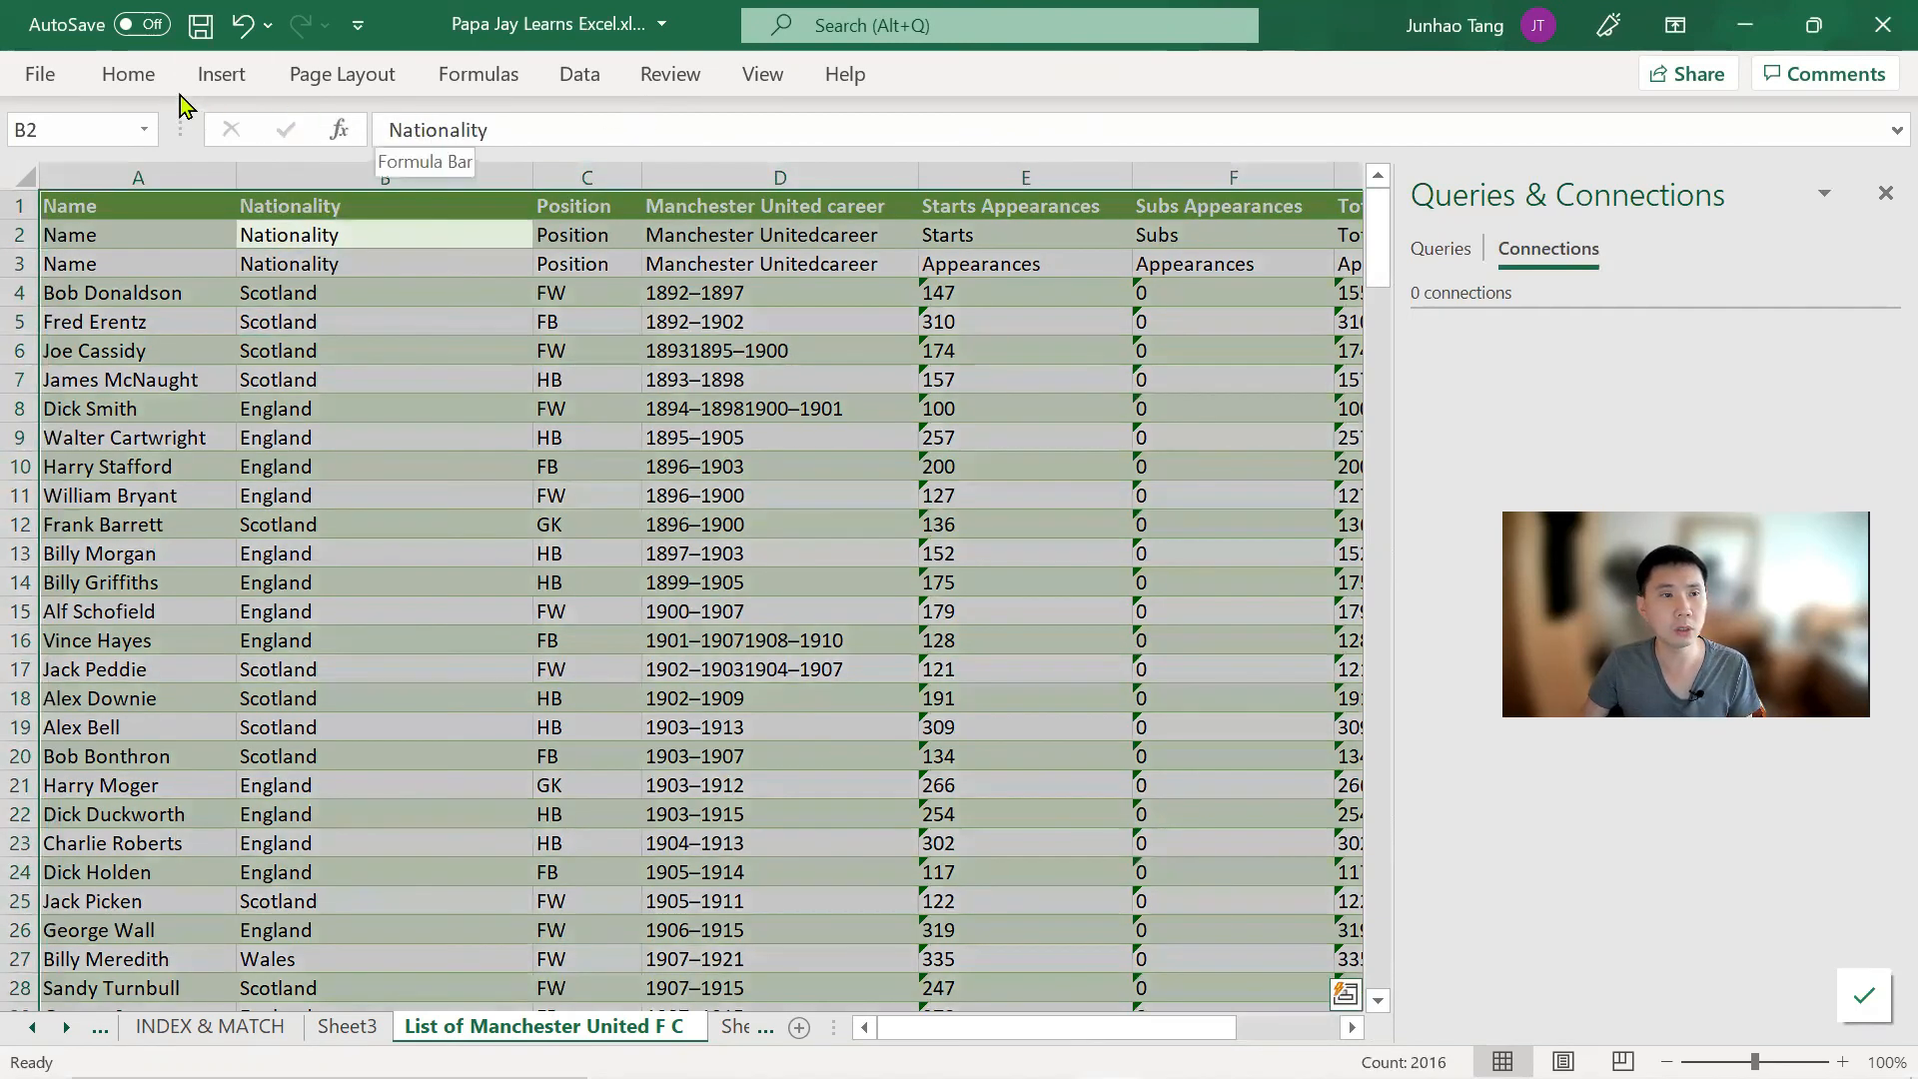
{"action": "left_click", "coordinate": [127, 73]}
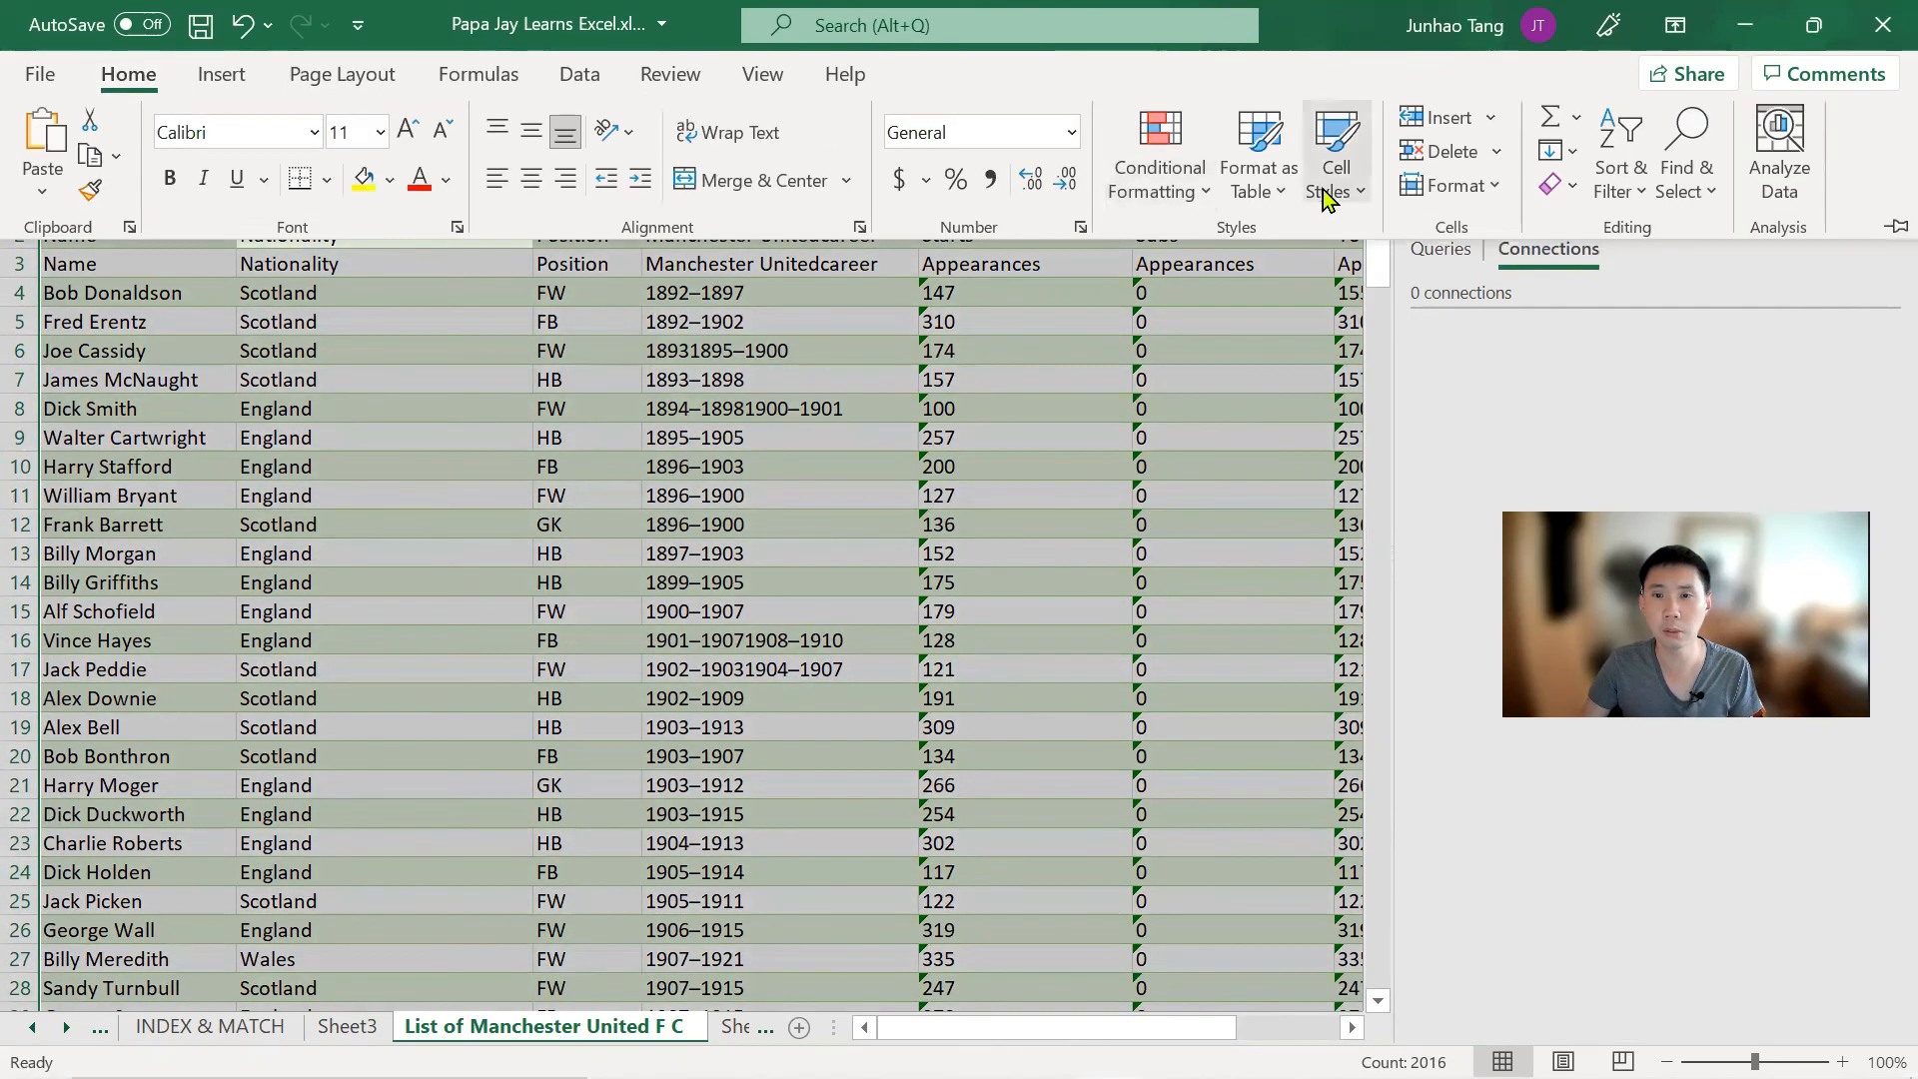